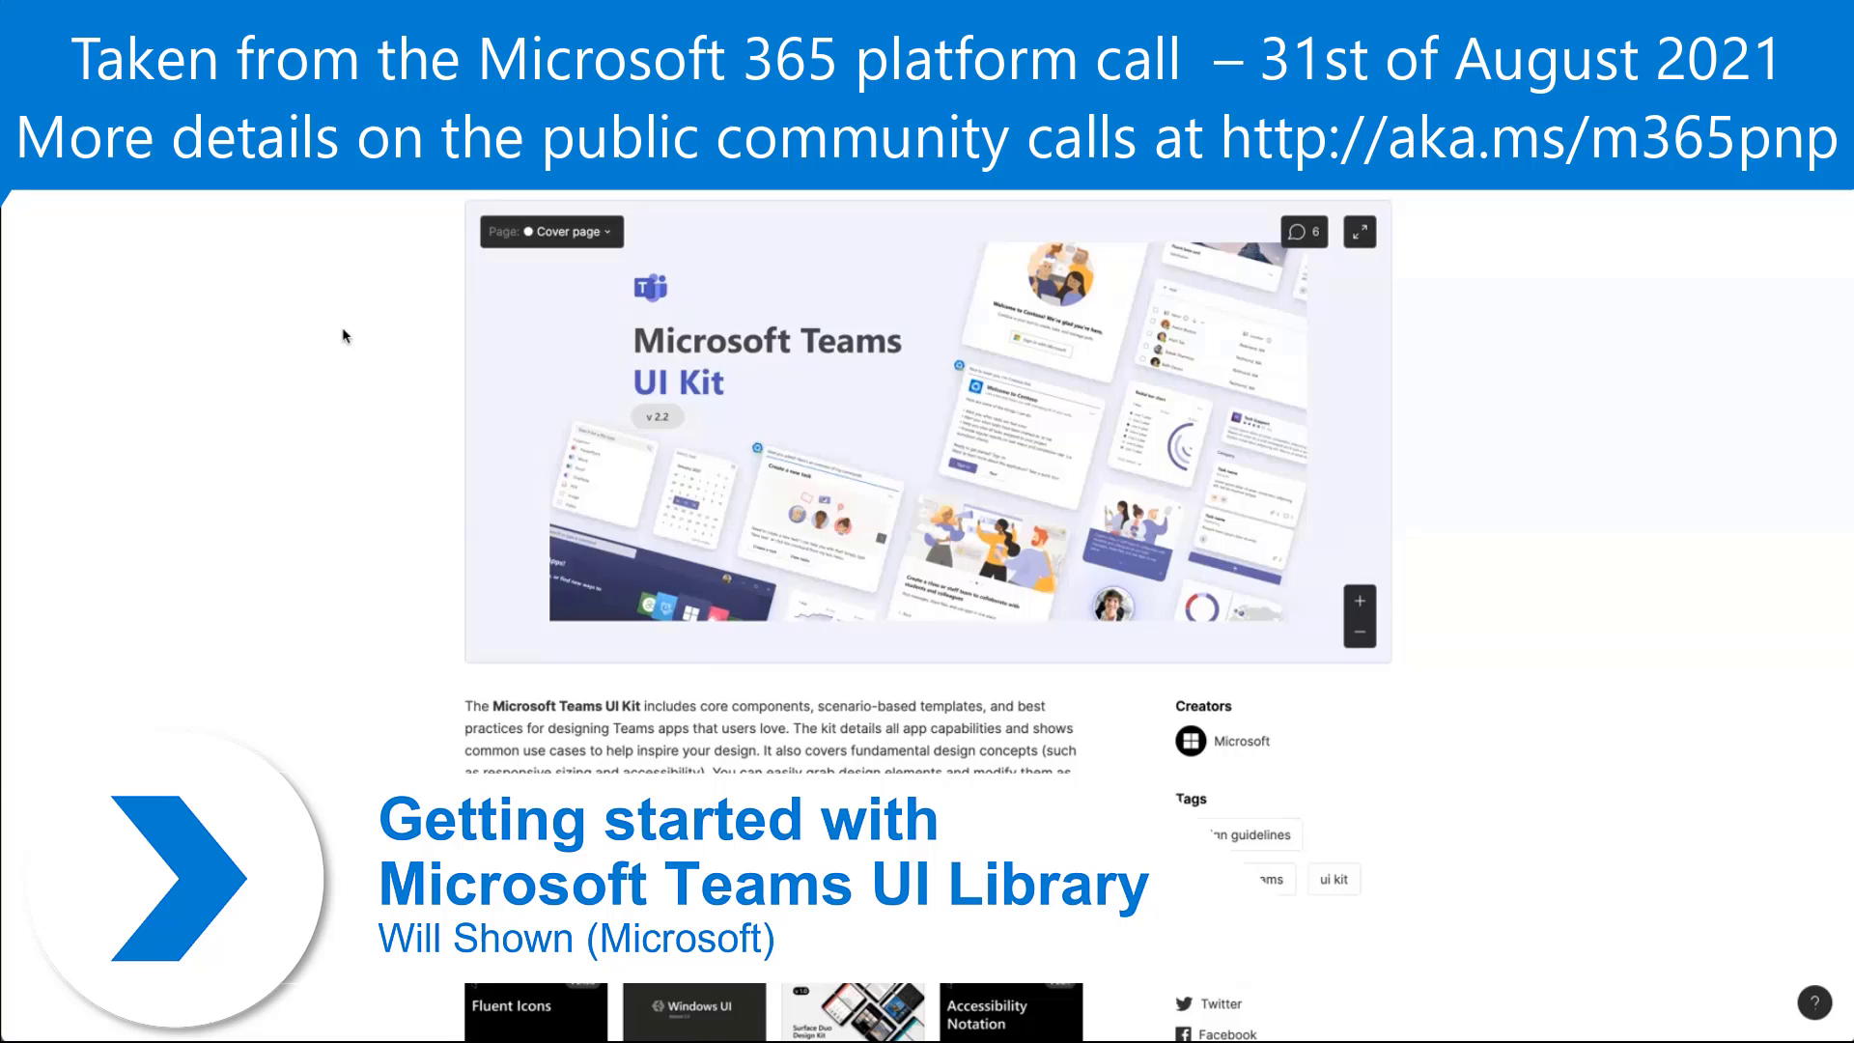
mouse_move(1509, 350)
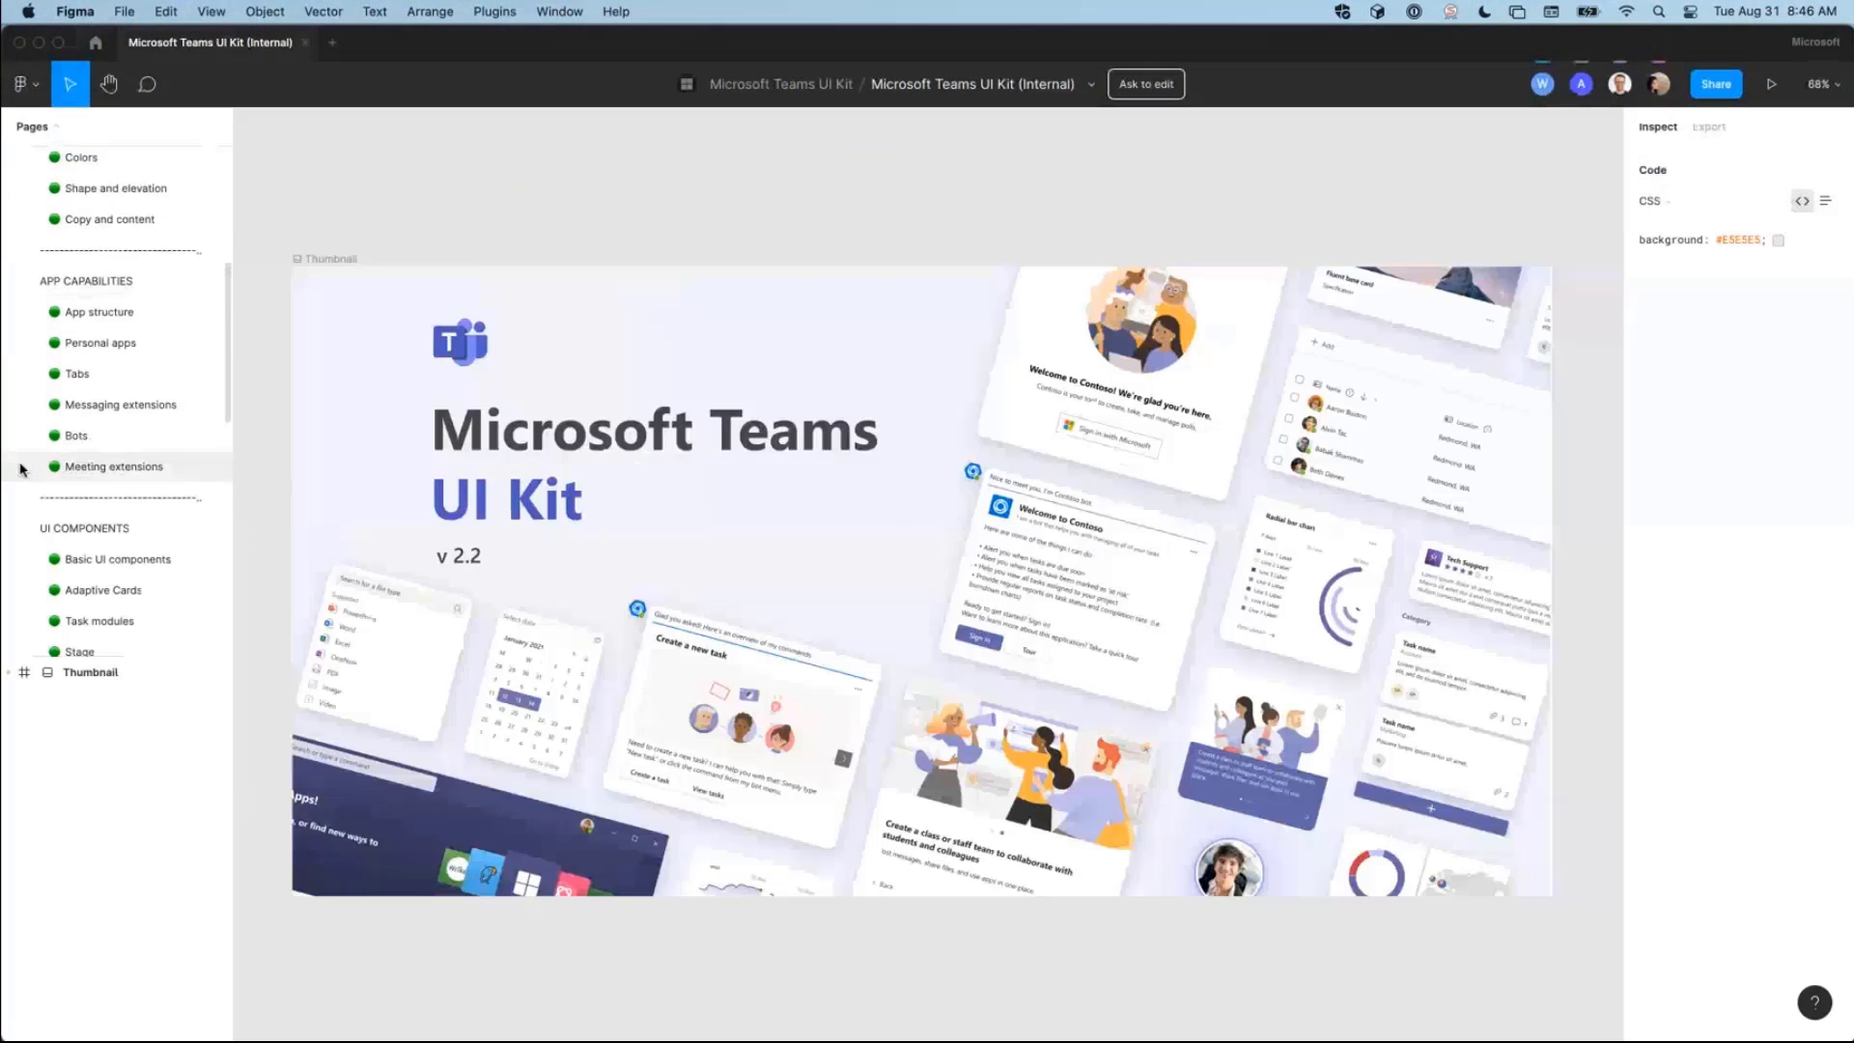
Step: Show the Basic UI components page and pan across Coachmark, Contextual menu and Dialog frames
scroll(down, 3)
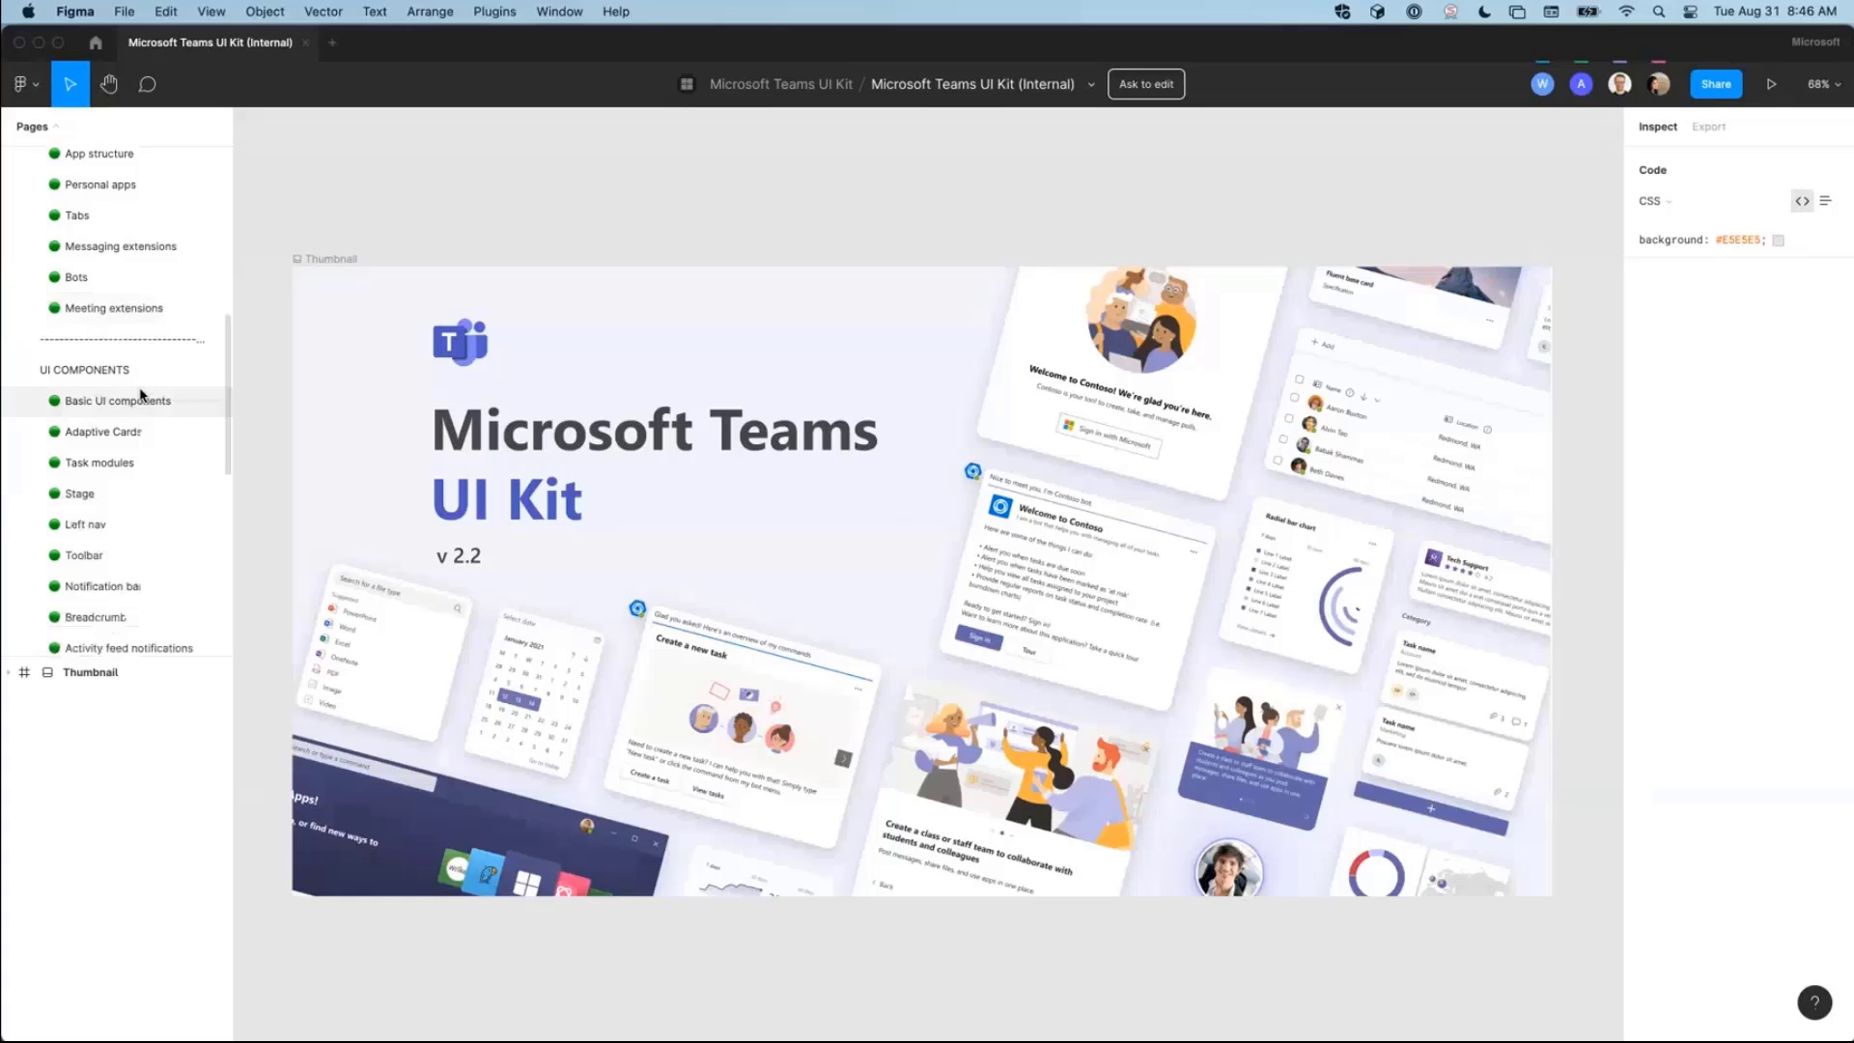
click(118, 400)
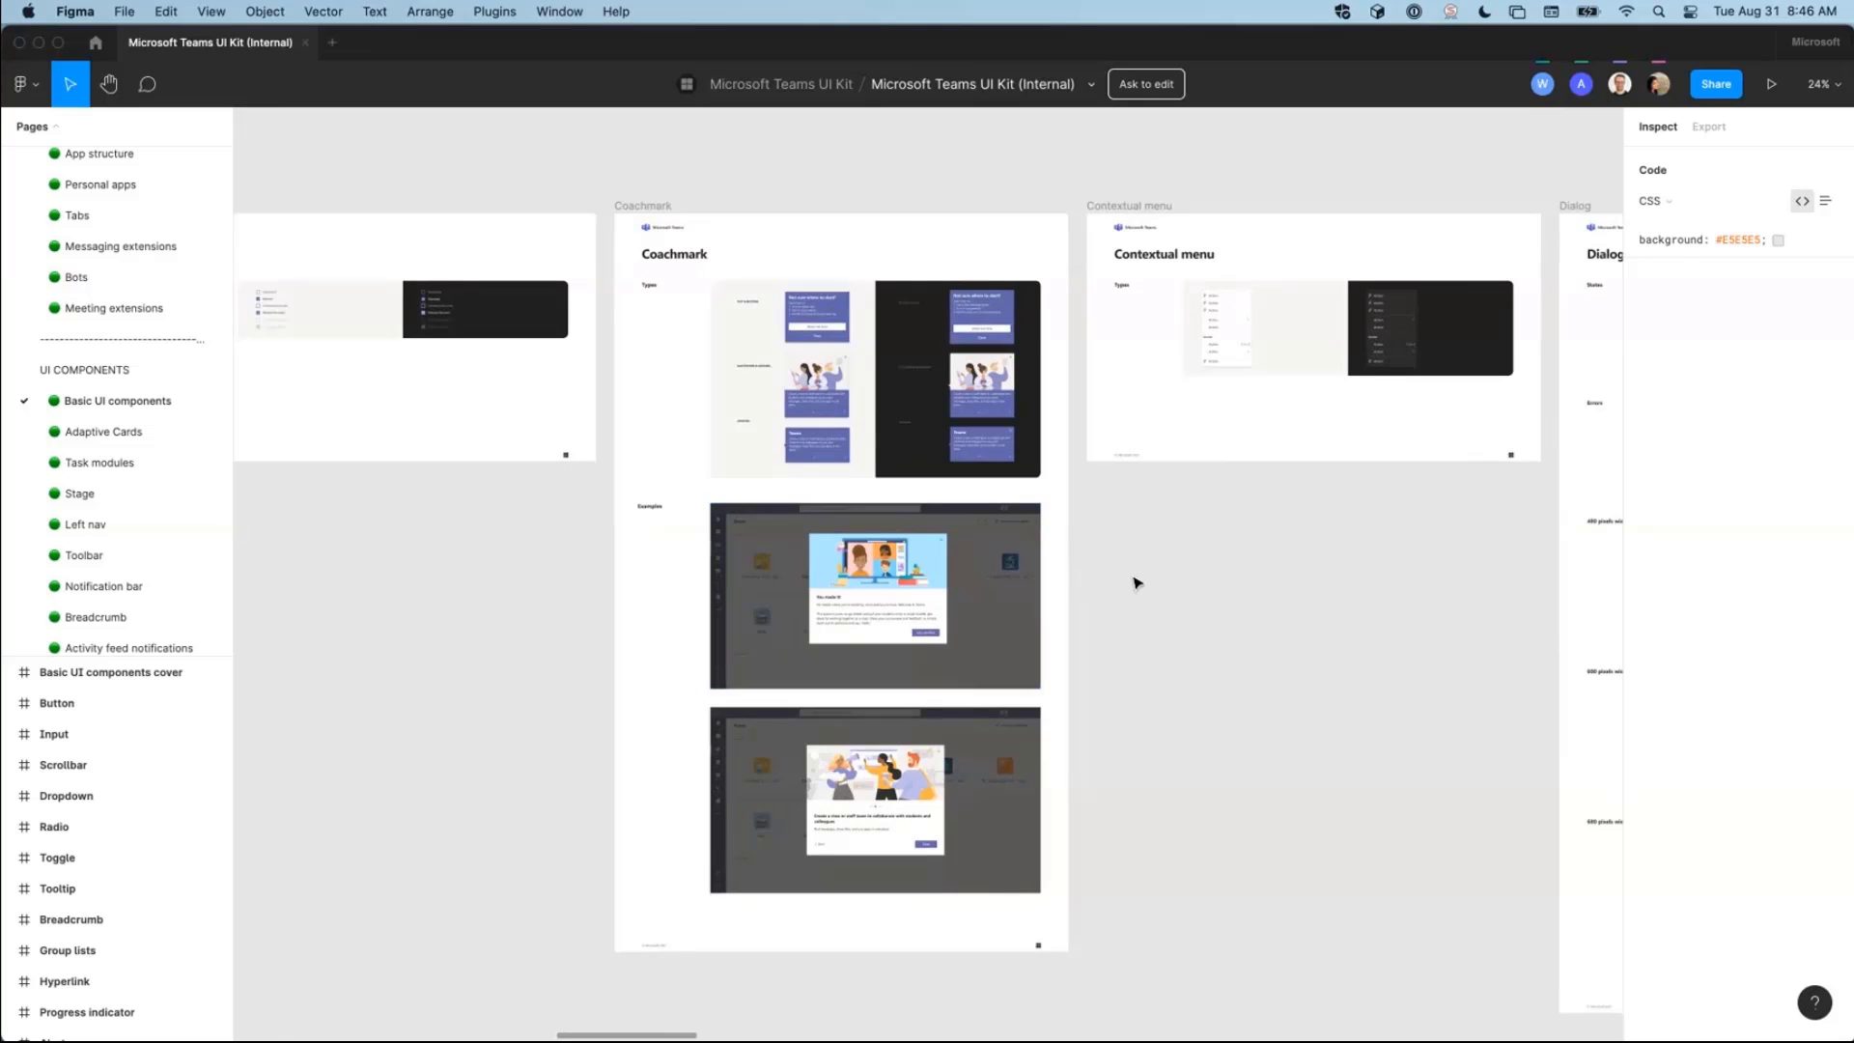
click(875, 594)
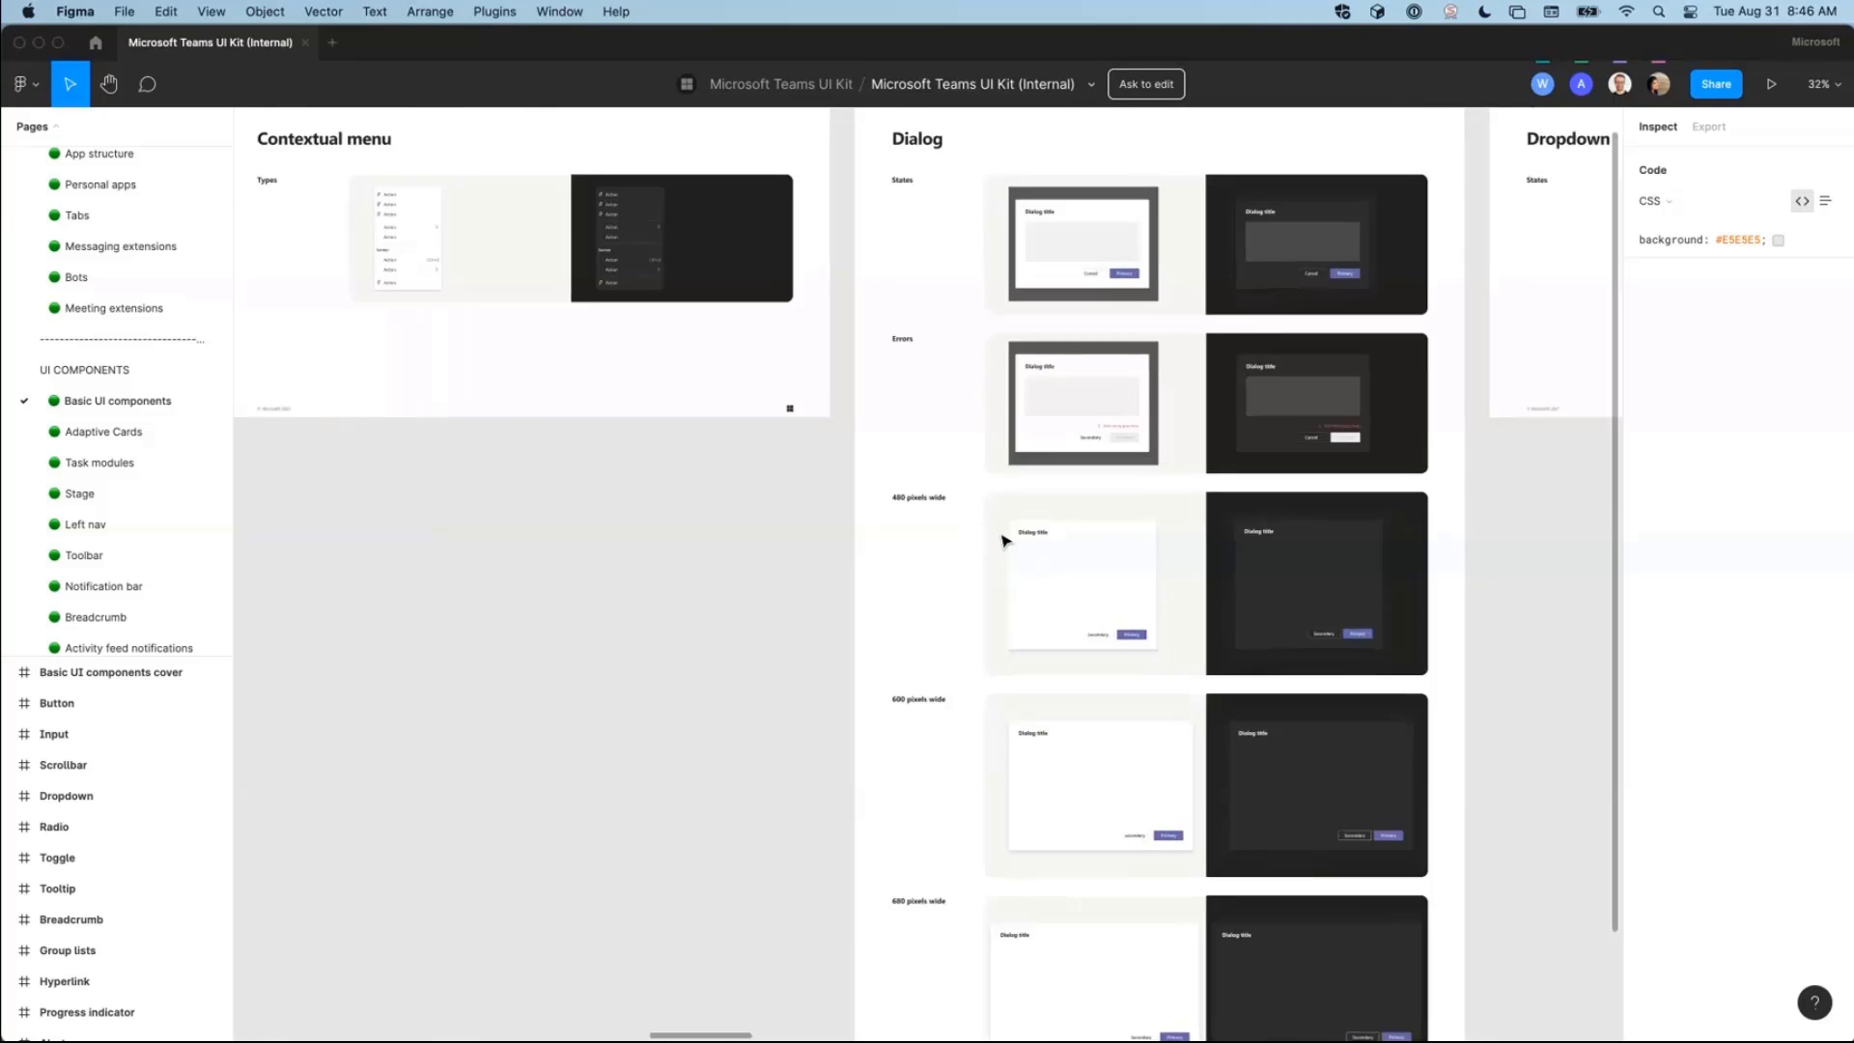
scroll(right, 3)
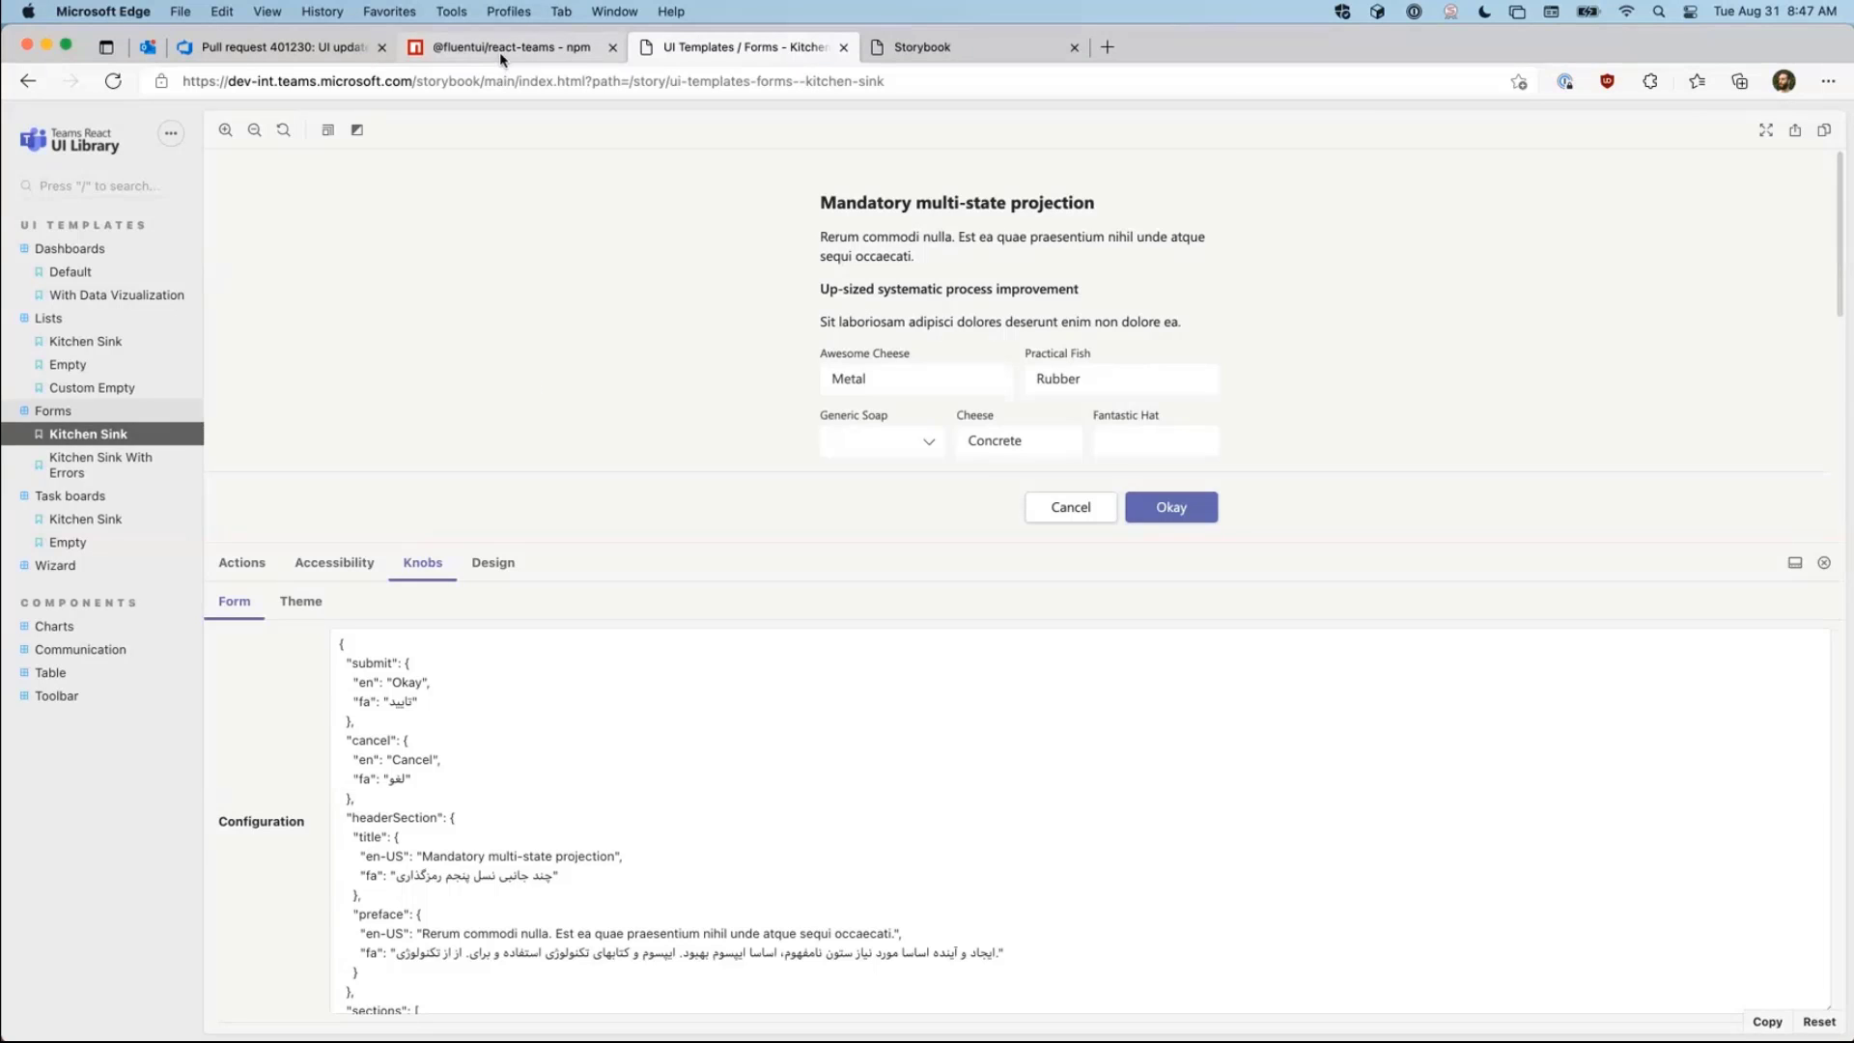
Step: Read the npm readme's installation and provider setup, then return to the Storybook forms template
click(510, 46)
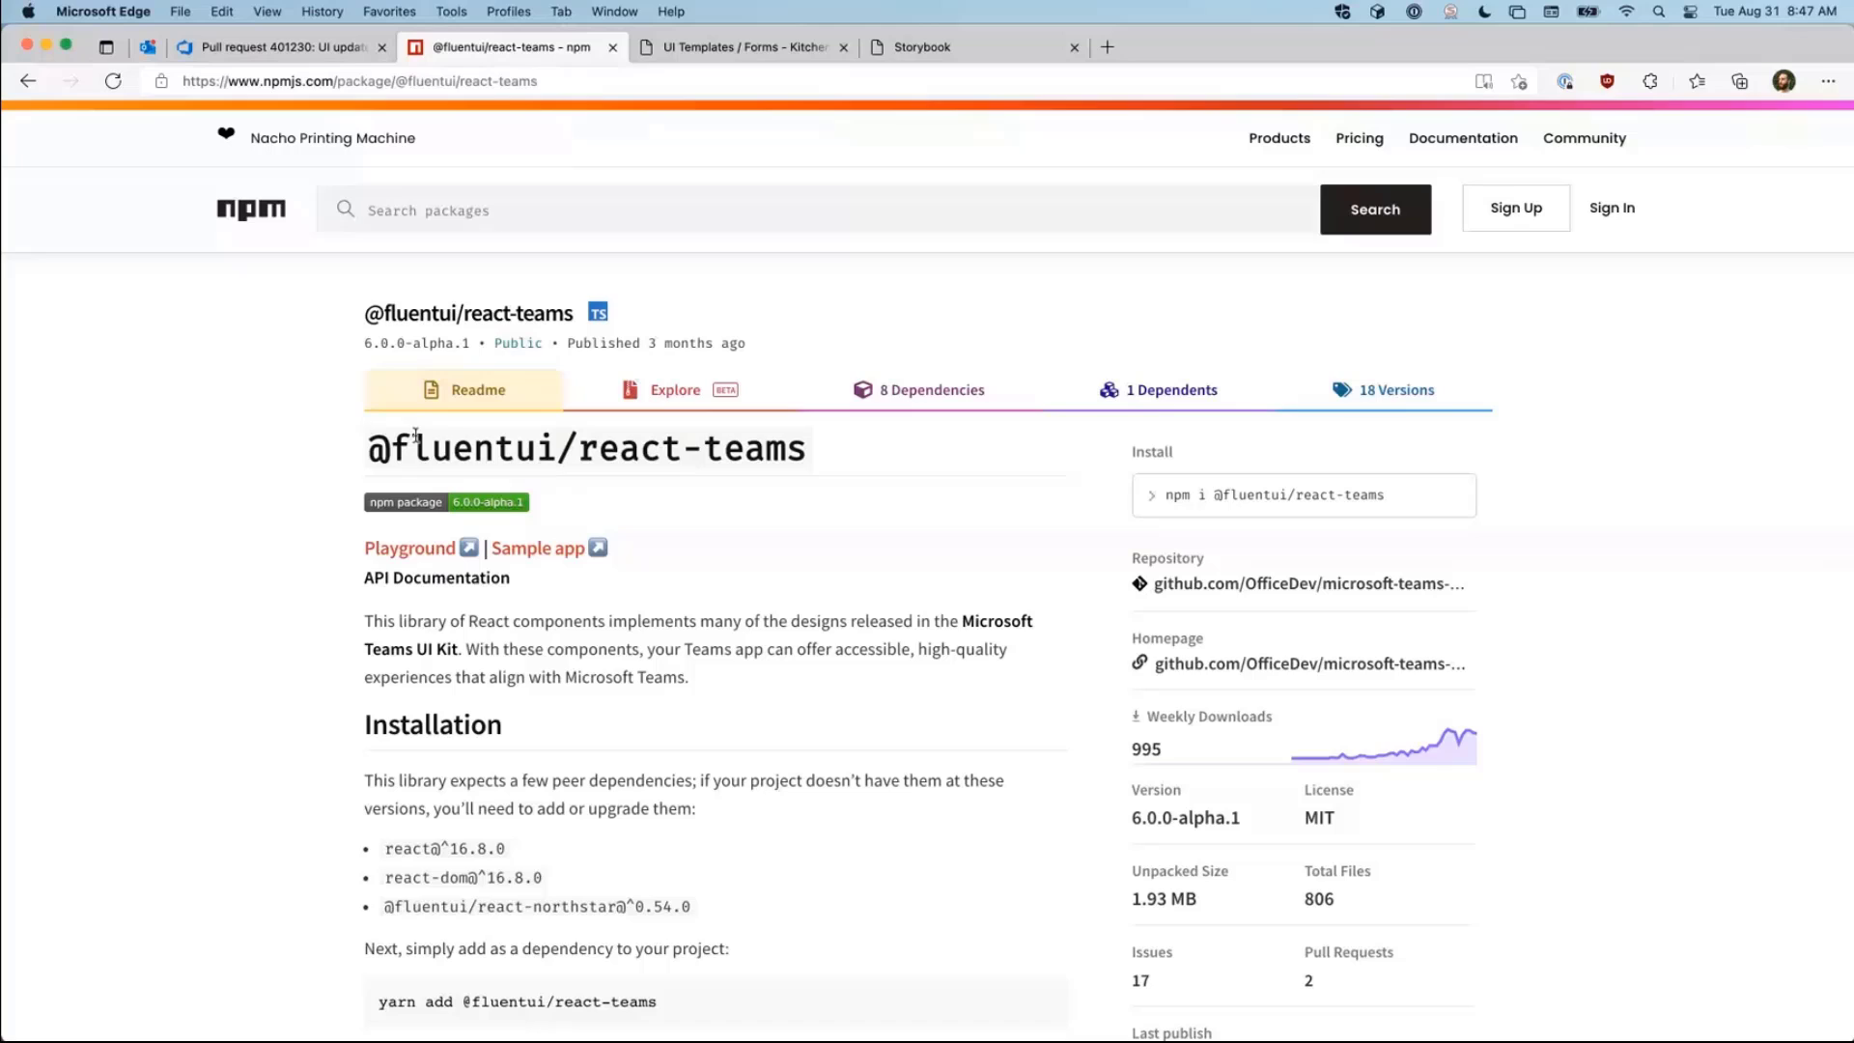
double_click(474, 447)
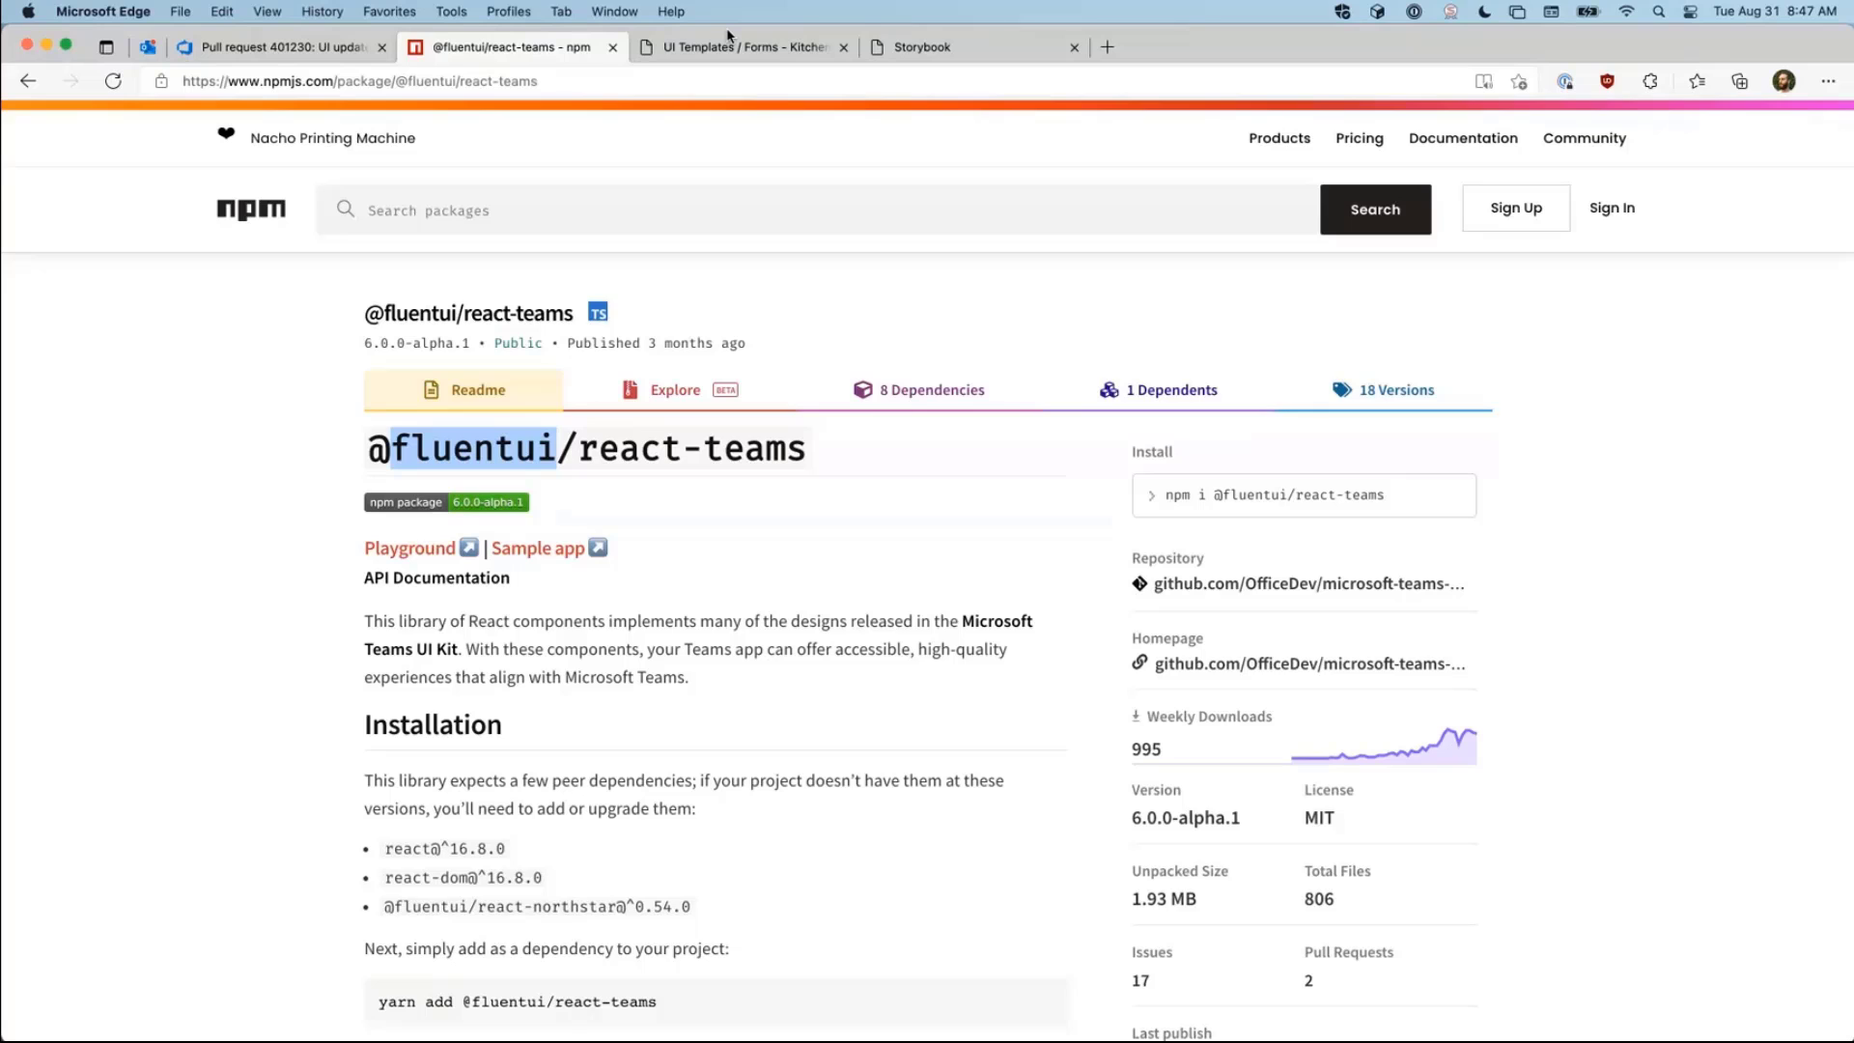
mouse_move(923, 46)
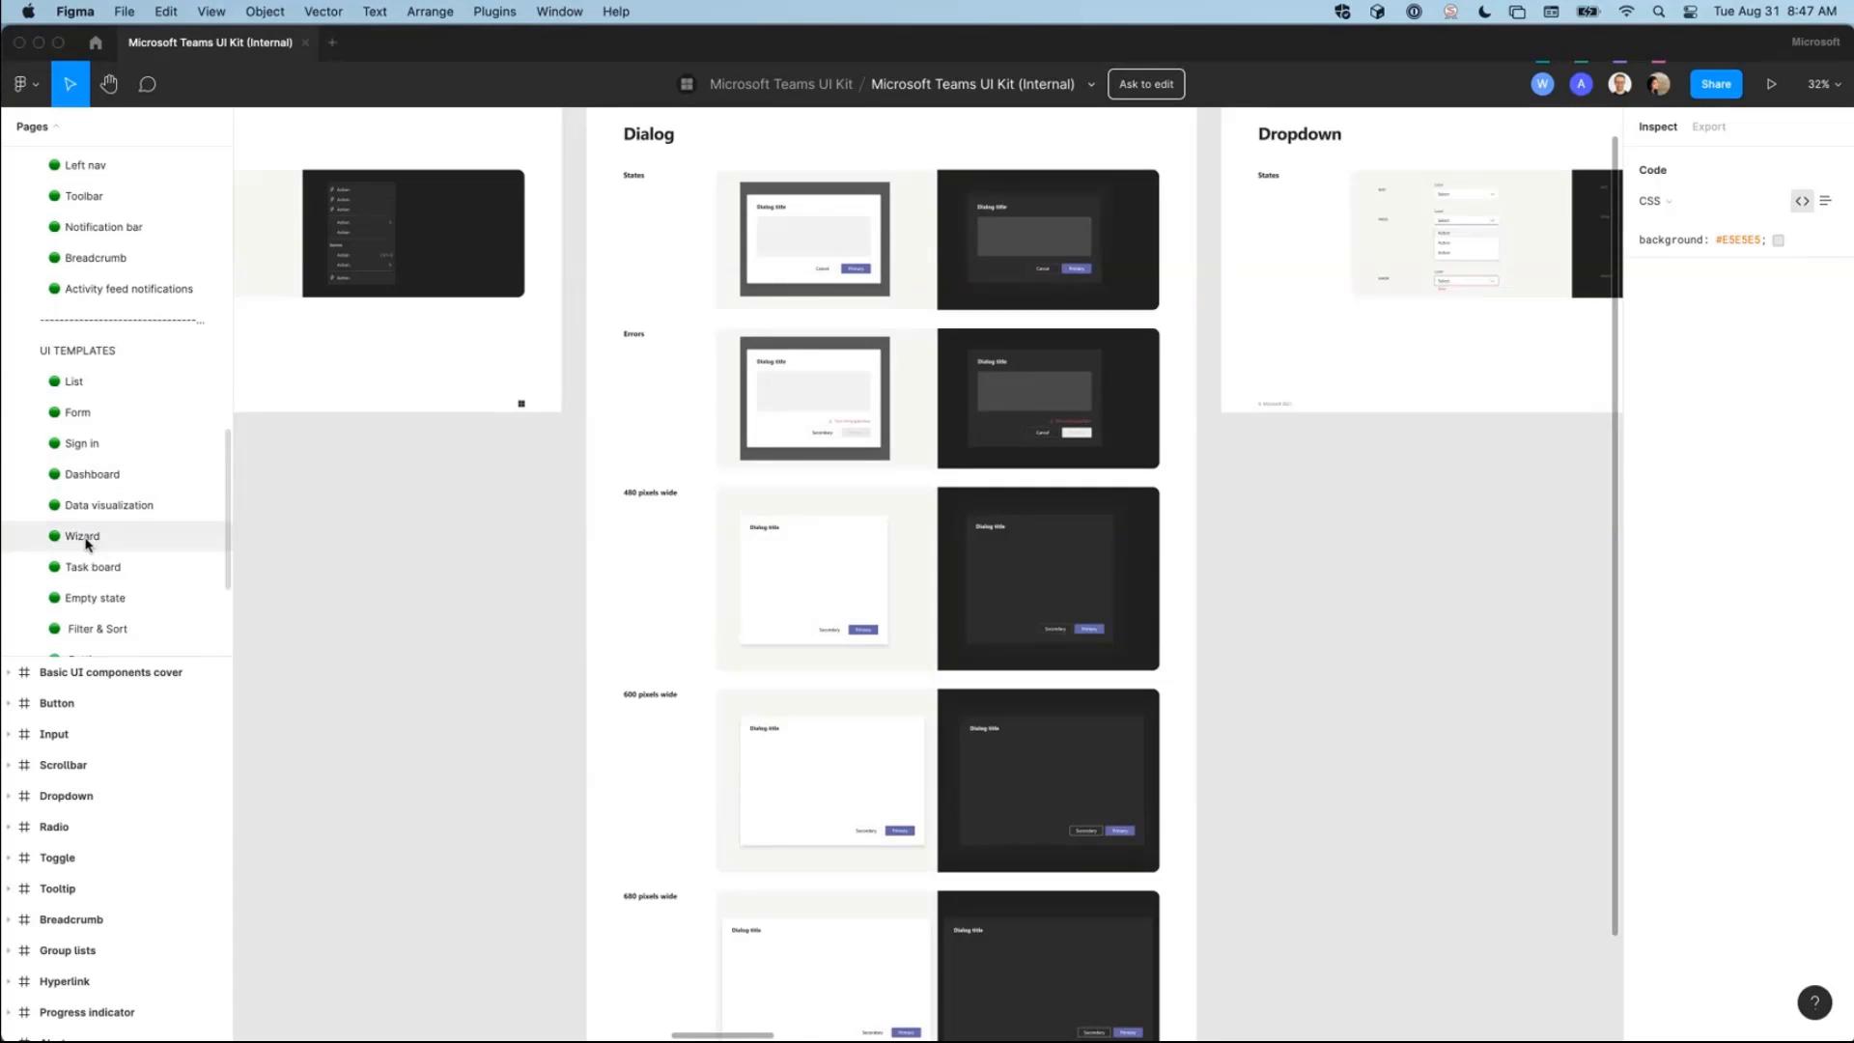
click(81, 535)
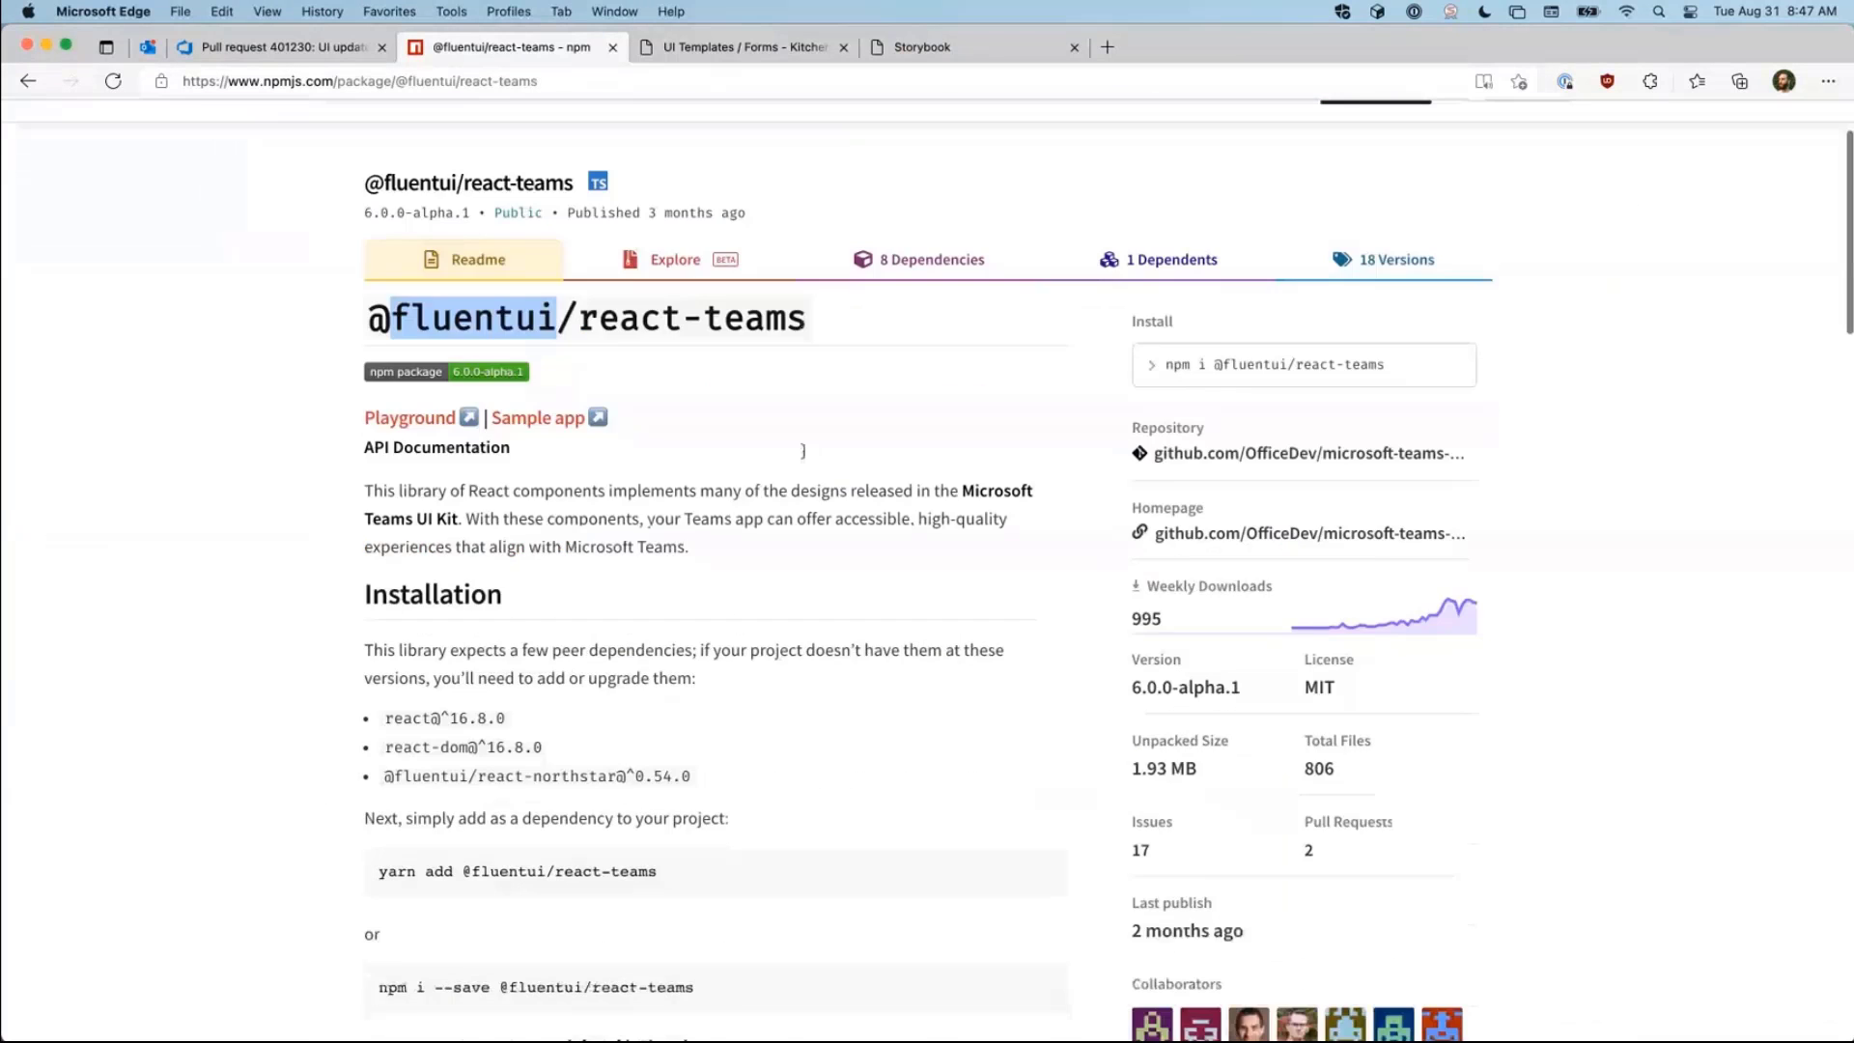
scroll(down, 3)
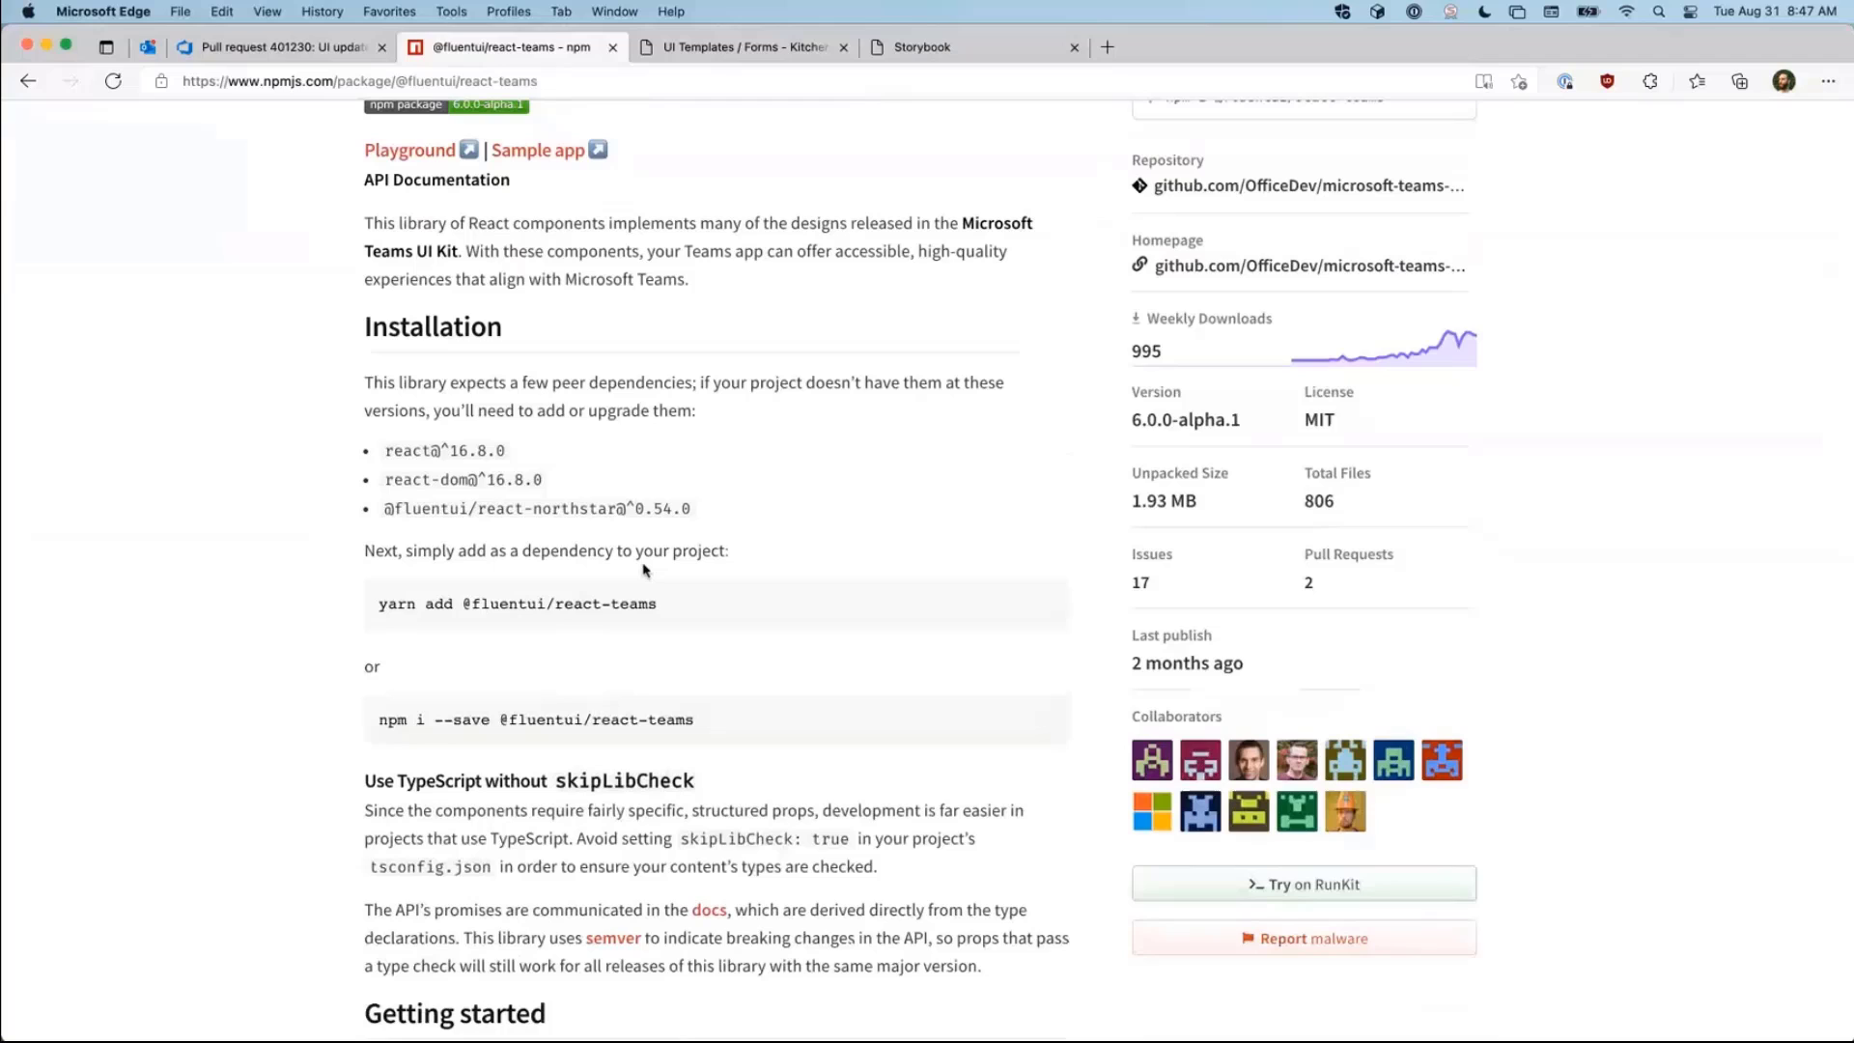
scroll(down, 3)
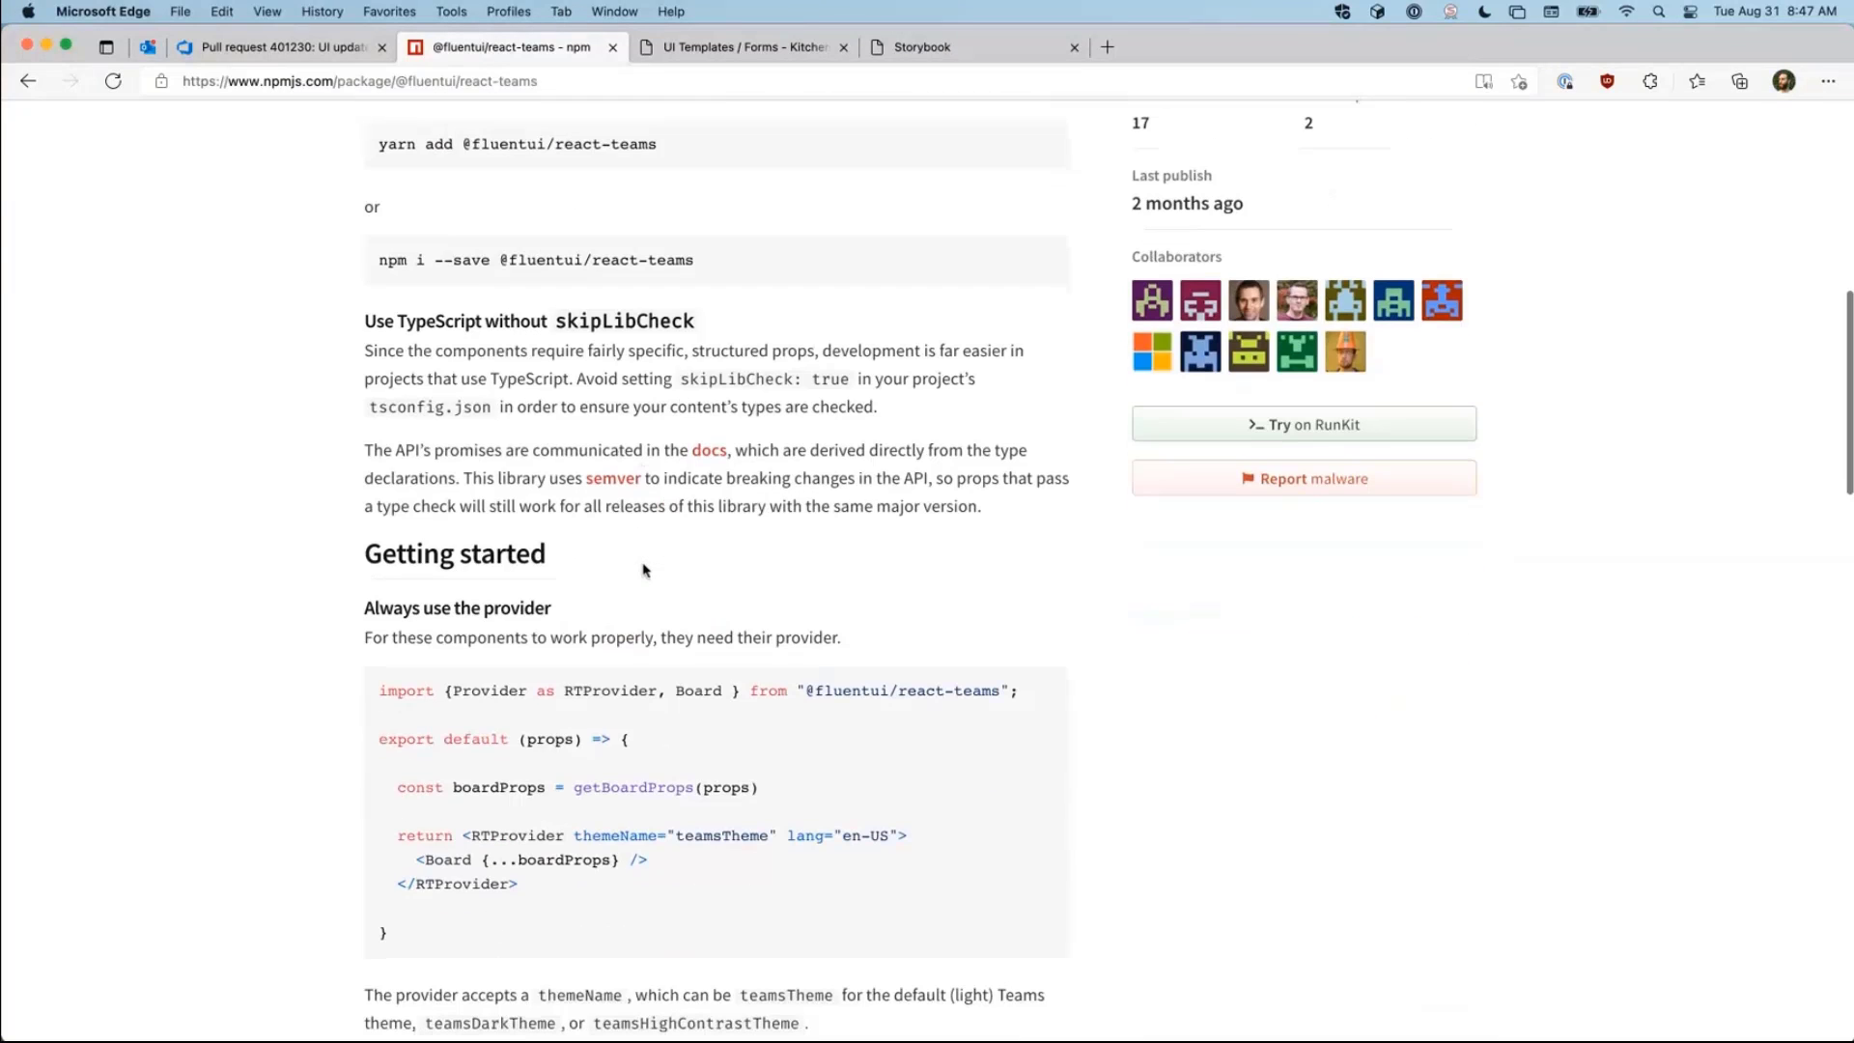
mouse_move(640, 176)
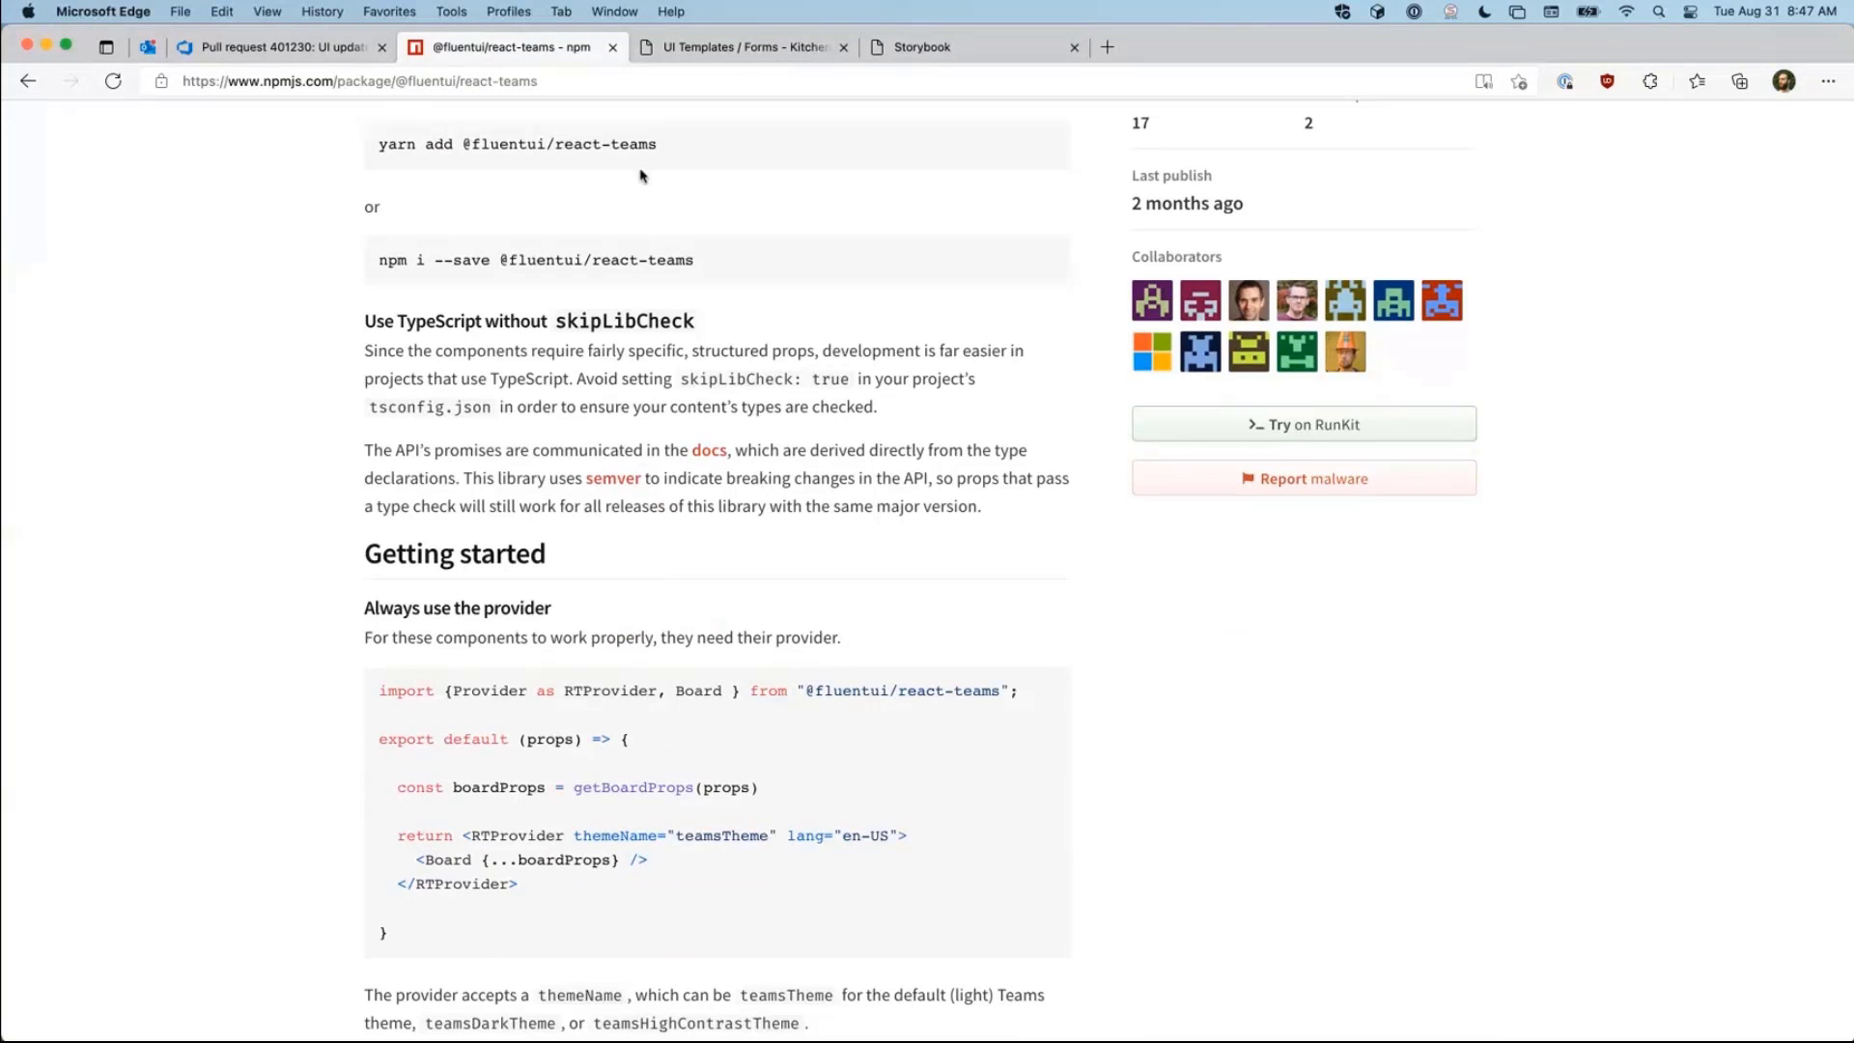
click(741, 47)
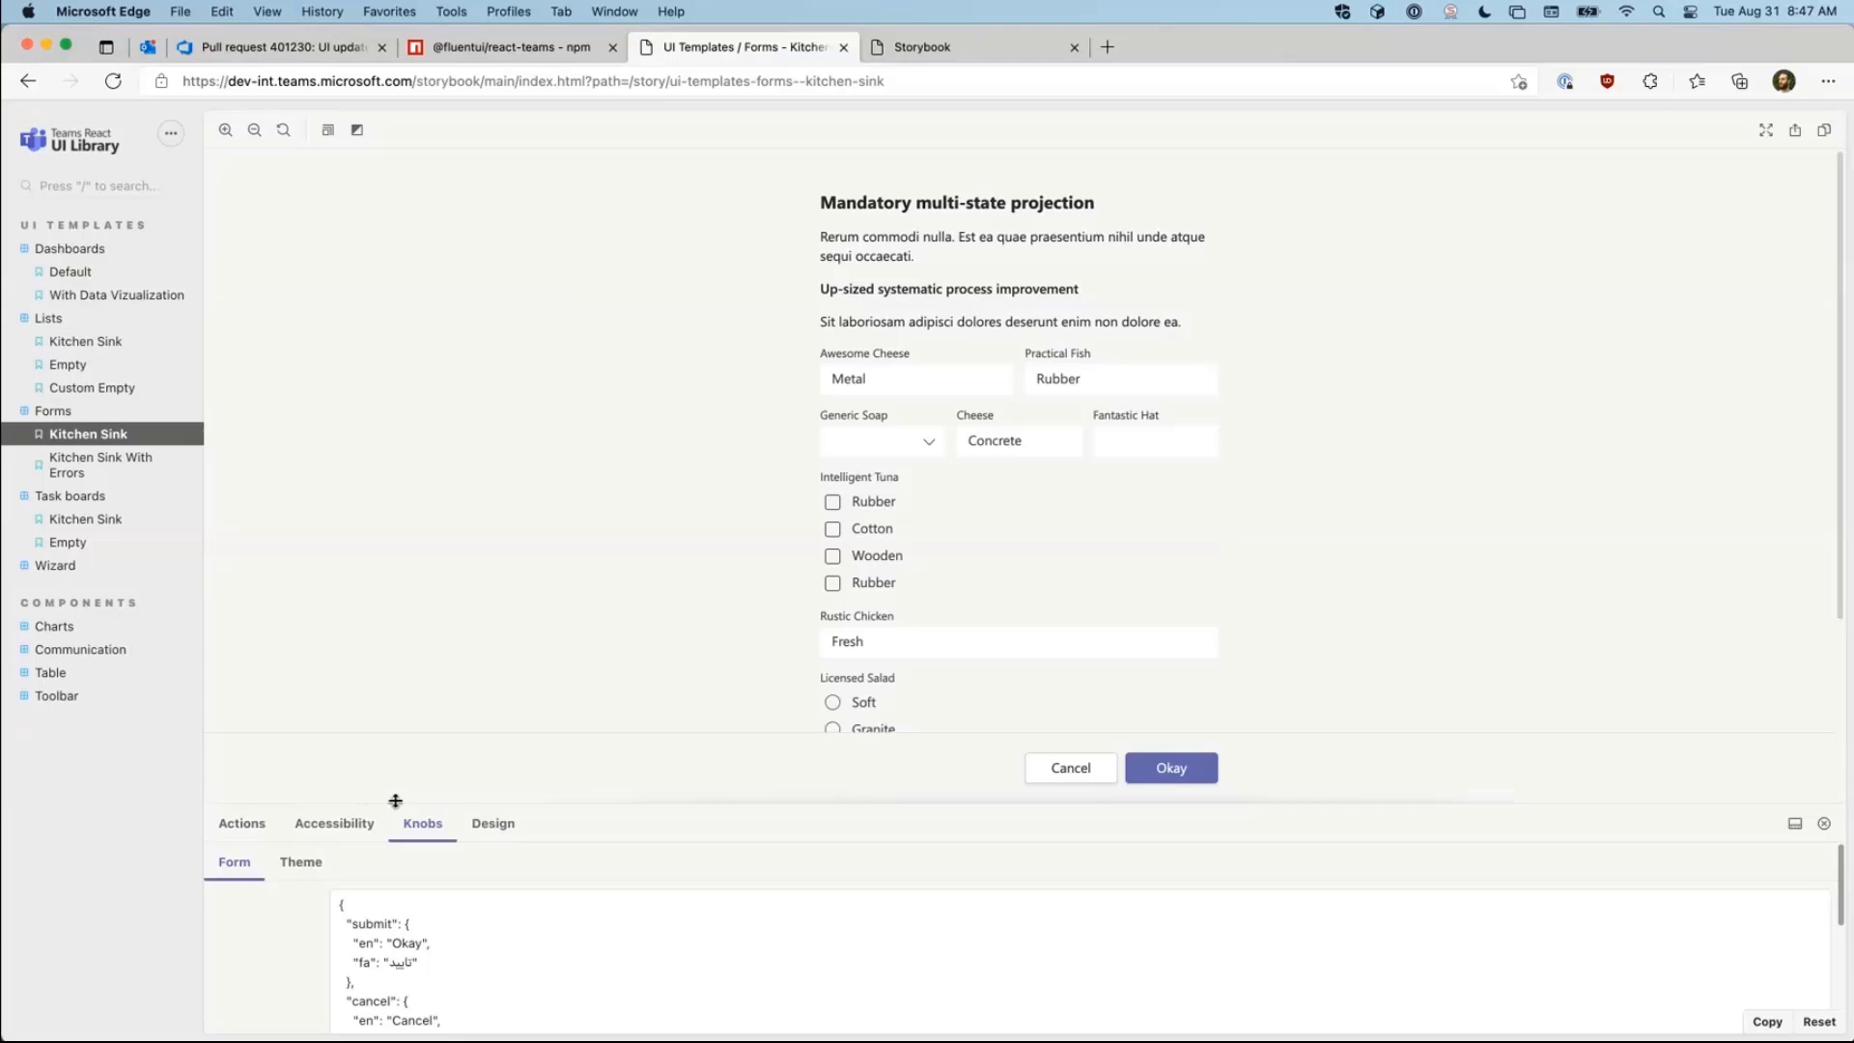
Step: Preview the form in Teams Dark and Teams High Contrast themes, then restore Teams Light
click(301, 583)
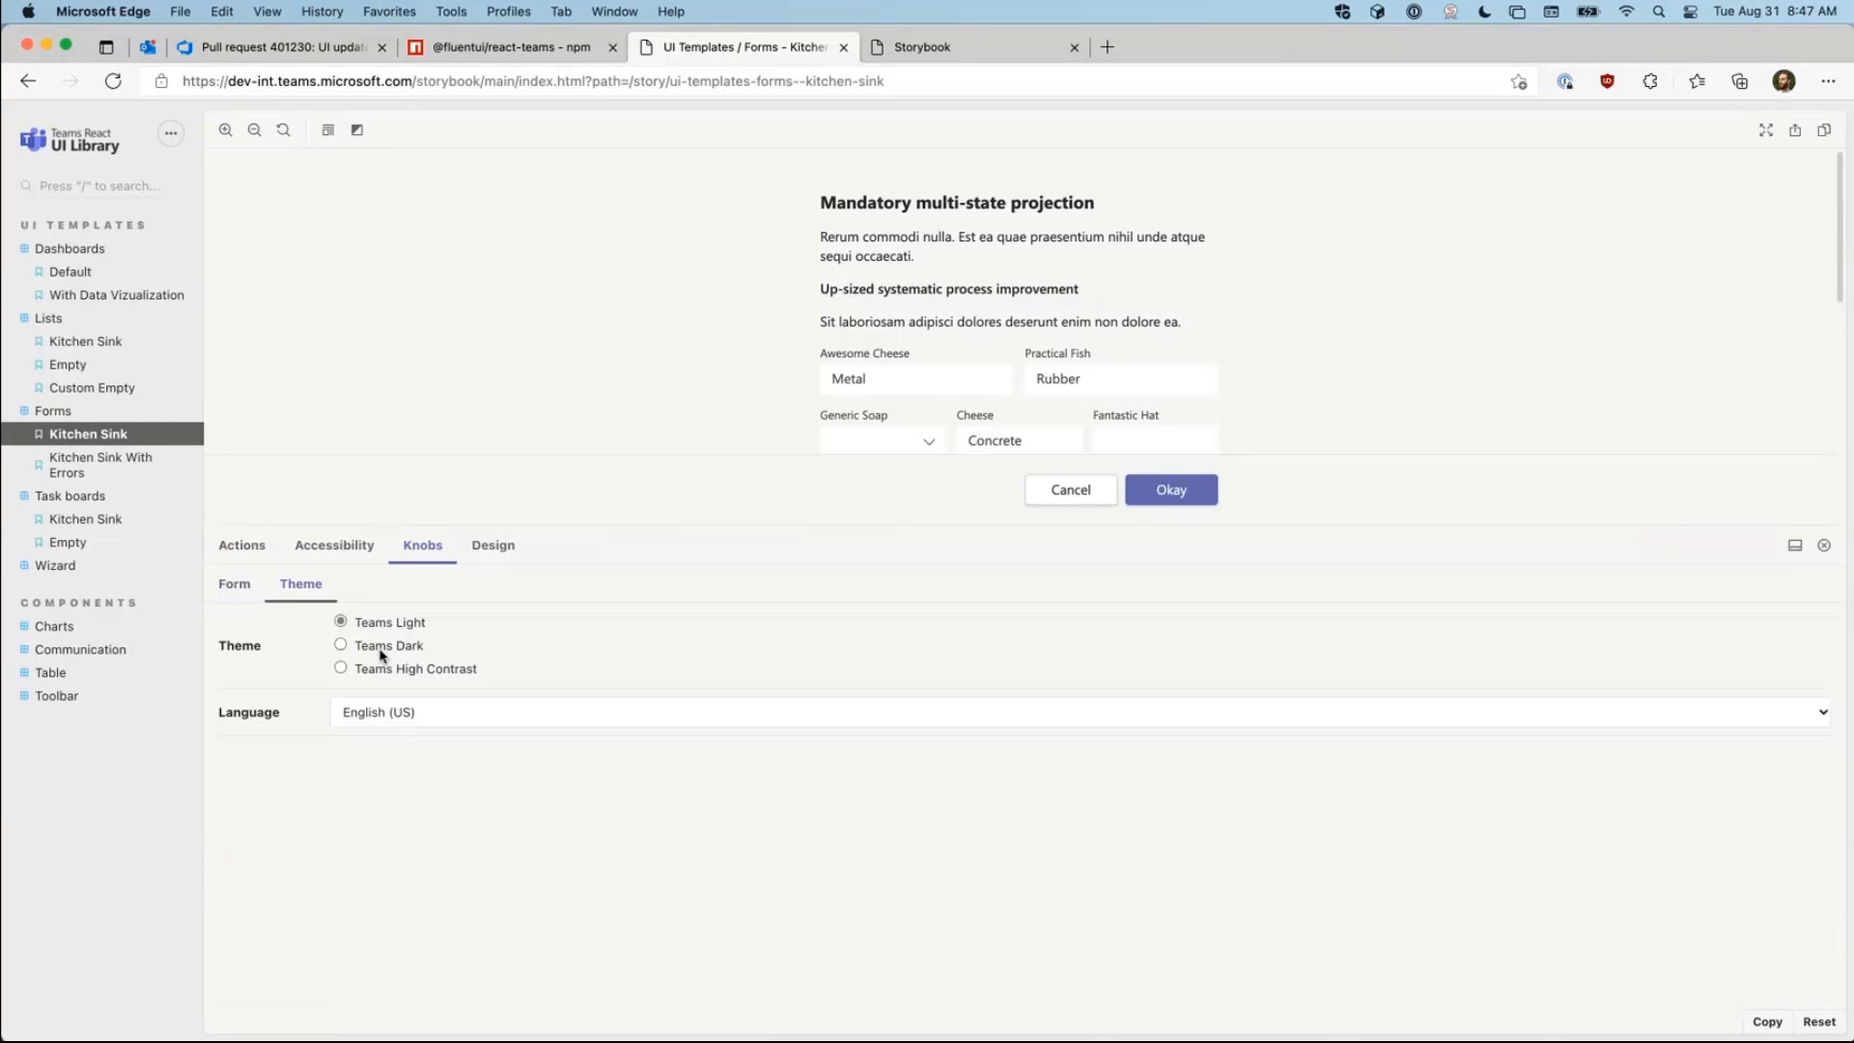
click(340, 645)
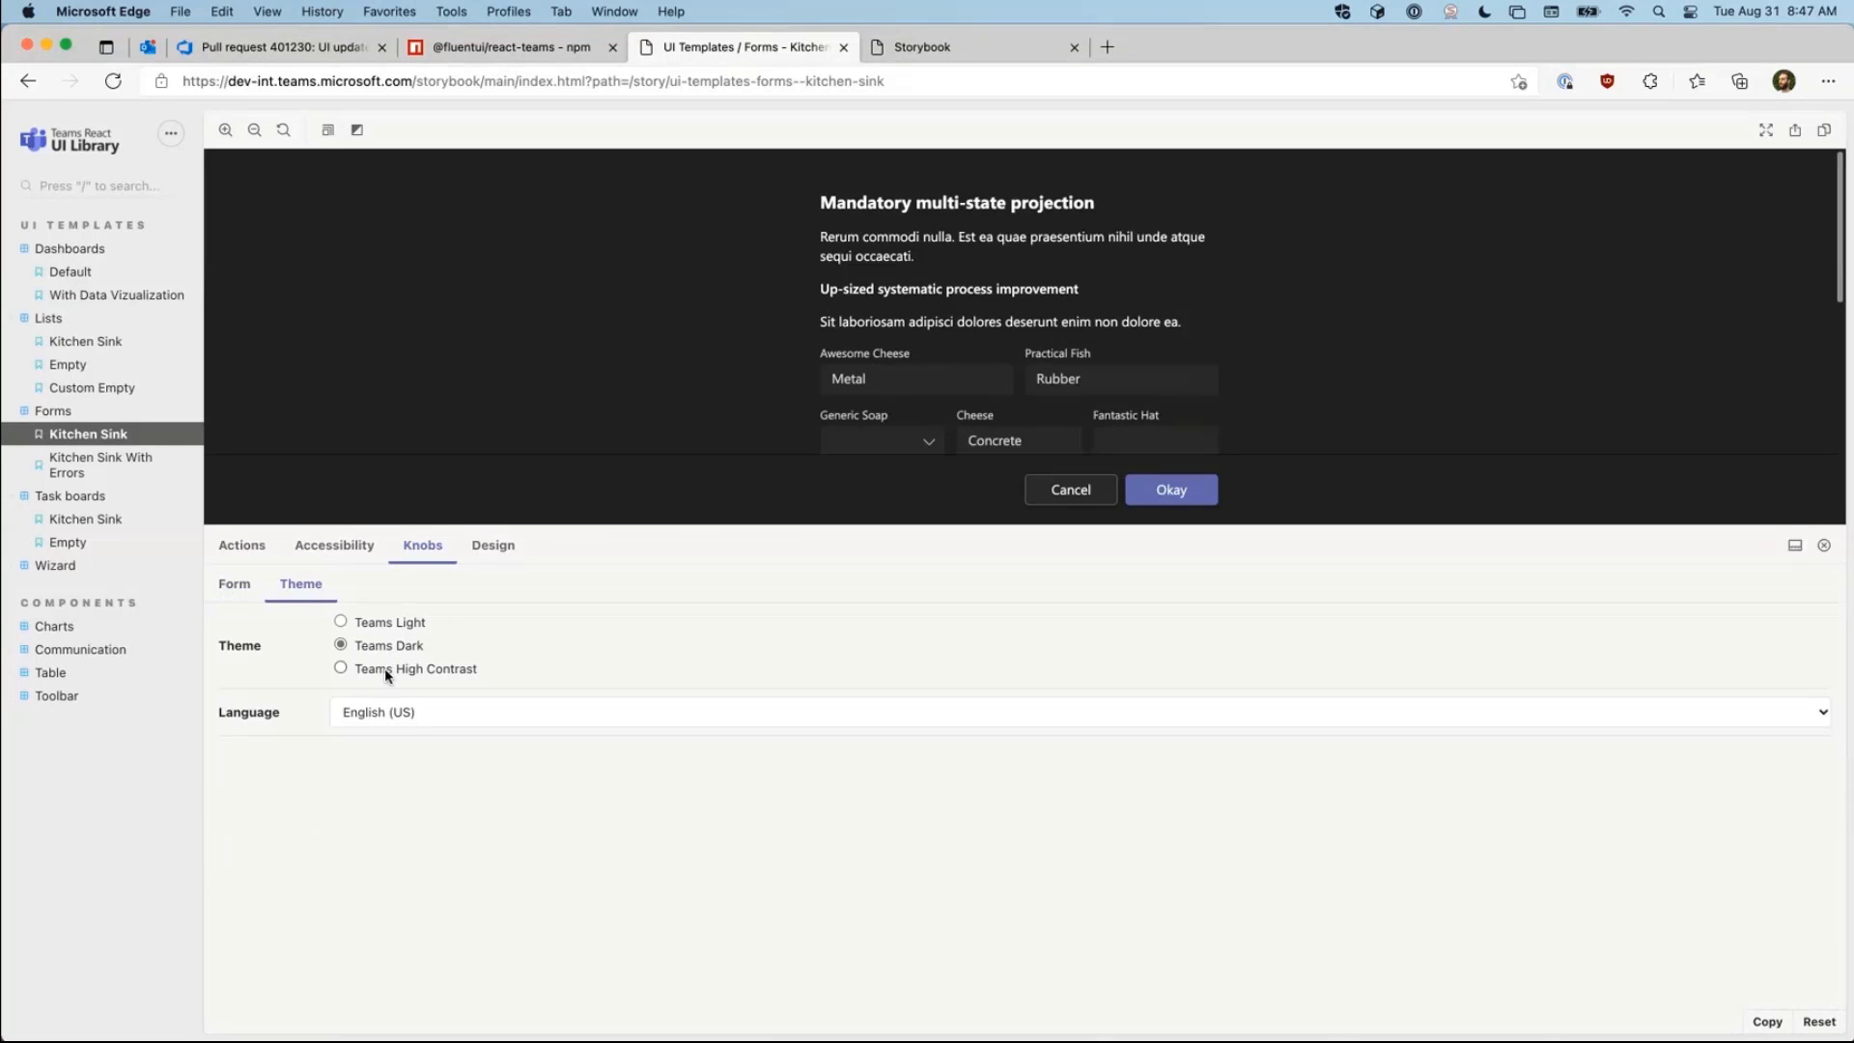
click(340, 669)
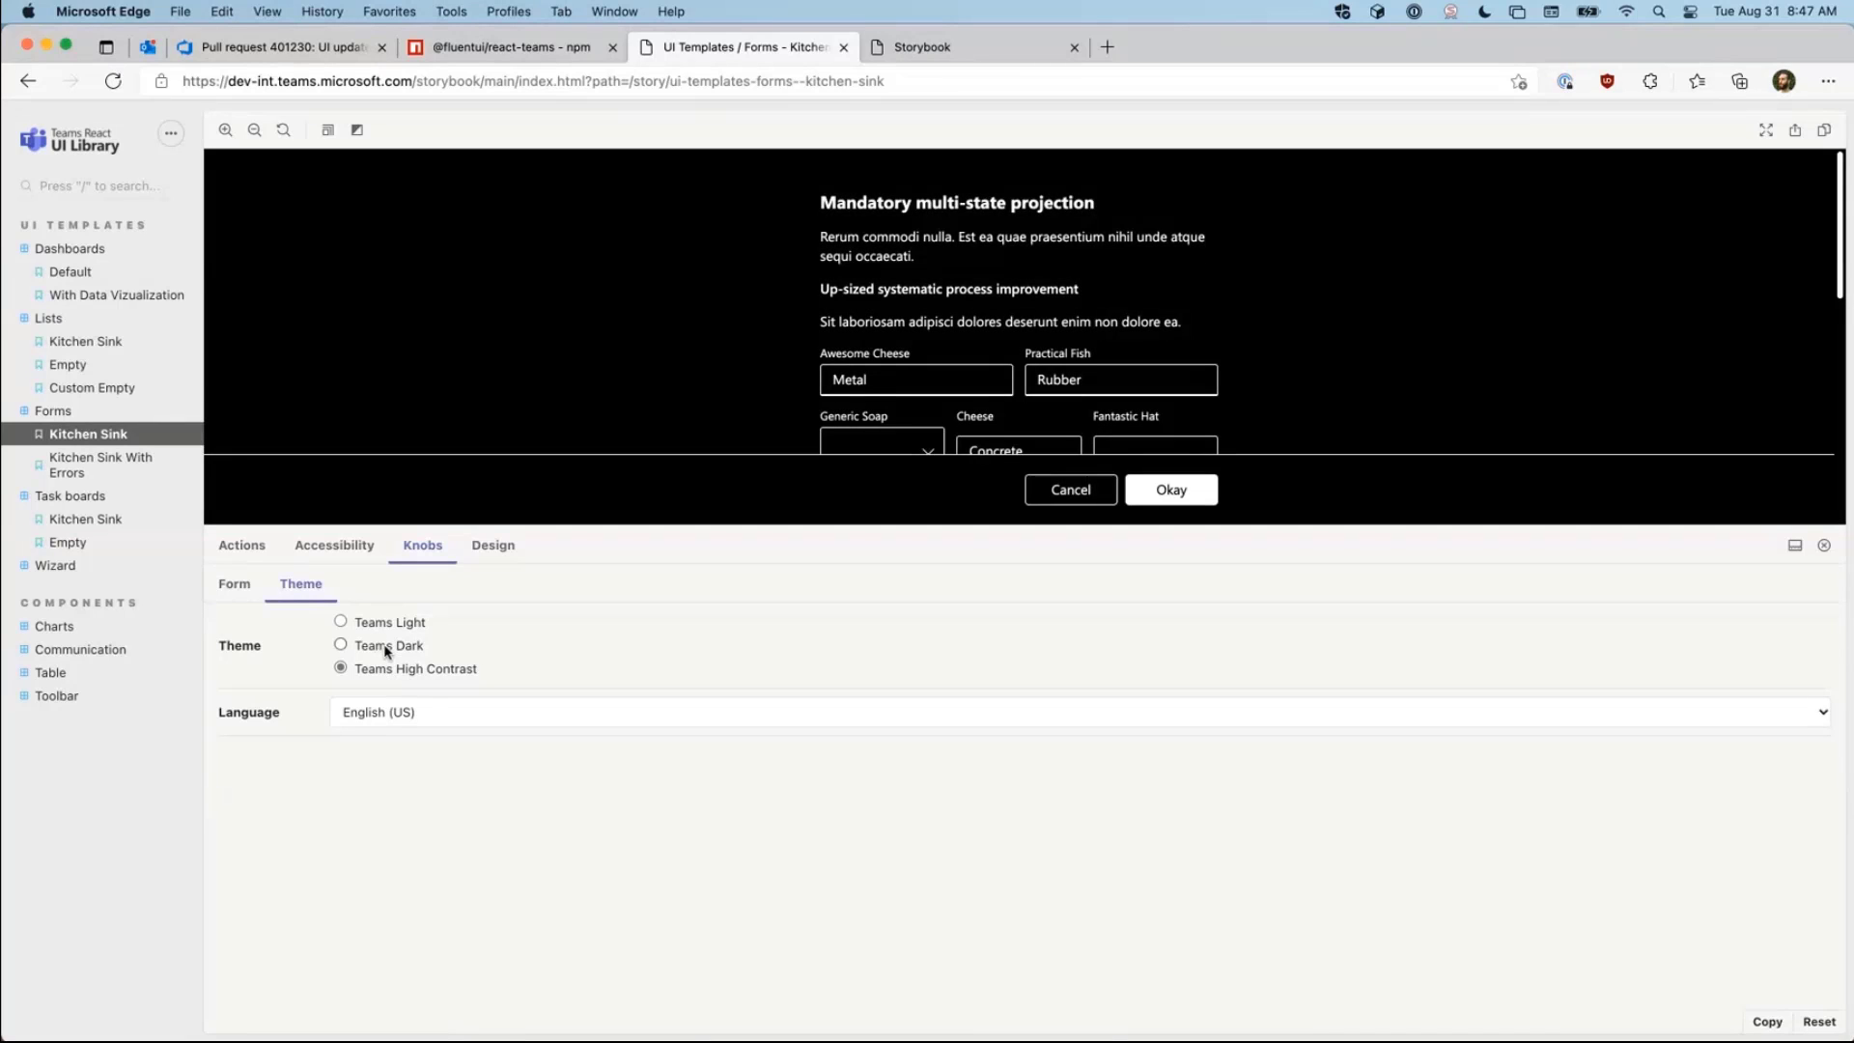
click(340, 622)
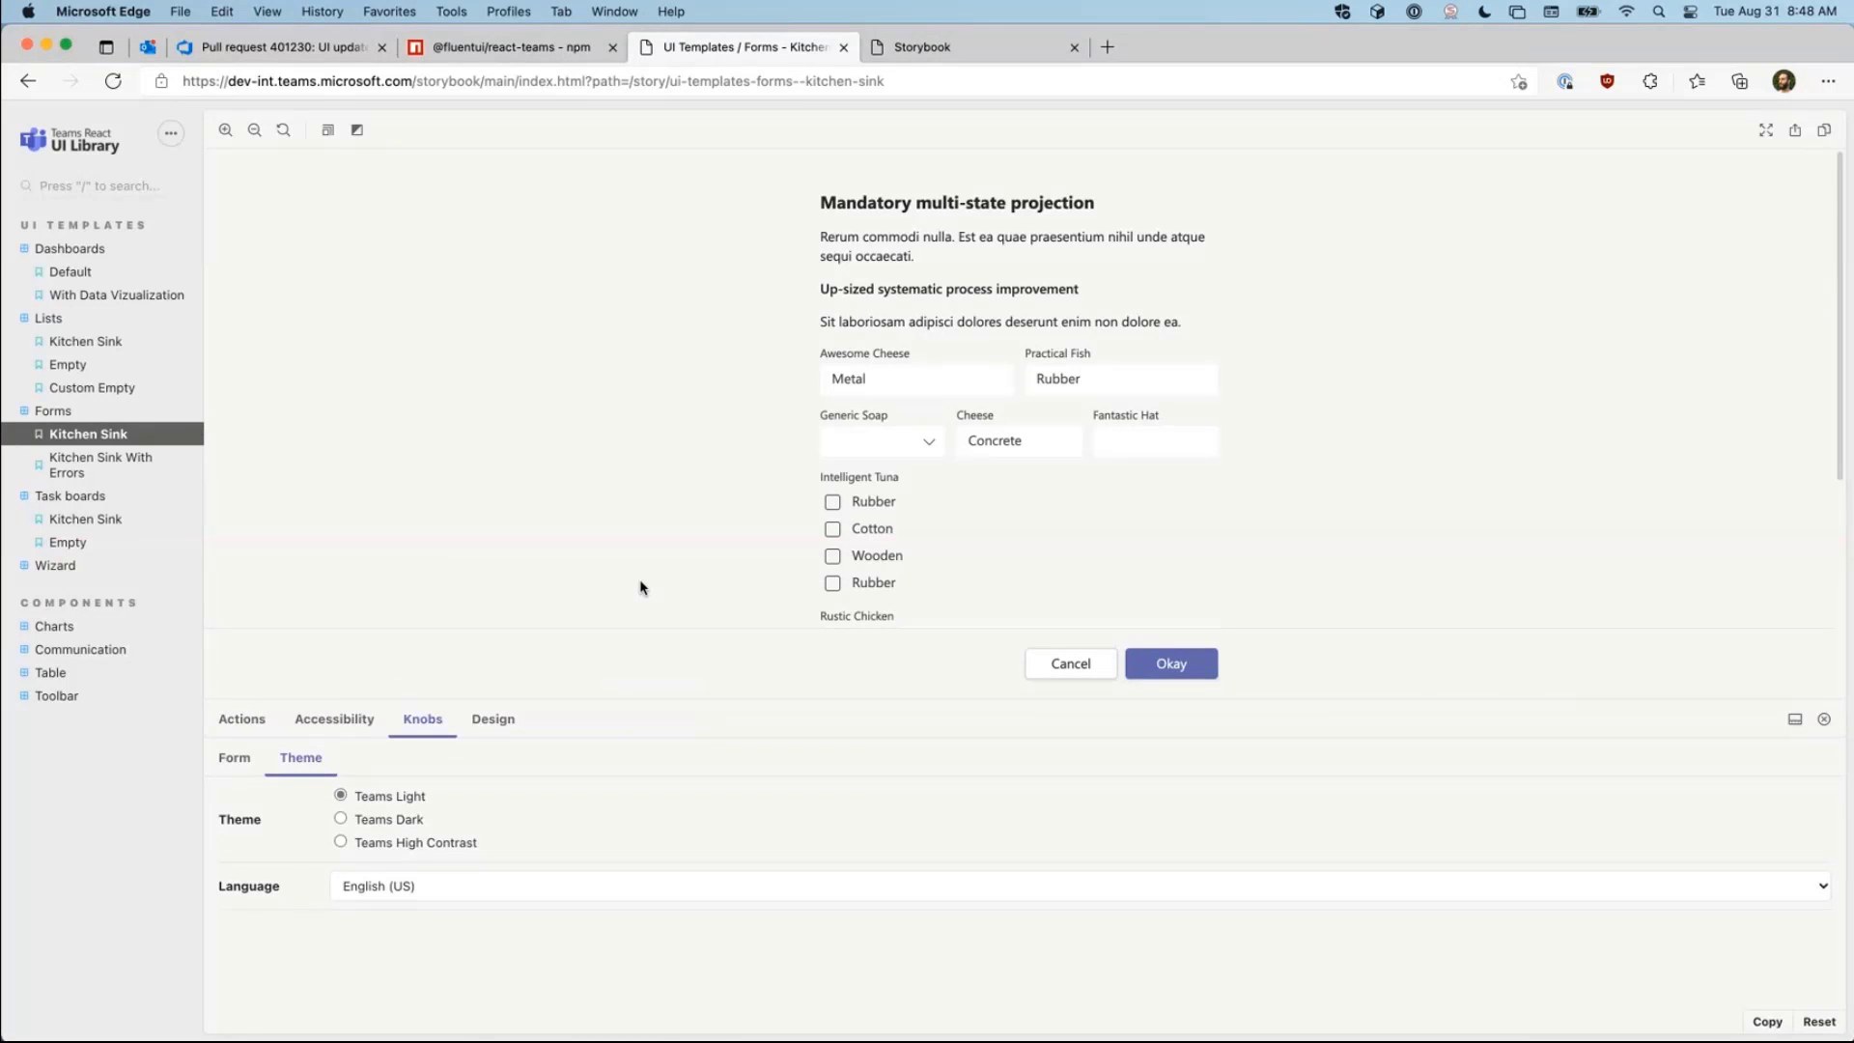
mouse_move(691, 519)
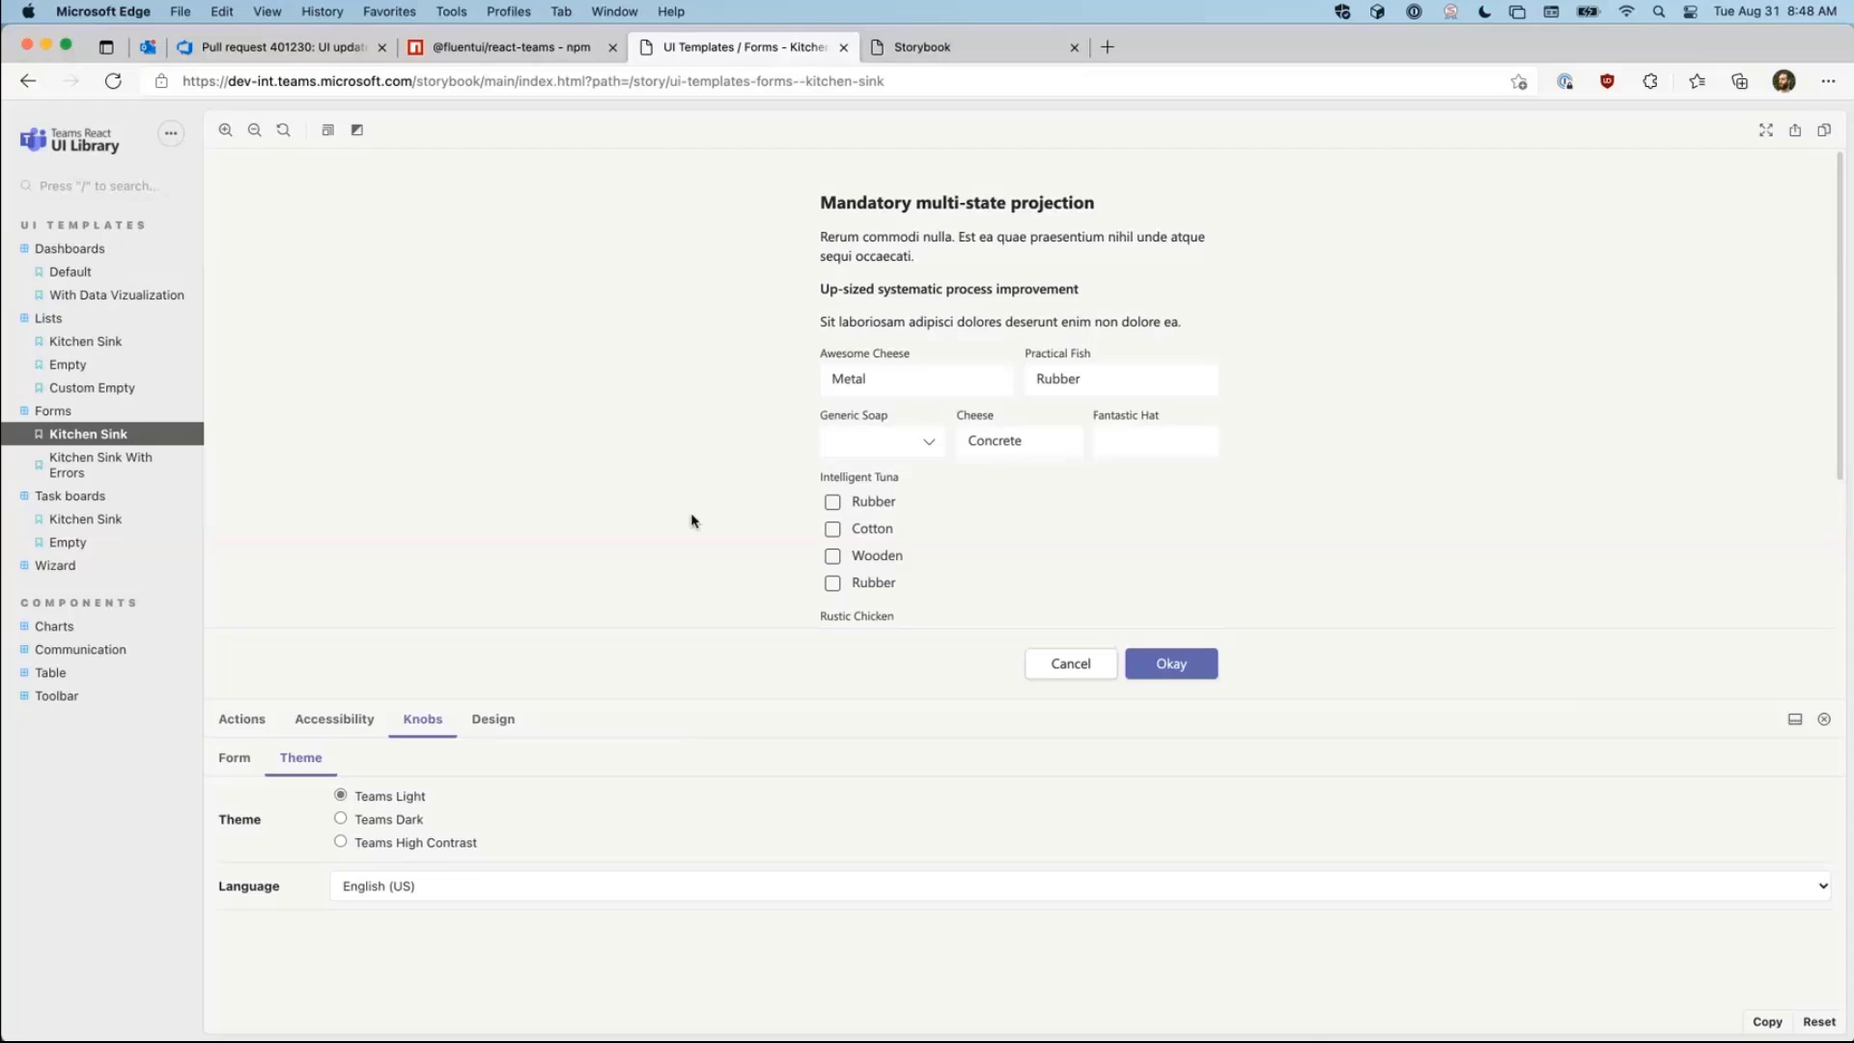
mouse_move(851, 308)
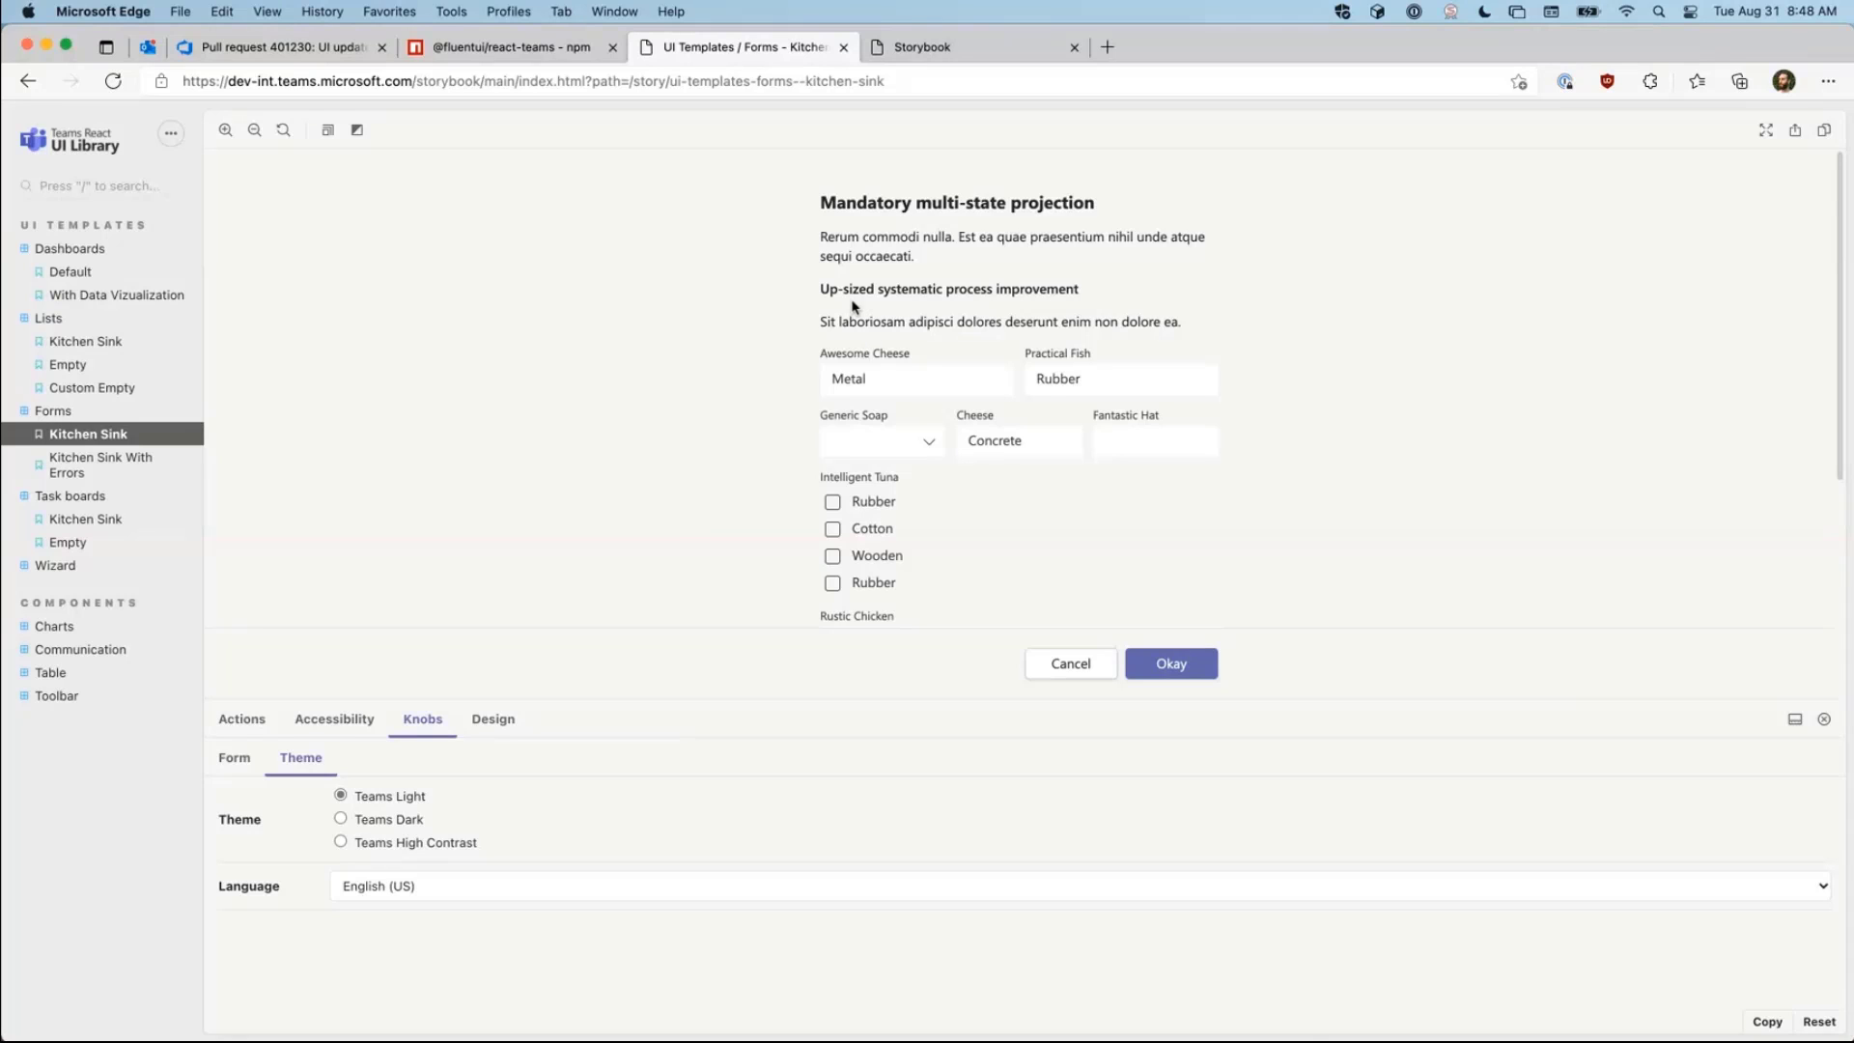
mouse_move(473, 207)
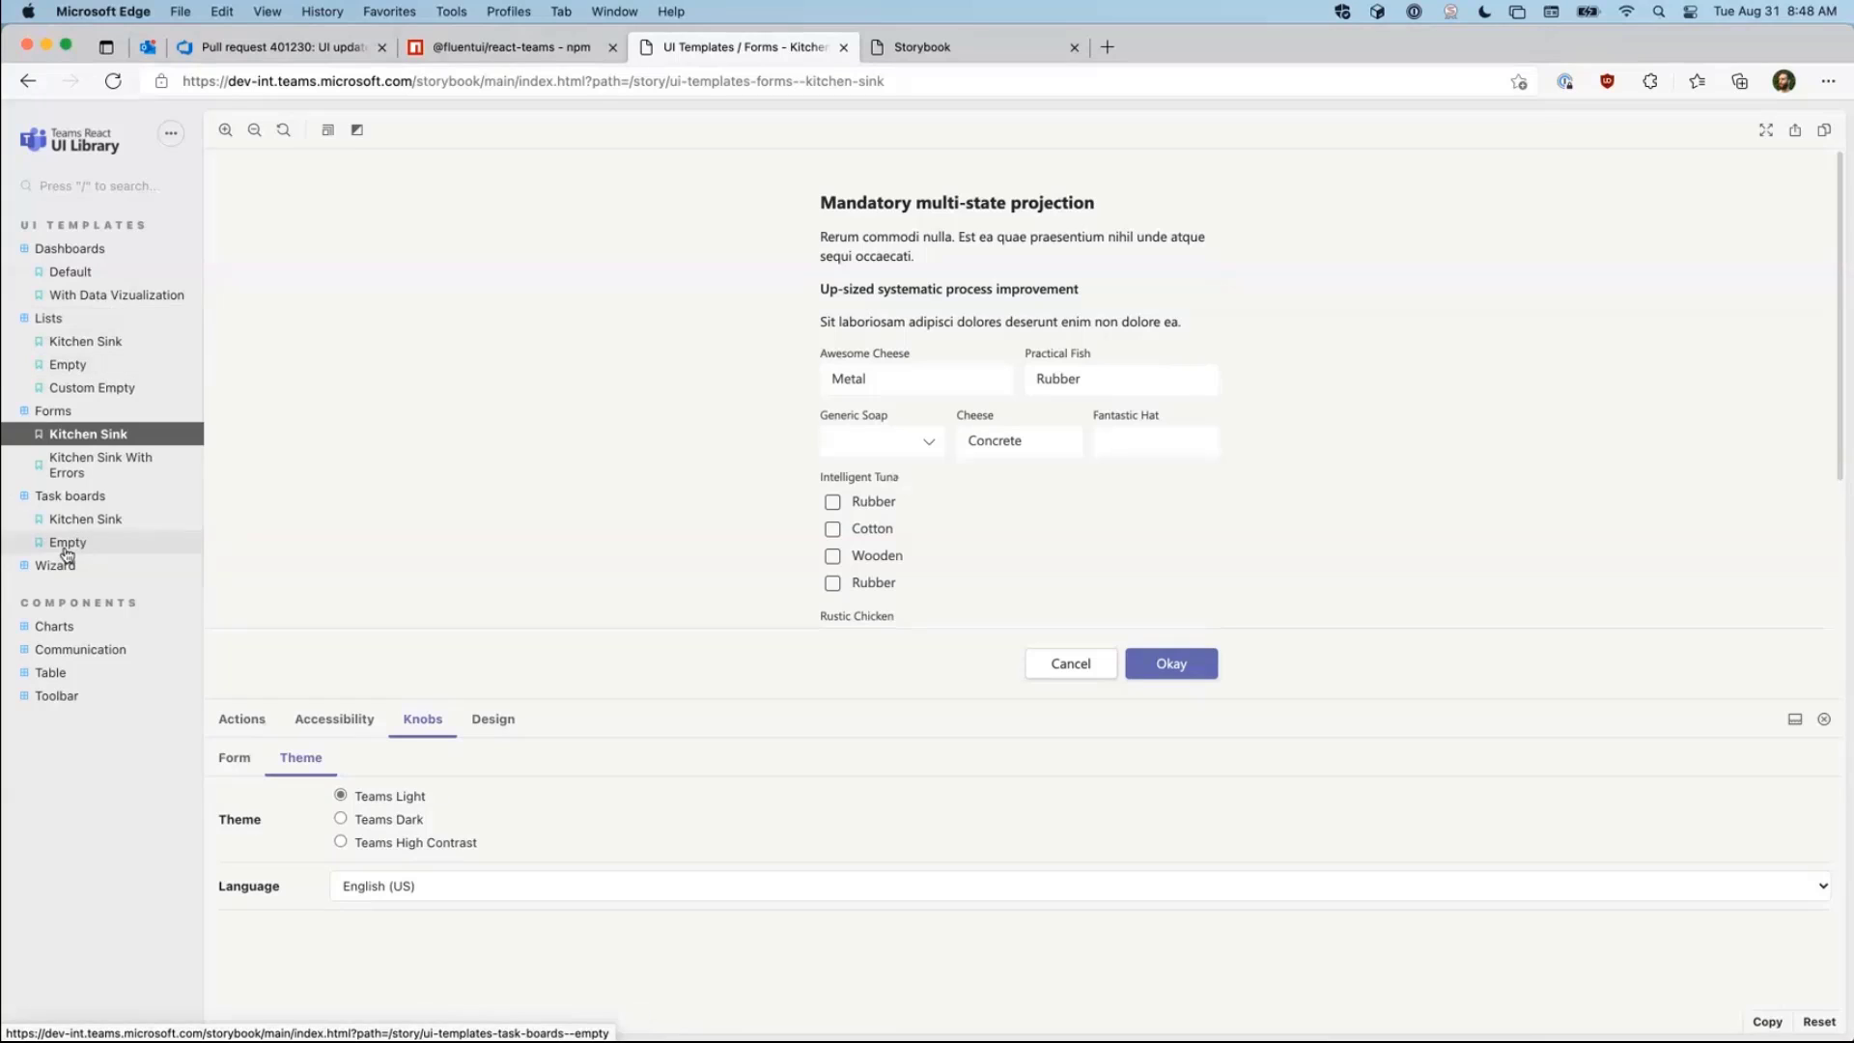
Step: Browse the Wizard, task board, lists, Table and dashboard examples, landing on the data-visualization dashboard
click(112, 597)
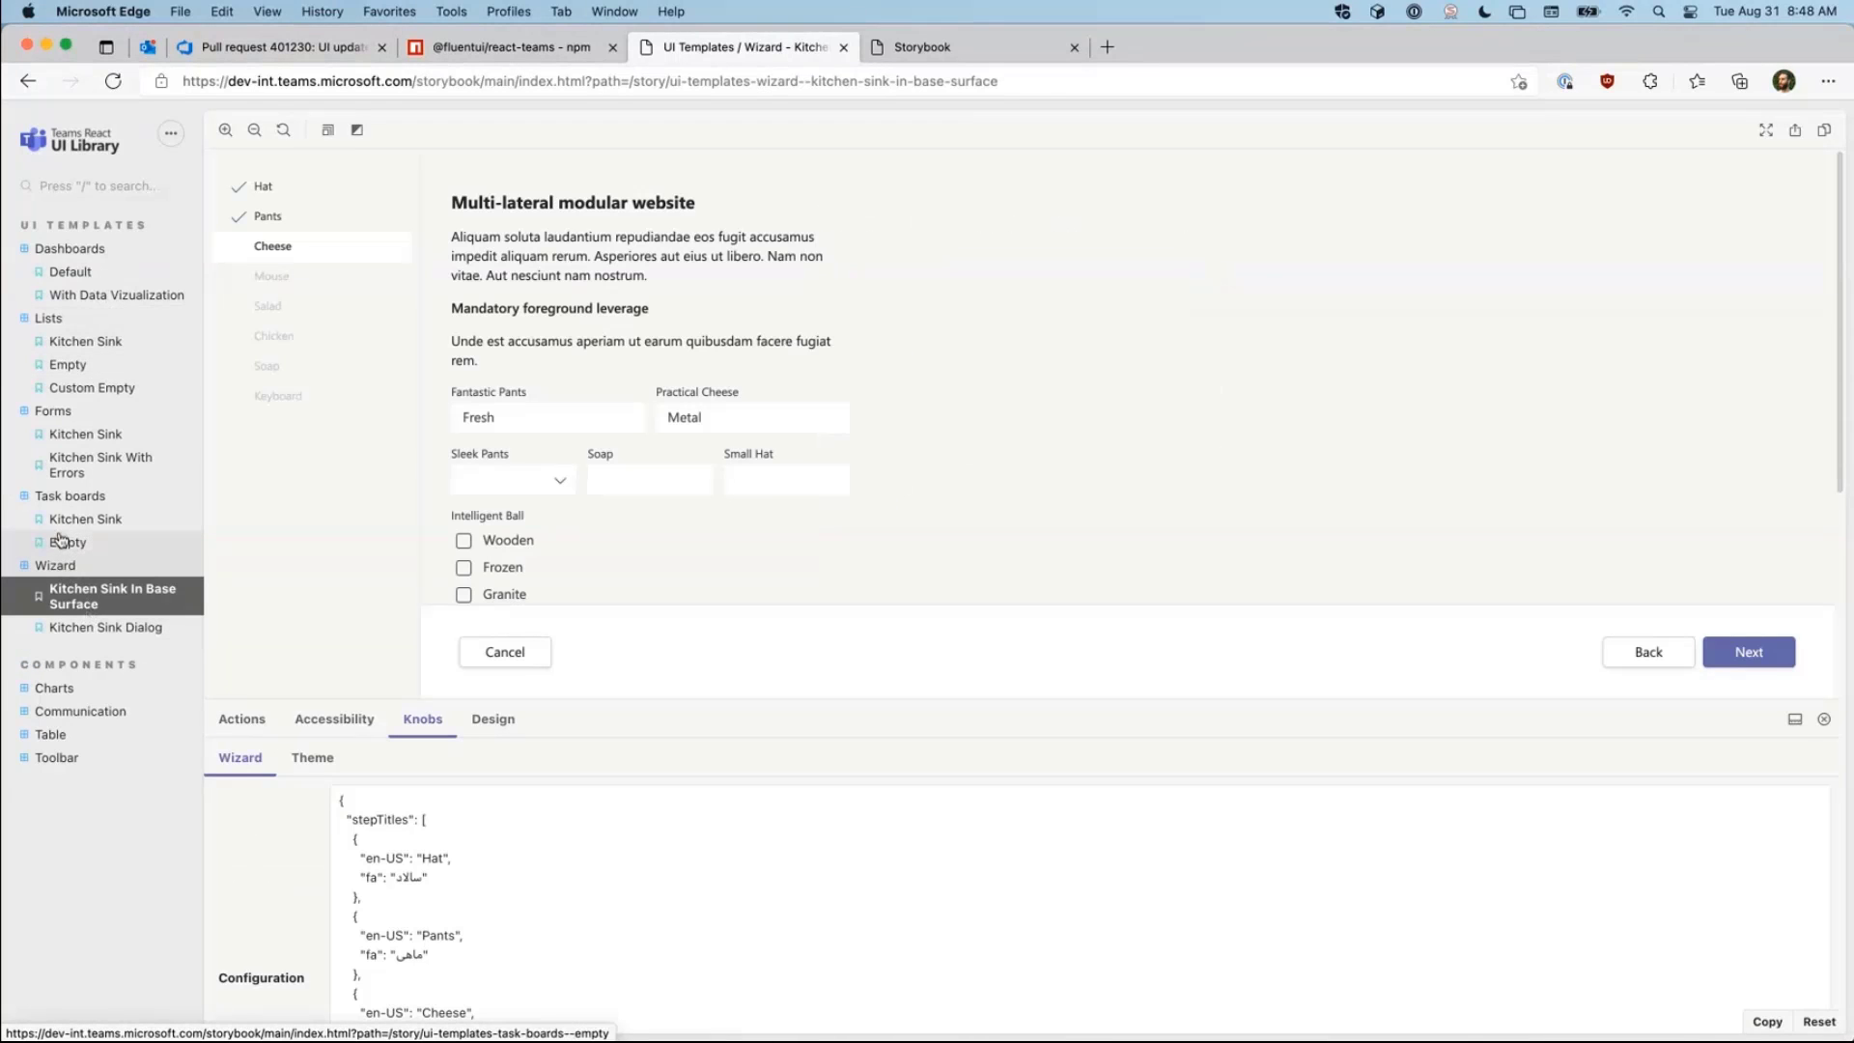
click(85, 519)
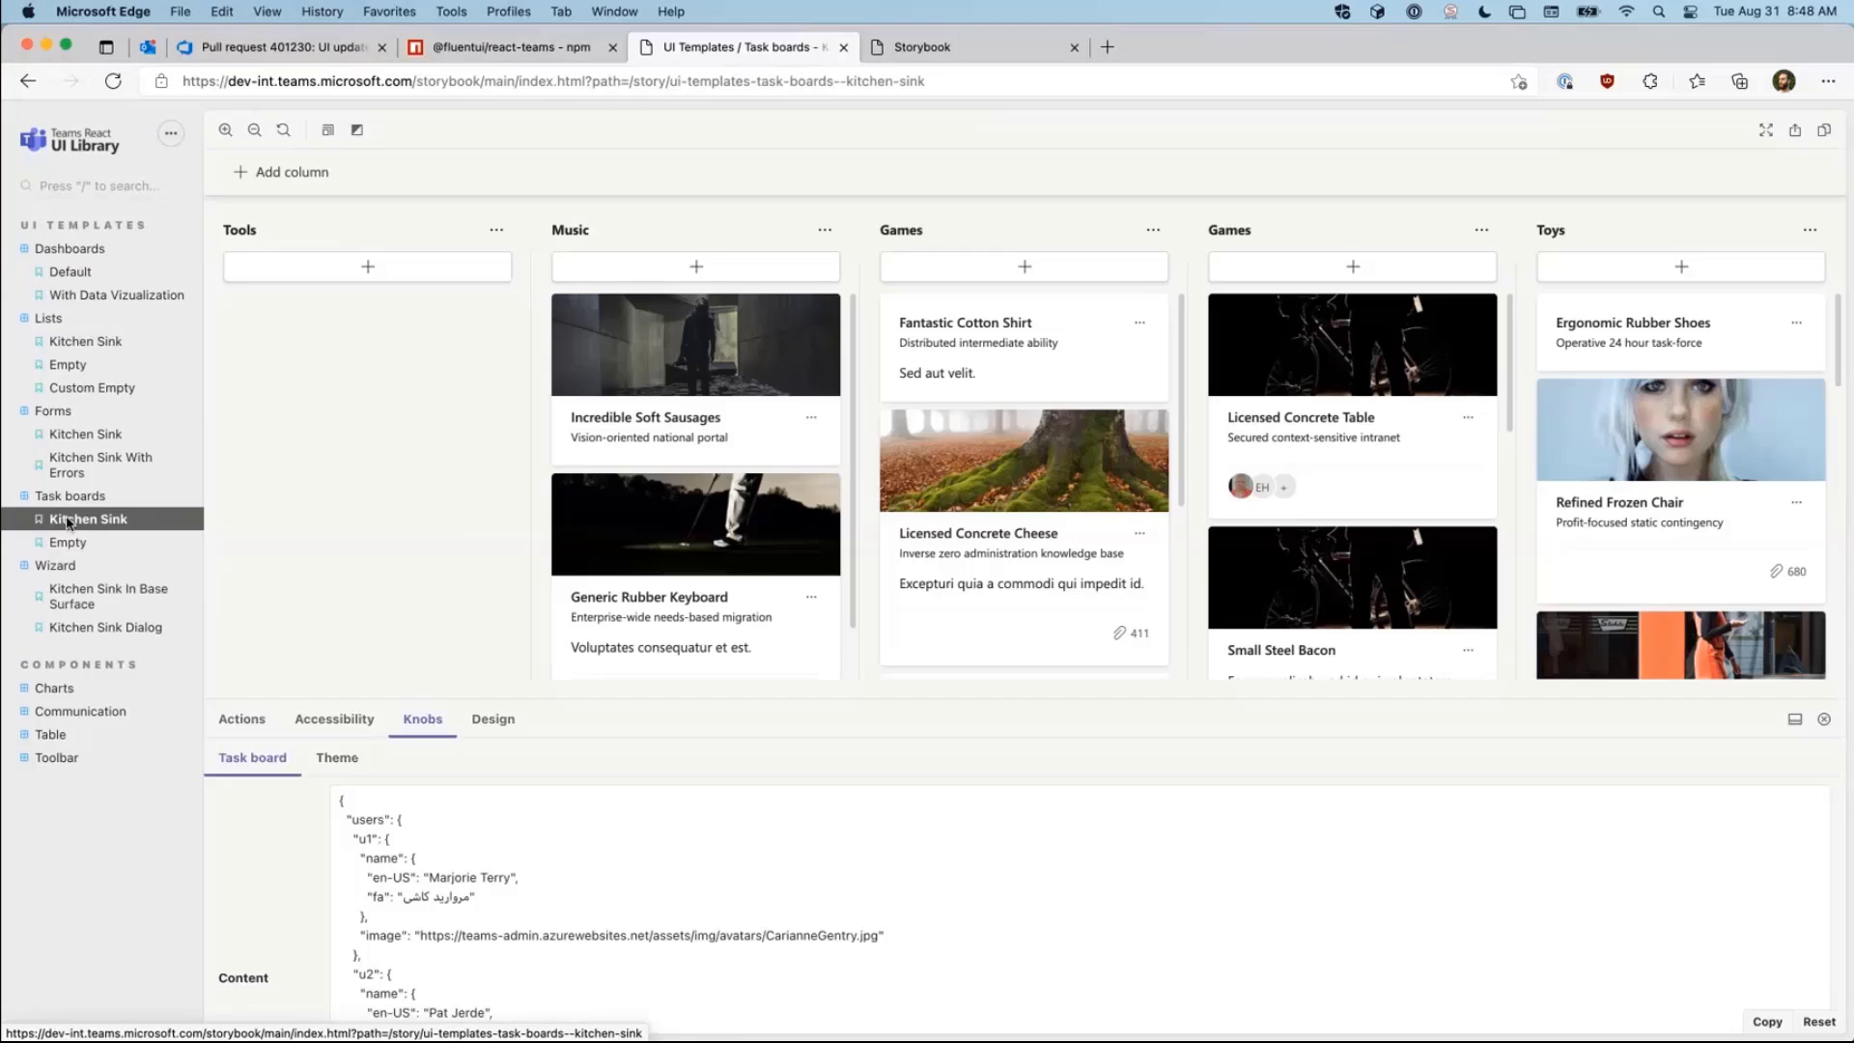
click(87, 433)
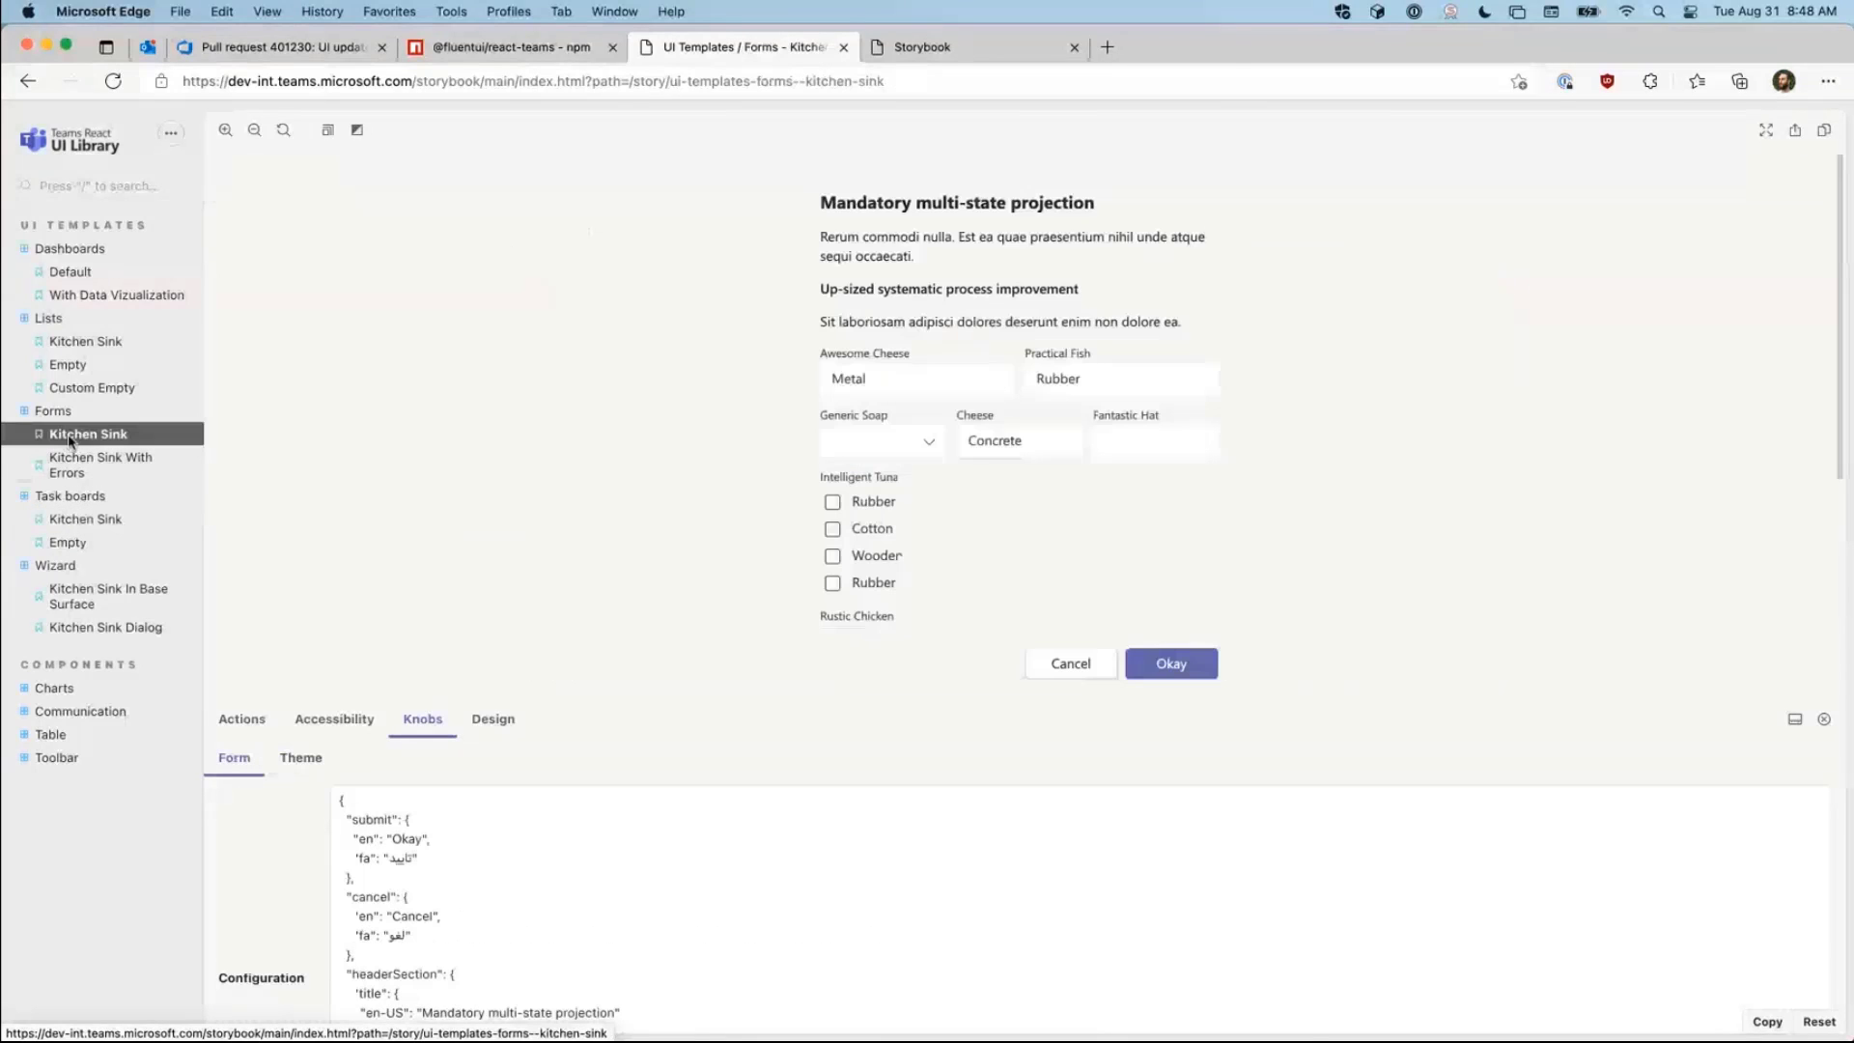
click(85, 340)
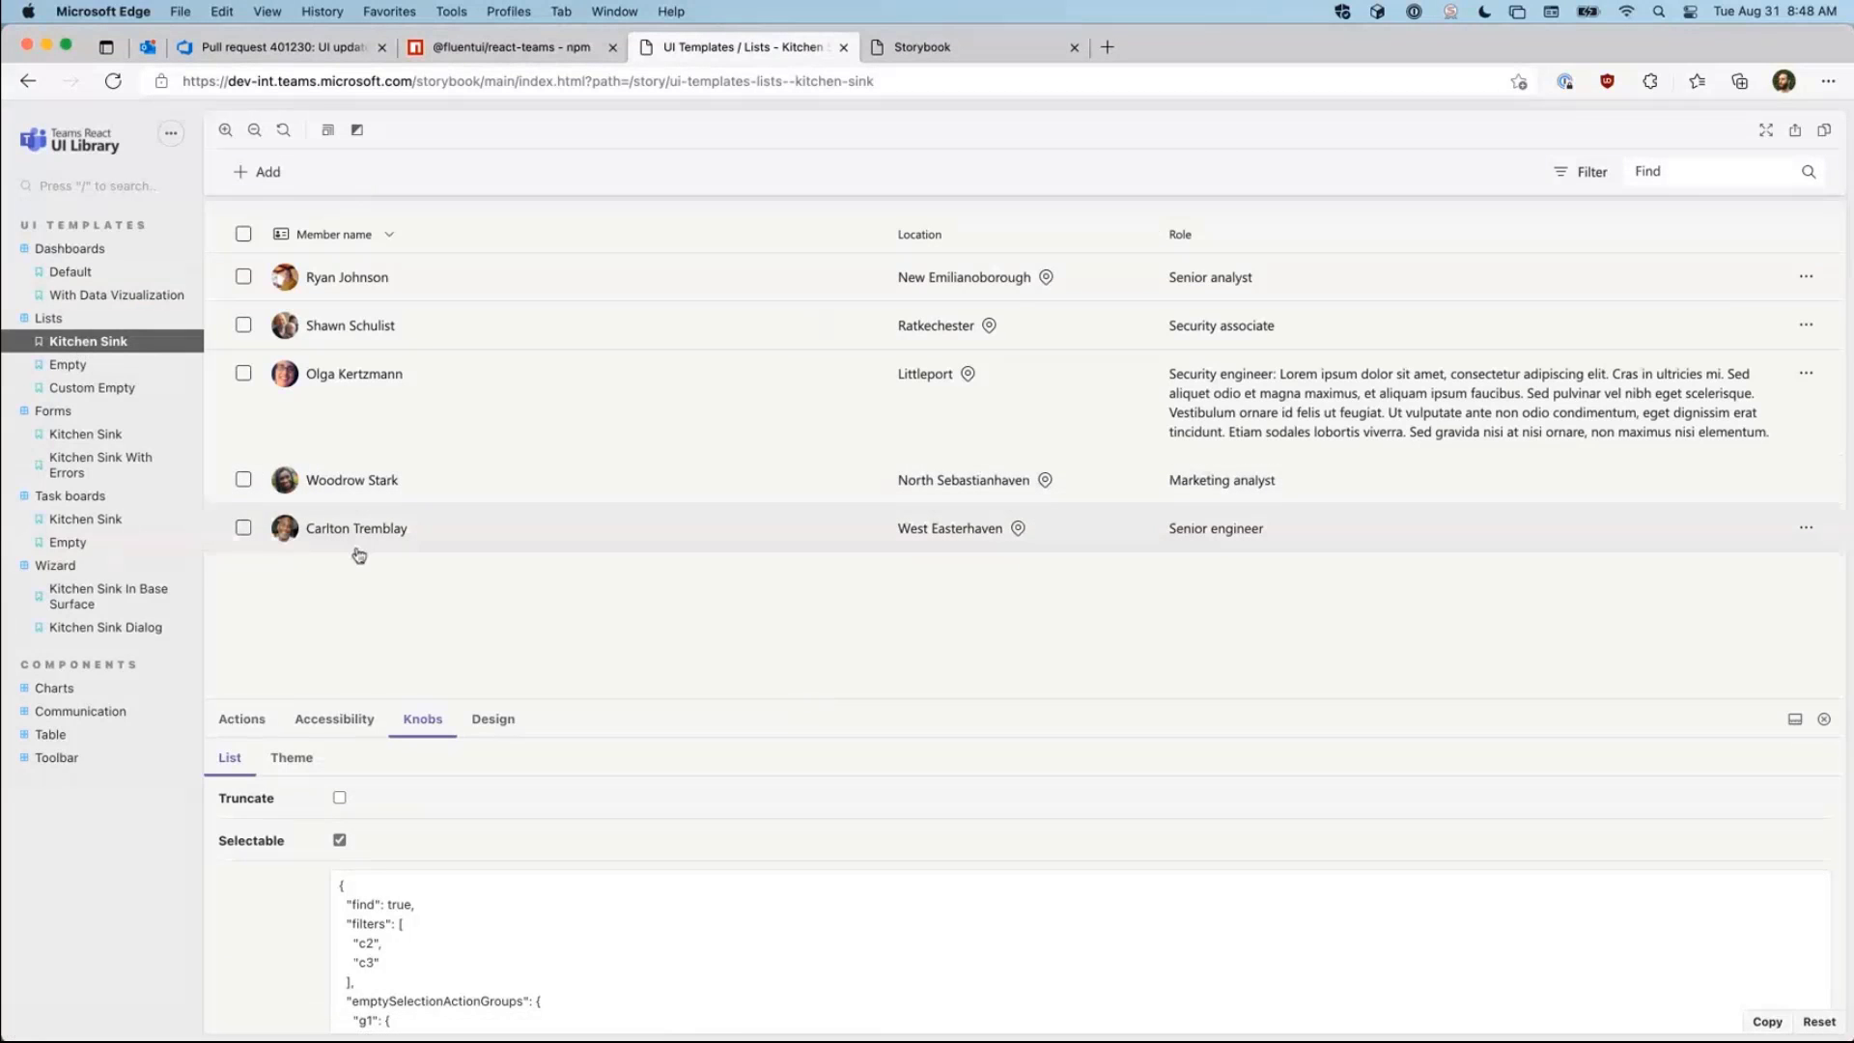
click(87, 757)
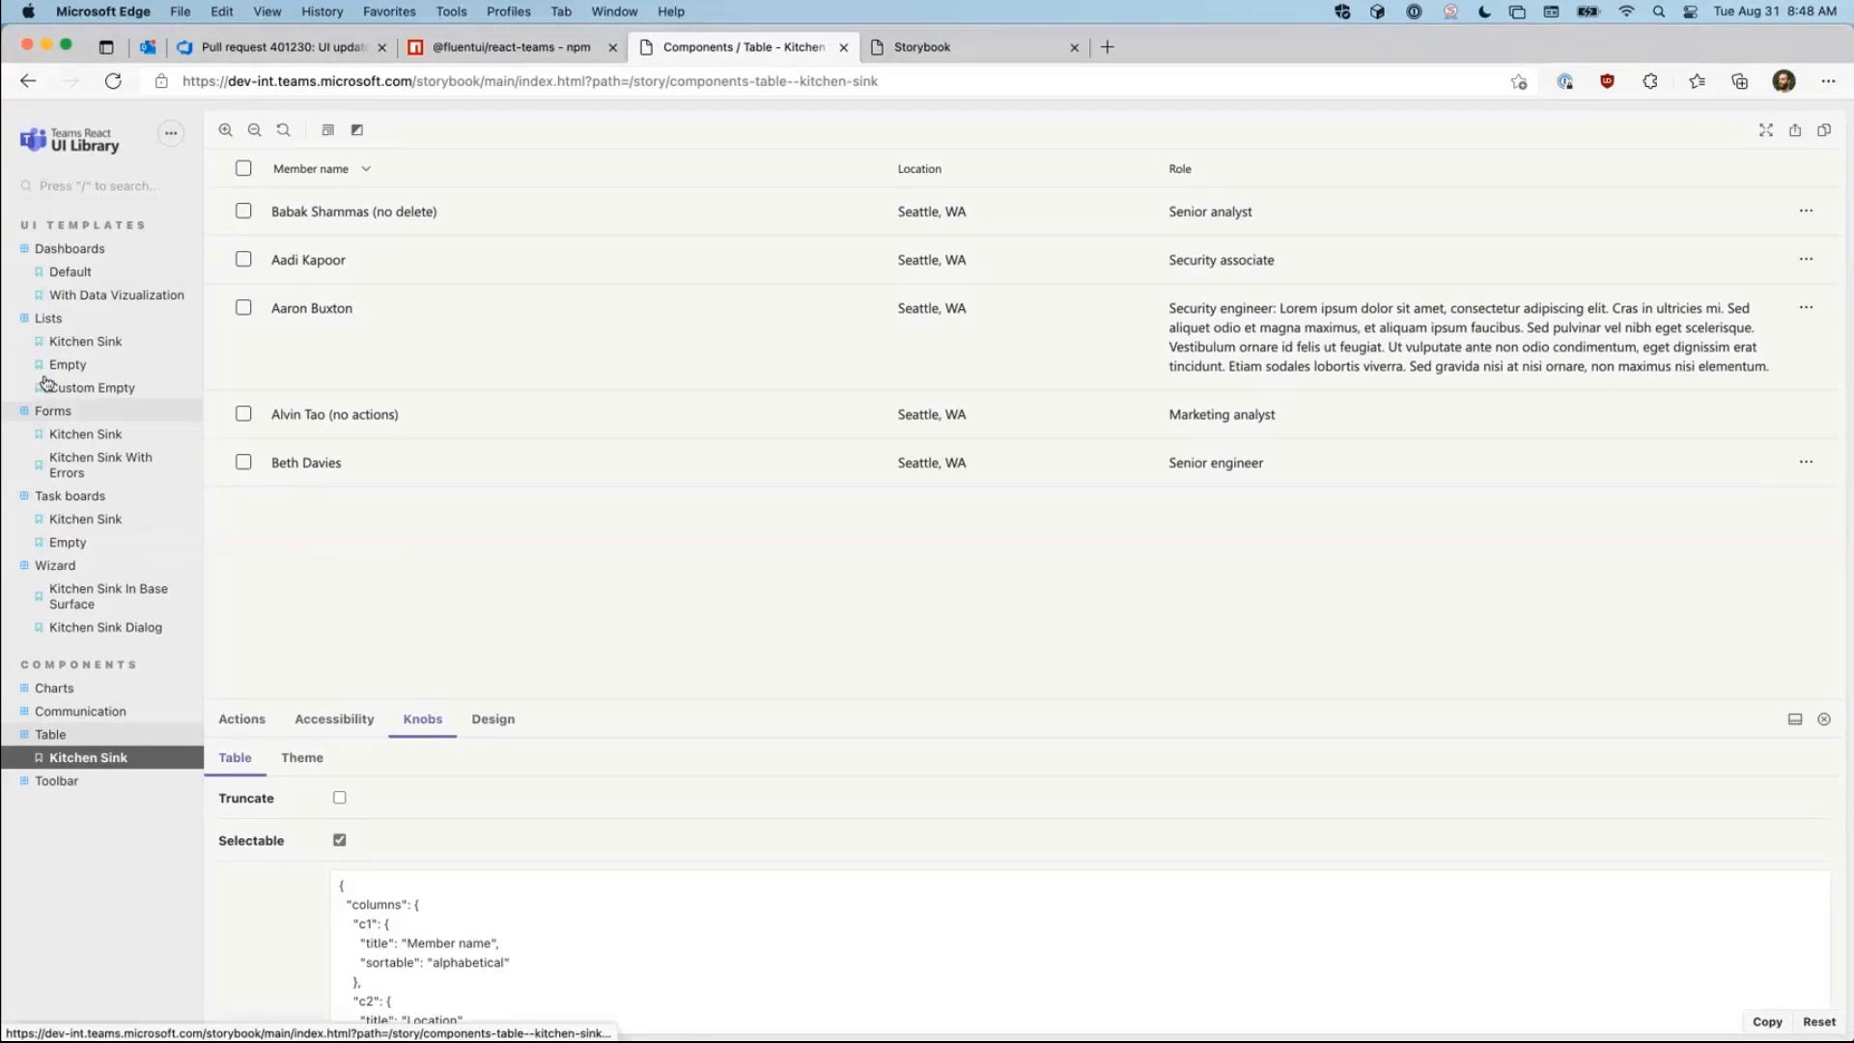
click(72, 271)
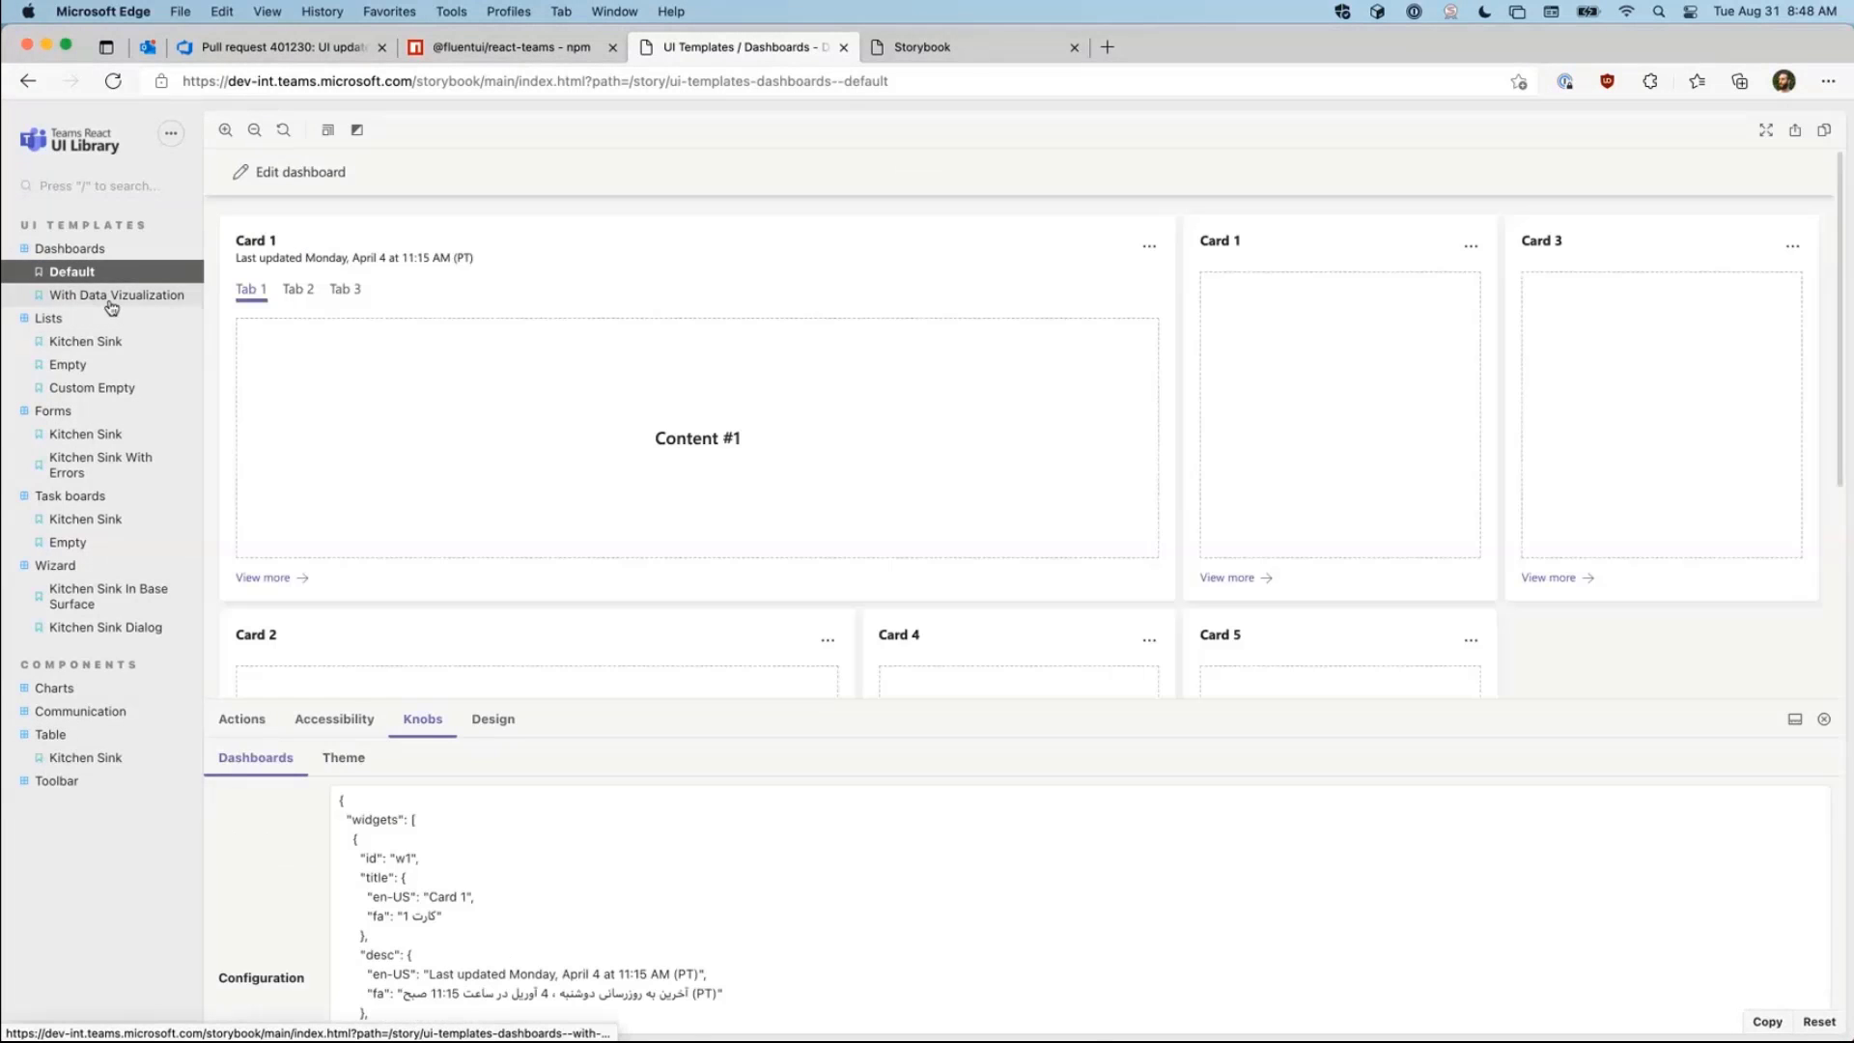
click(118, 294)
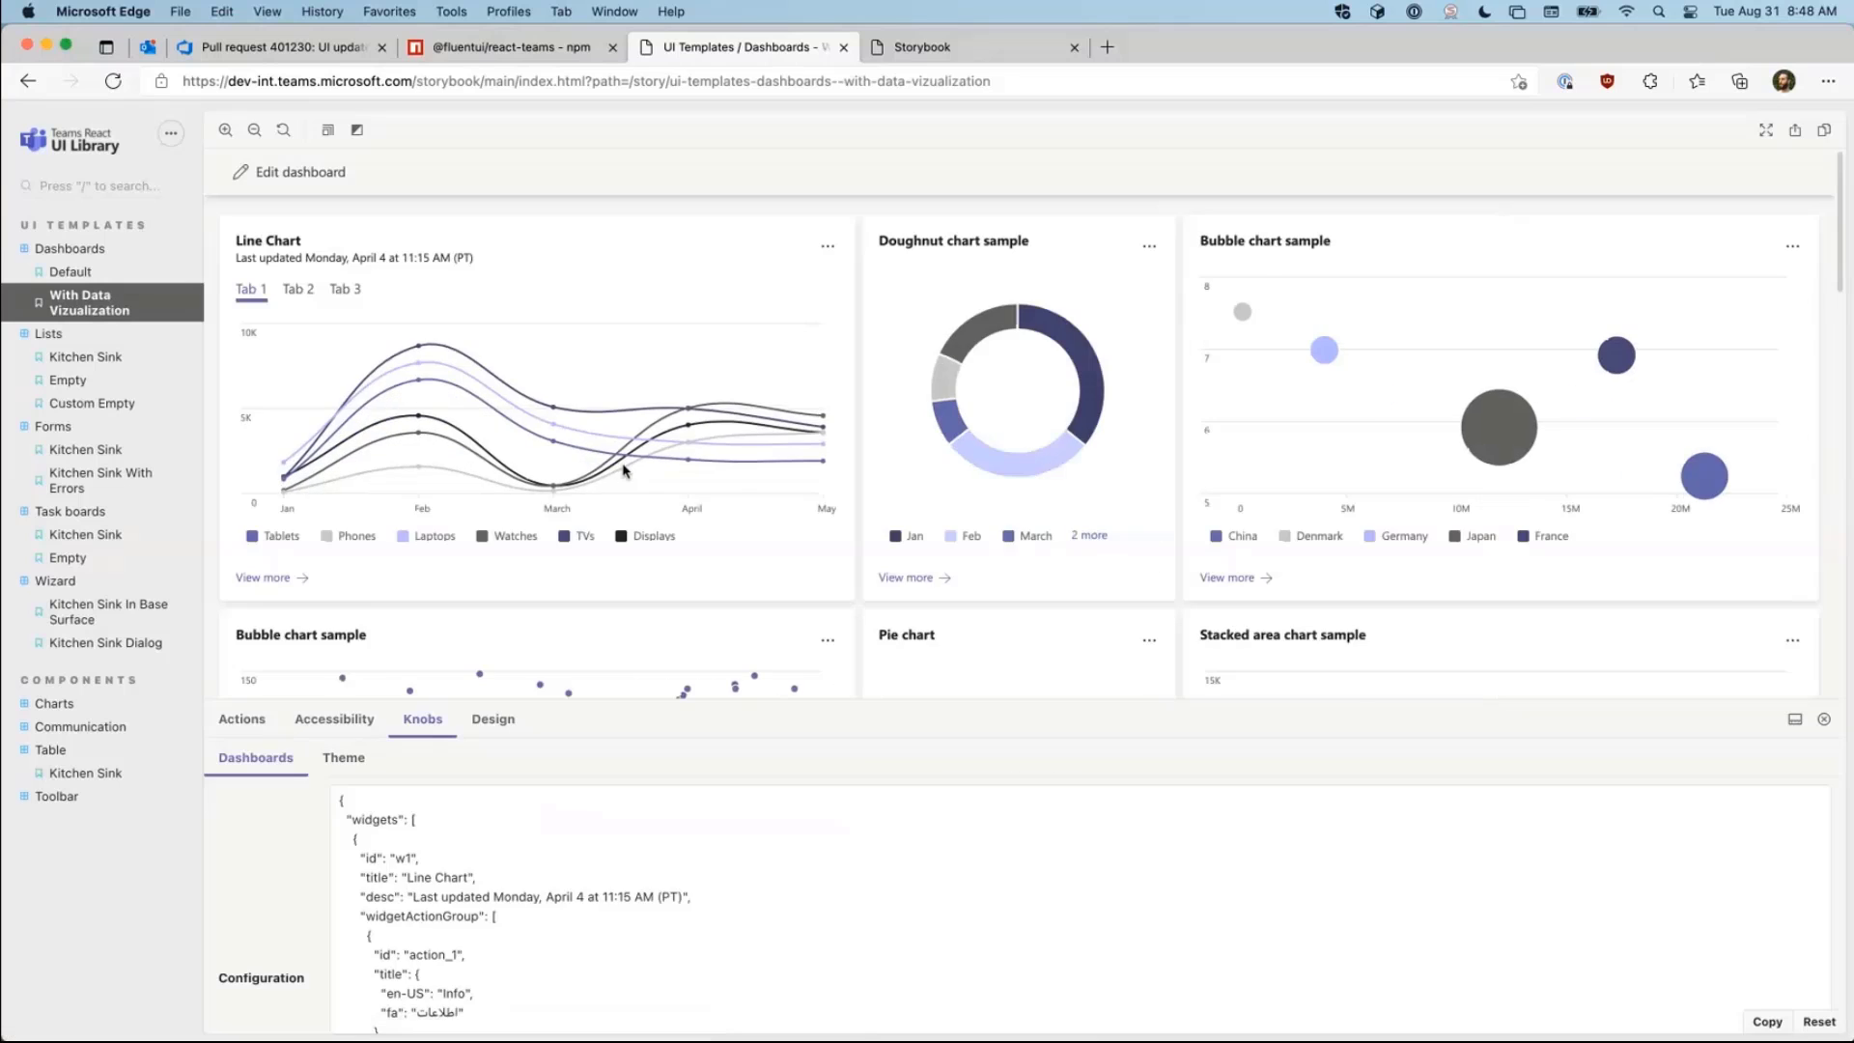
Step: Show the dashboard in Teams Dark, then Teams High Contrast, and scroll the preview
scroll(down, 3)
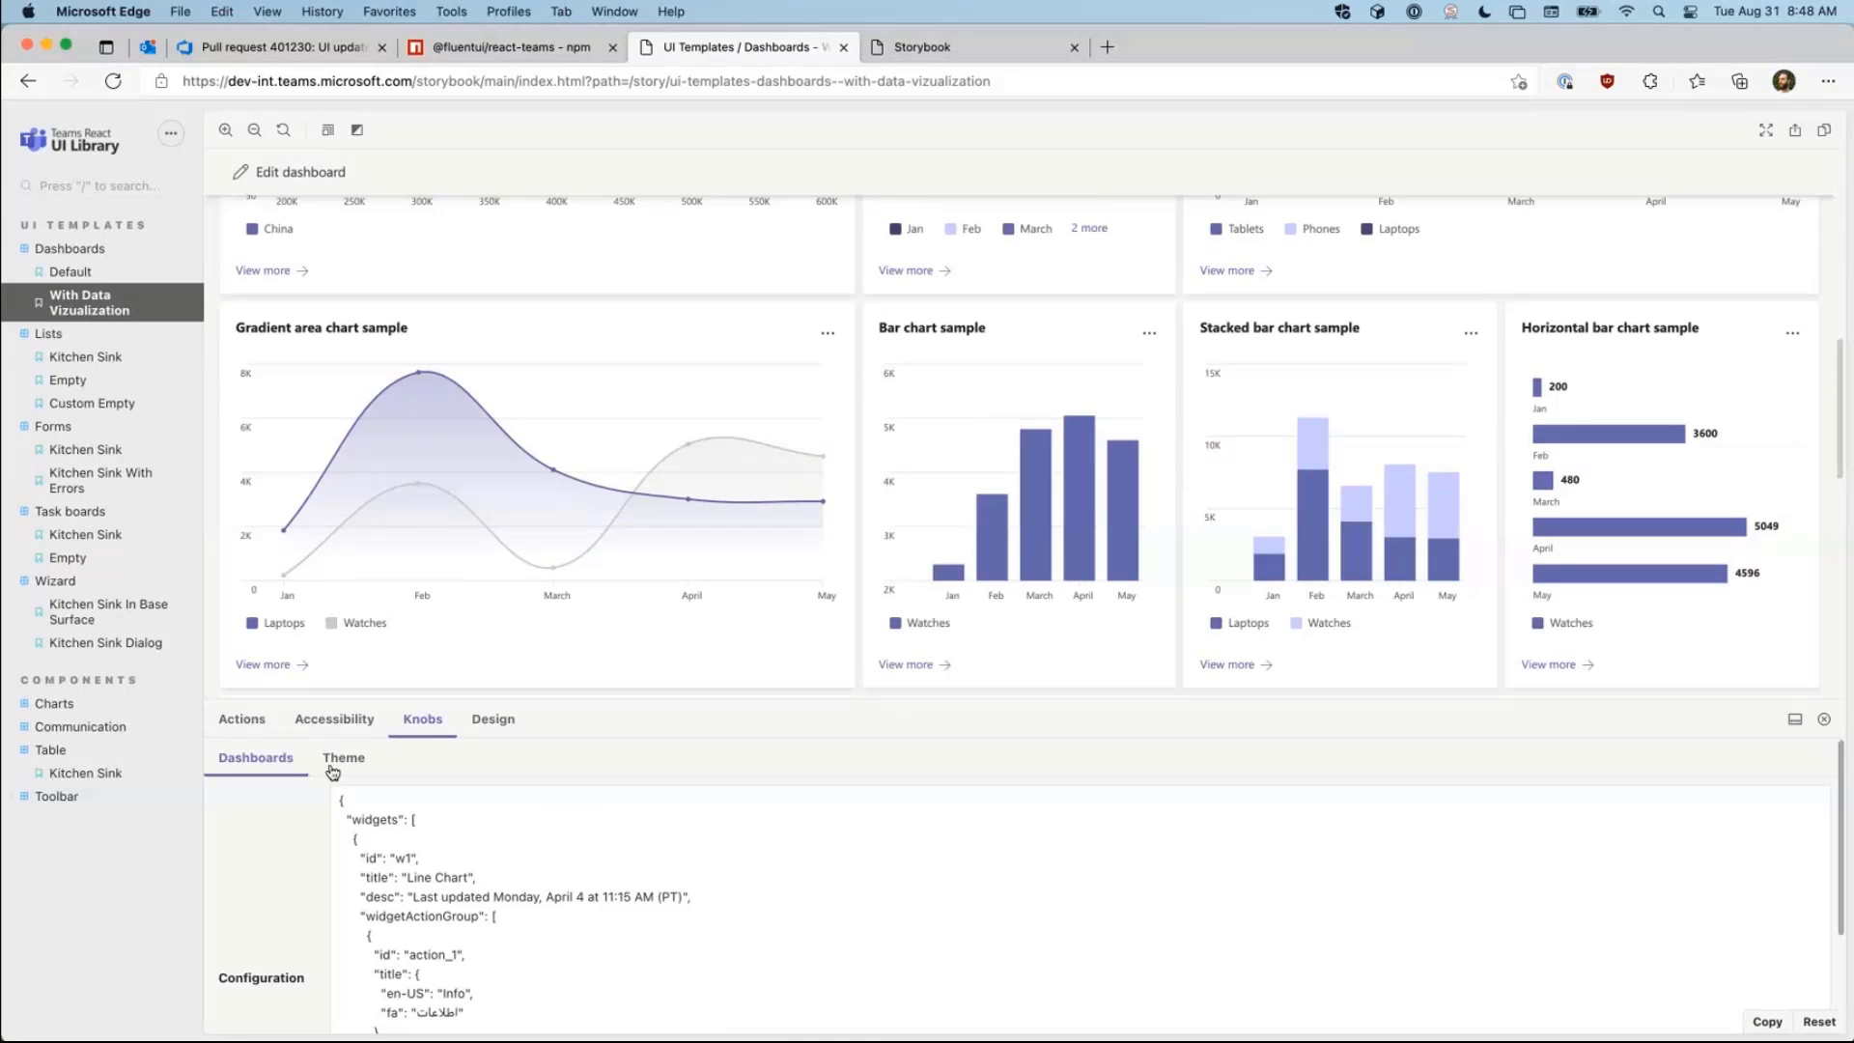
click(344, 757)
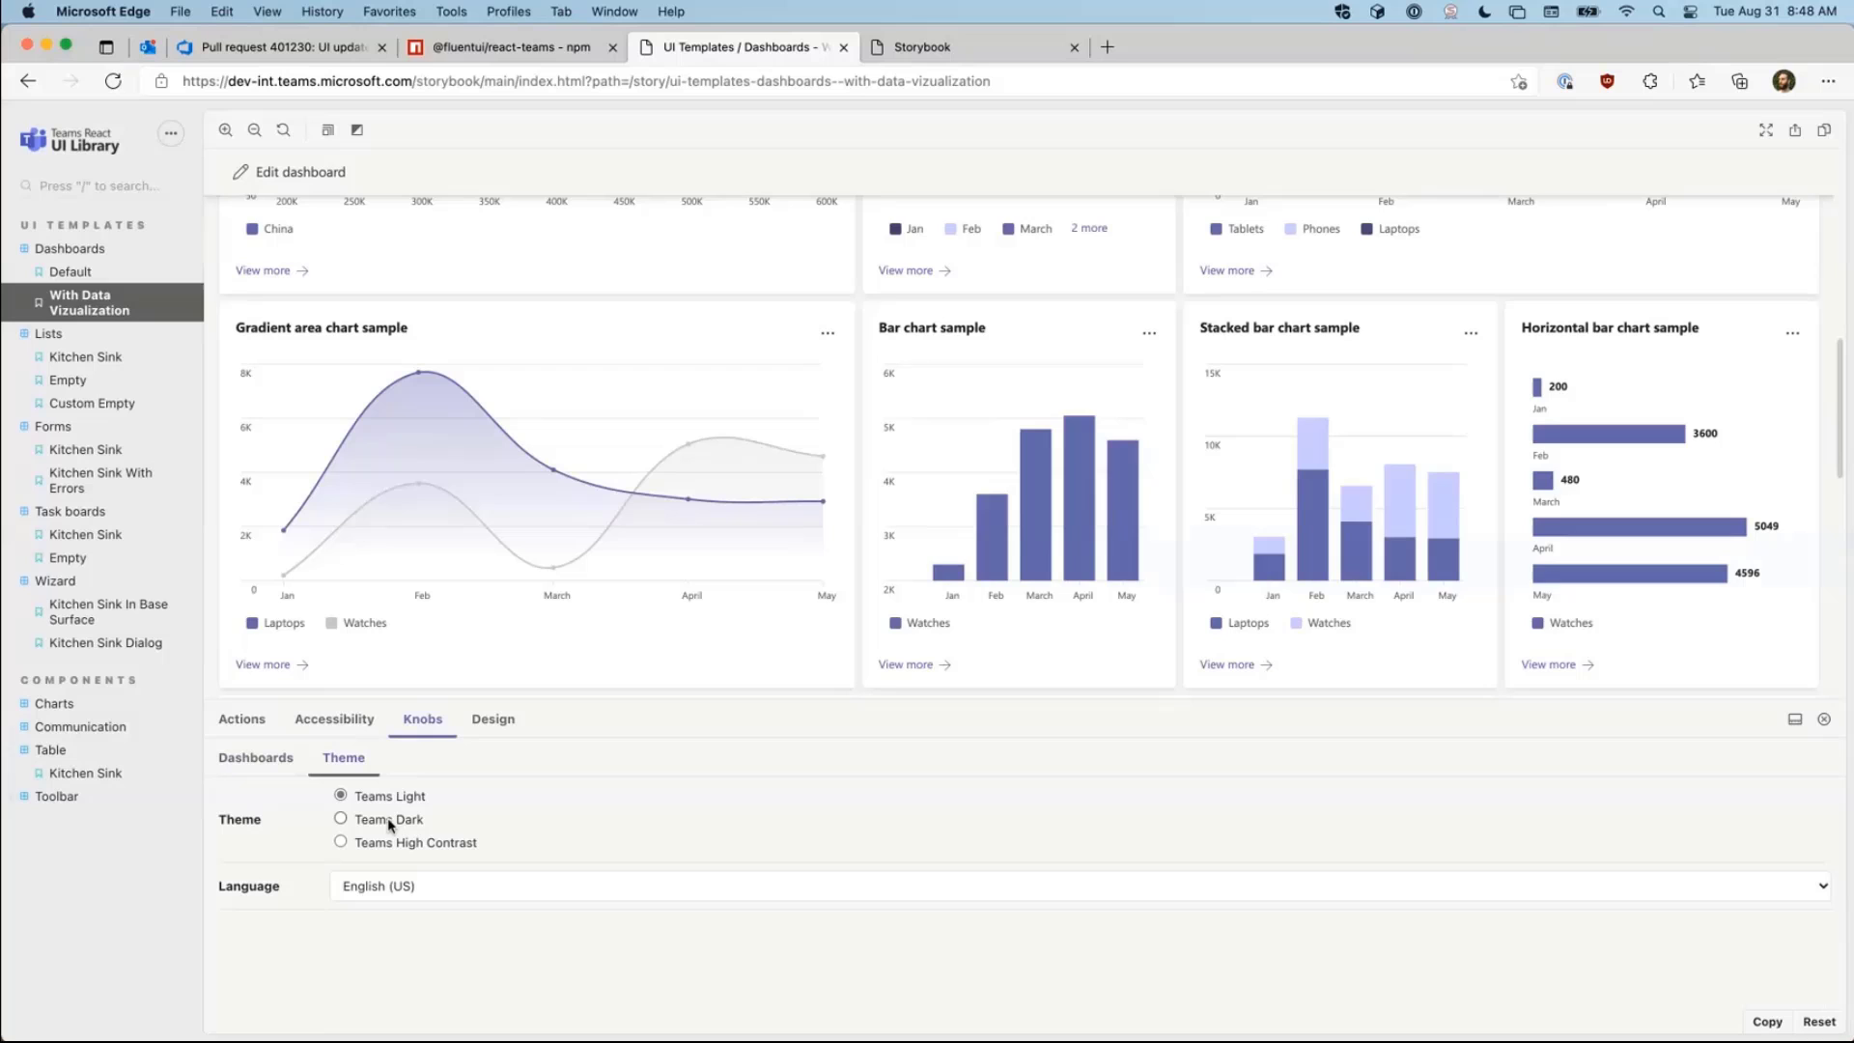
click(342, 819)
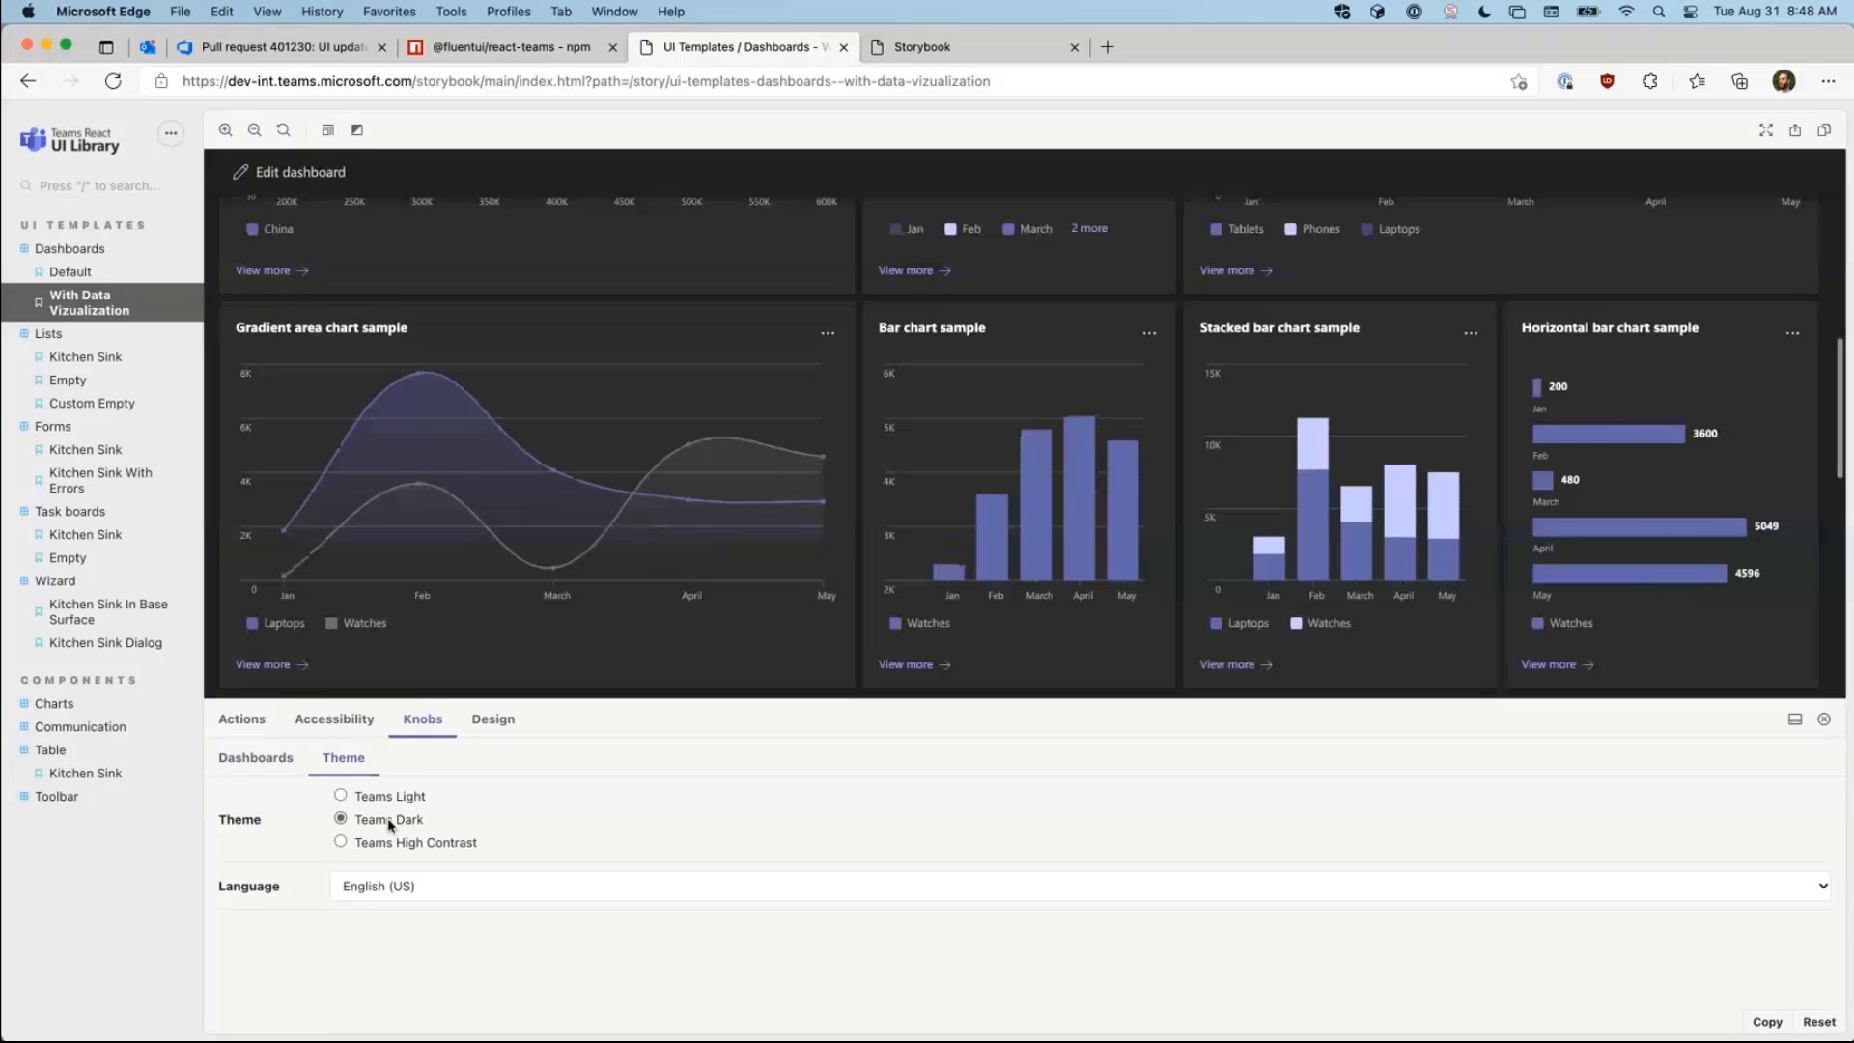
click(340, 843)
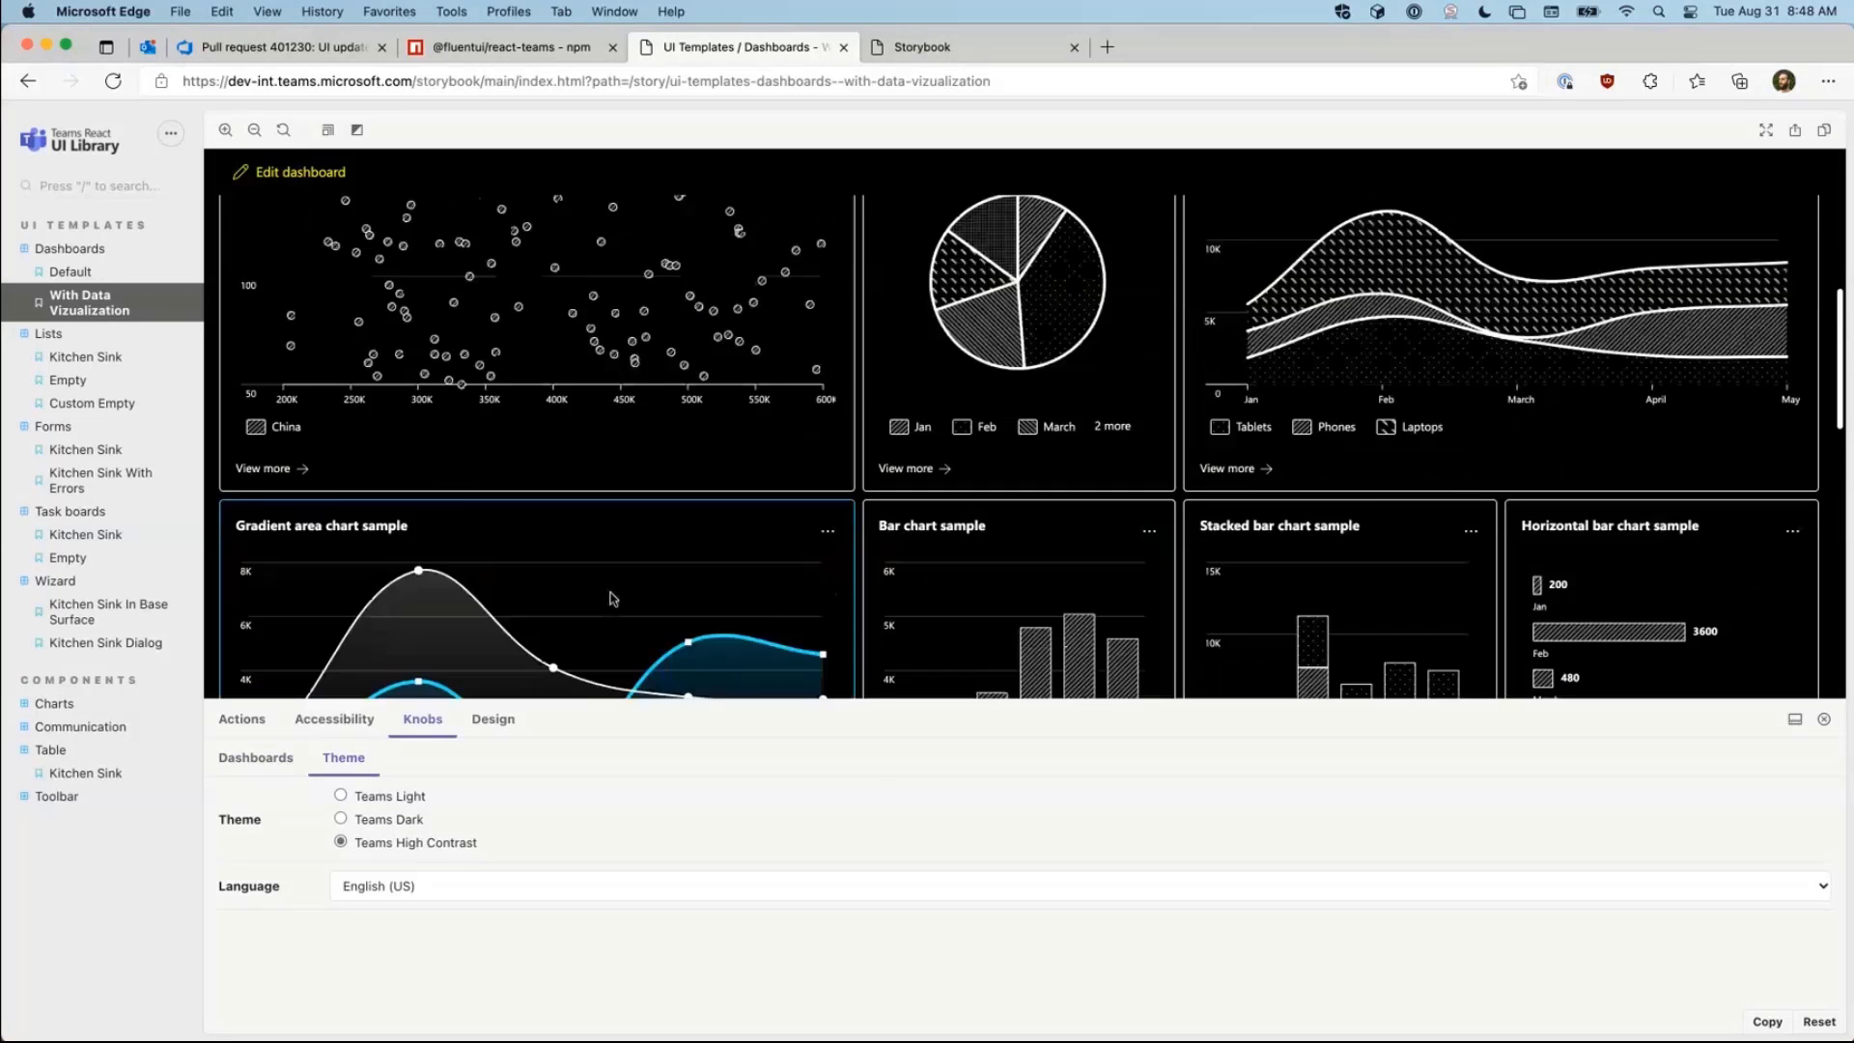
scroll(down, 3)
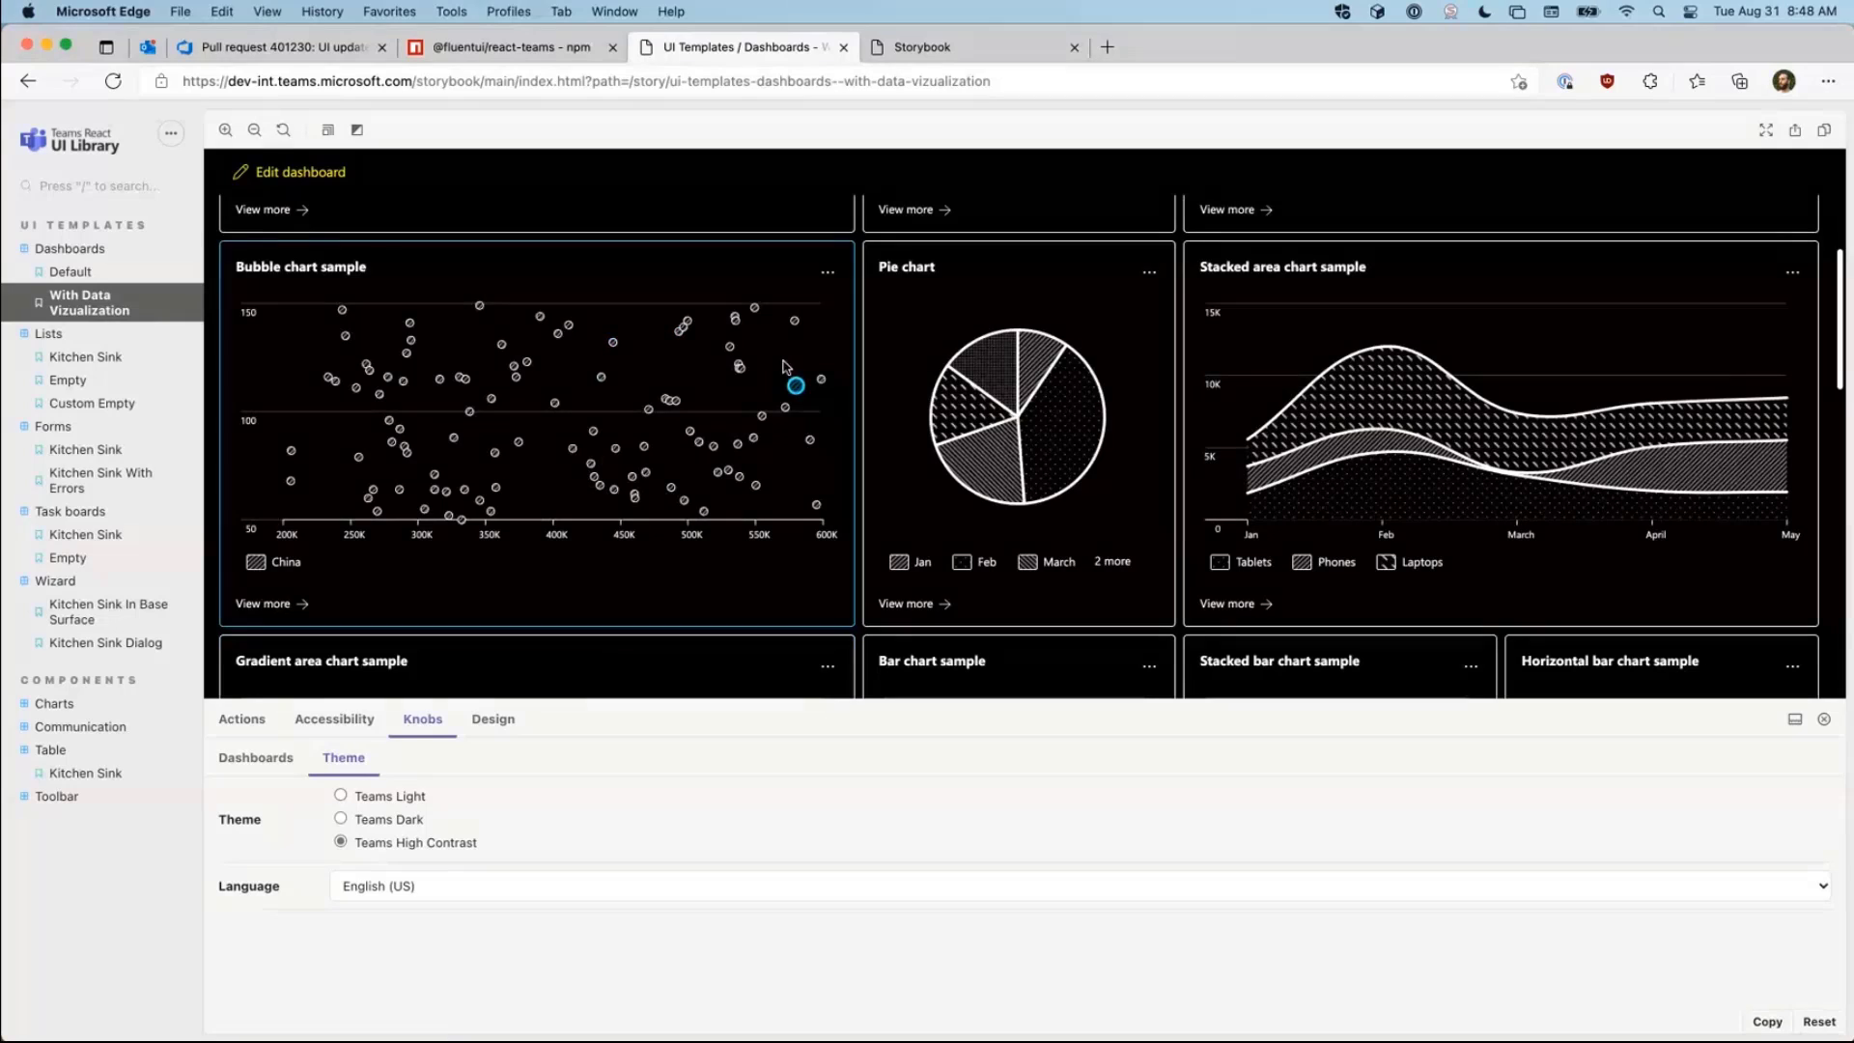
mouse_move(81, 303)
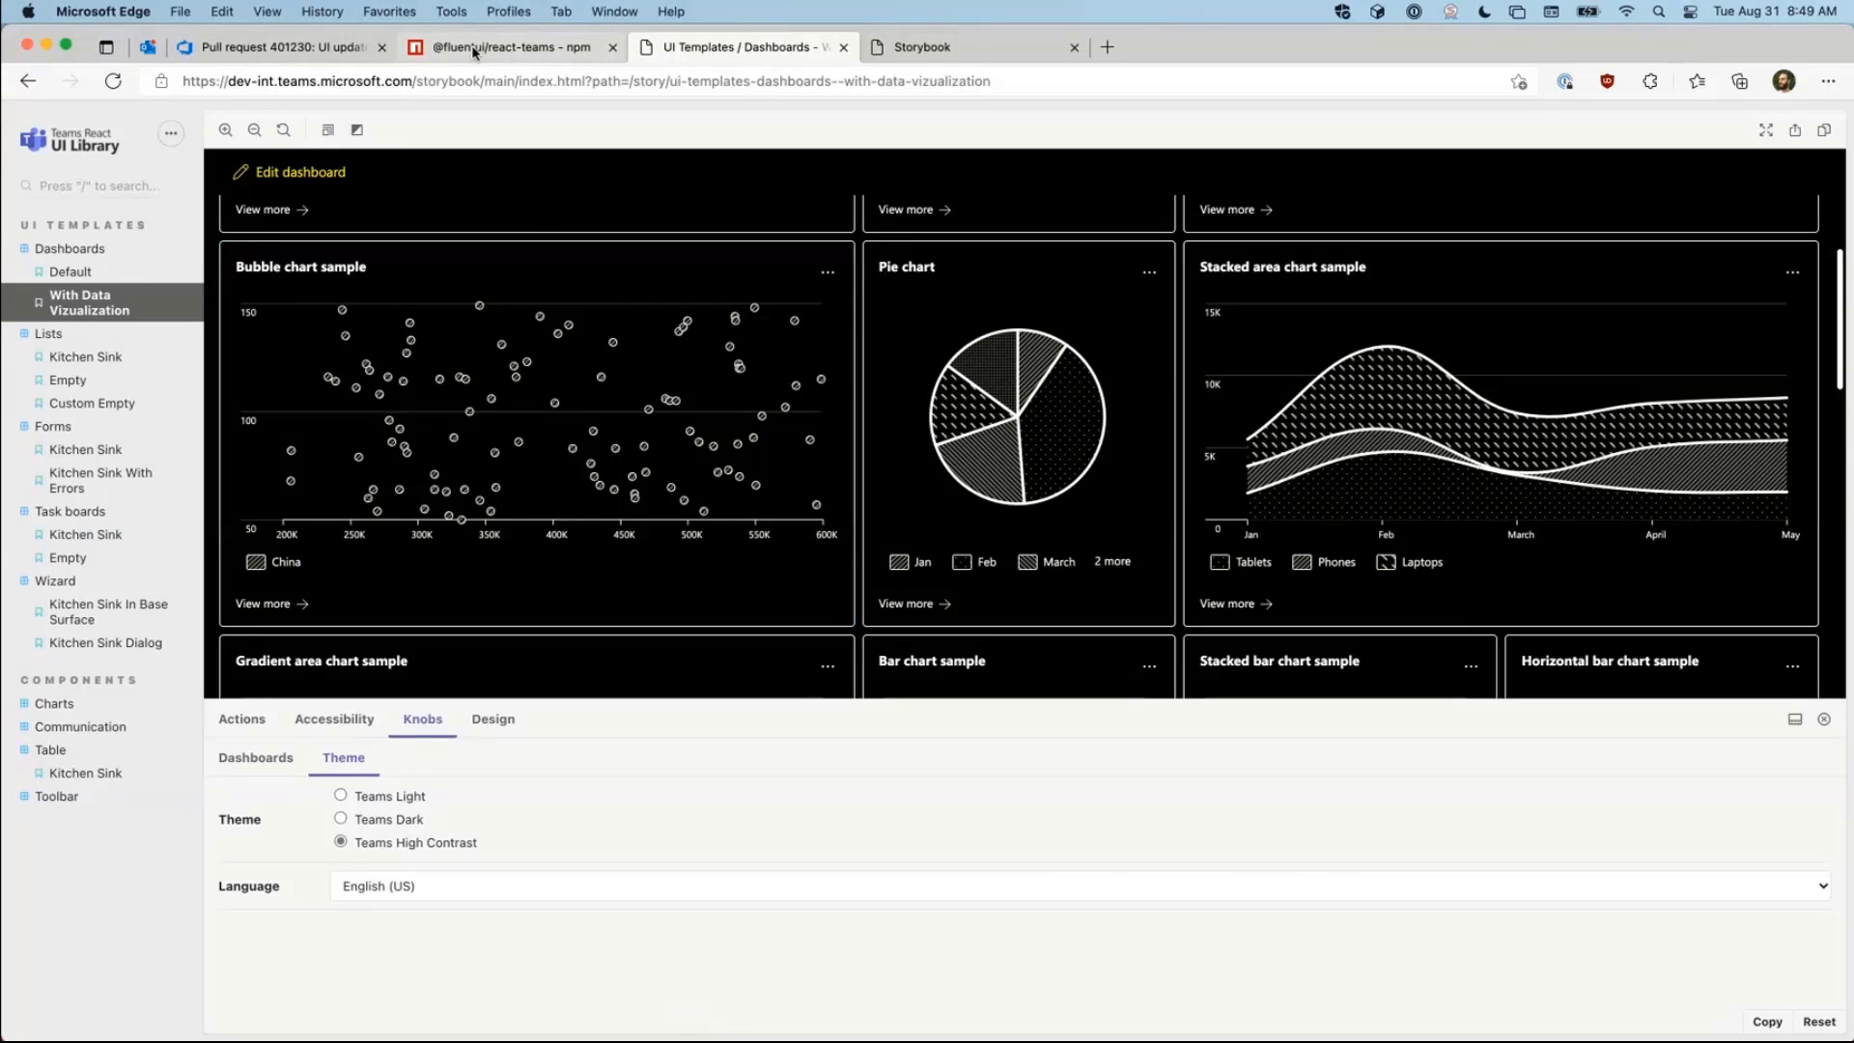
Step: Review the npm provider sample, highlighting RTProvider wrapping the Board
click(508, 46)
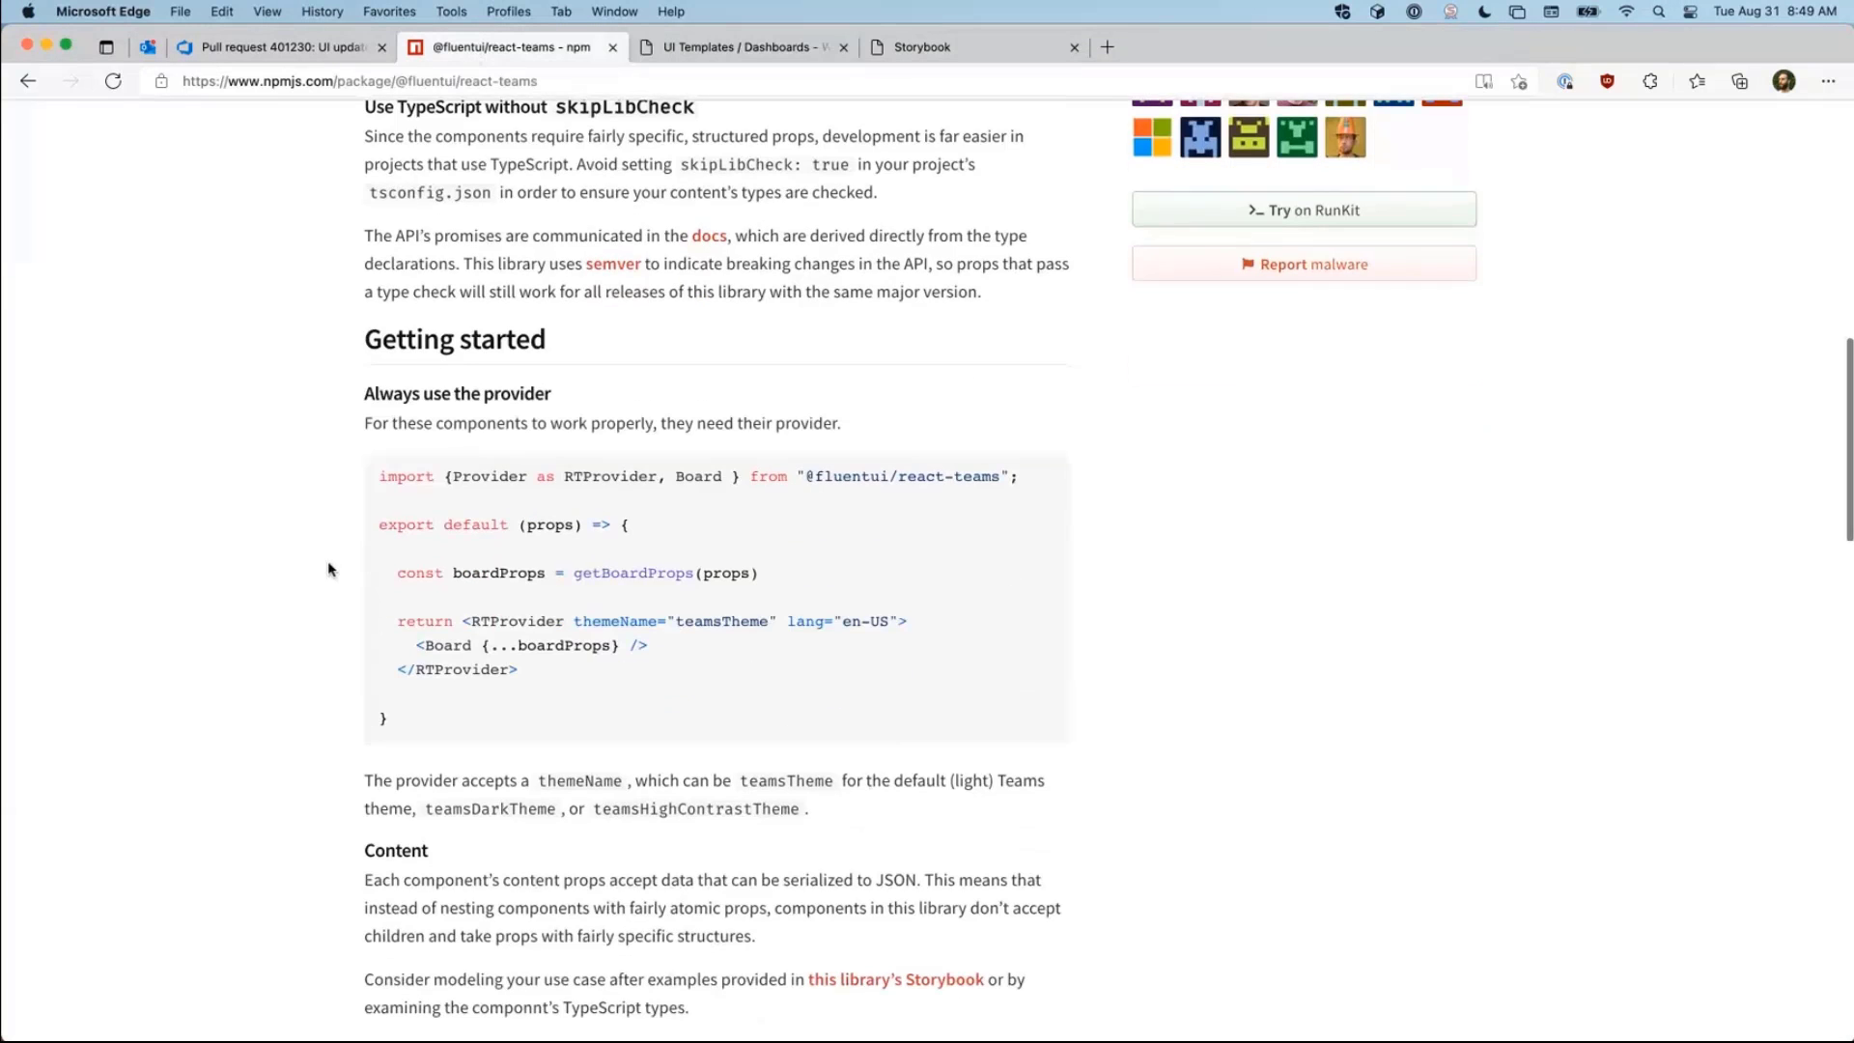
double_click(514, 620)
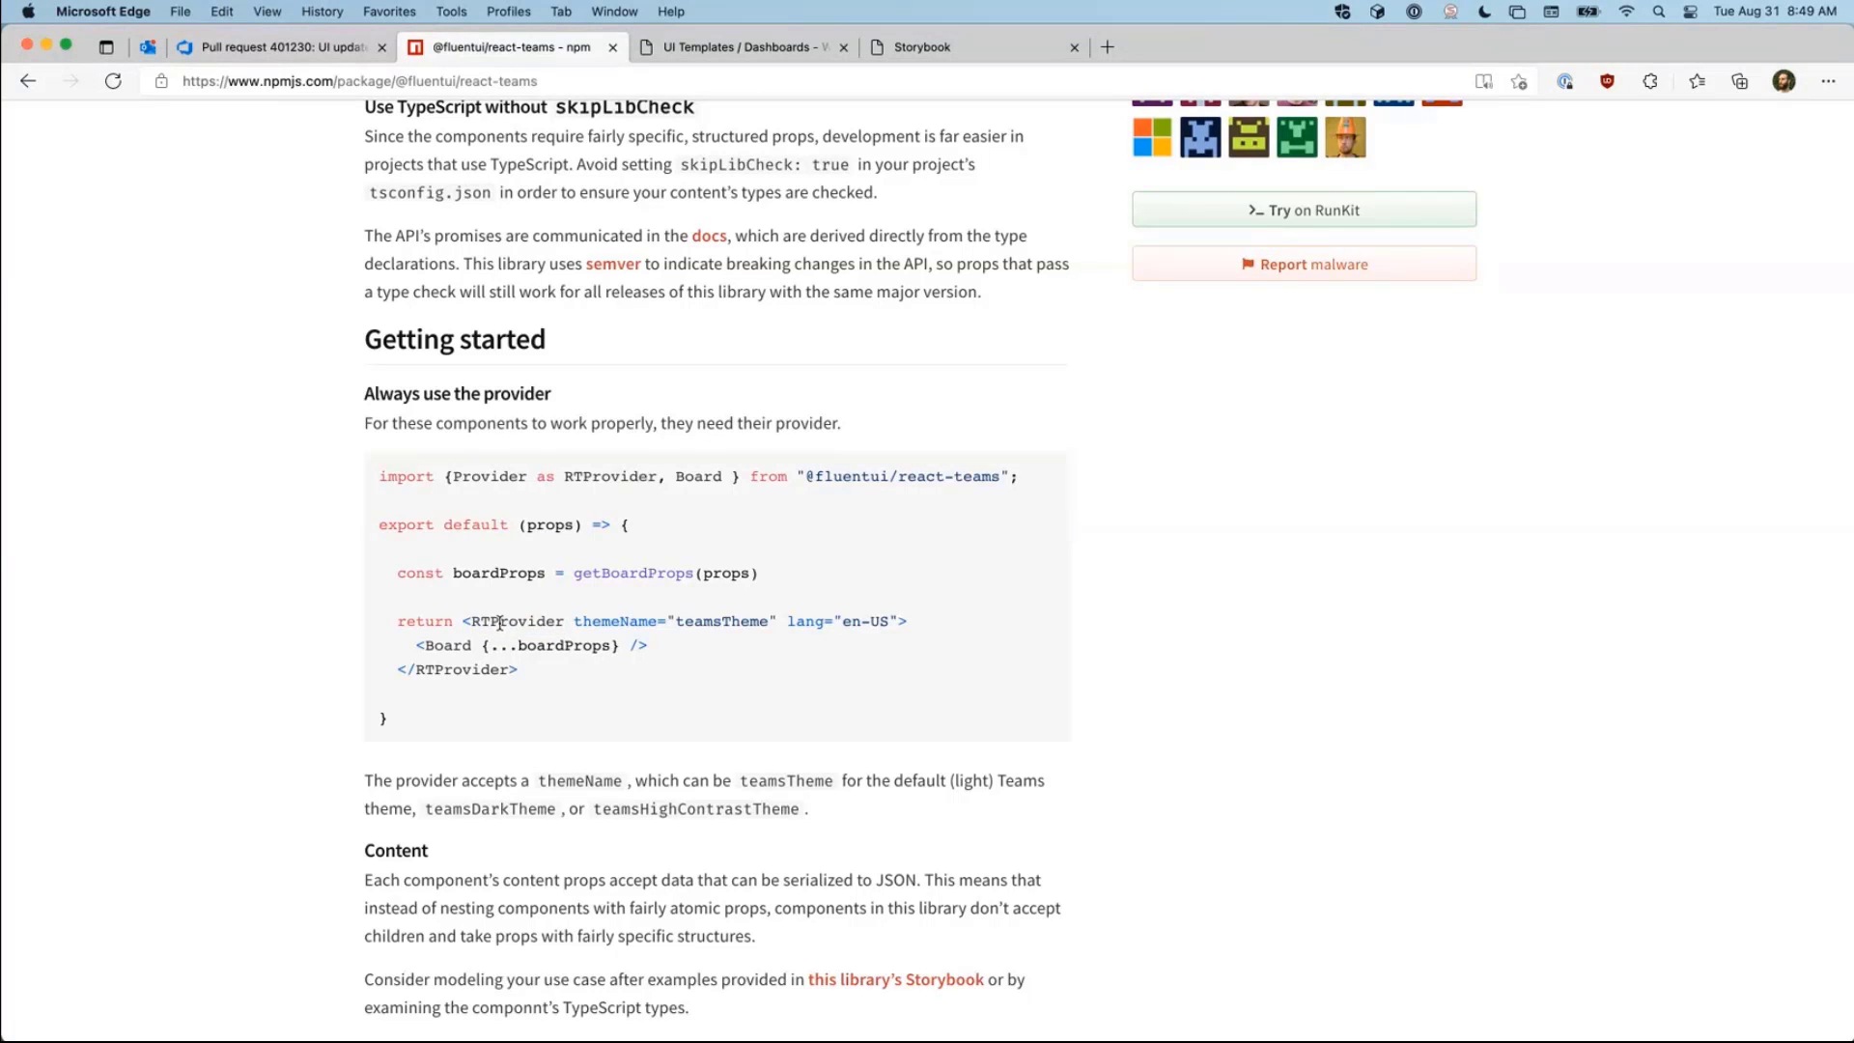
double_click(514, 620)
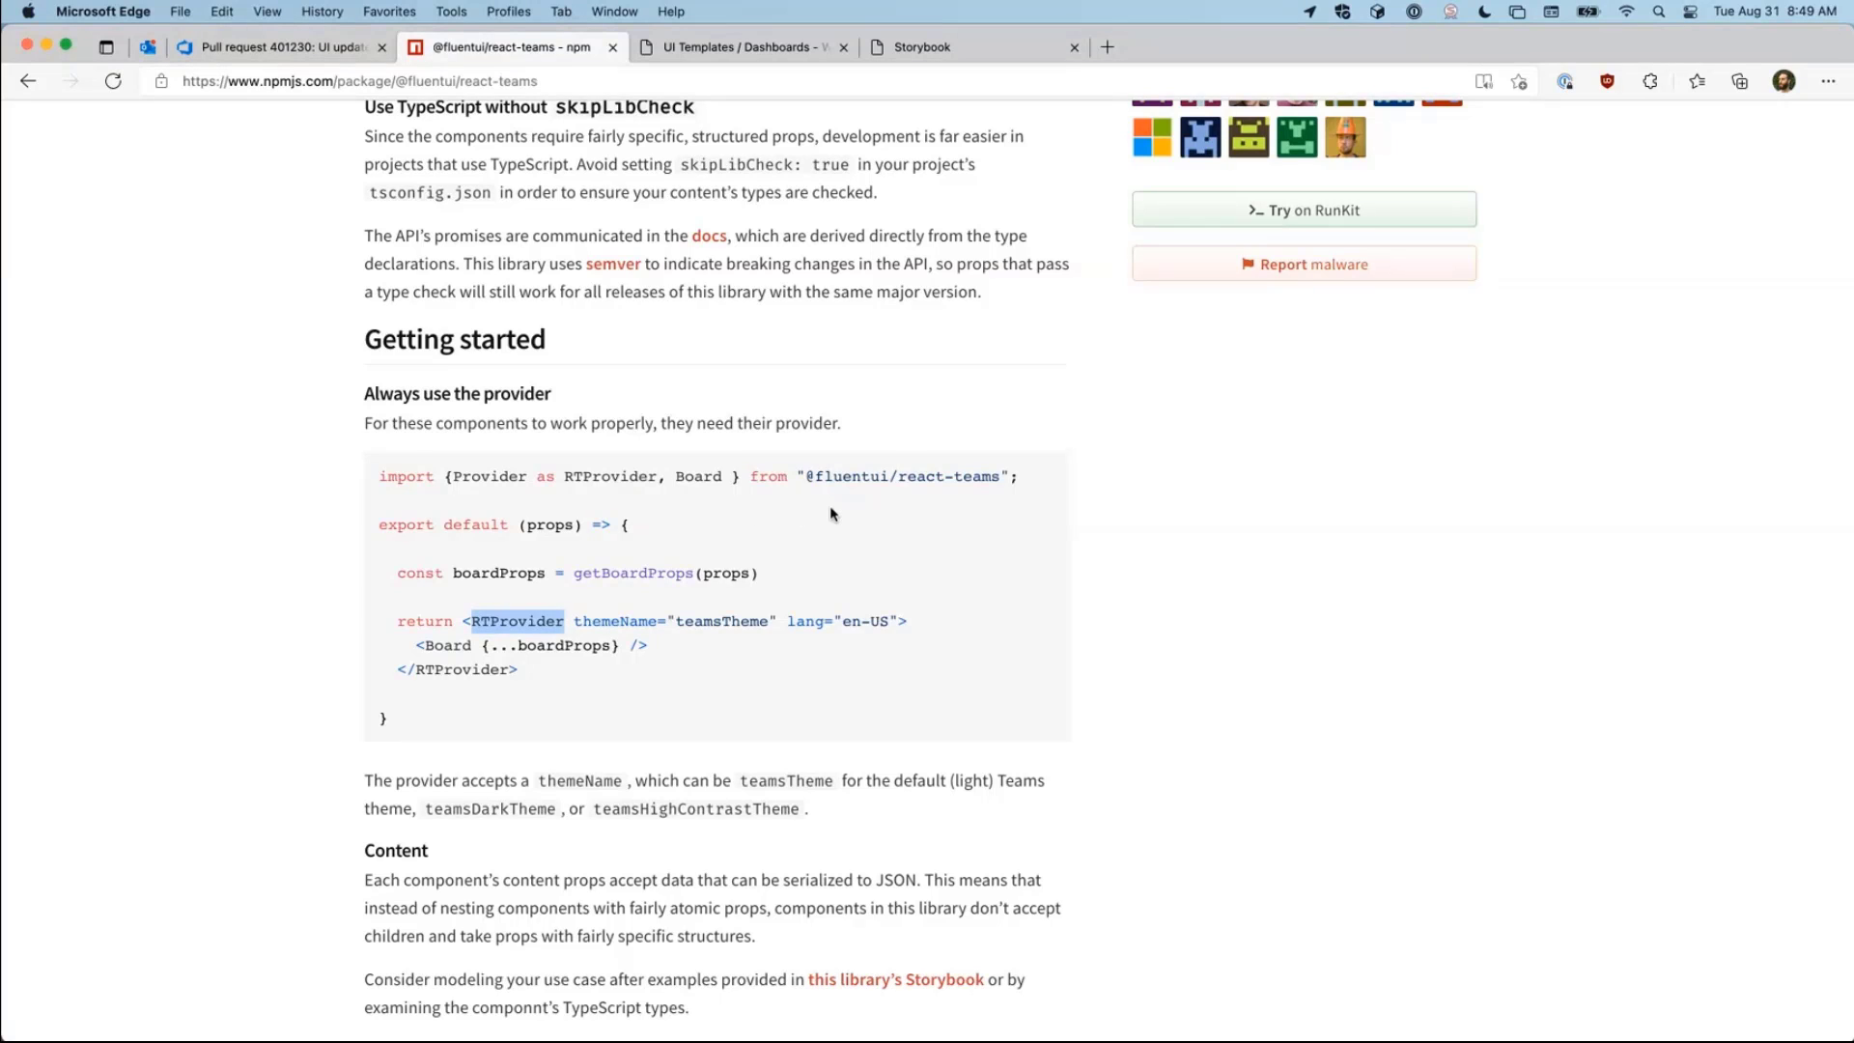
scroll(down, 3)
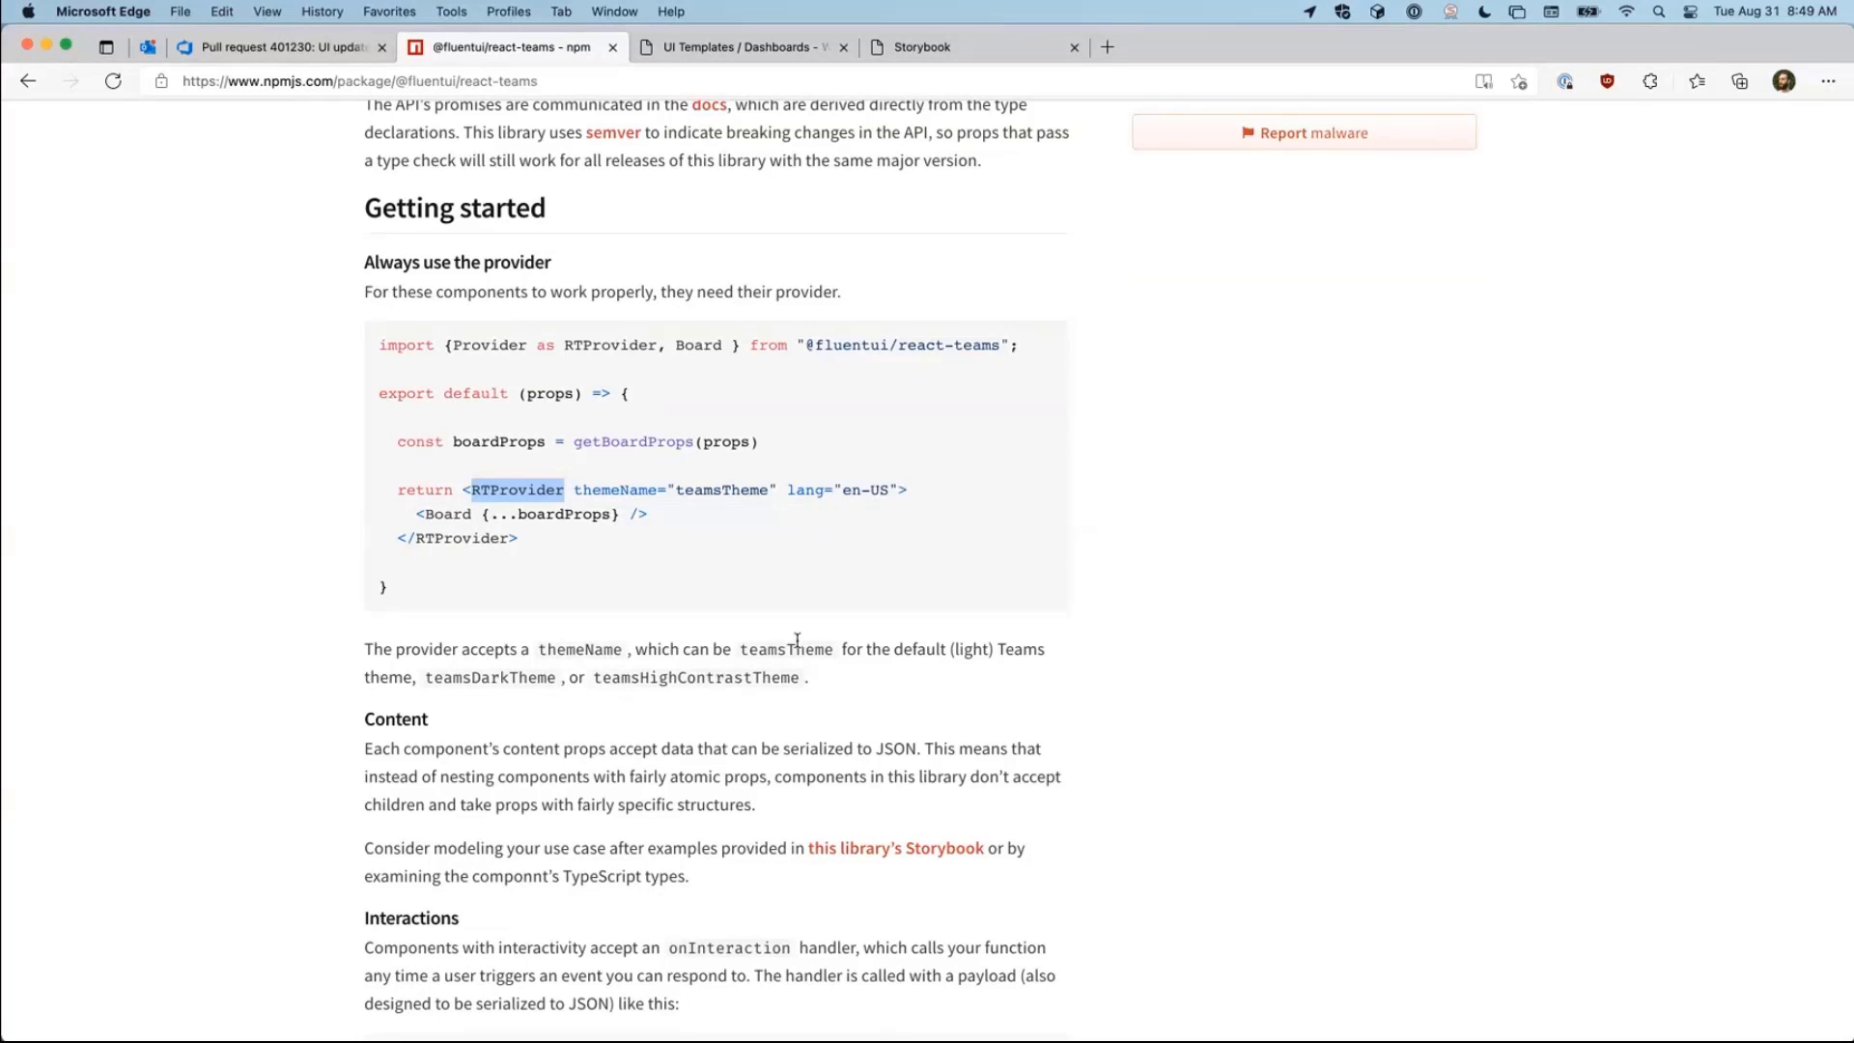
mouse_move(798, 606)
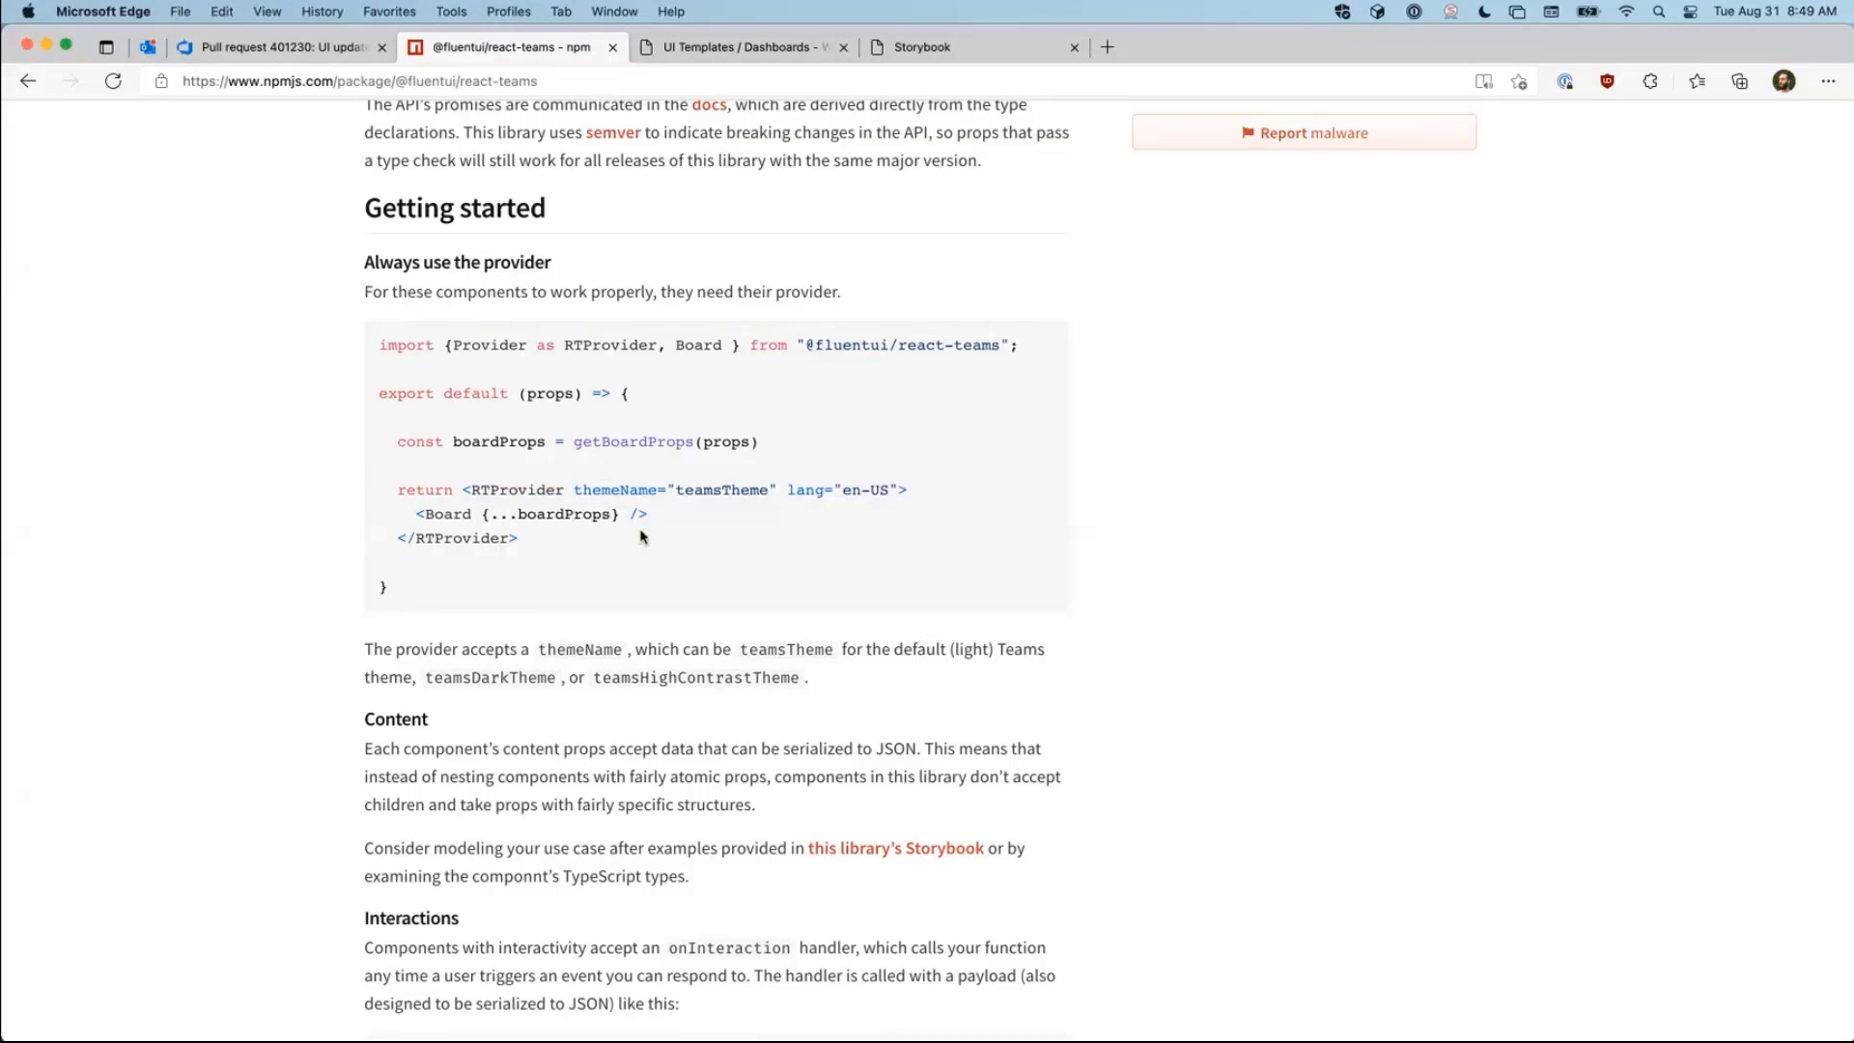
scroll(up, 3)
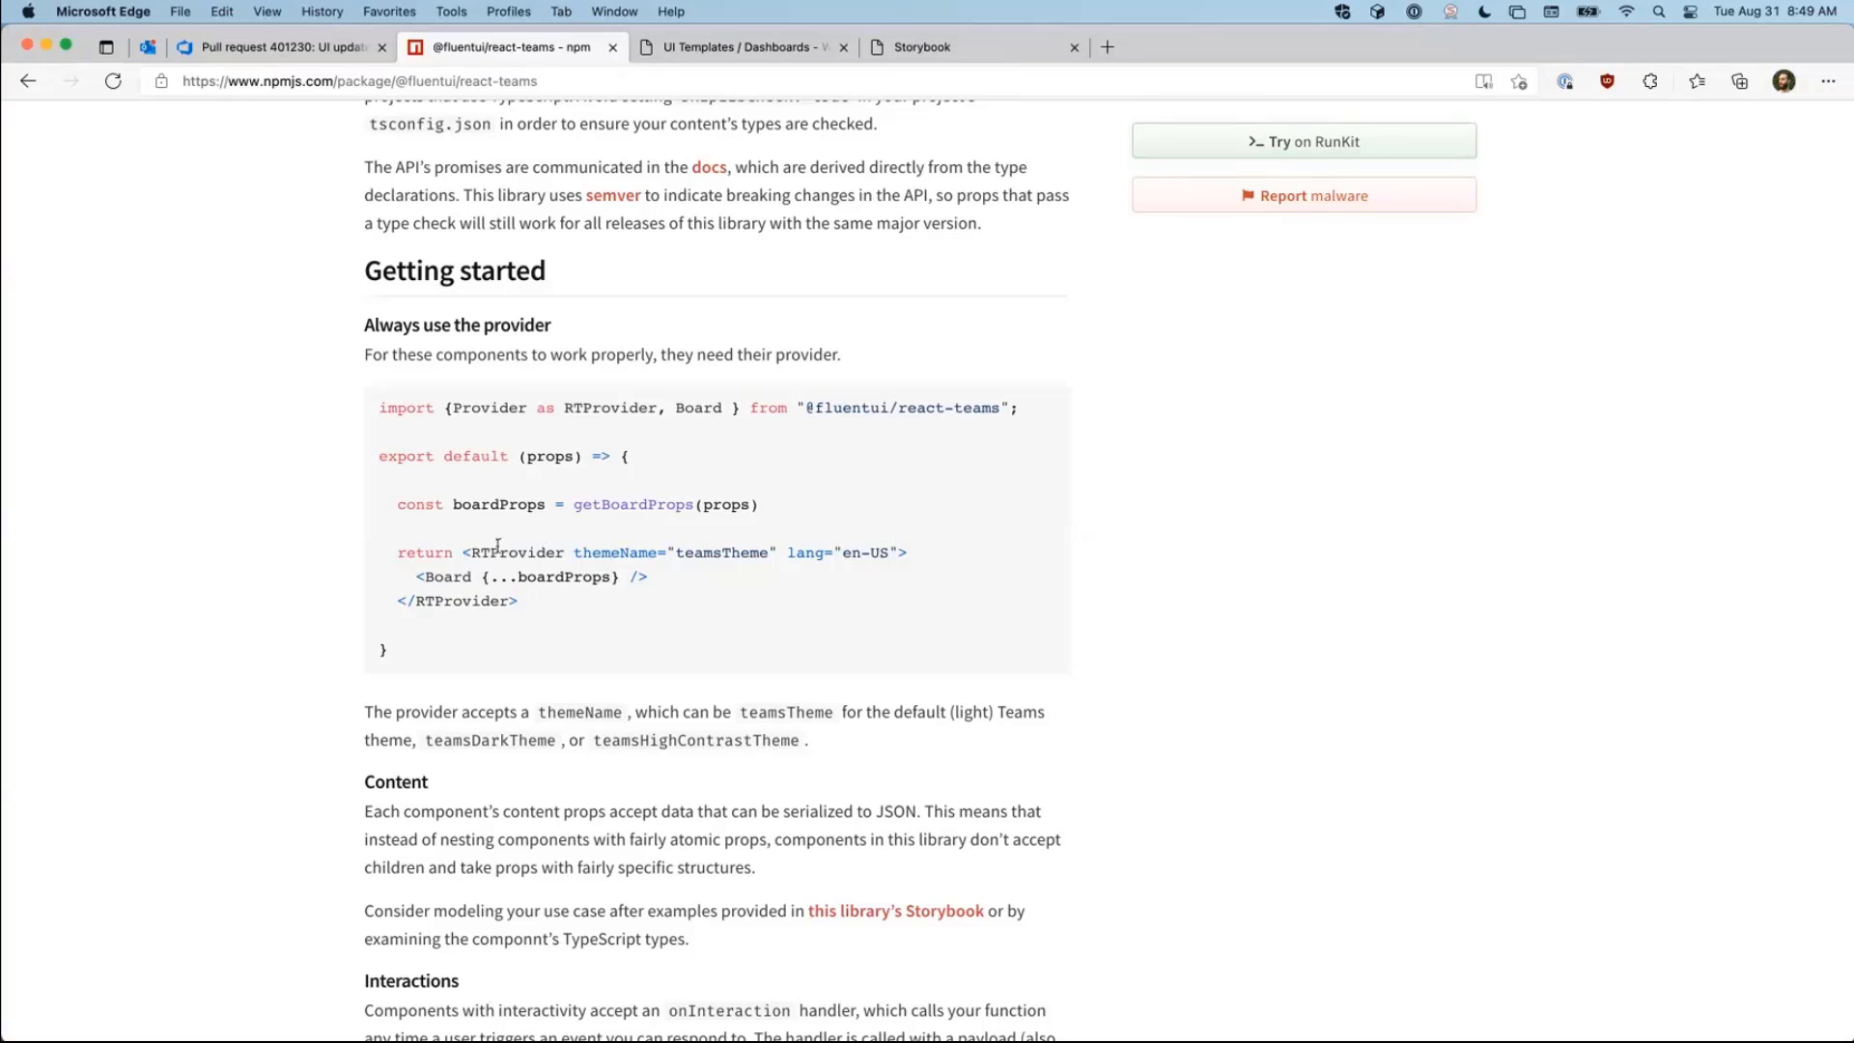
mouse_move(656, 578)
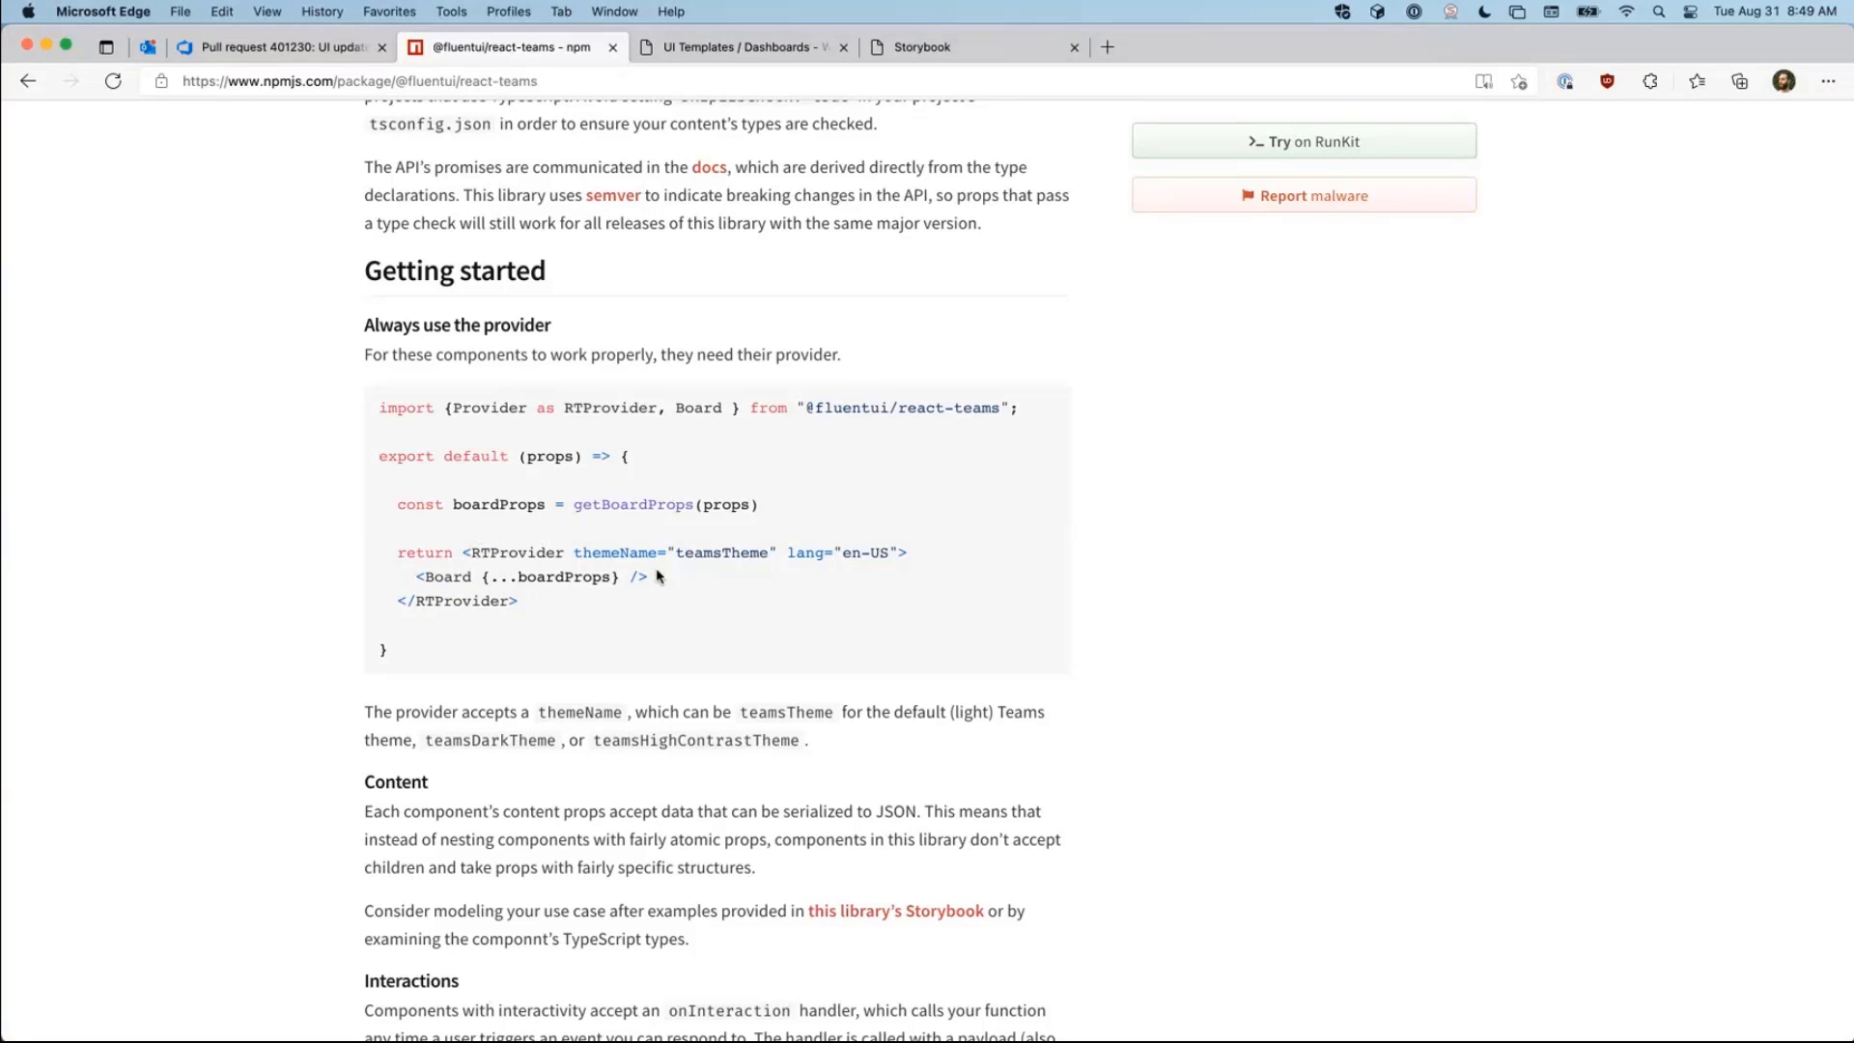
mouse_move(517, 554)
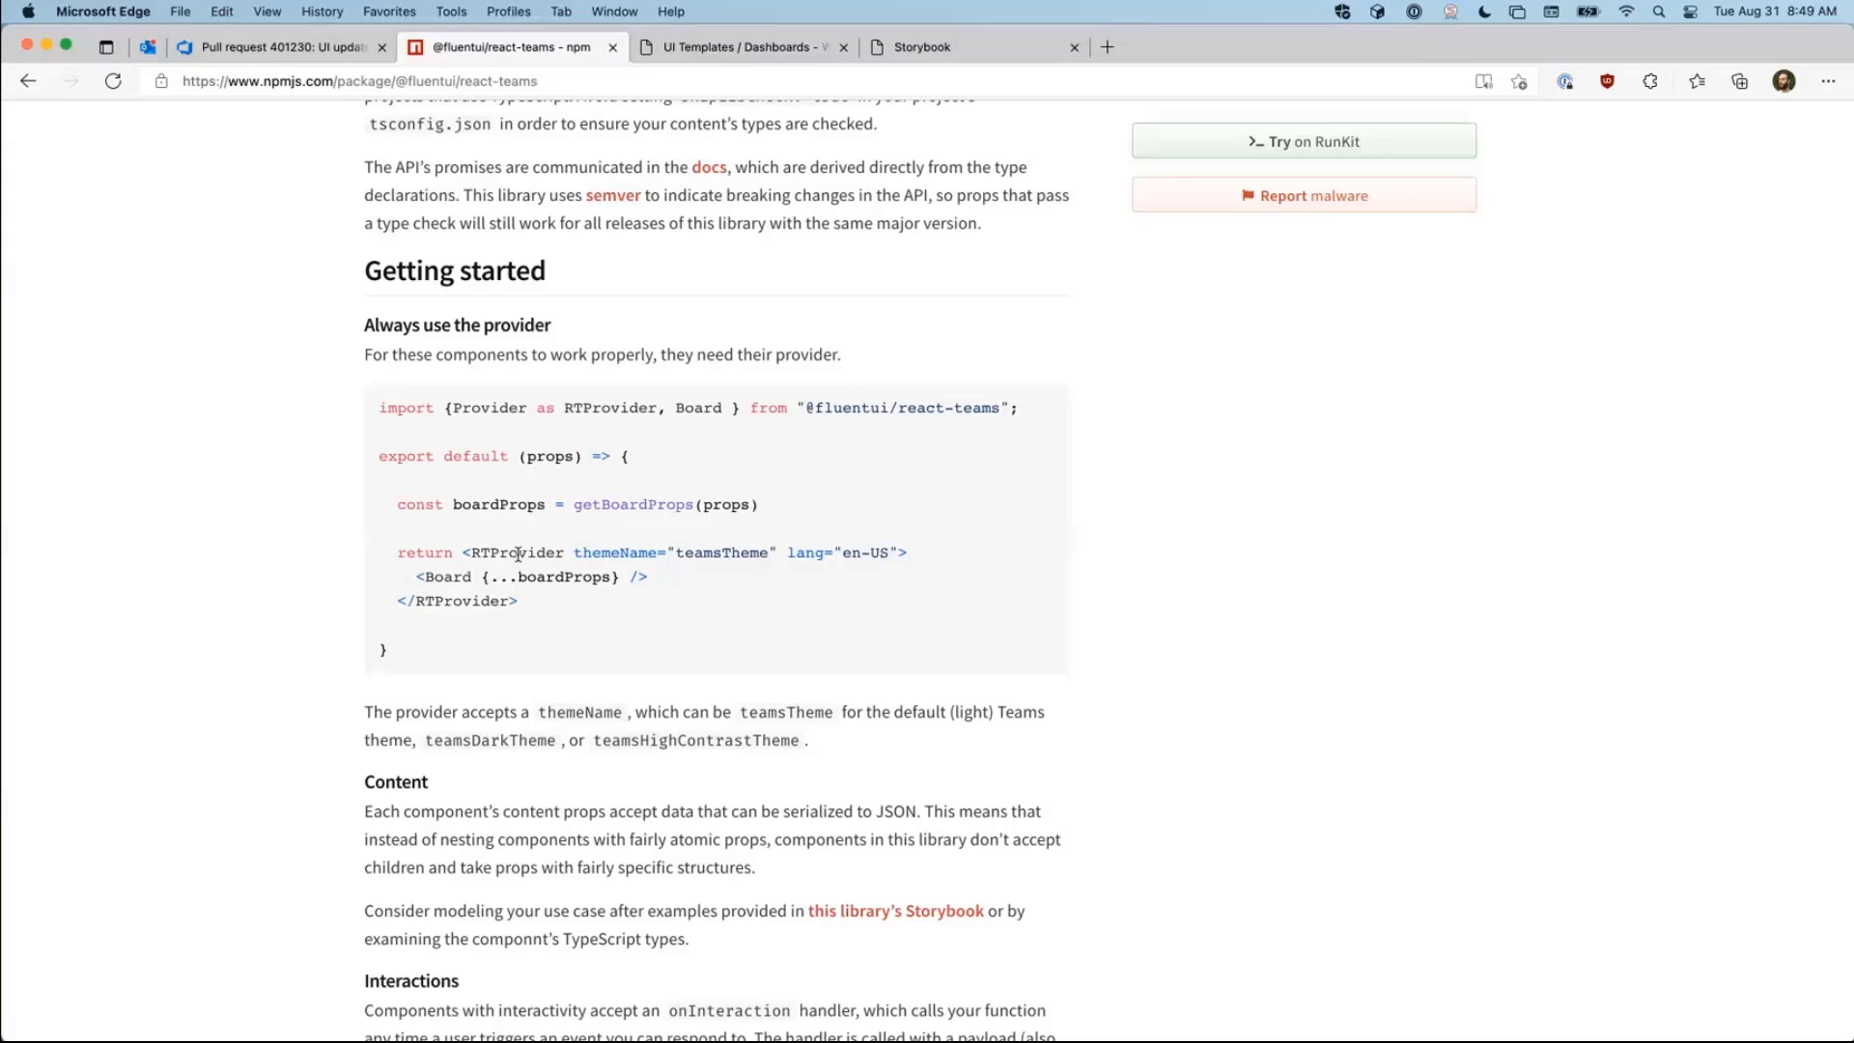
Step: Highlight the {...boardProps} spread, then return to the high-contrast dashboard preview
double_click(538, 578)
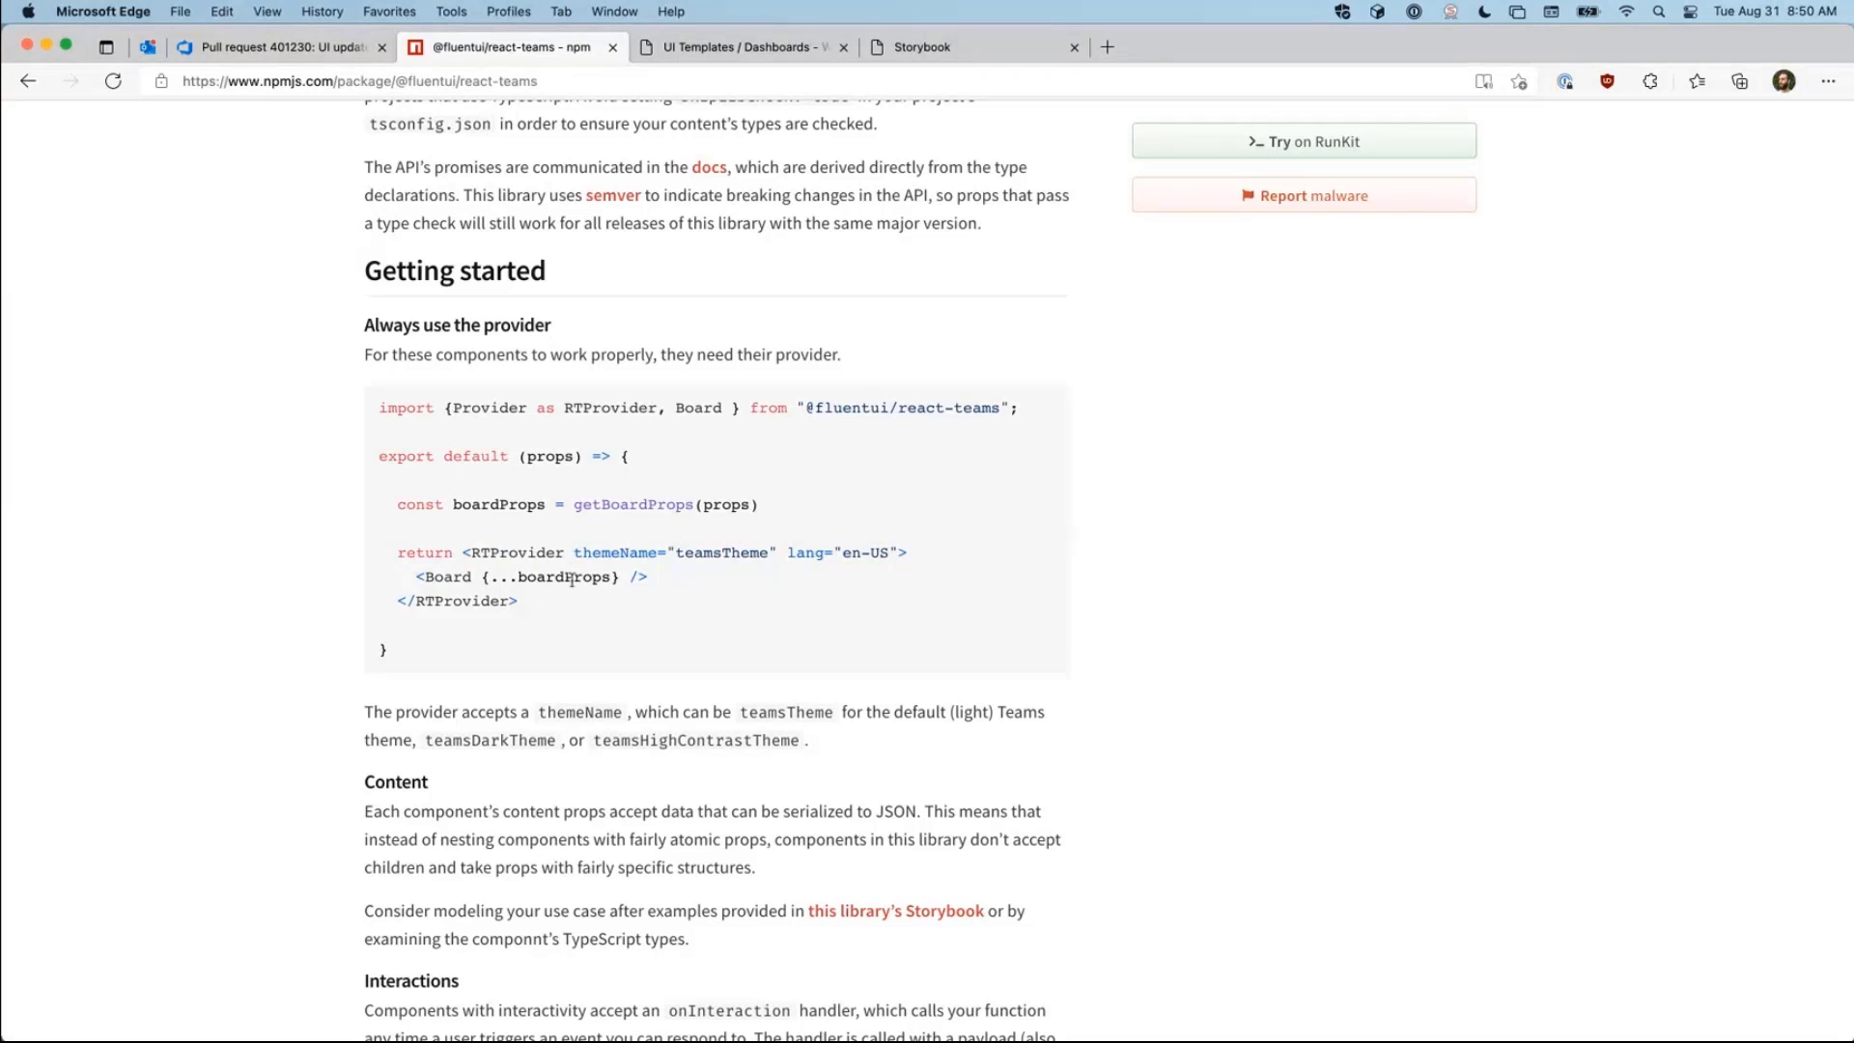
mouse_move(624, 193)
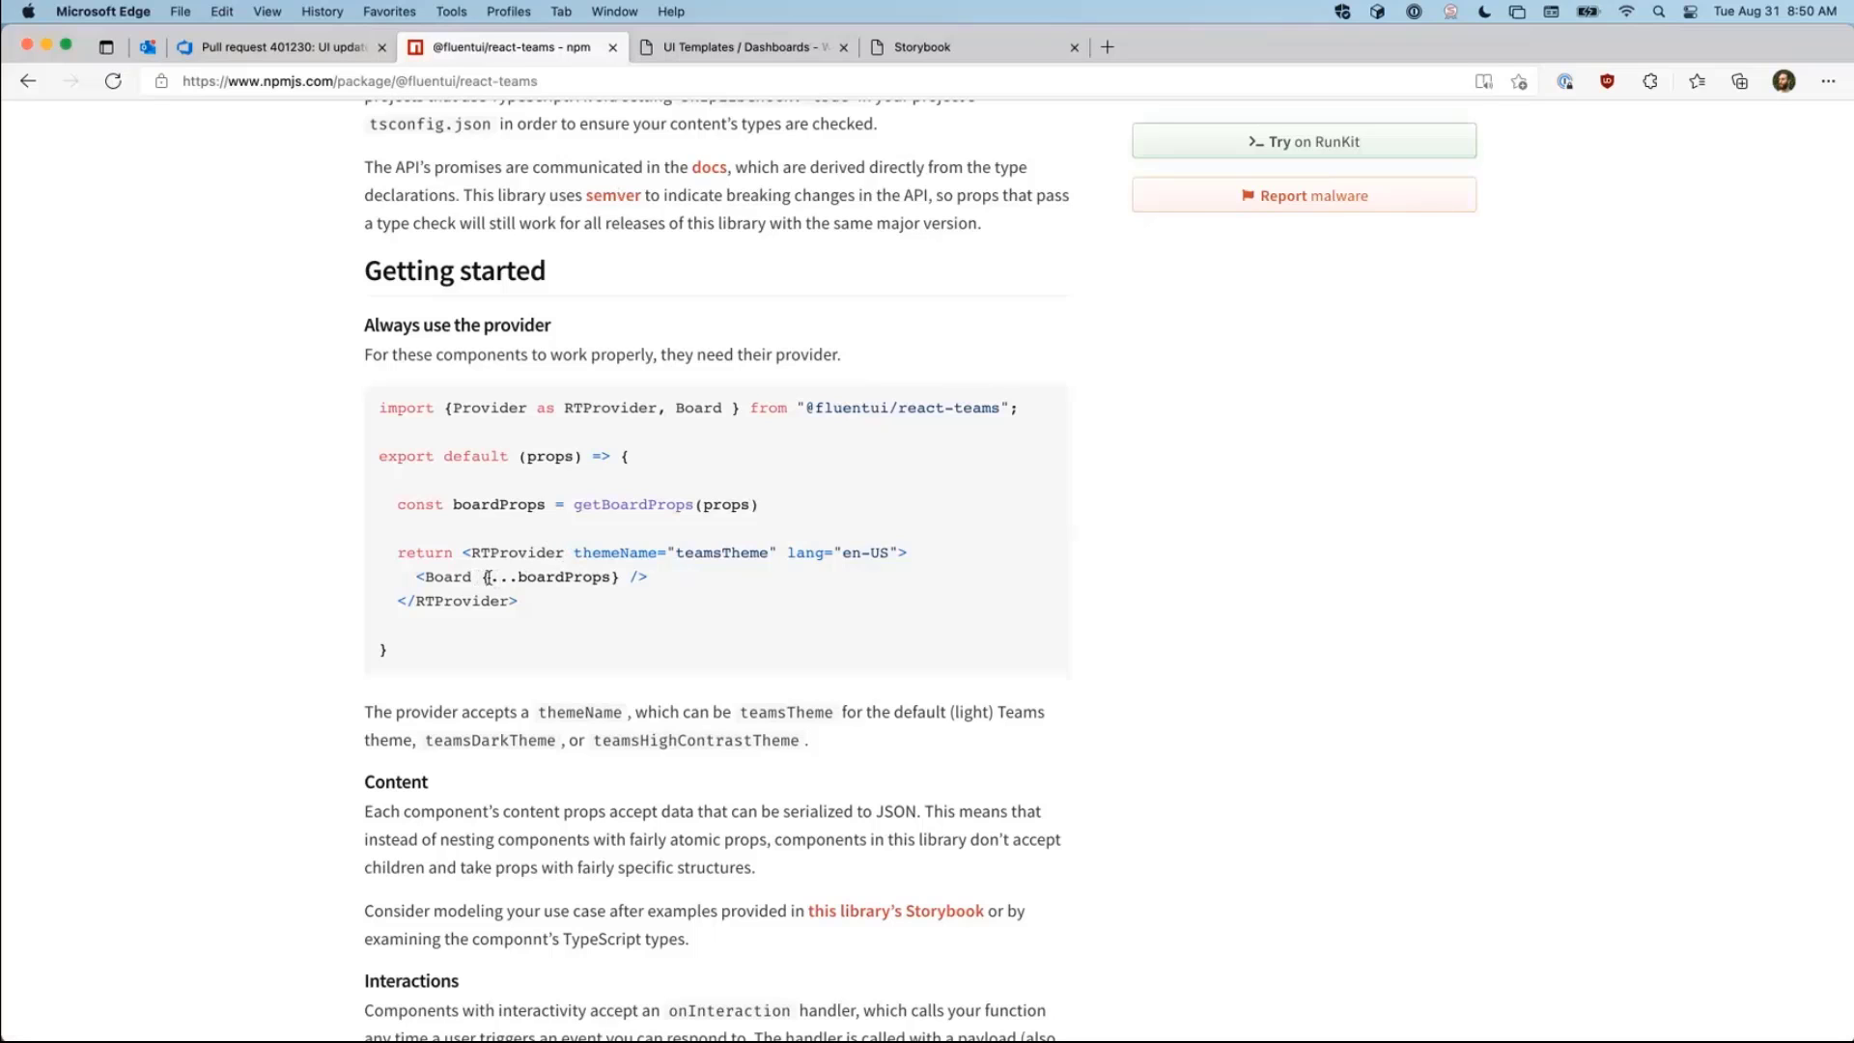
double_click(546, 578)
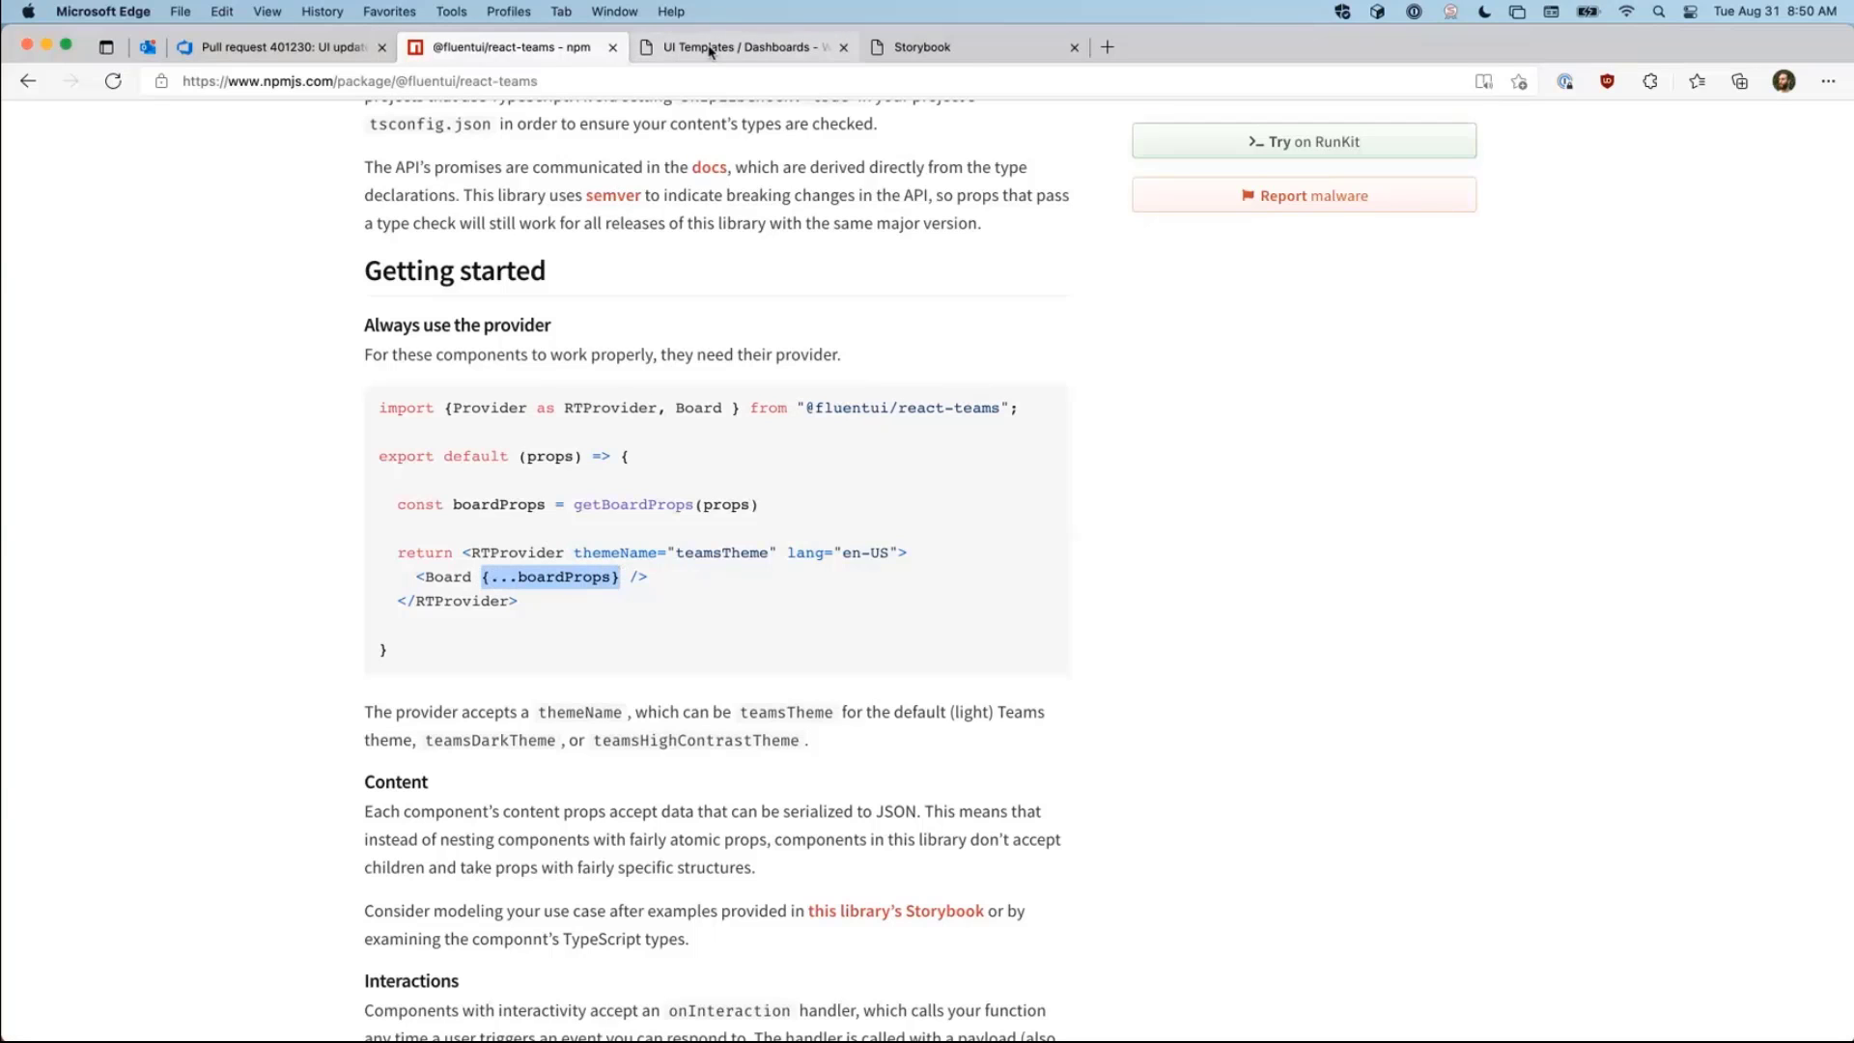
click(742, 47)
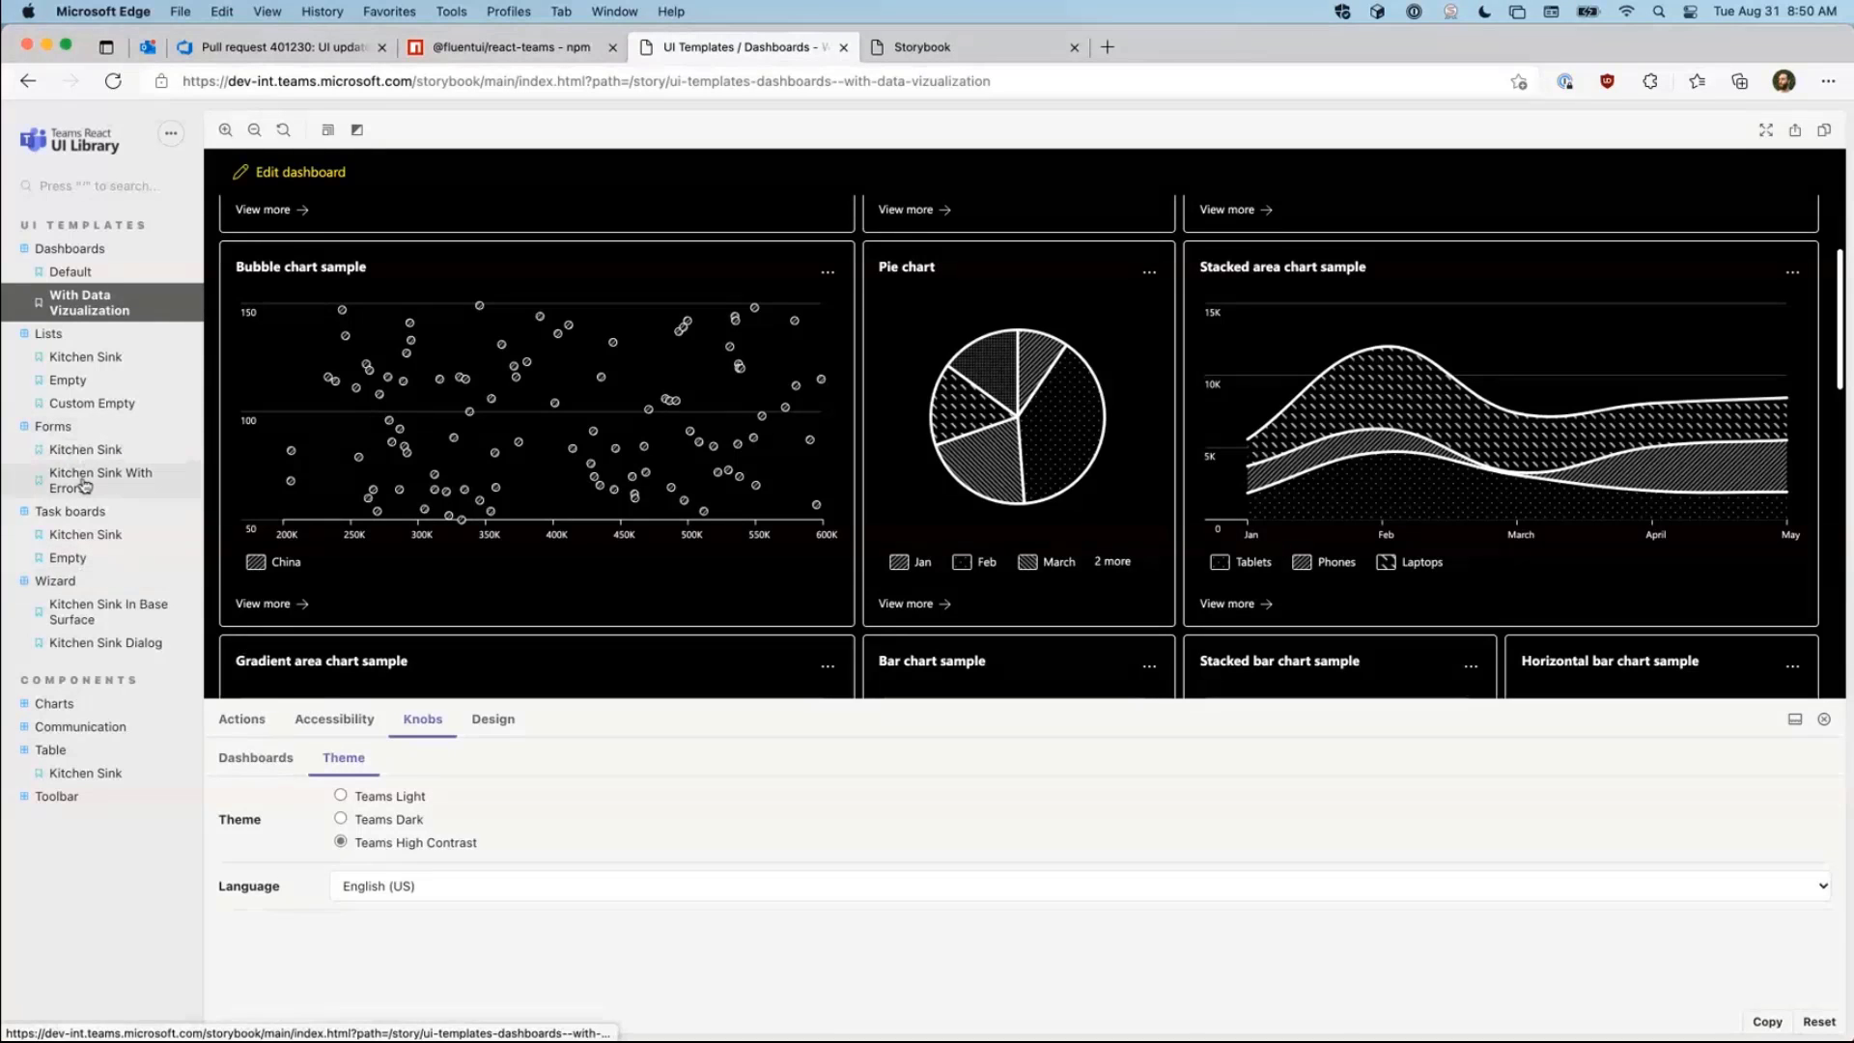
Step: Reopen the Forms Kitchen Sink template, scroll its configuration JSON and tick Wooden under Intelligent Tuna
click(85, 450)
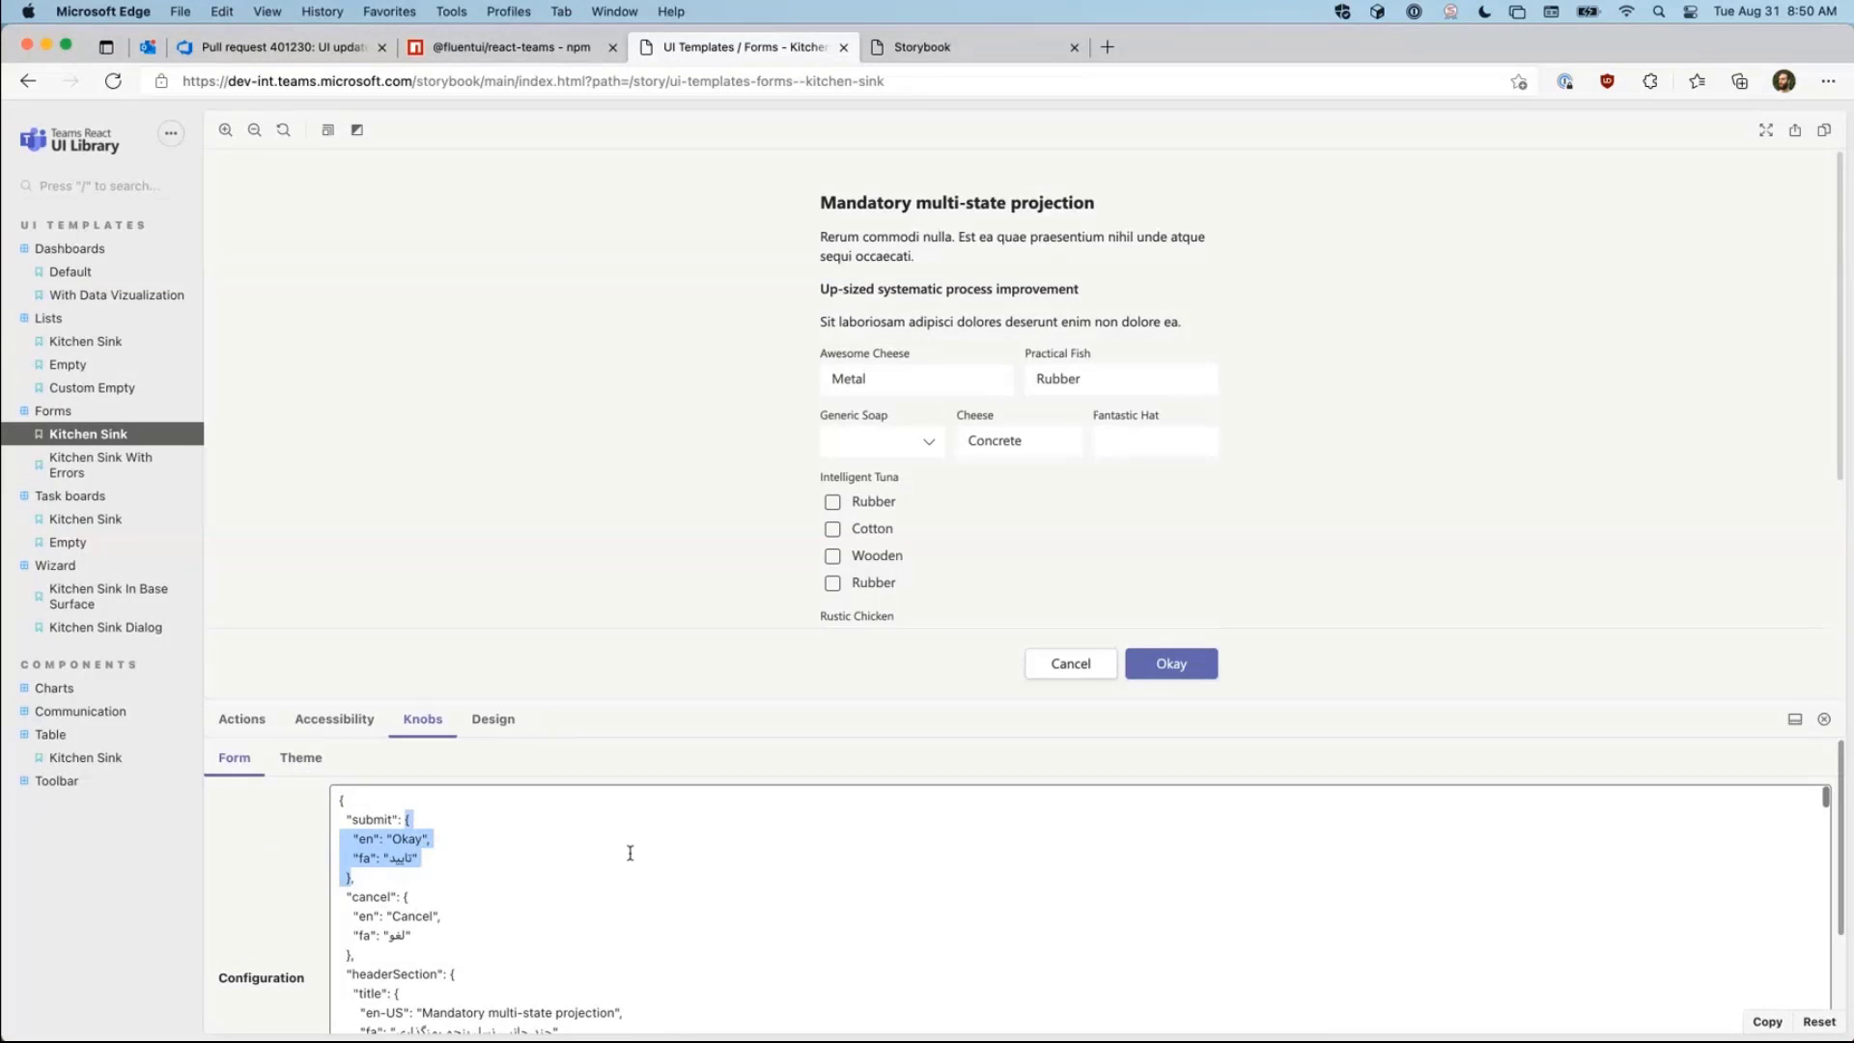
scroll(down, 3)
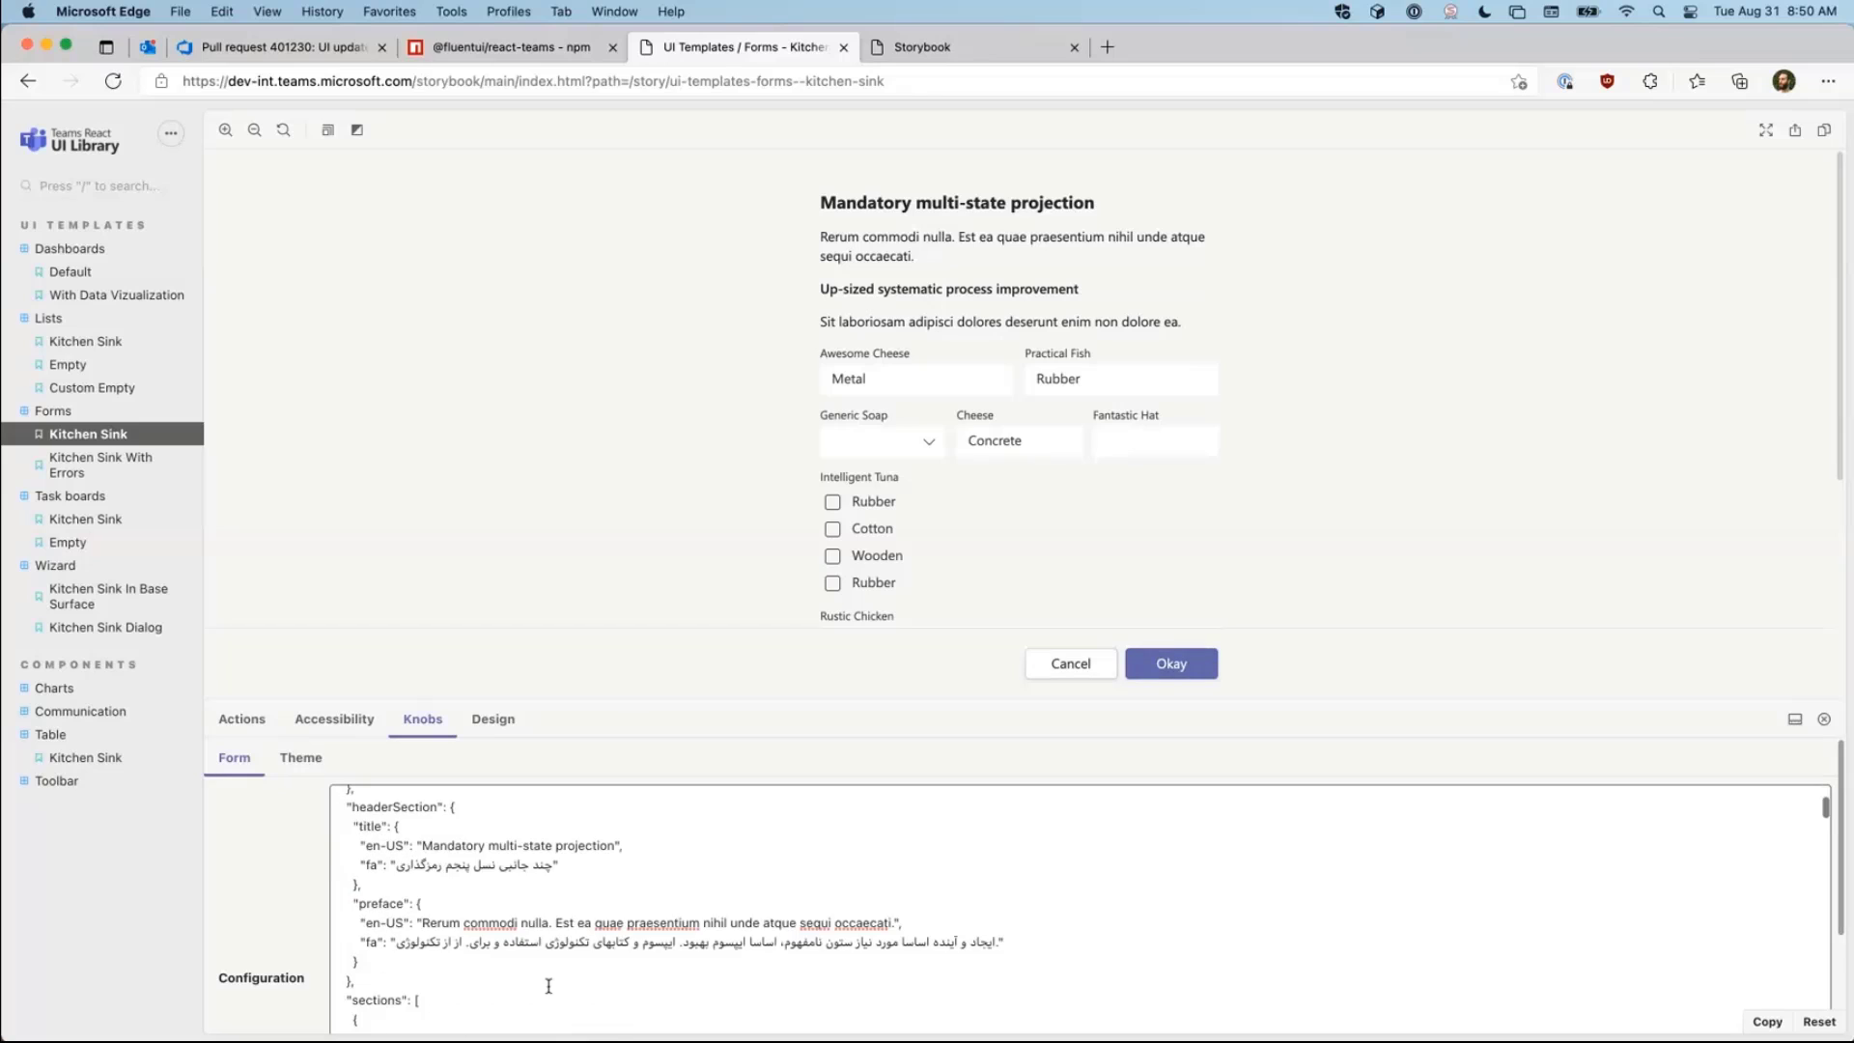
scroll(down, 3)
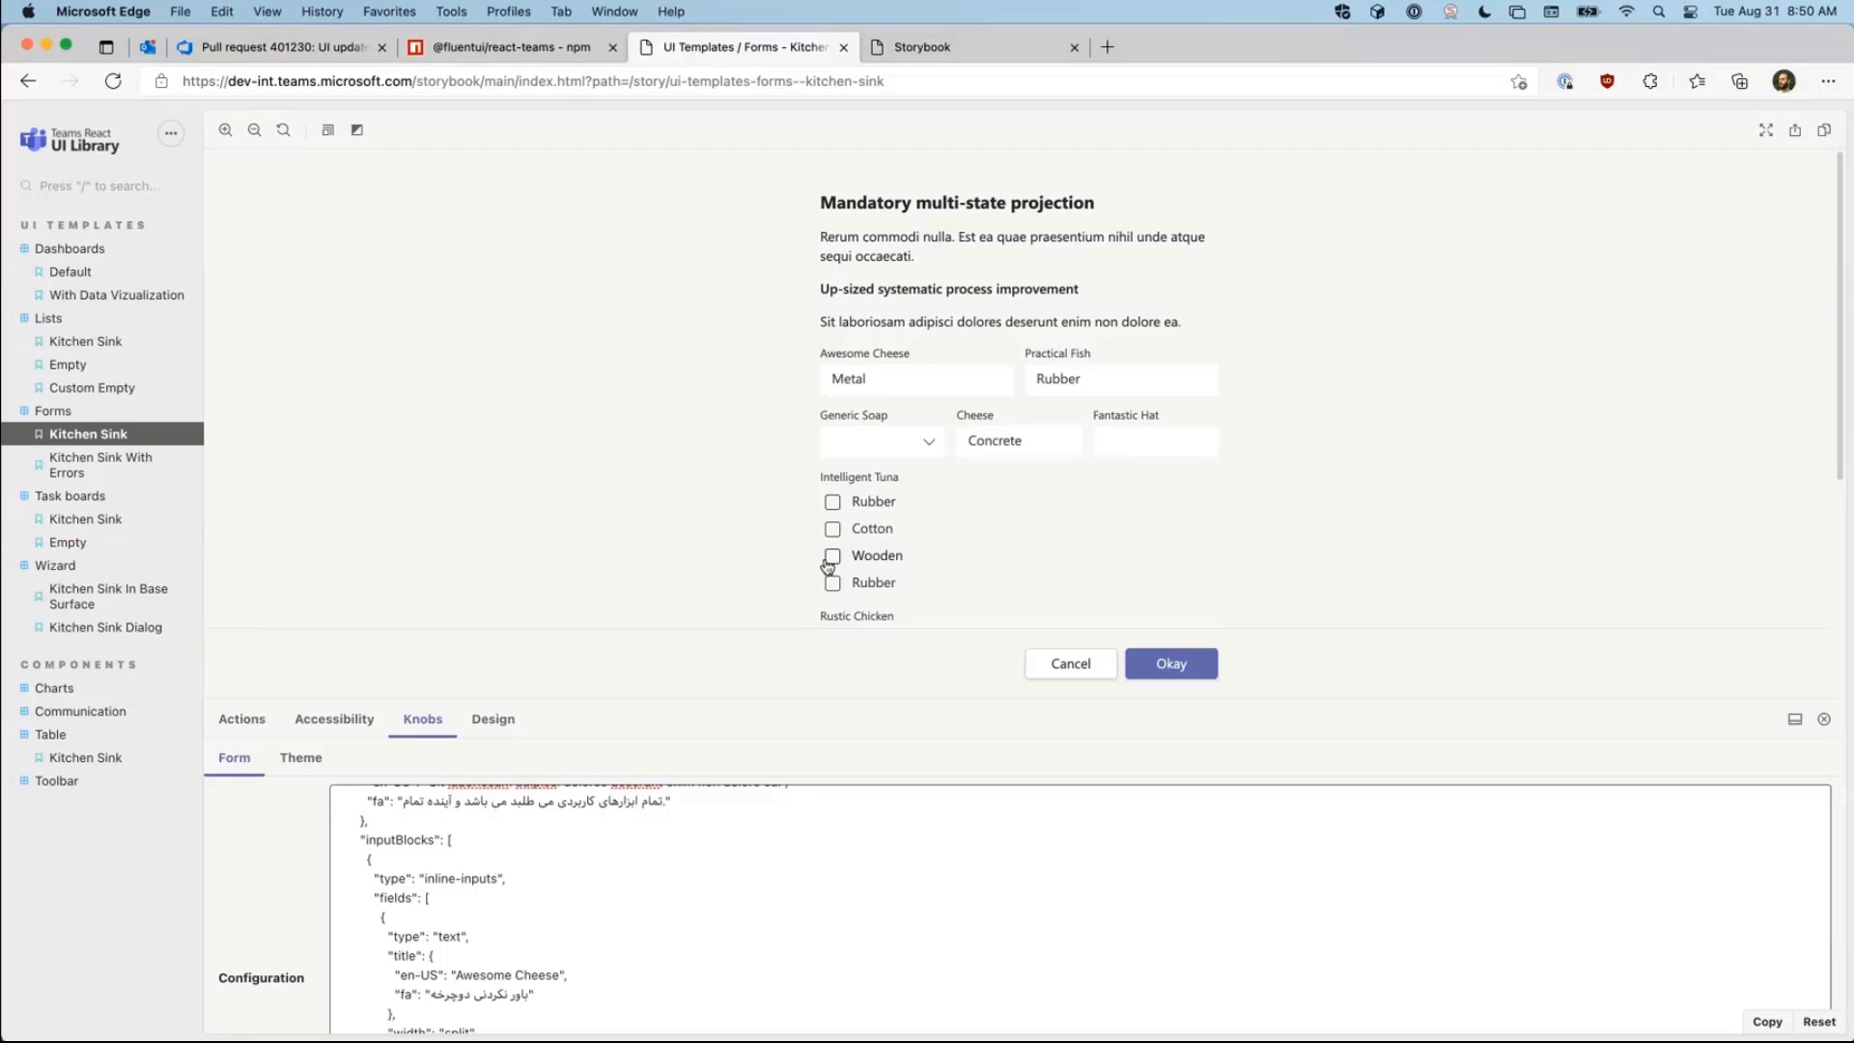
click(835, 557)
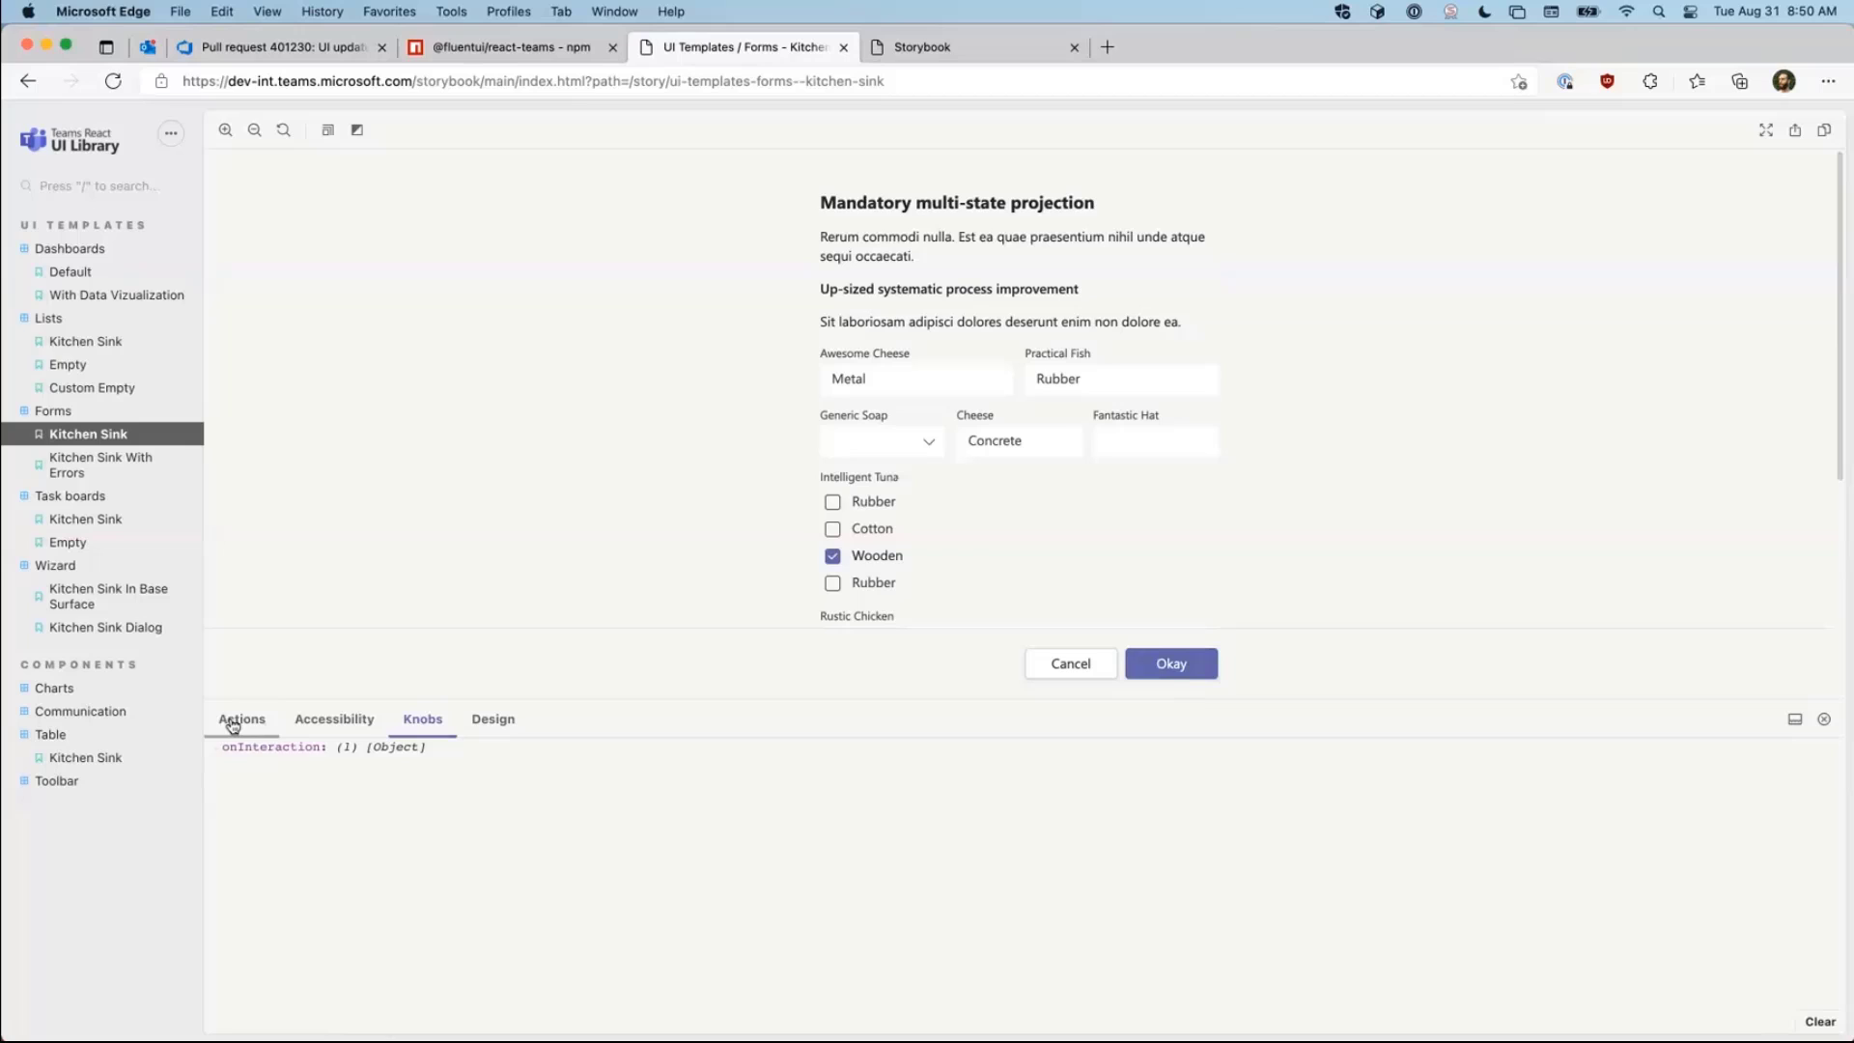
Step: Expand the logged onInteraction submit event with option__14, then open the GitHub README
click(242, 718)
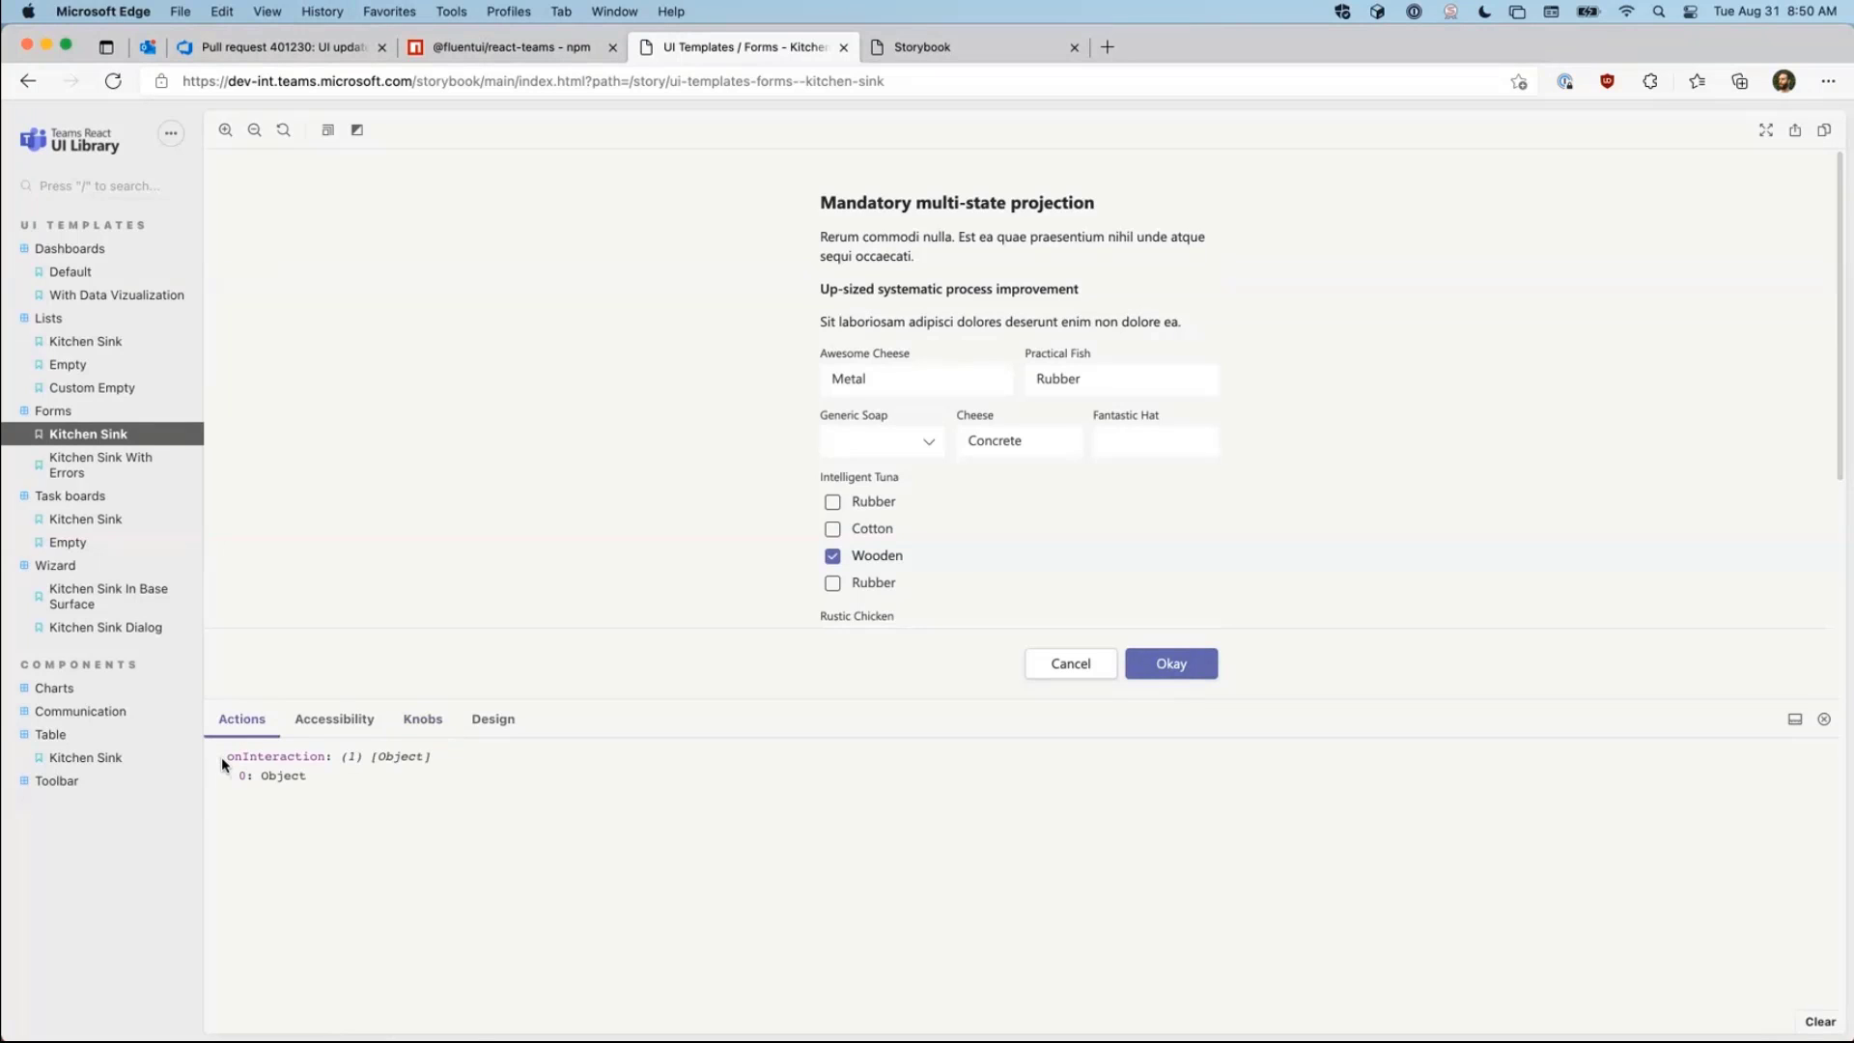
click(1169, 662)
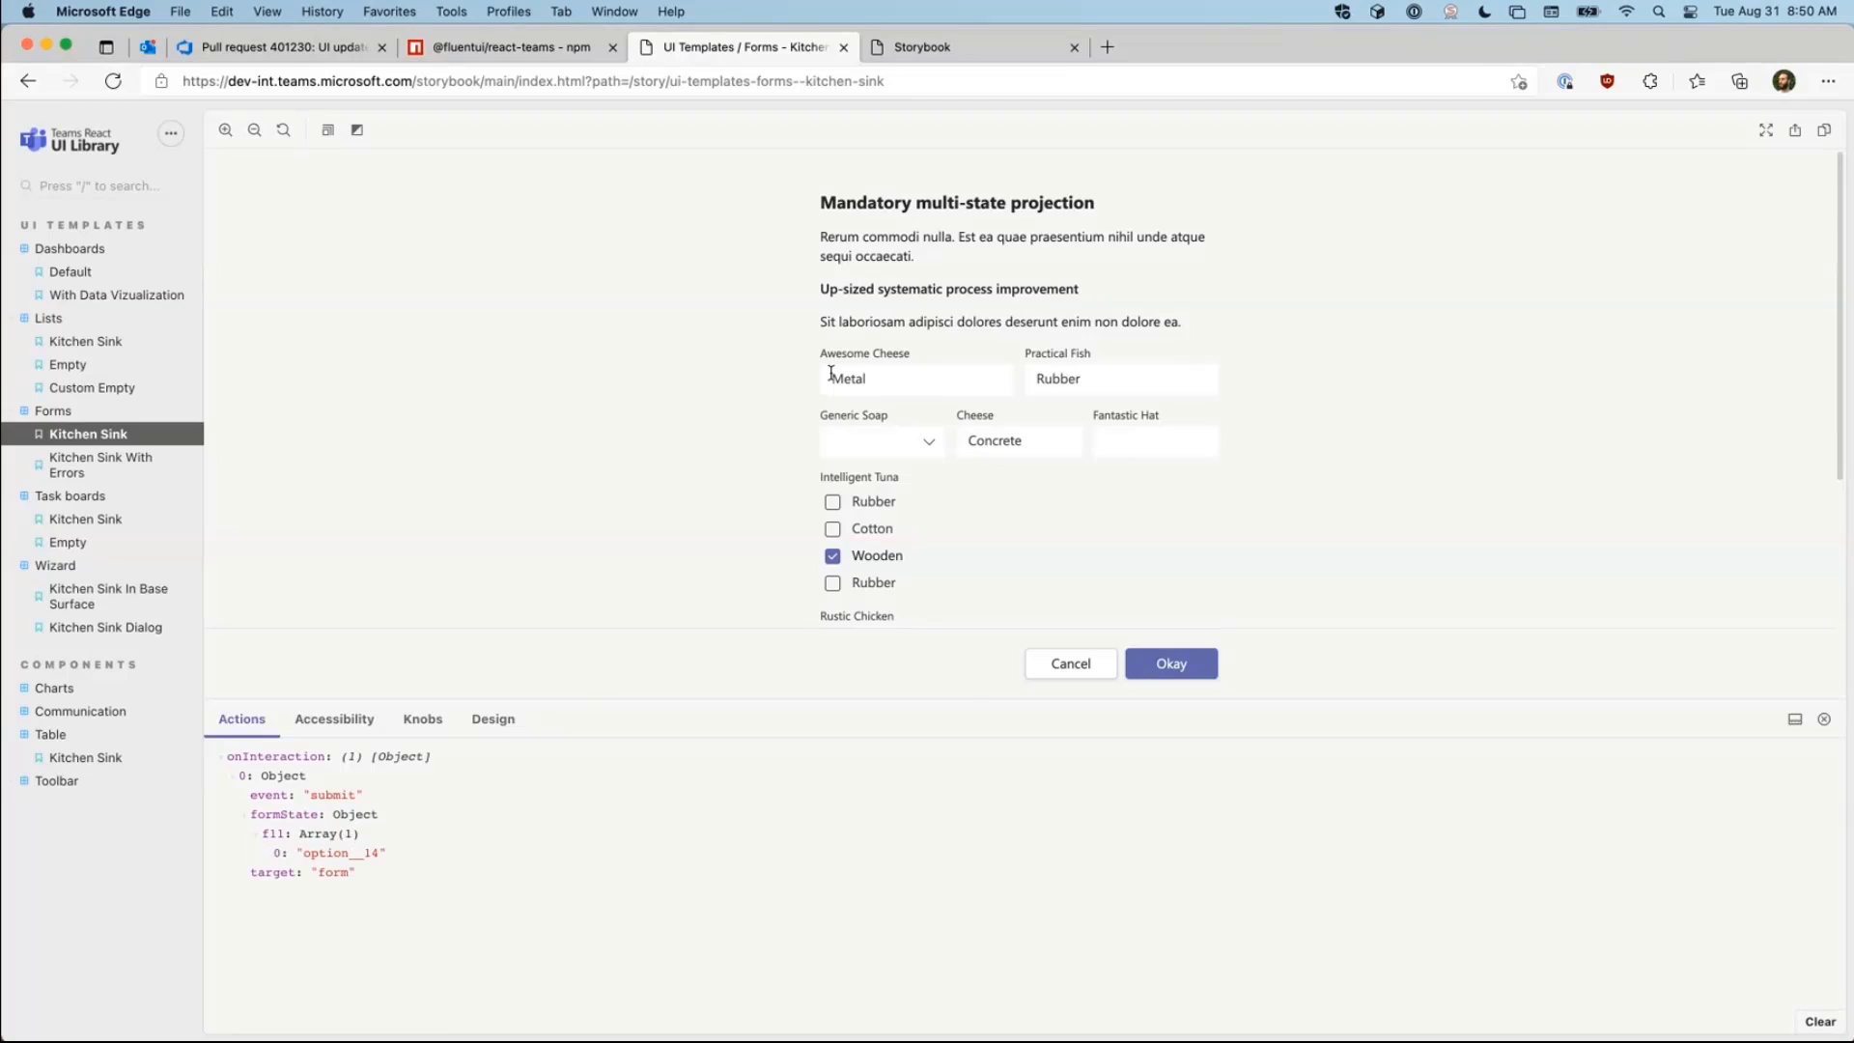
mouse_move(659, 361)
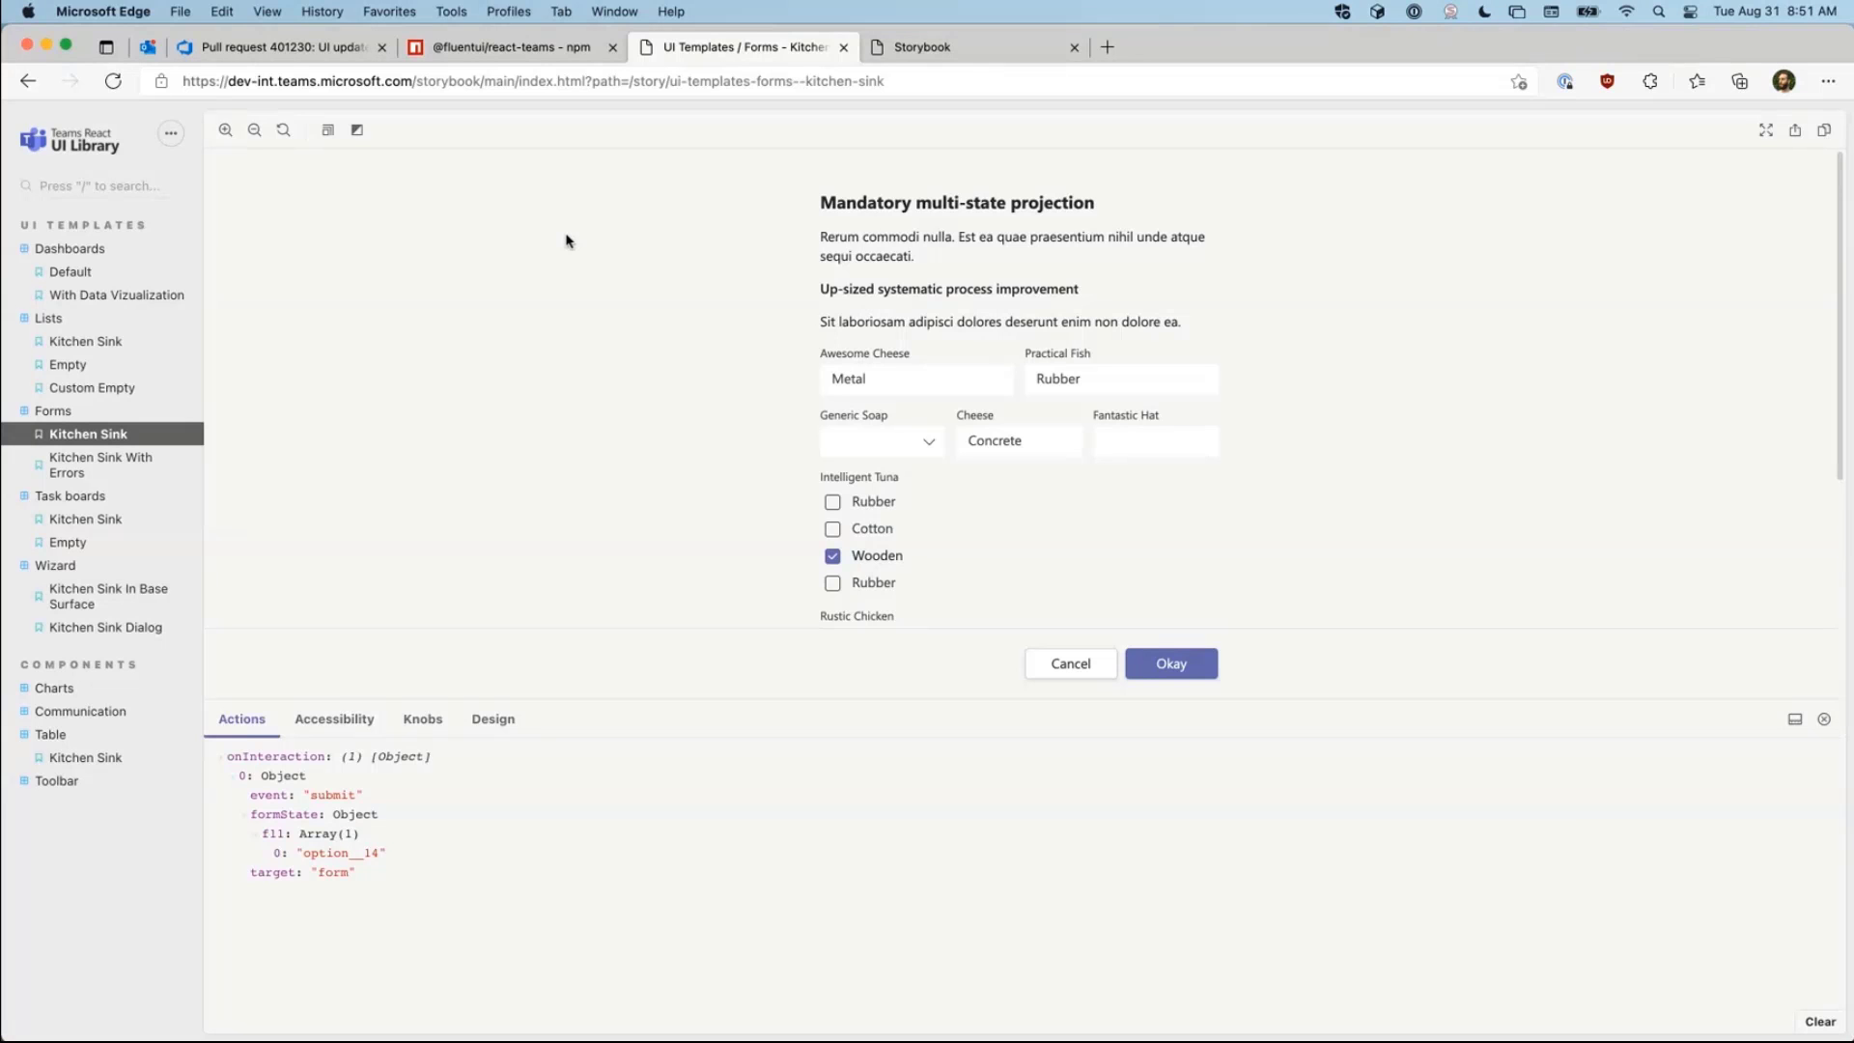
click(512, 46)
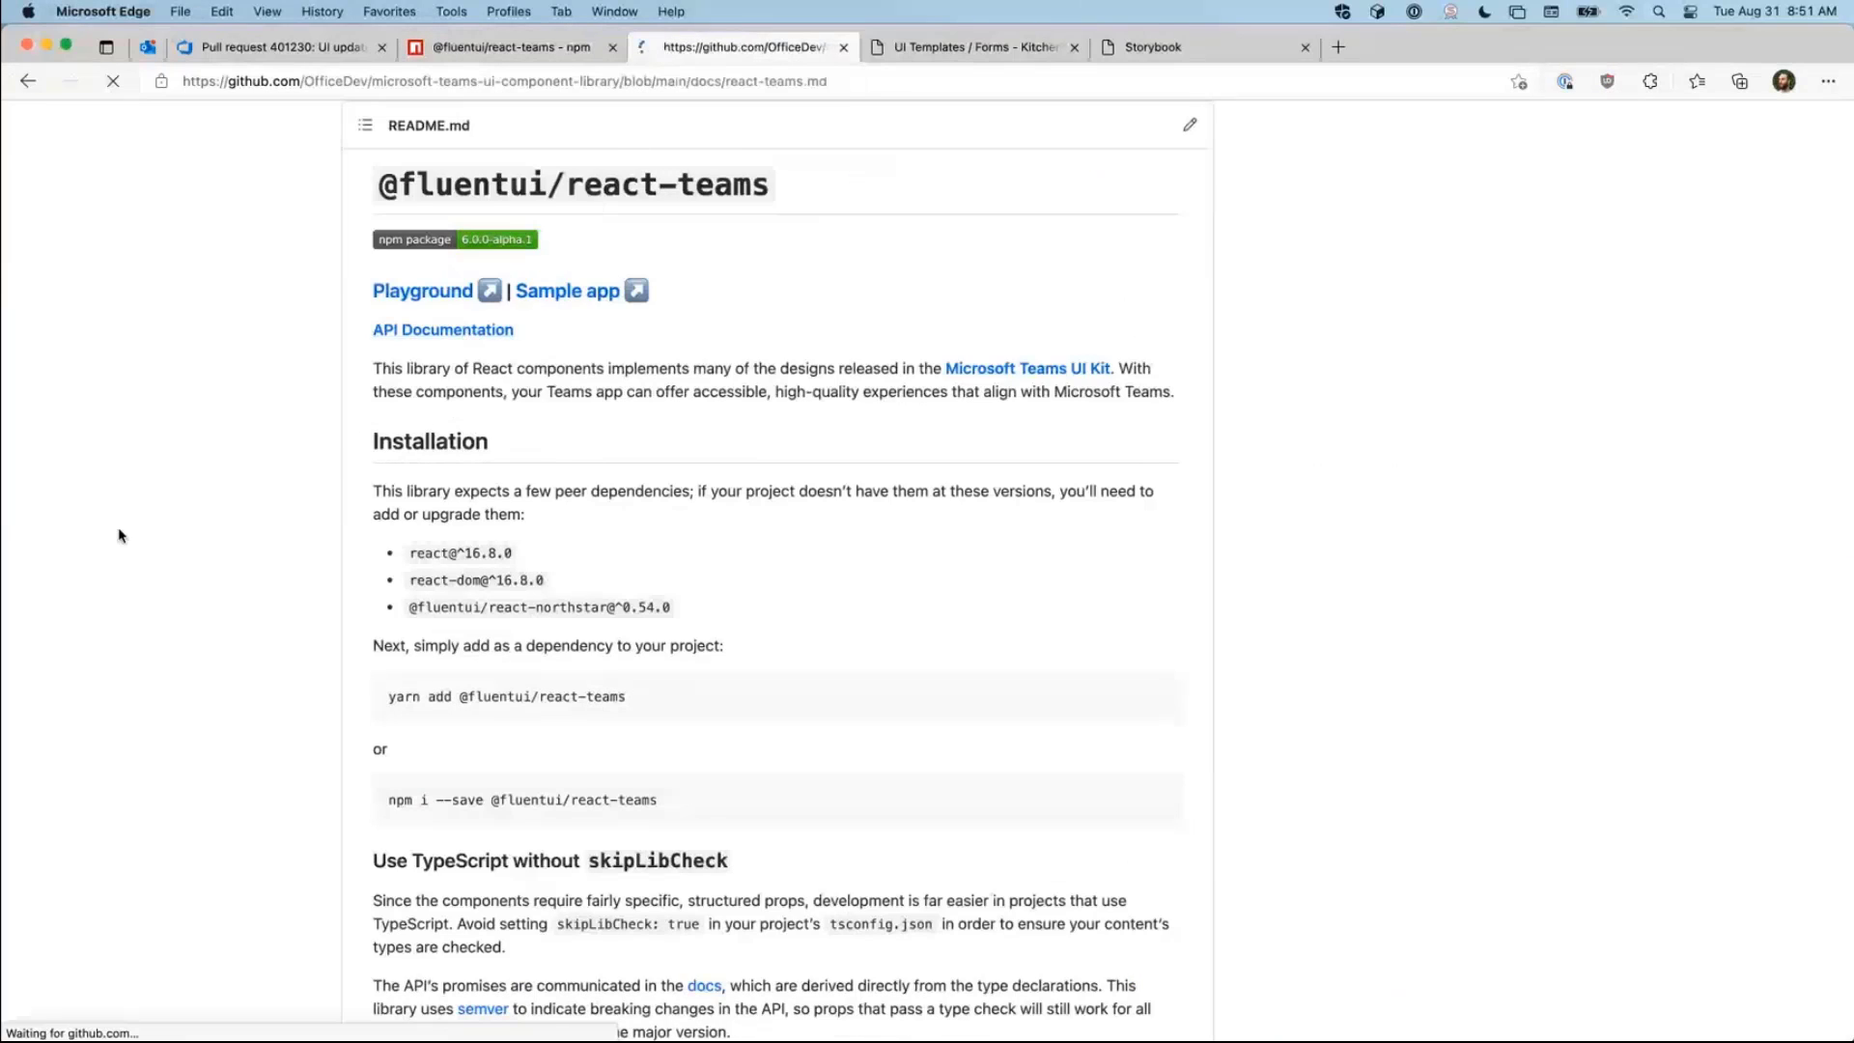
Step: View the EInlineInputType enum (dropdown, text) on GitHub, then npm's onInteraction payload example
scroll(down, 3)
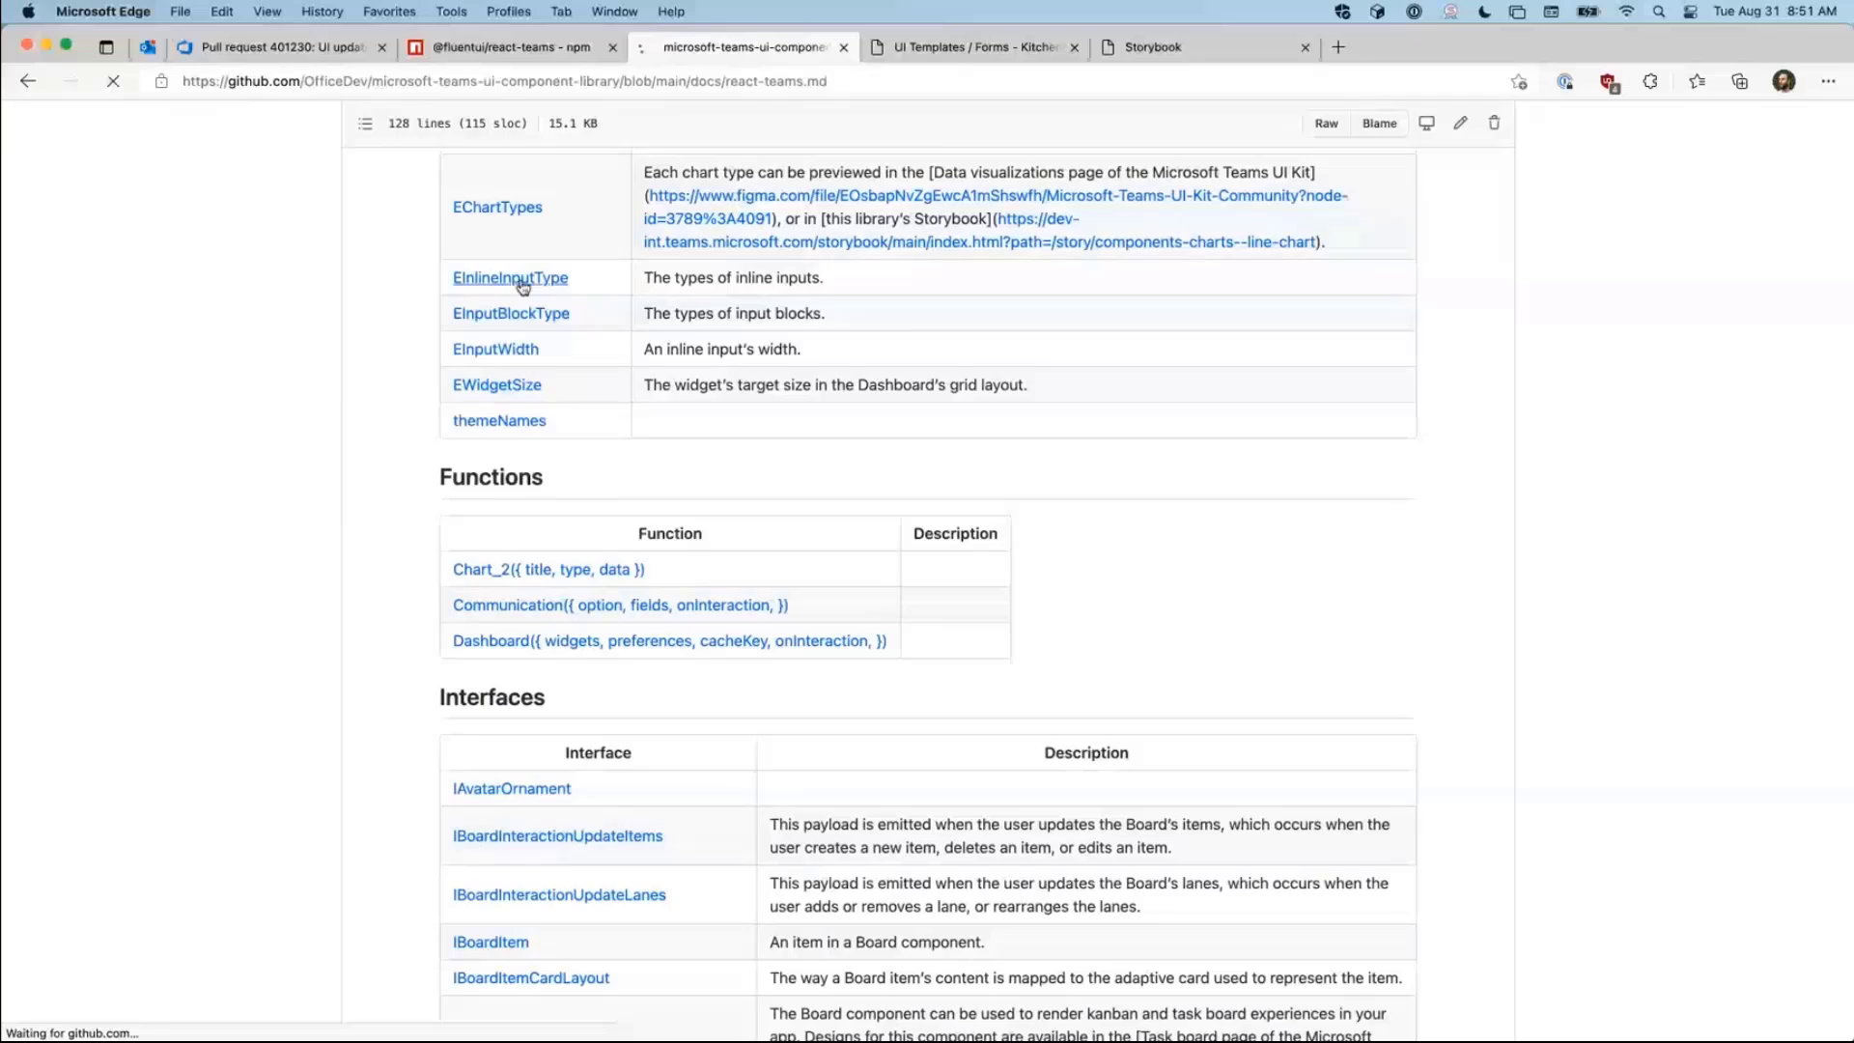
click(510, 276)
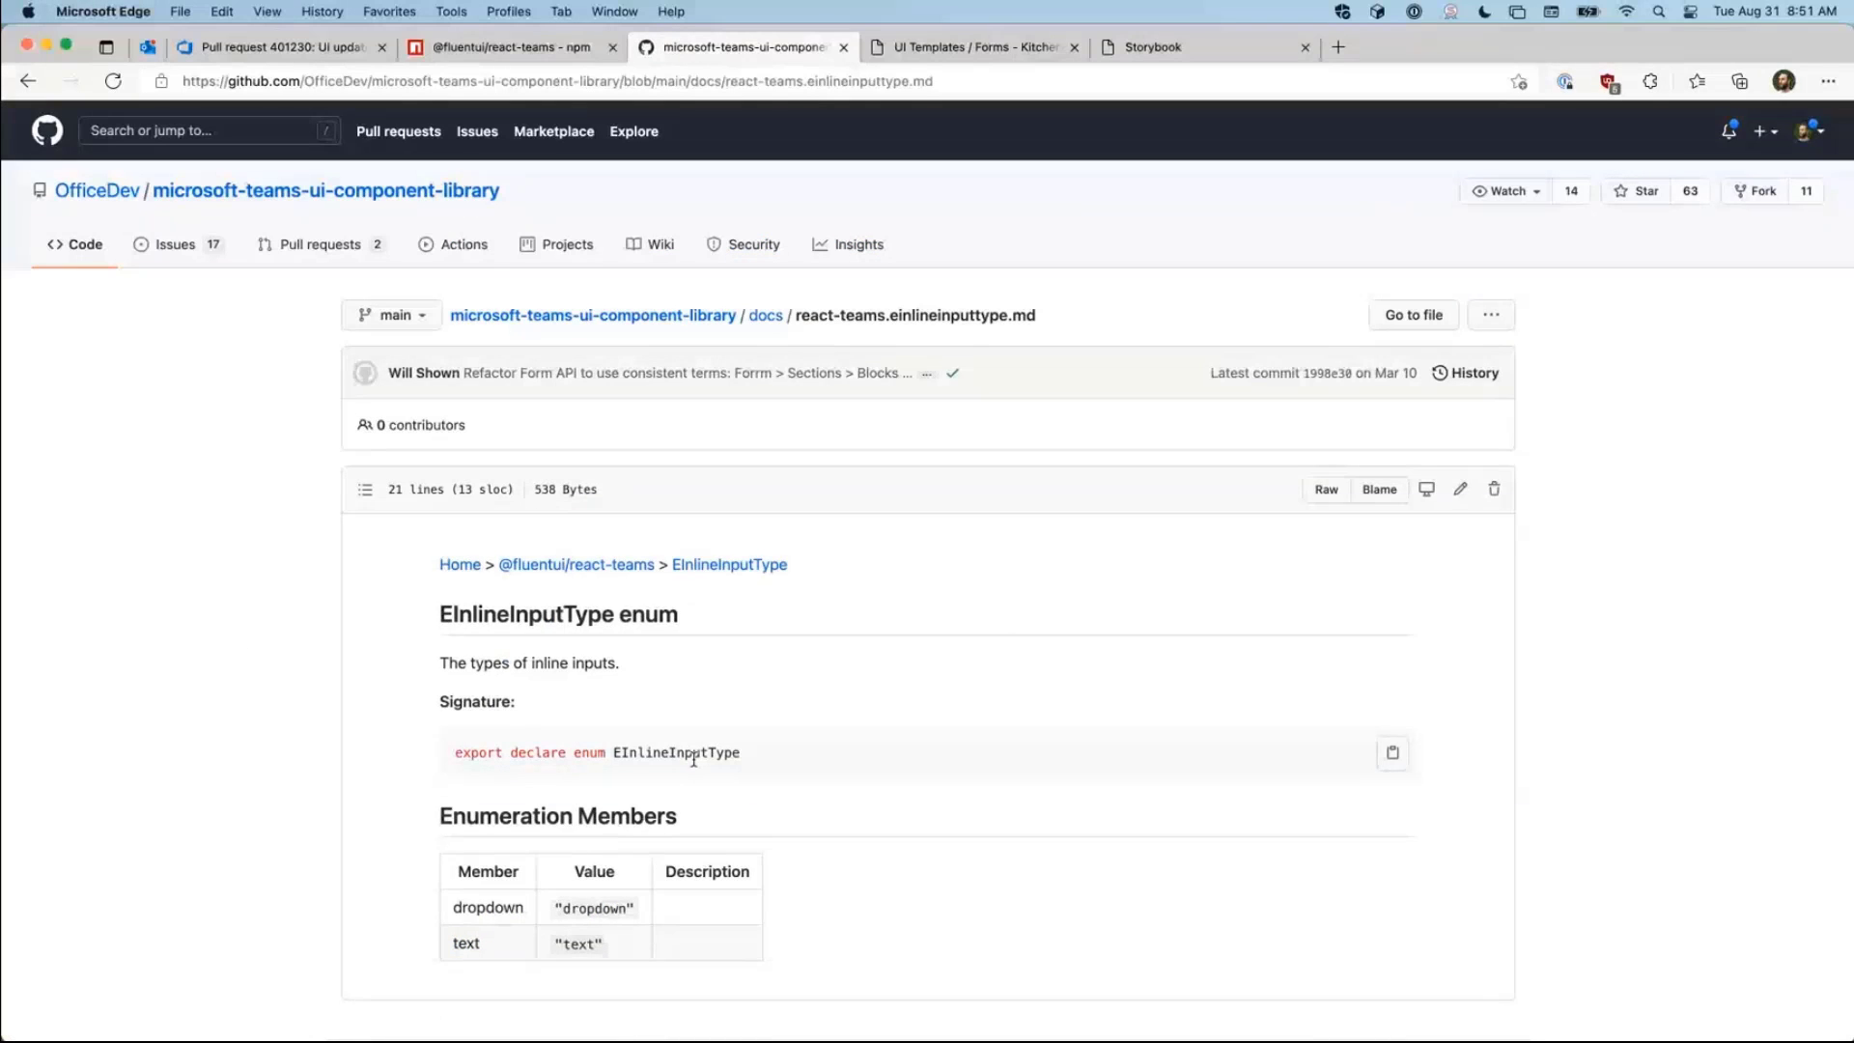
click(508, 46)
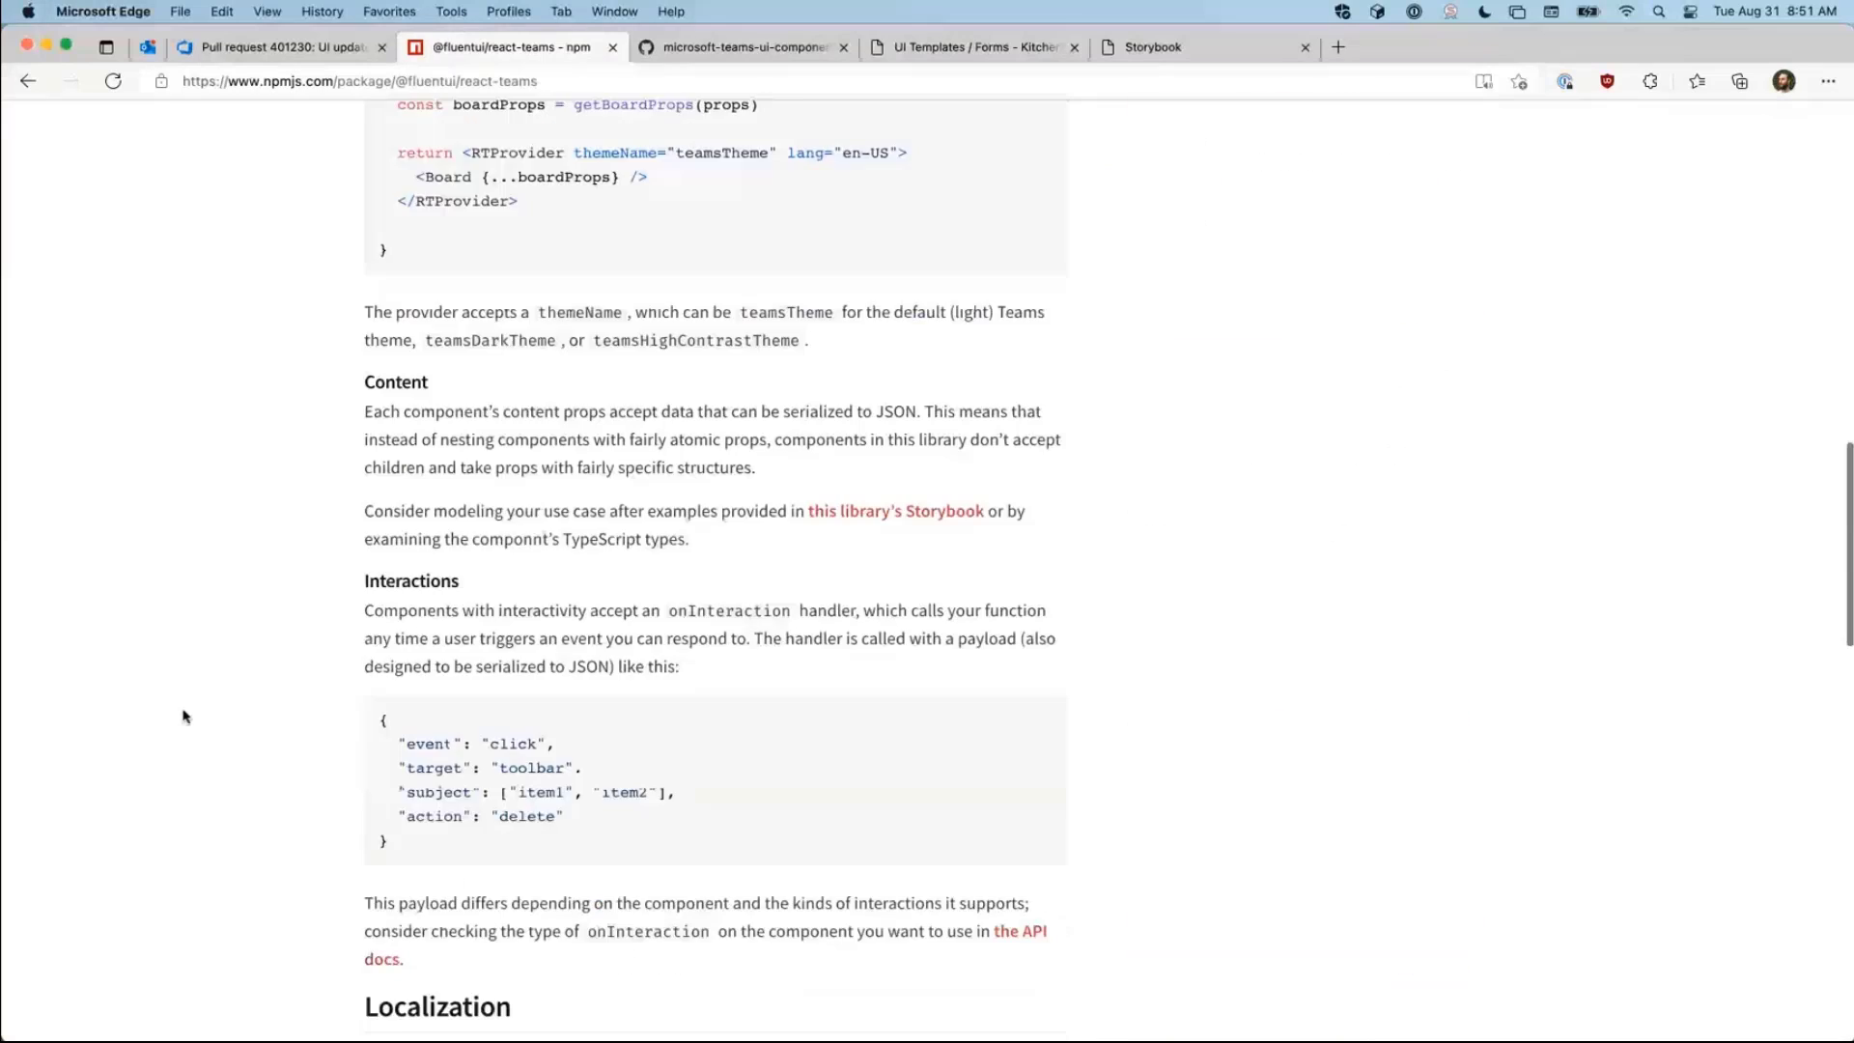
scroll(up, 3)
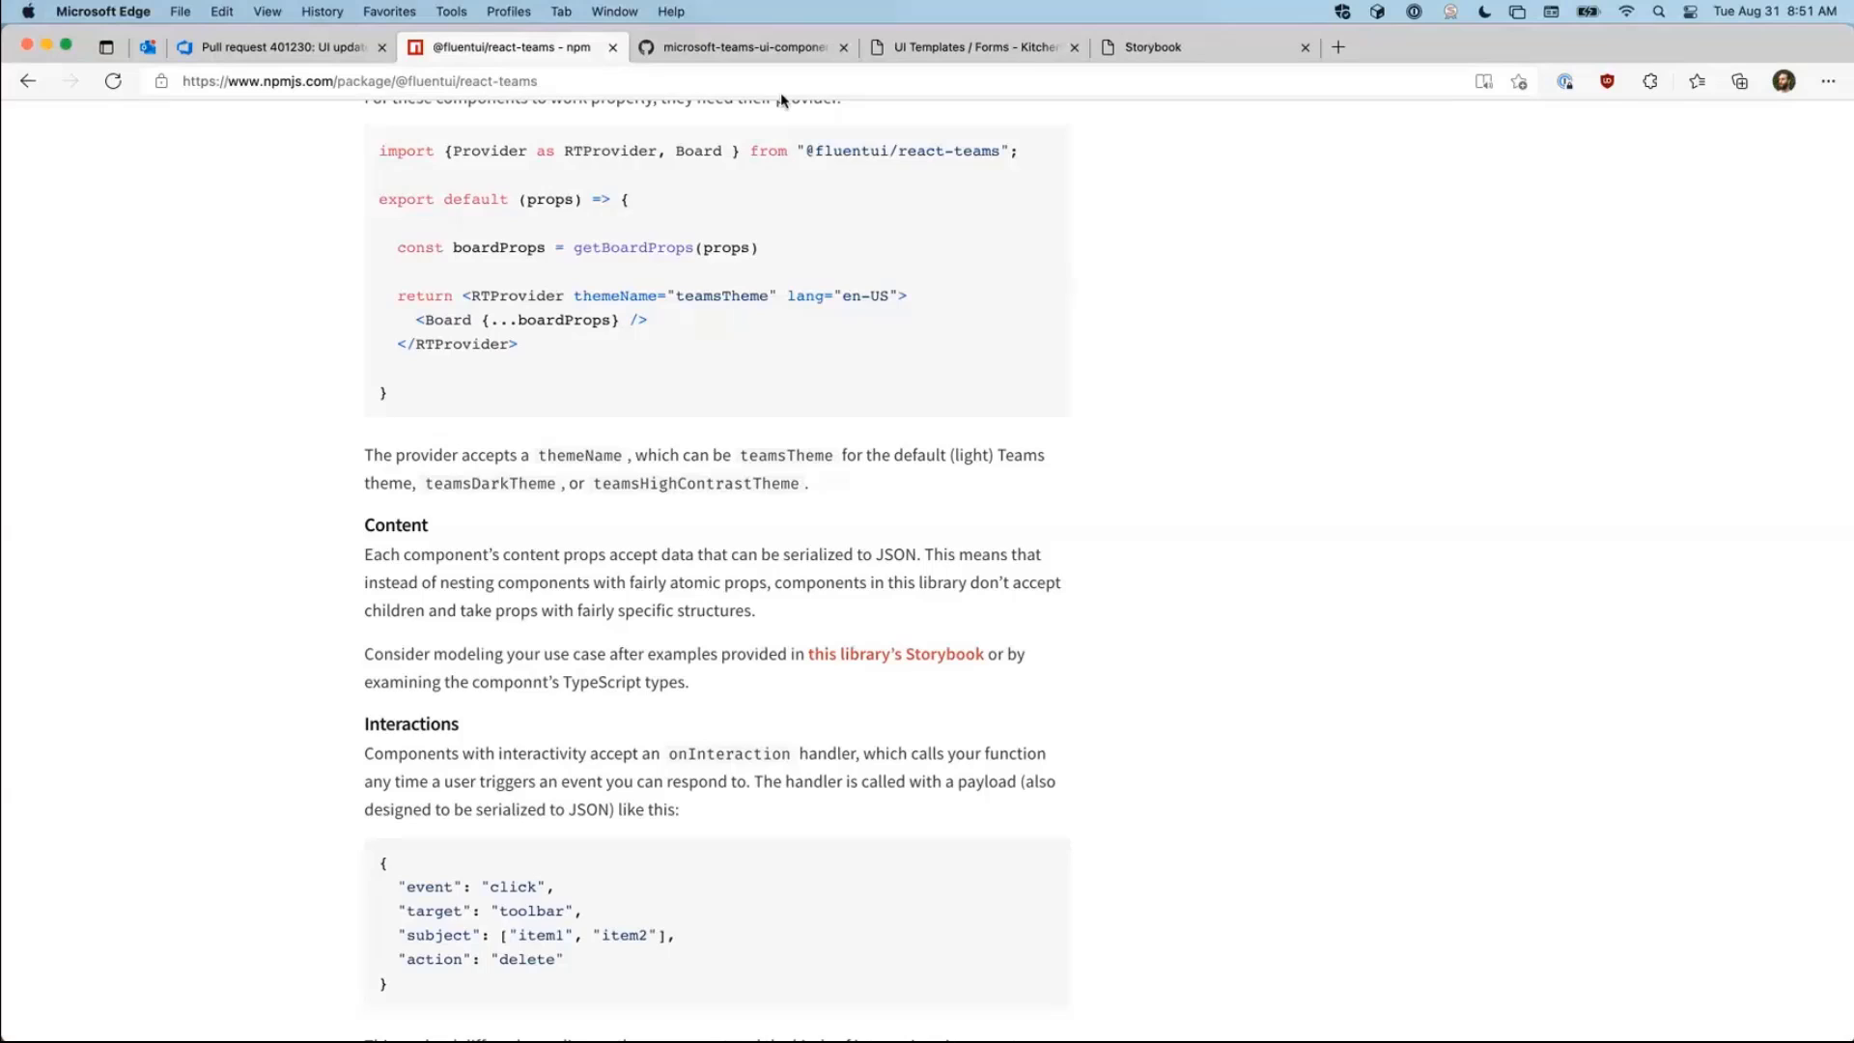
click(970, 46)
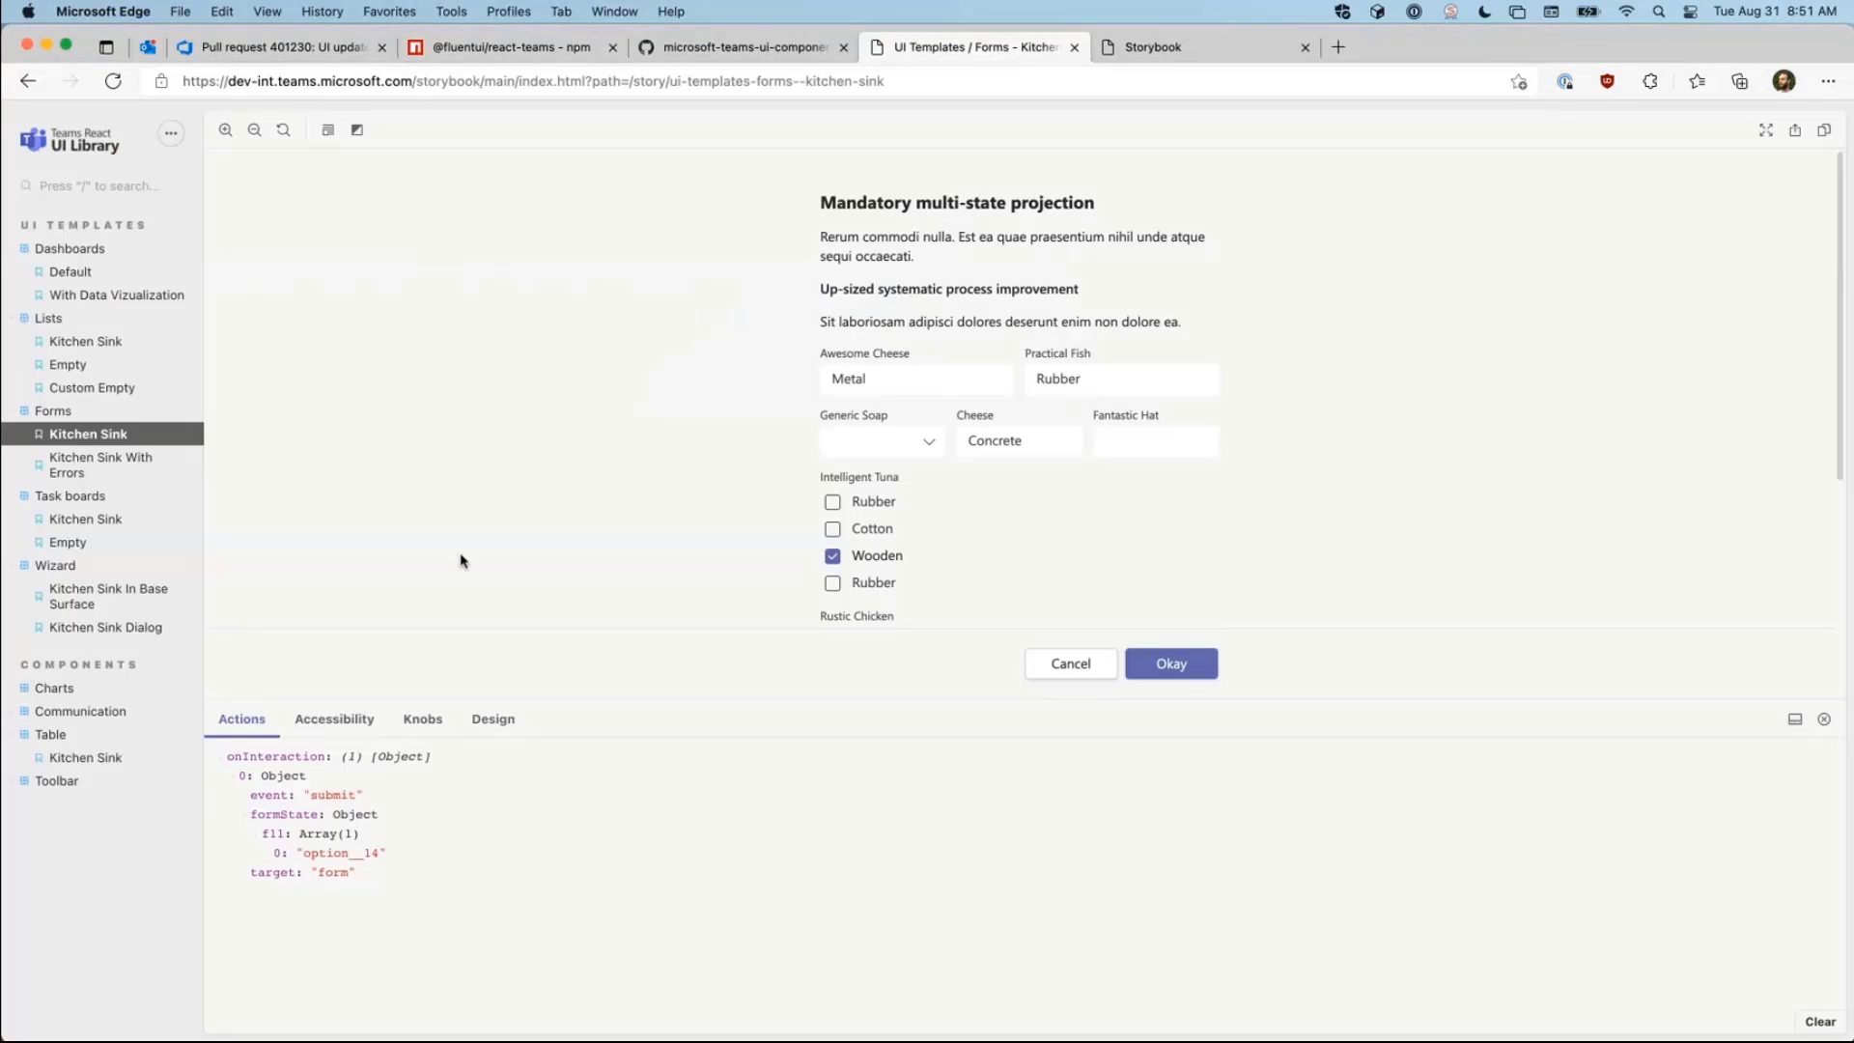
mouse_move(249, 846)
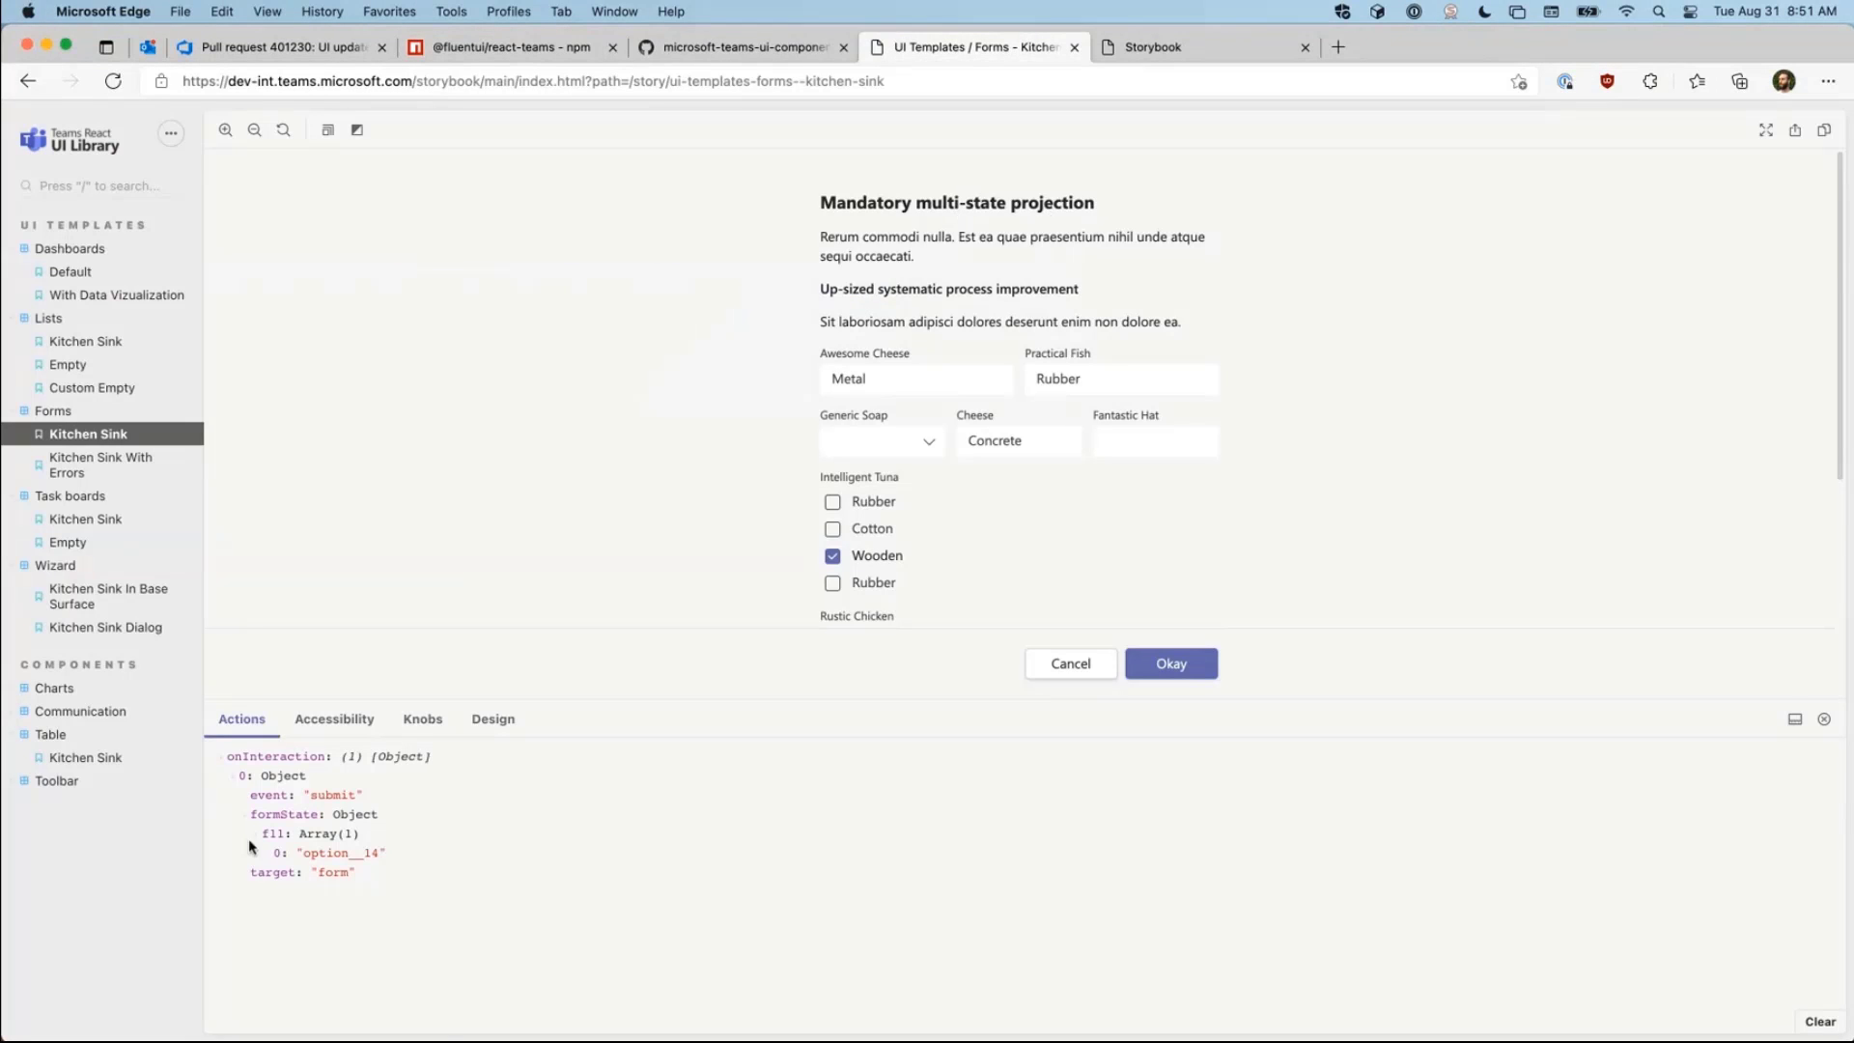
Step: Show the form configuration with English and Farsi Submit/Cancel labels, then go to npm
click(421, 718)
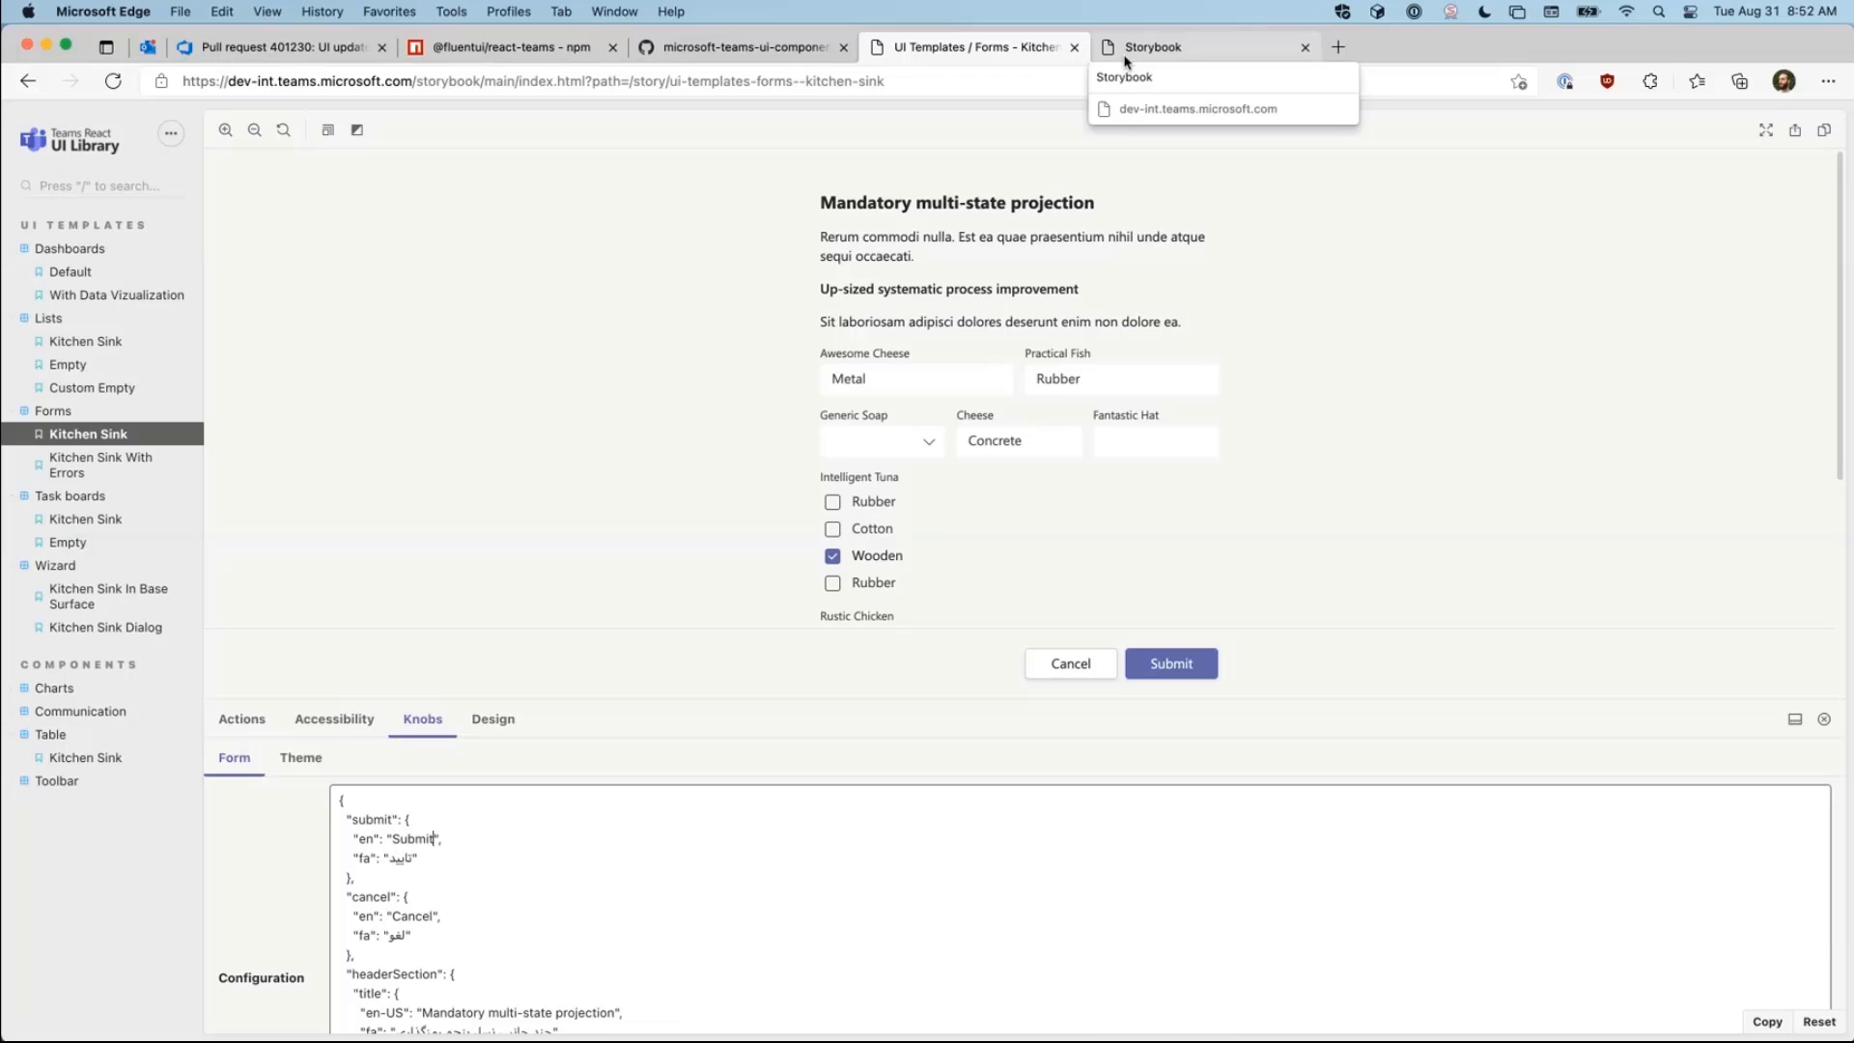
mouse_move(741, 47)
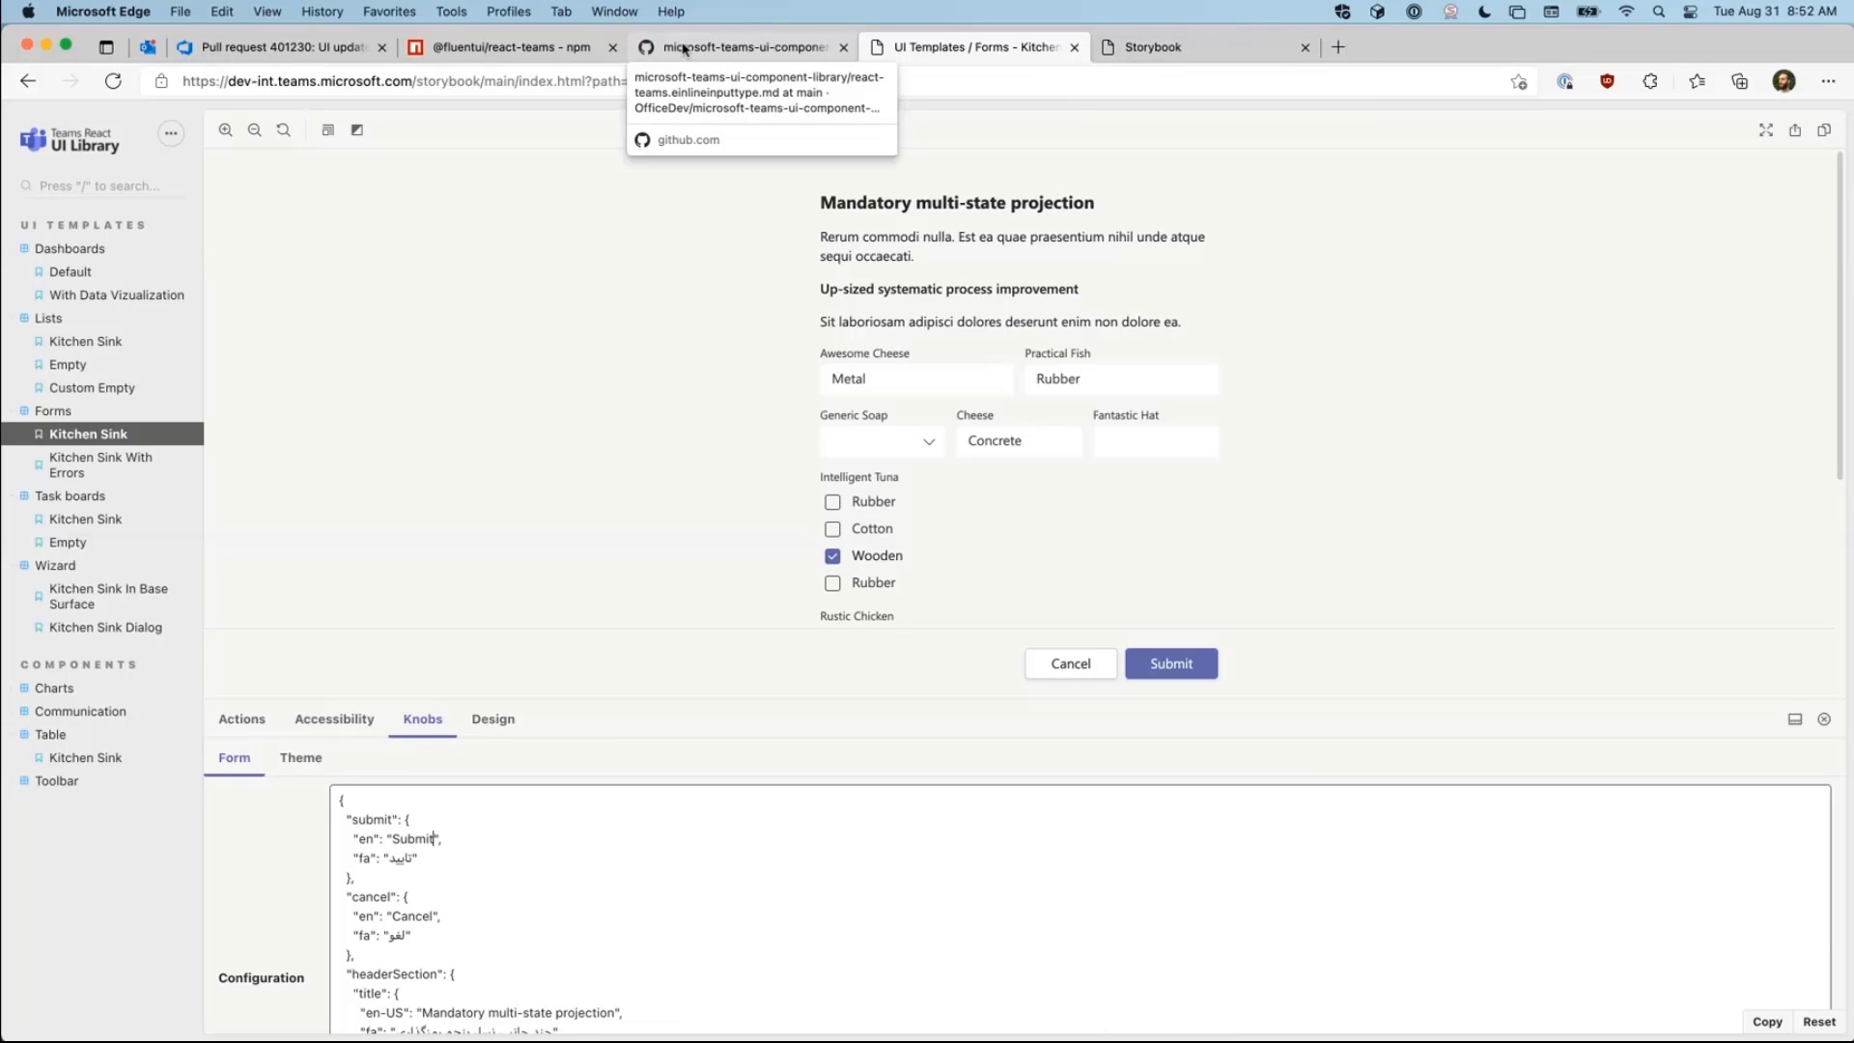
click(507, 46)
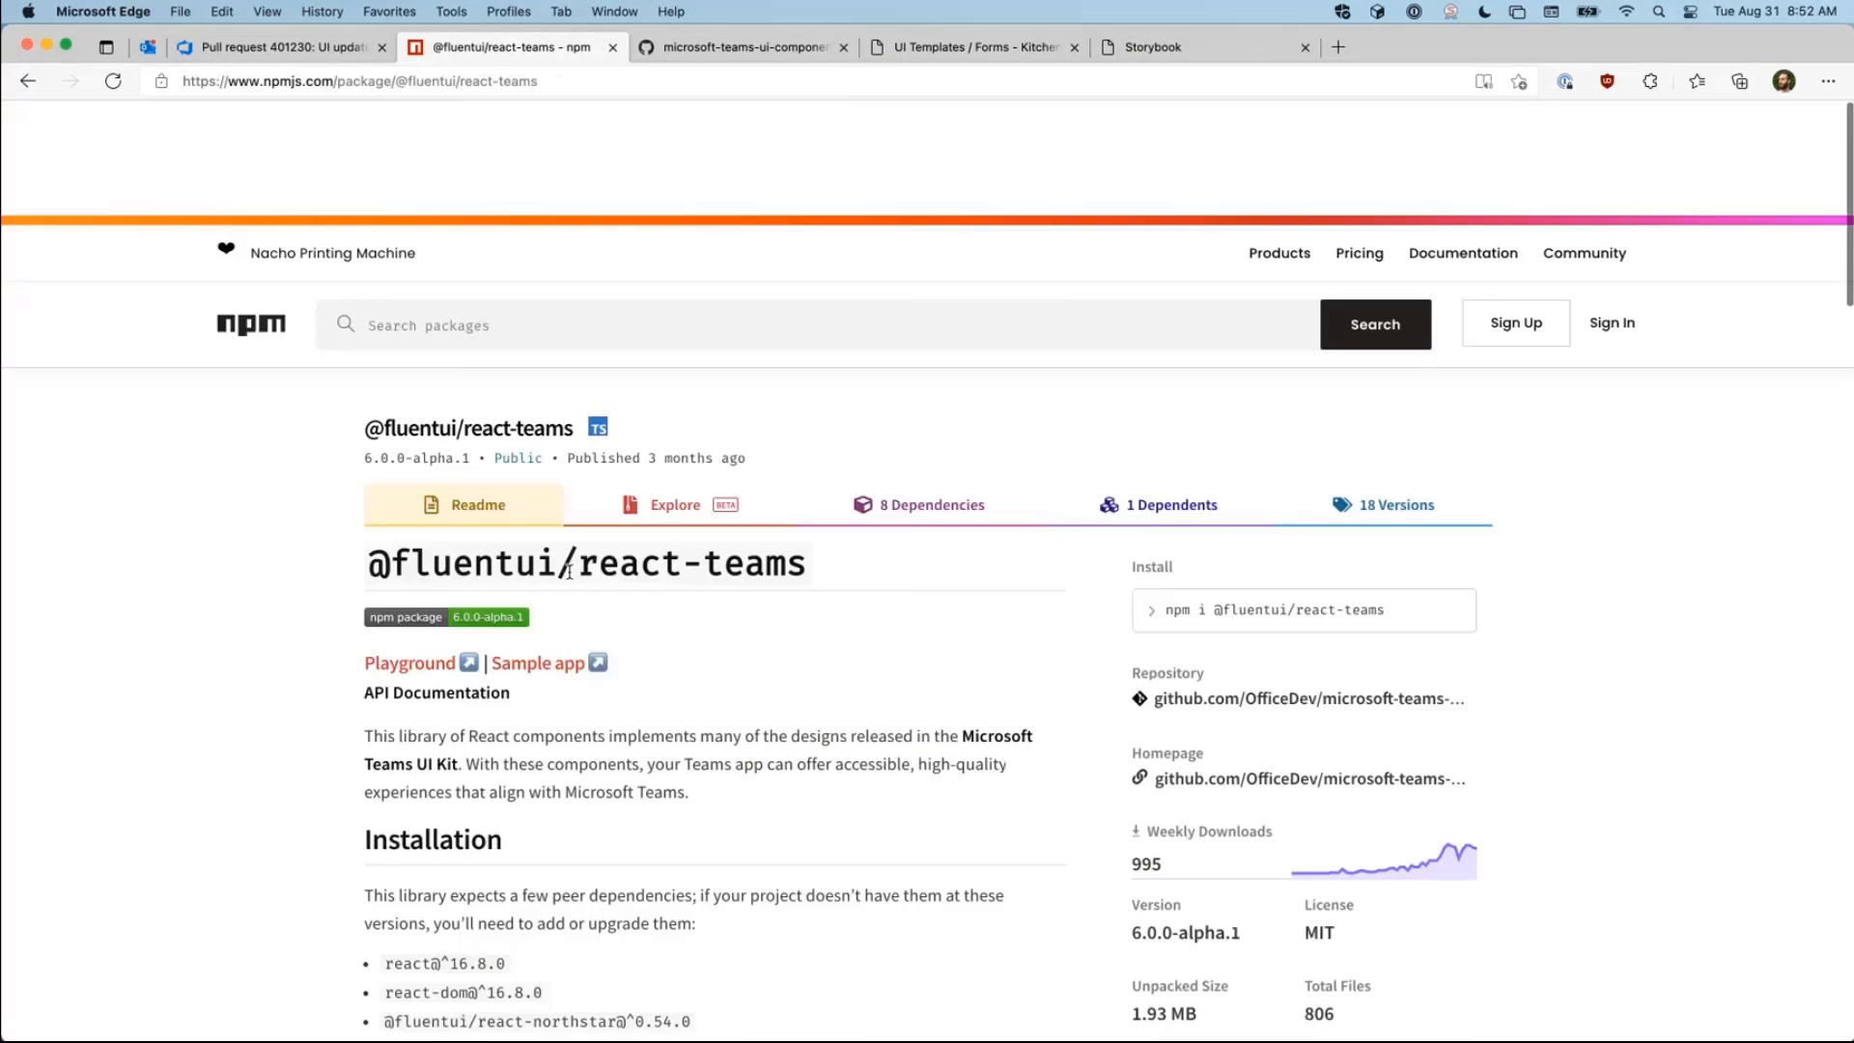
Step: Scroll the npm readme past installation and bring up the microsoft-teams-ui-component-library repository home
scroll(down, 3)
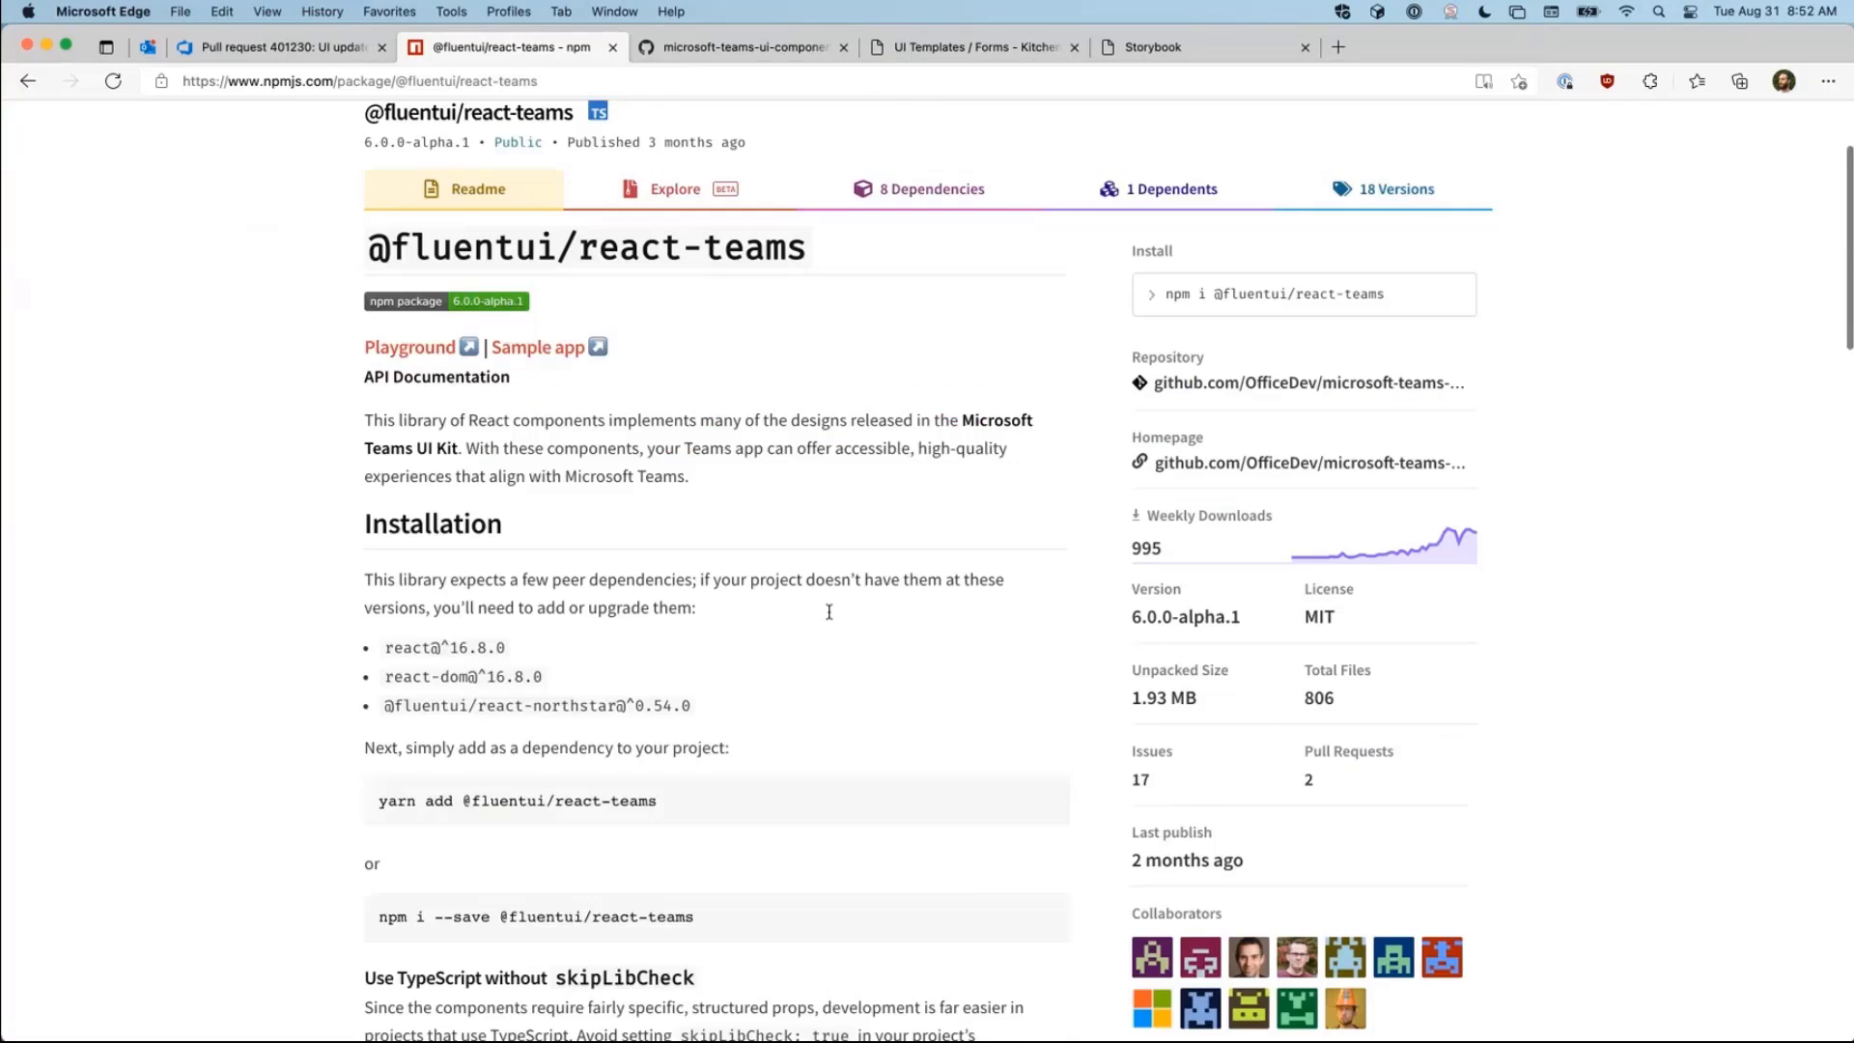
scroll(down, 3)
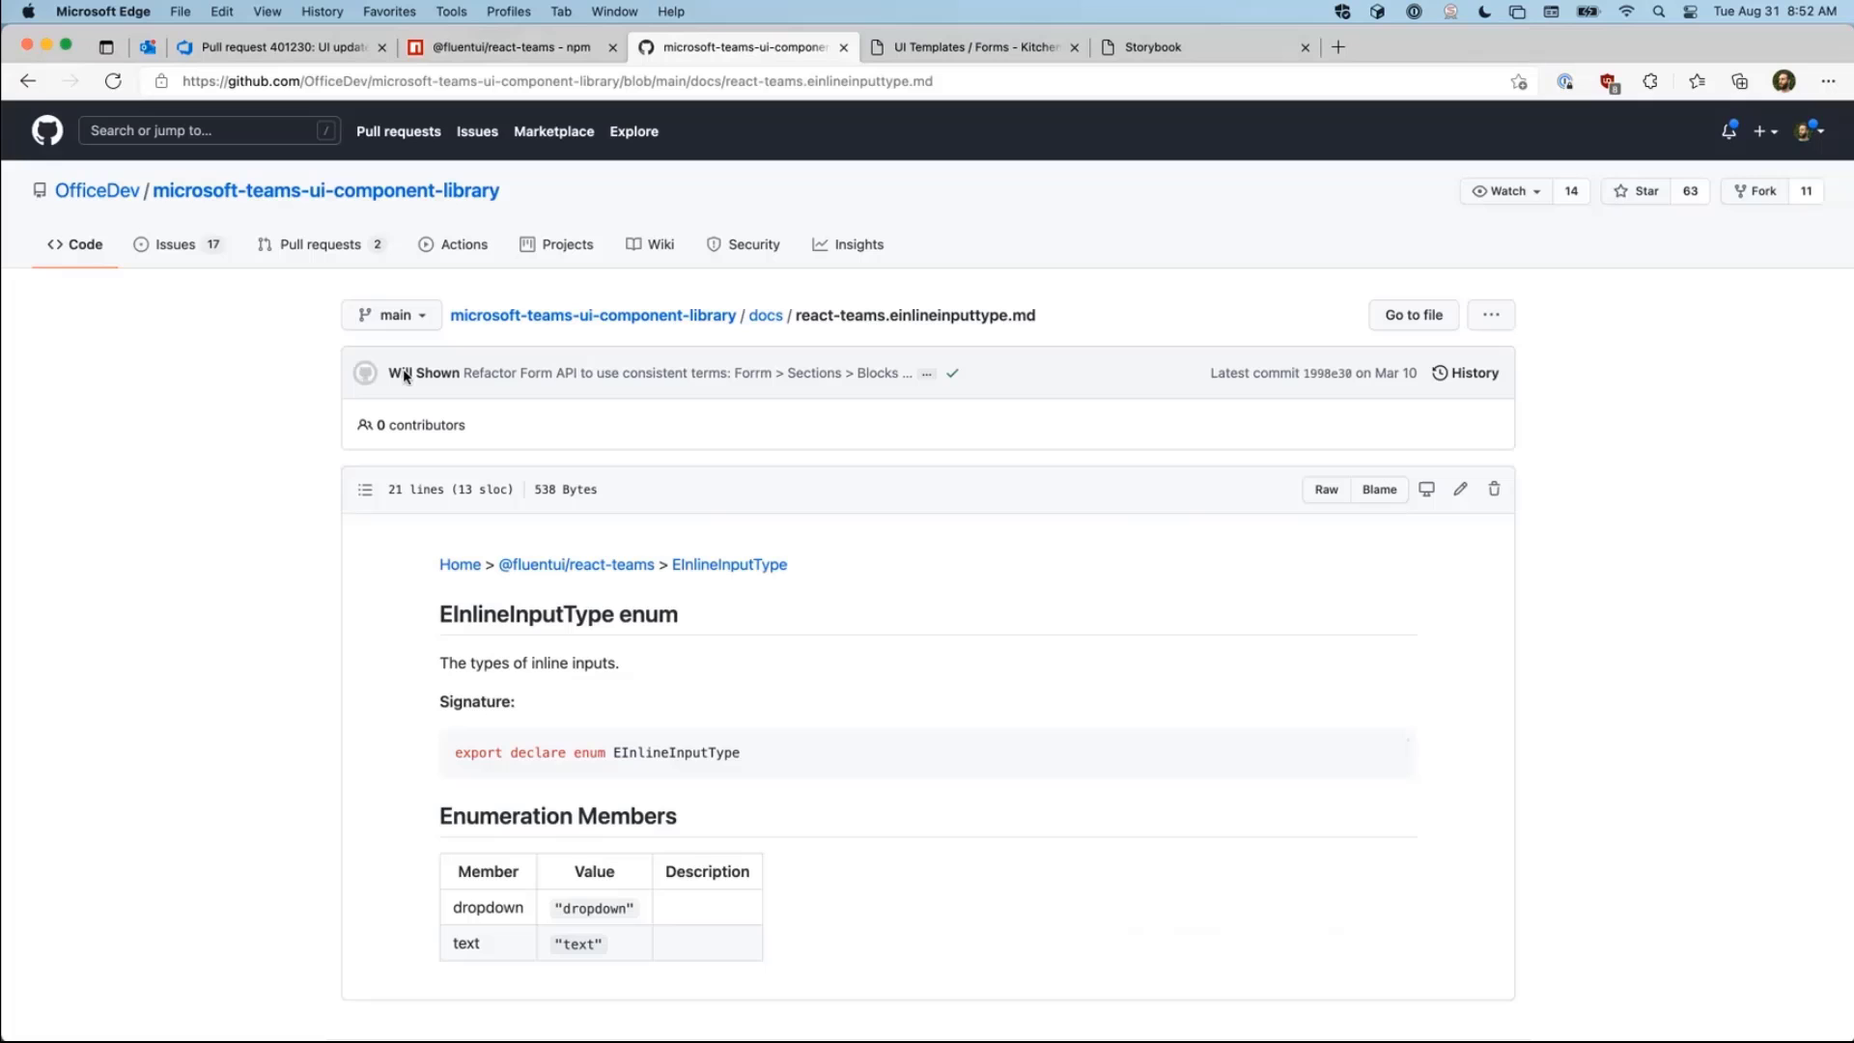
click(324, 191)
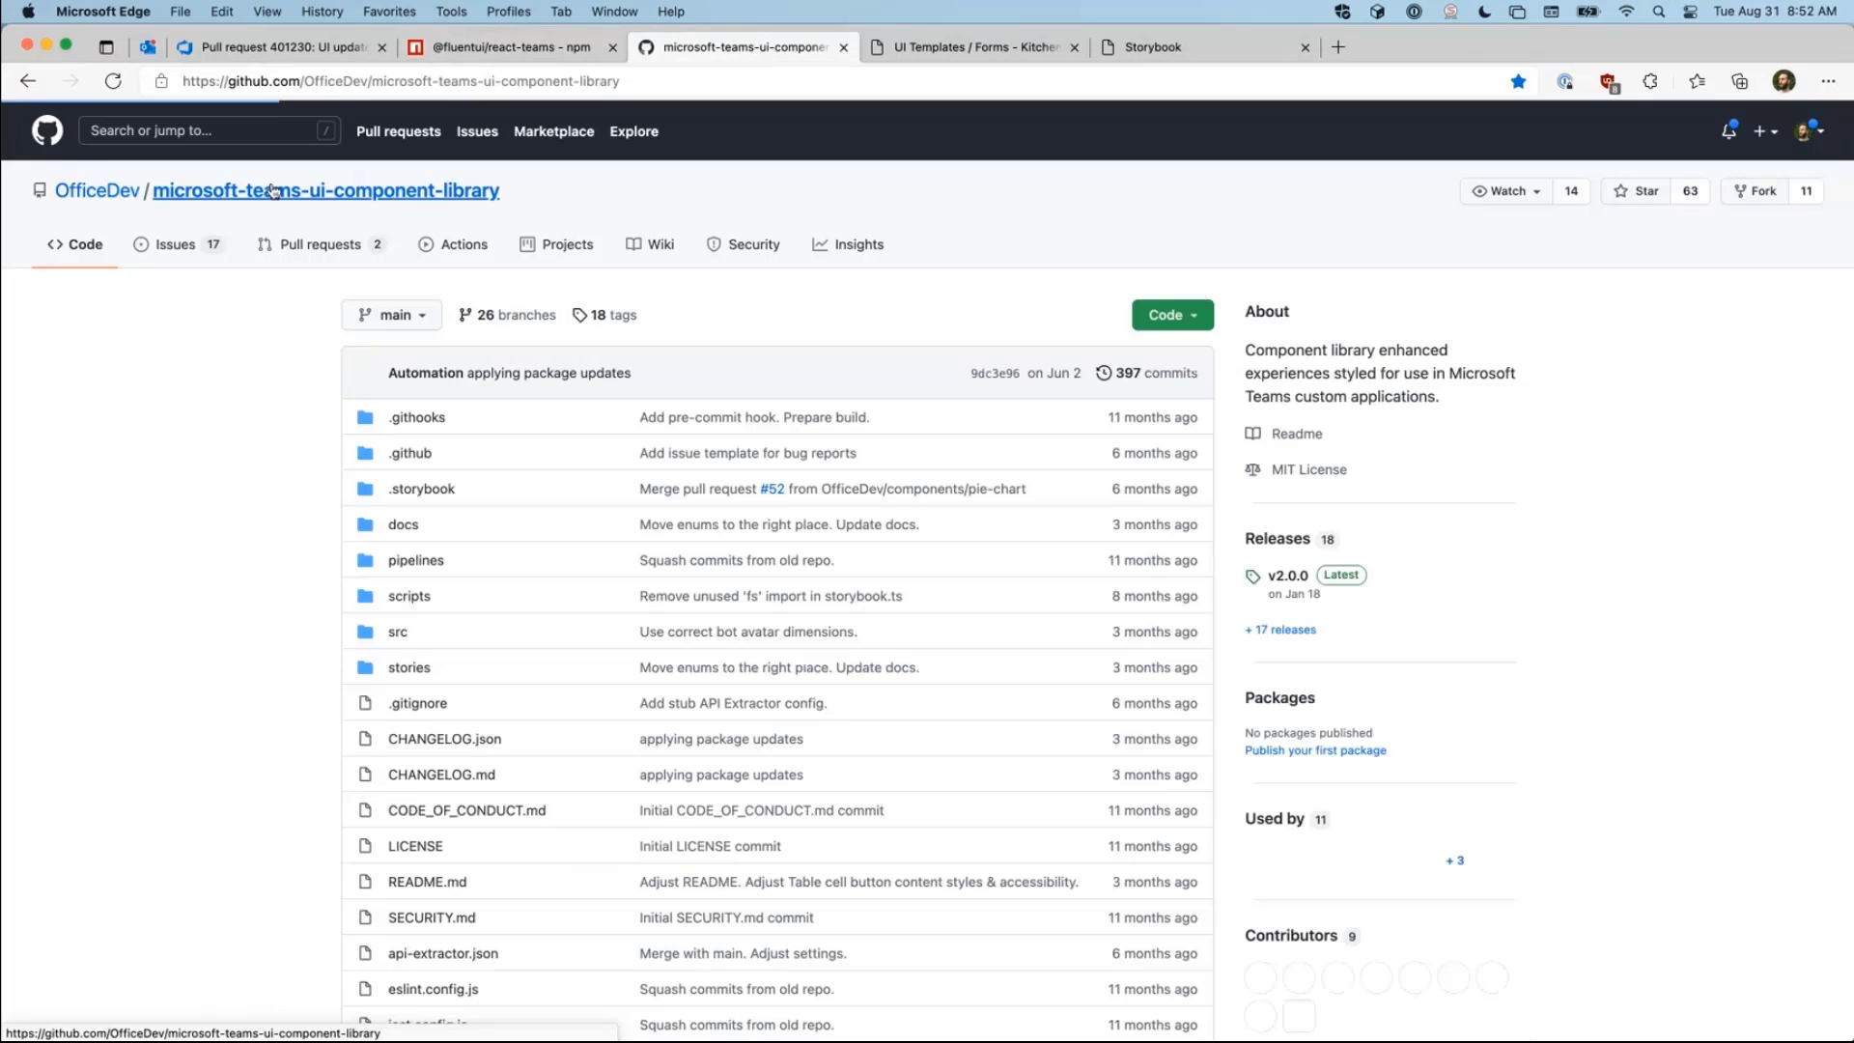
click(508, 46)
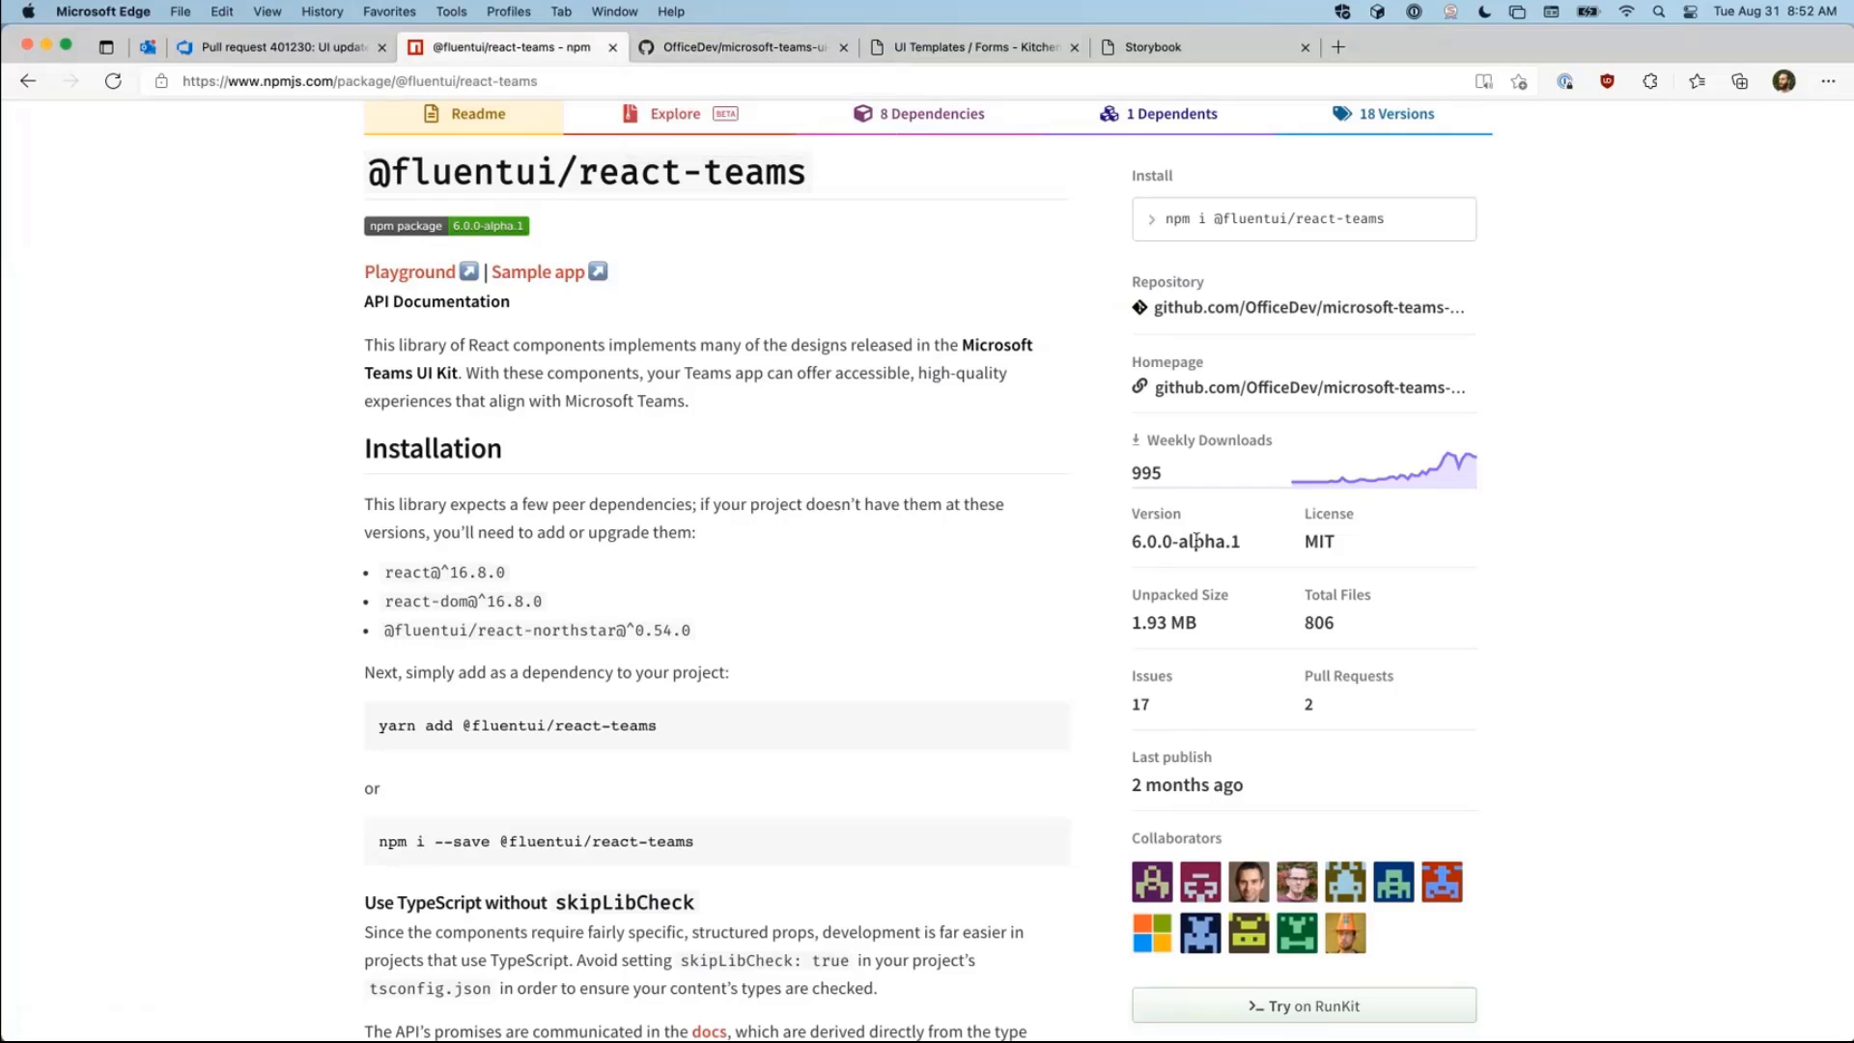
mouse_move(840, 417)
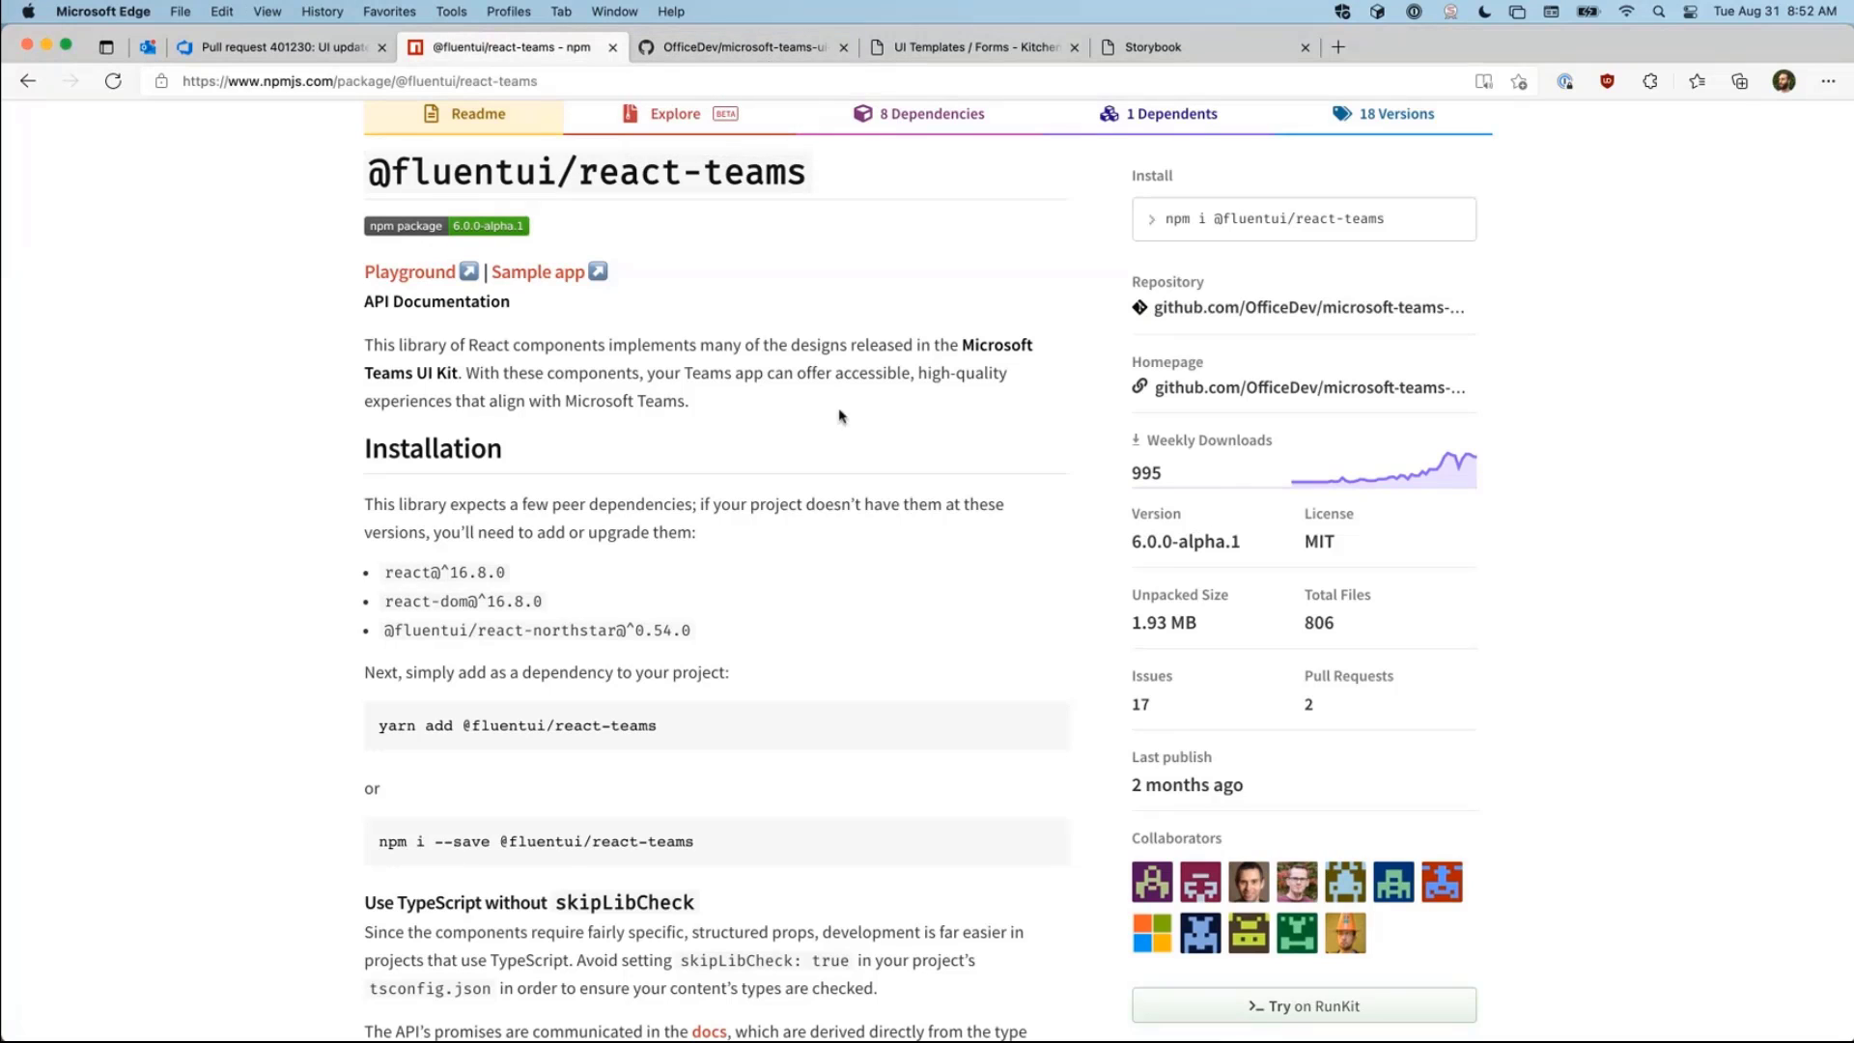
mouse_move(742, 47)
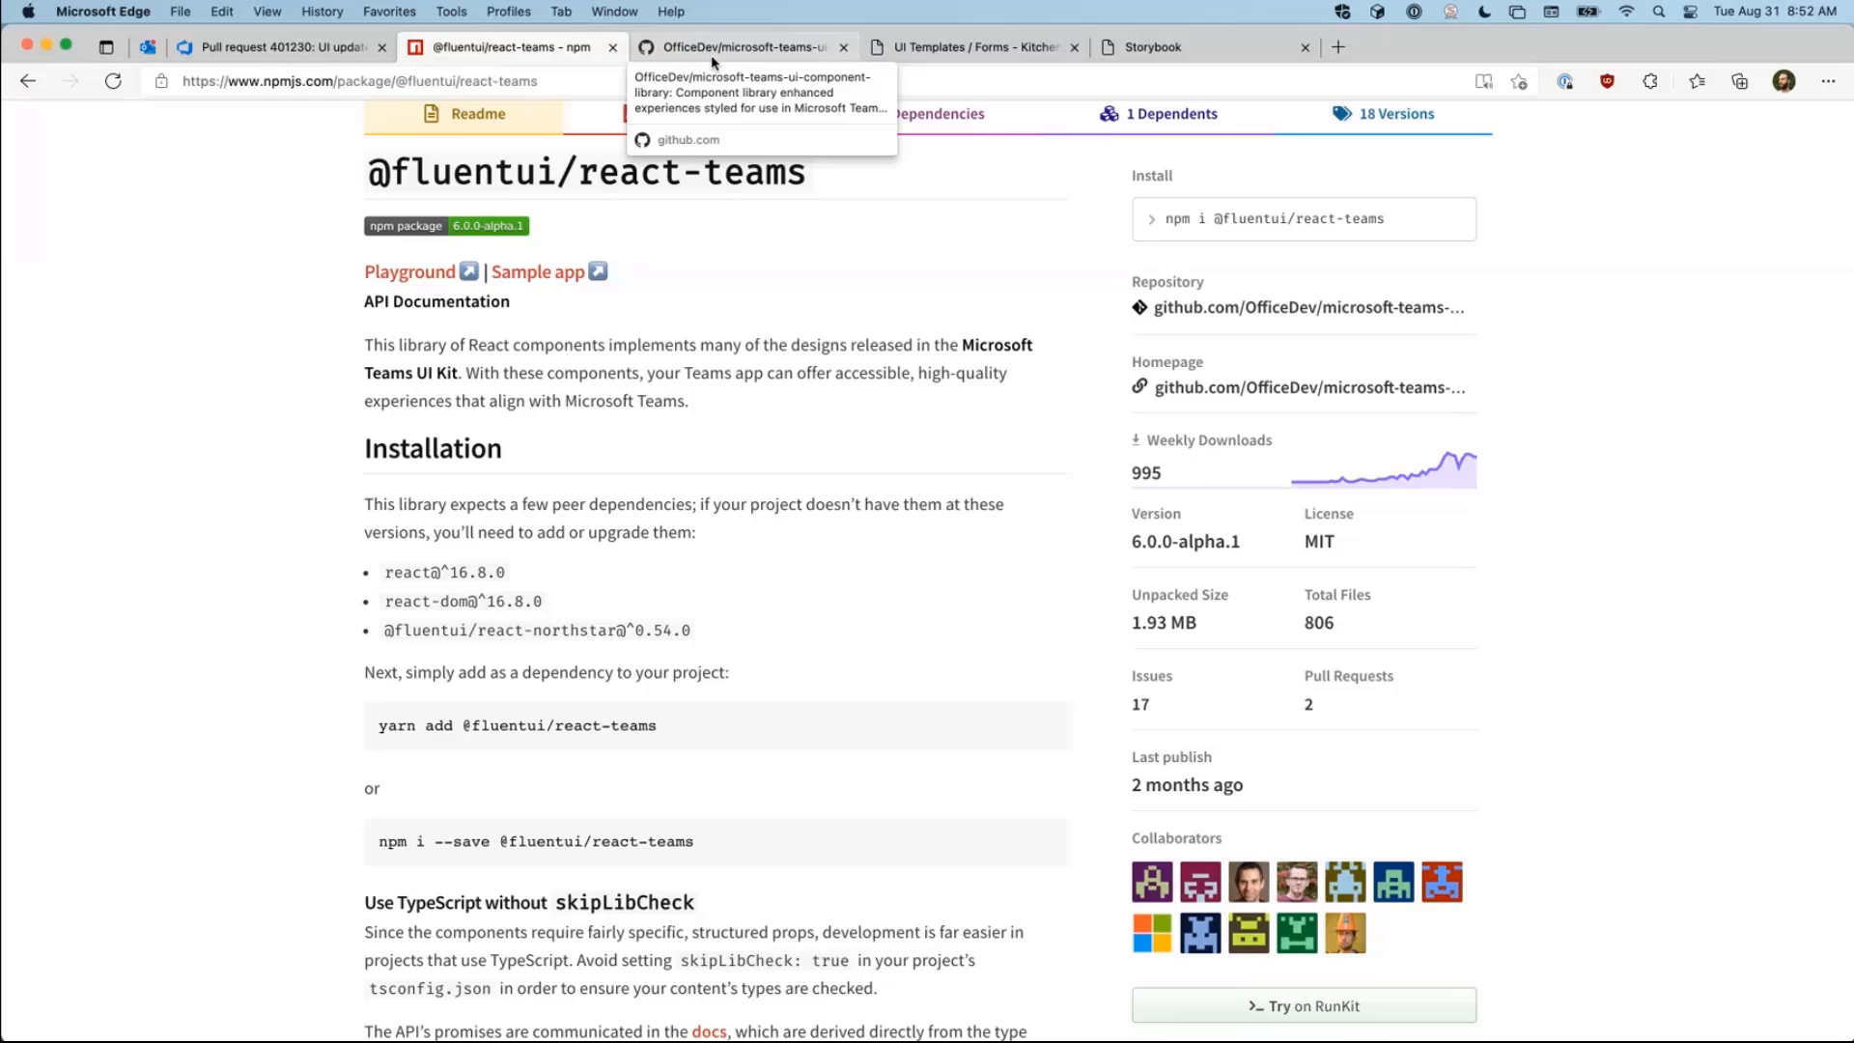
click(740, 46)
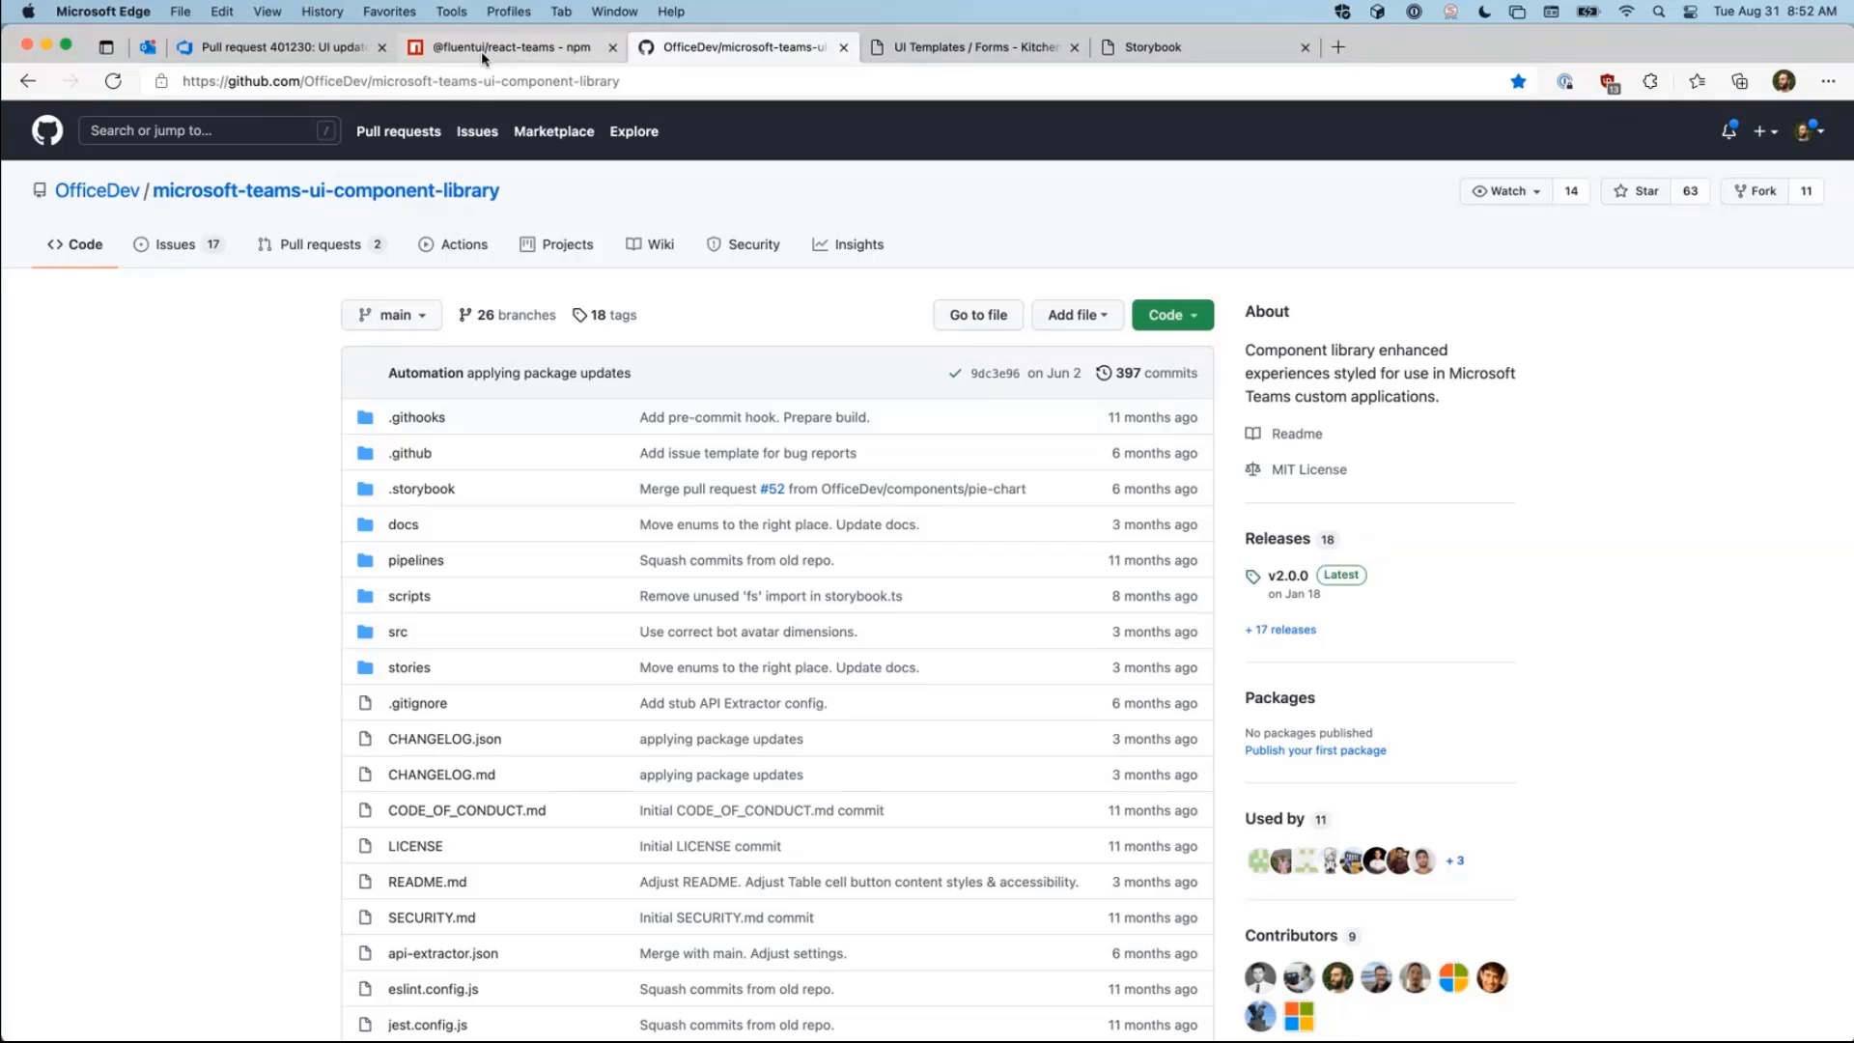
Step: Flip between the npm package and GitHub repository, then view the repository's Issues list
click(508, 46)
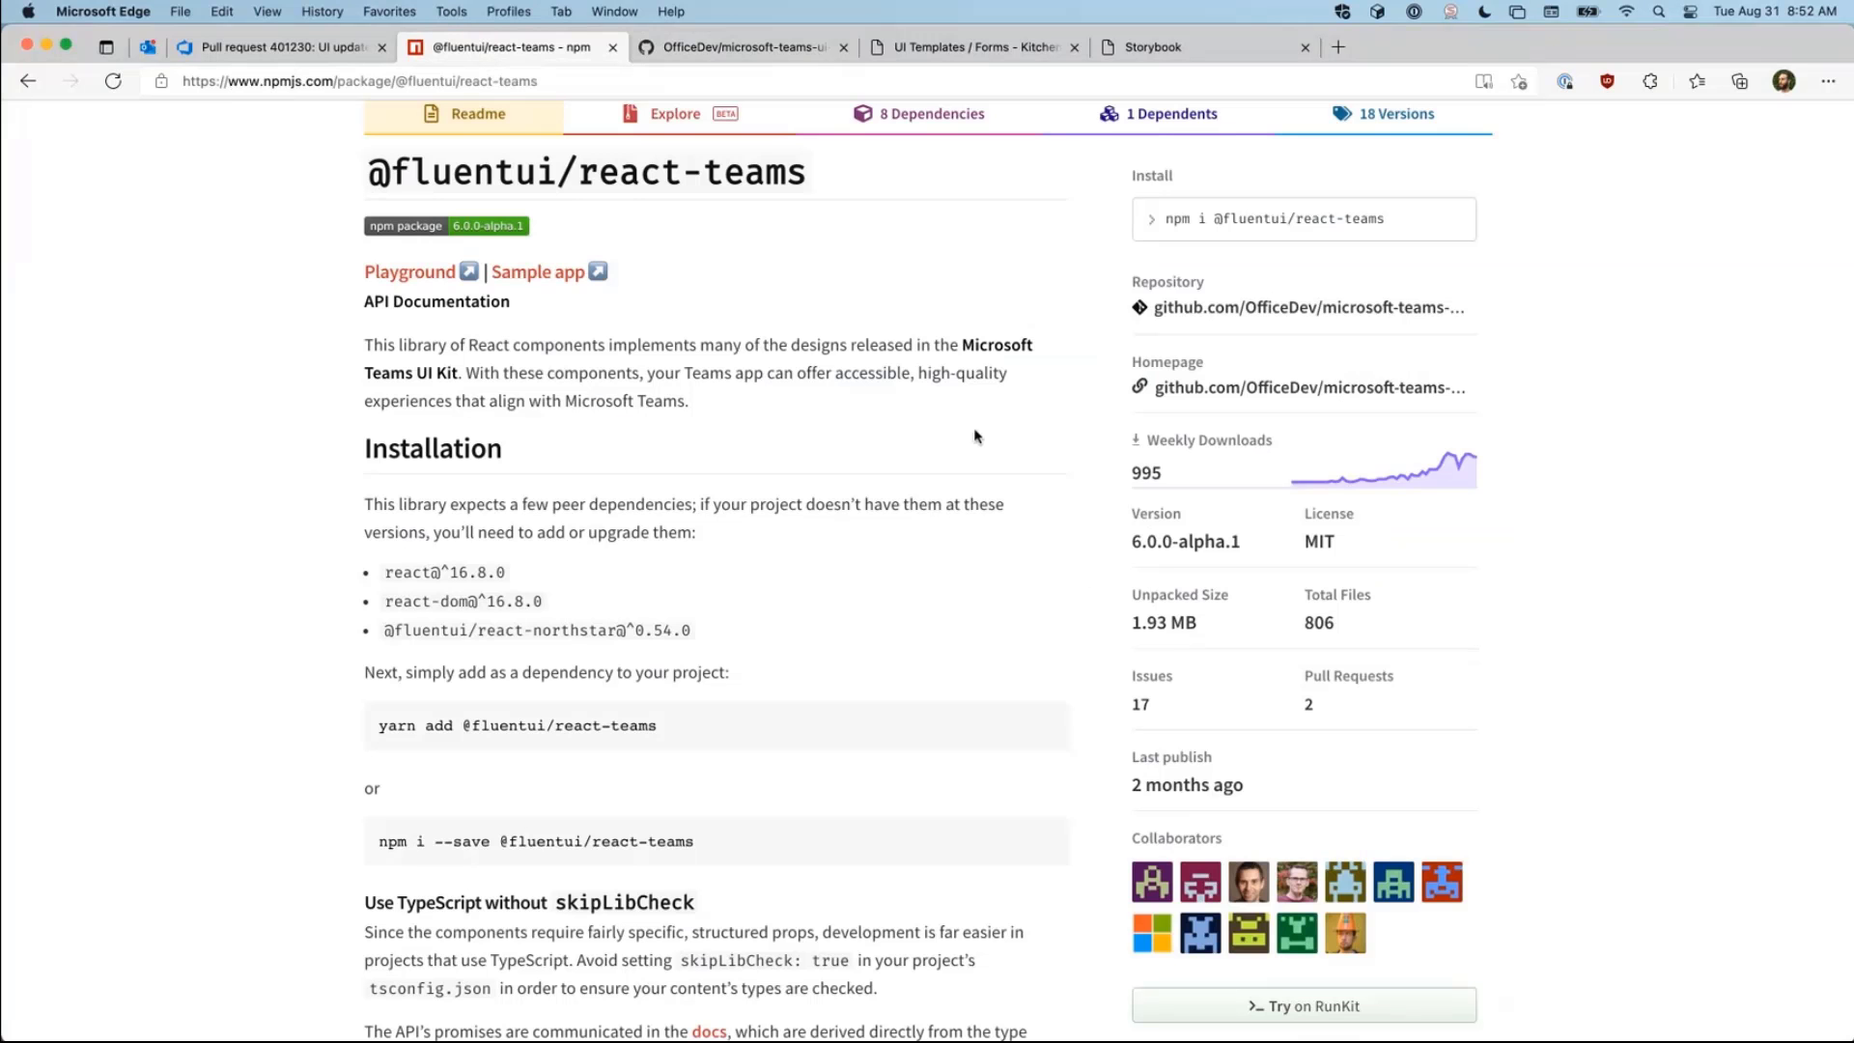
mouse_move(1134, 589)
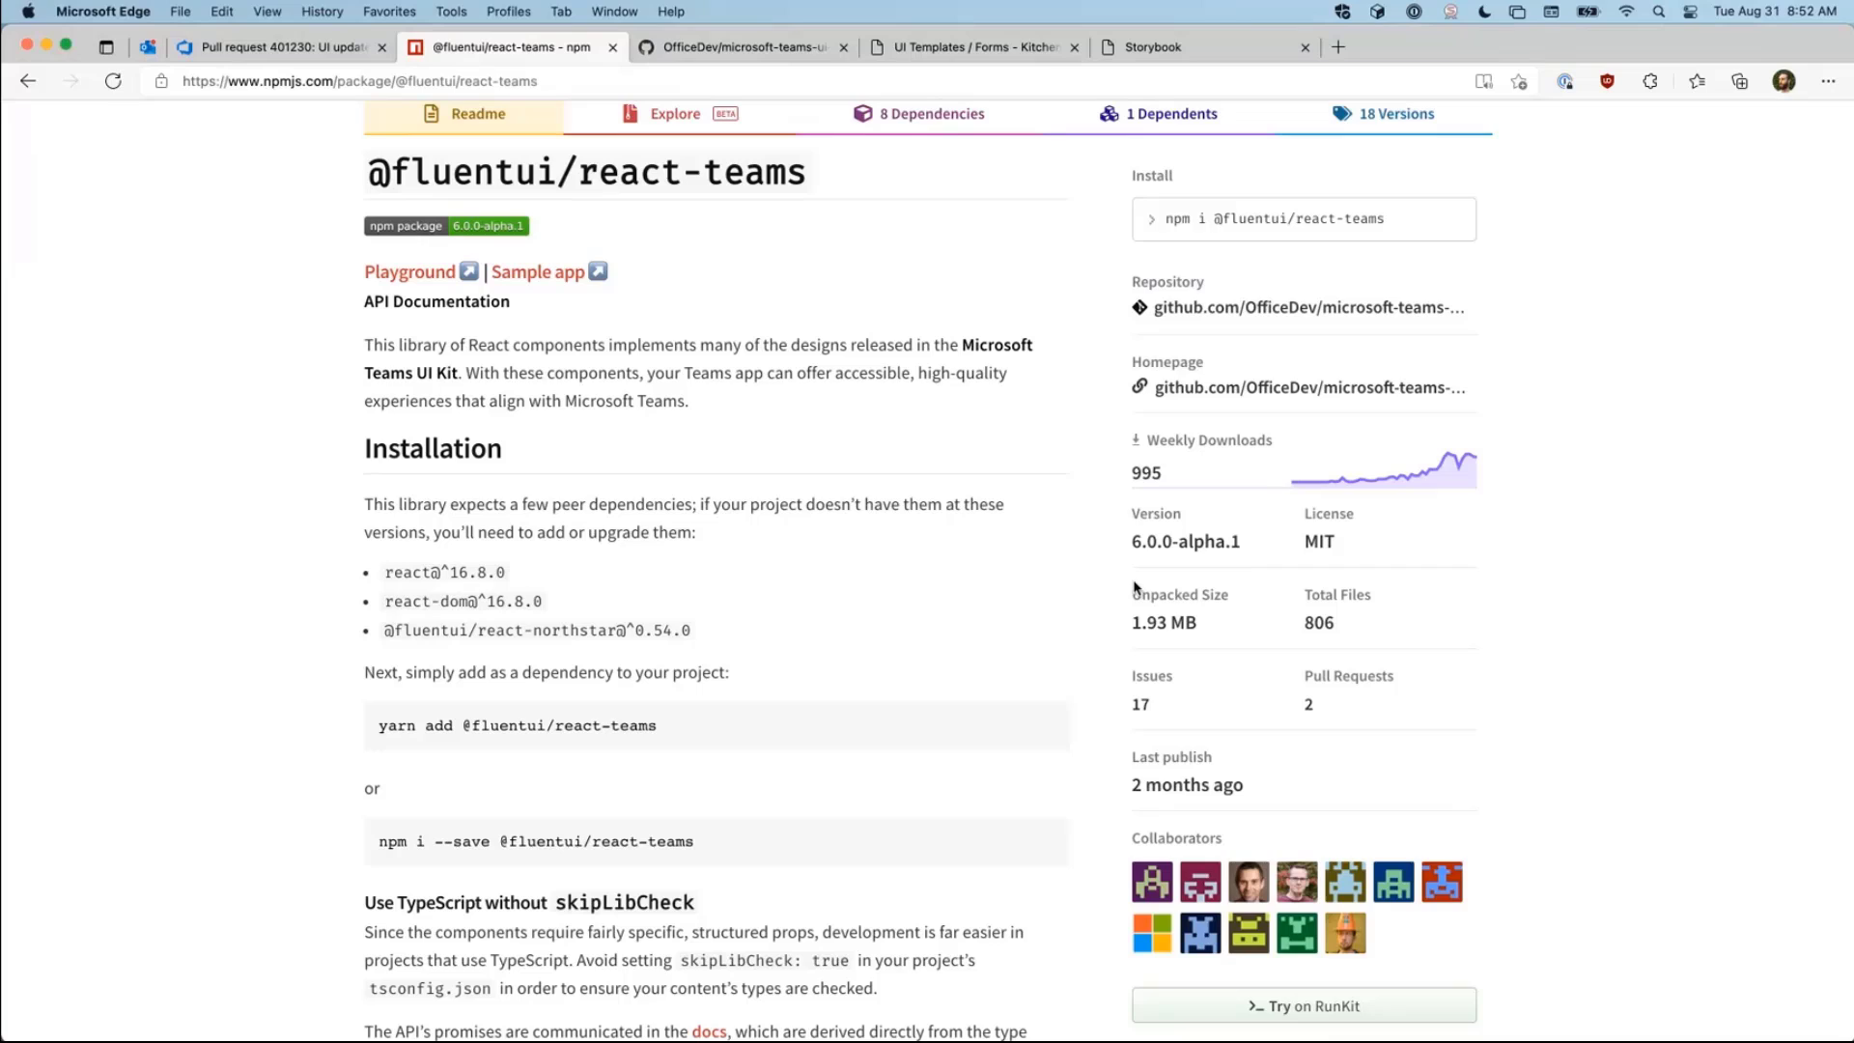
mouse_move(1146, 533)
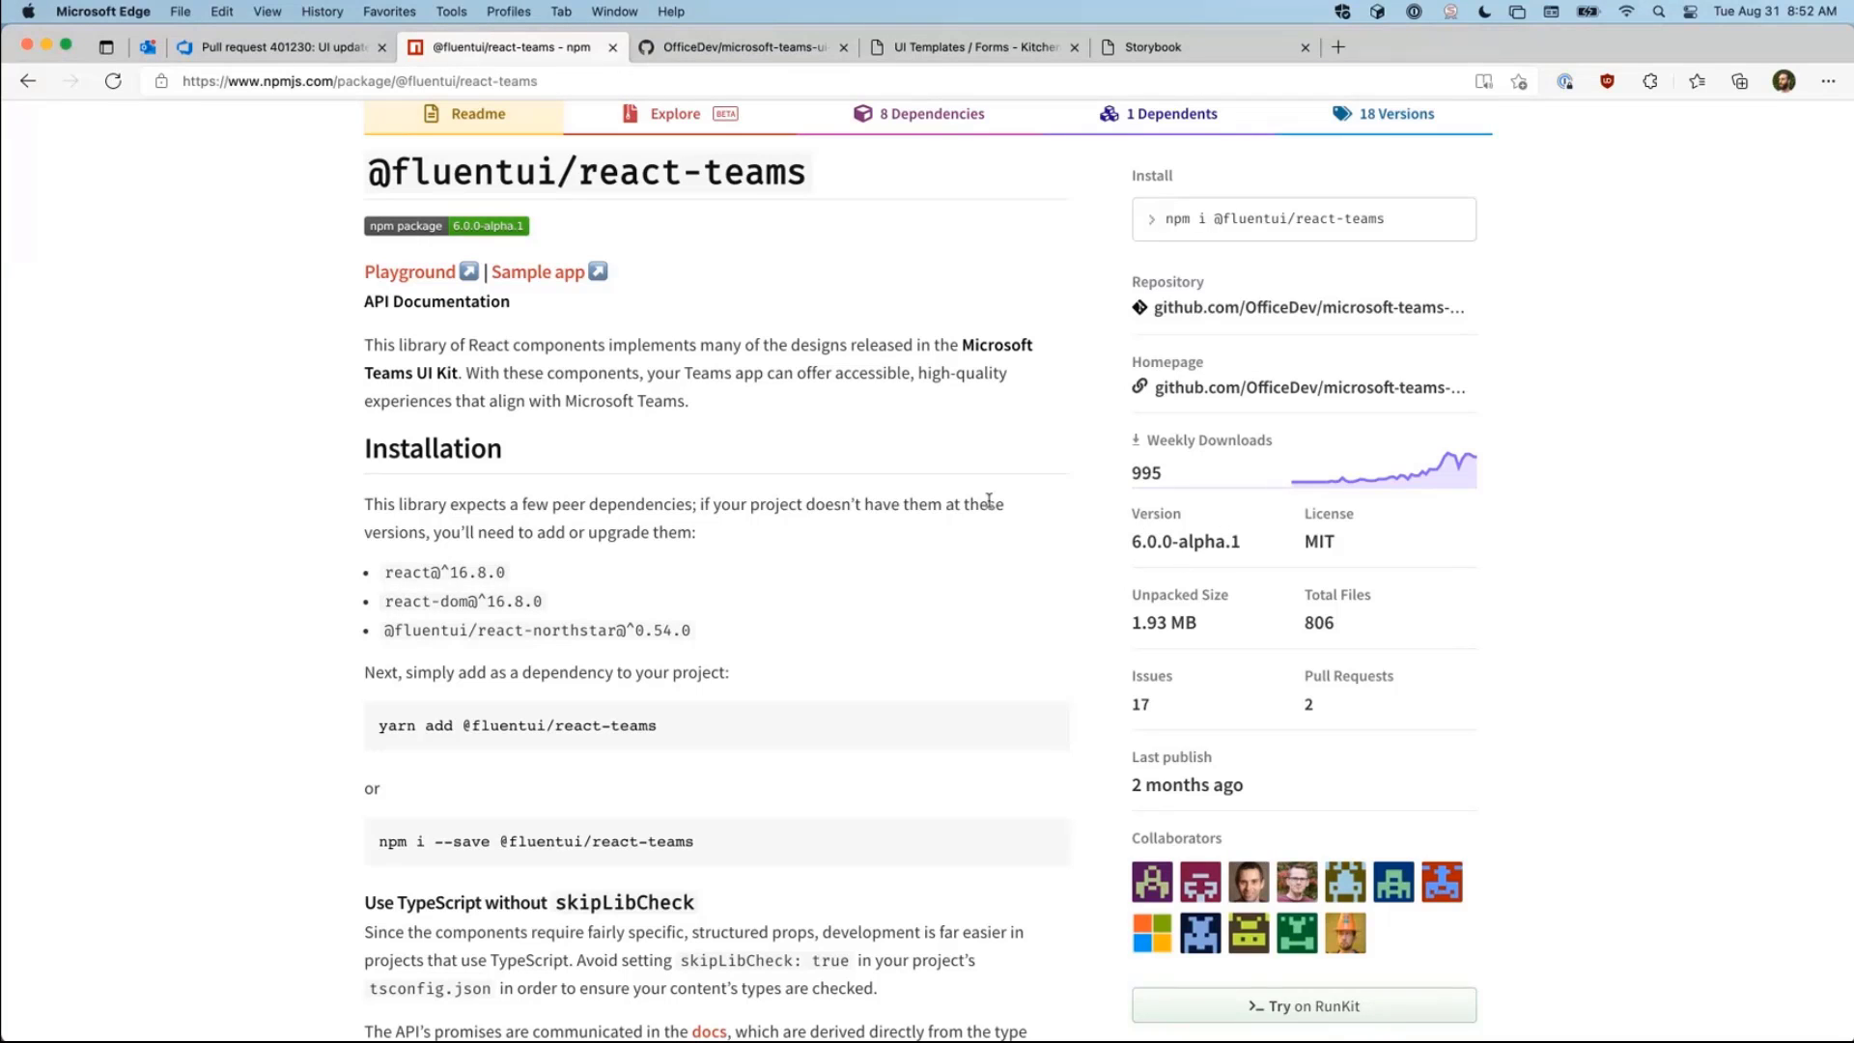
click(740, 46)
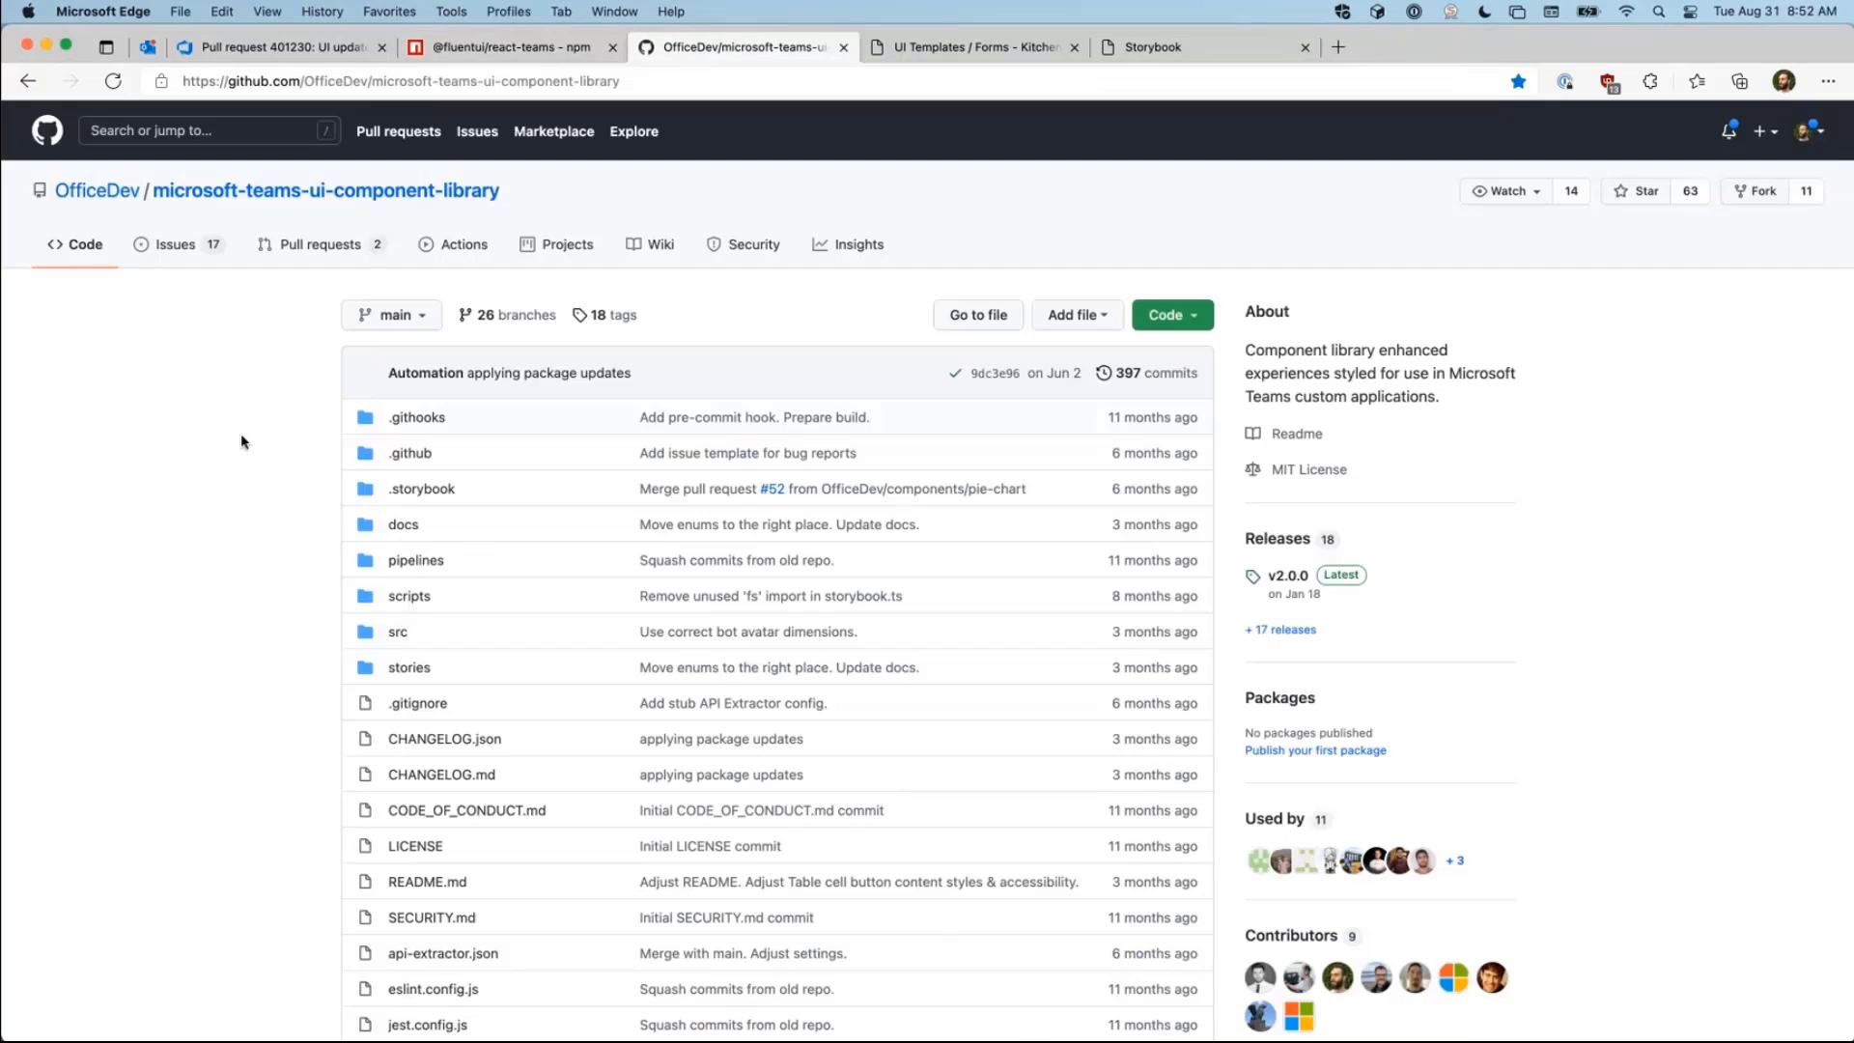
mouse_move(207, 481)
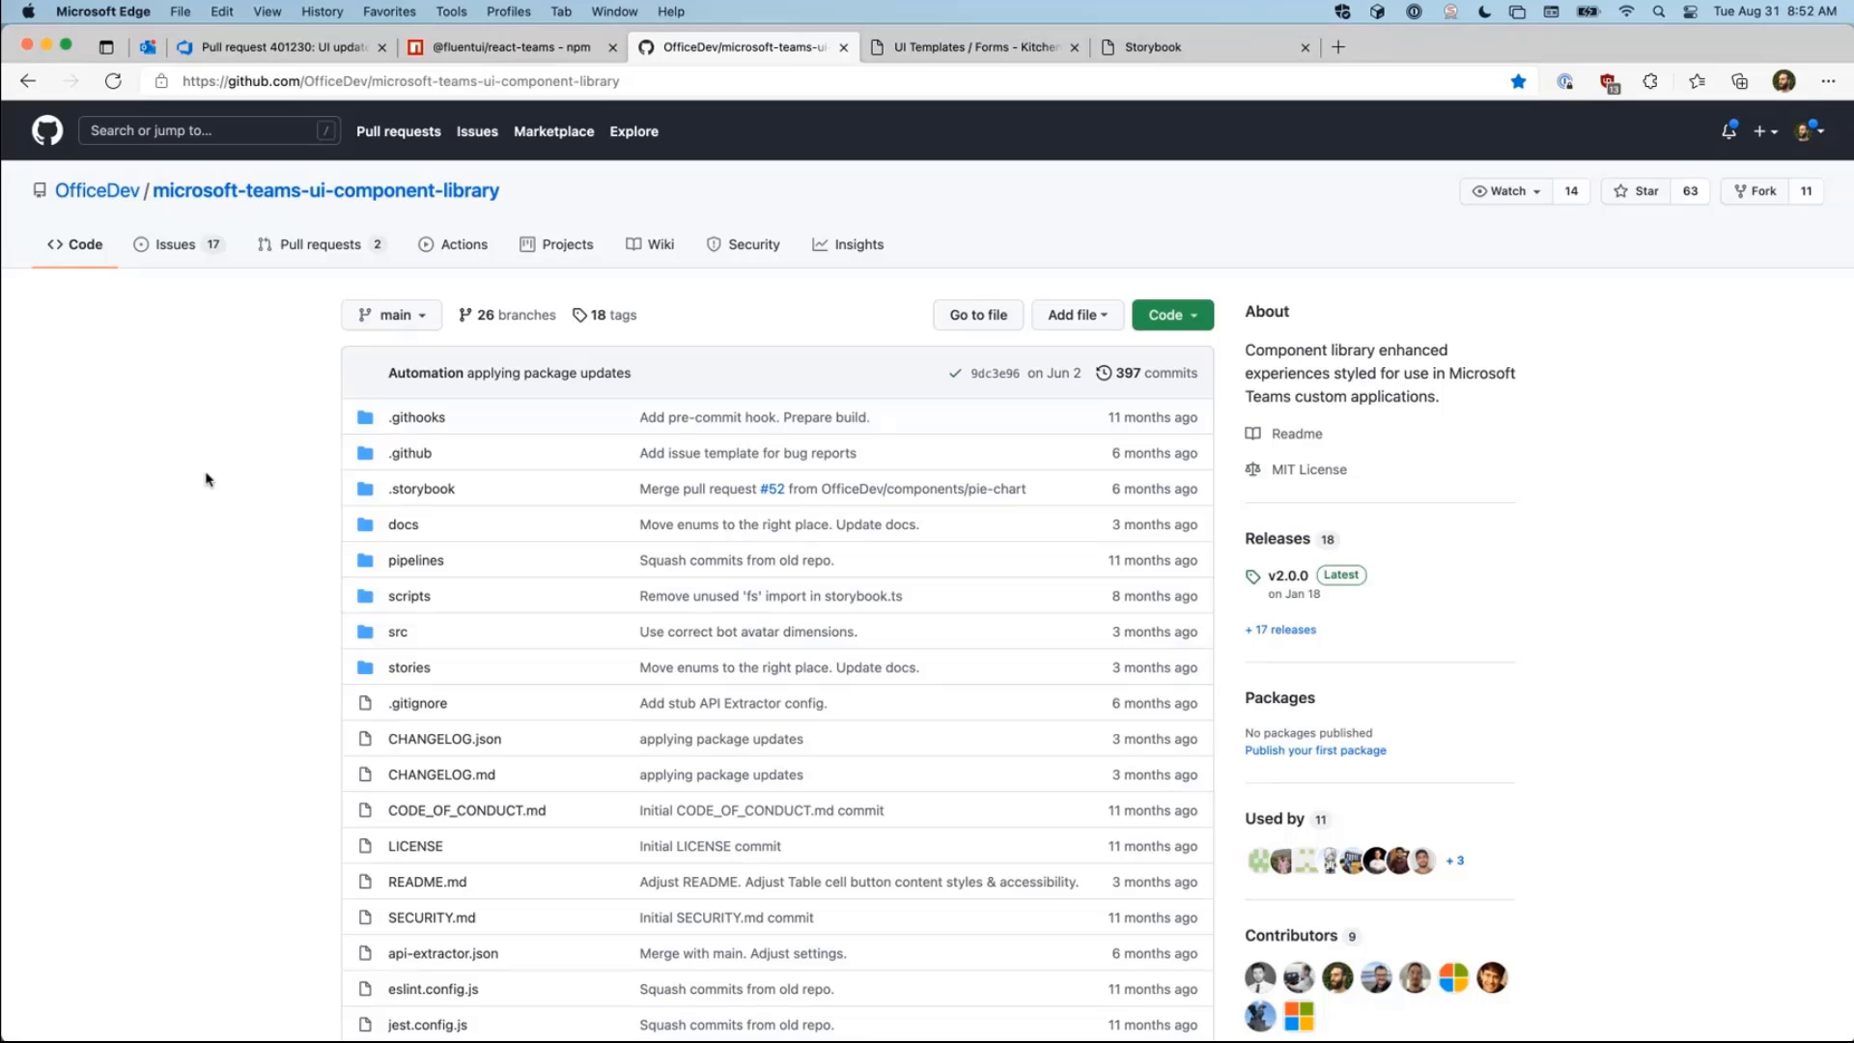
mouse_move(350, 249)
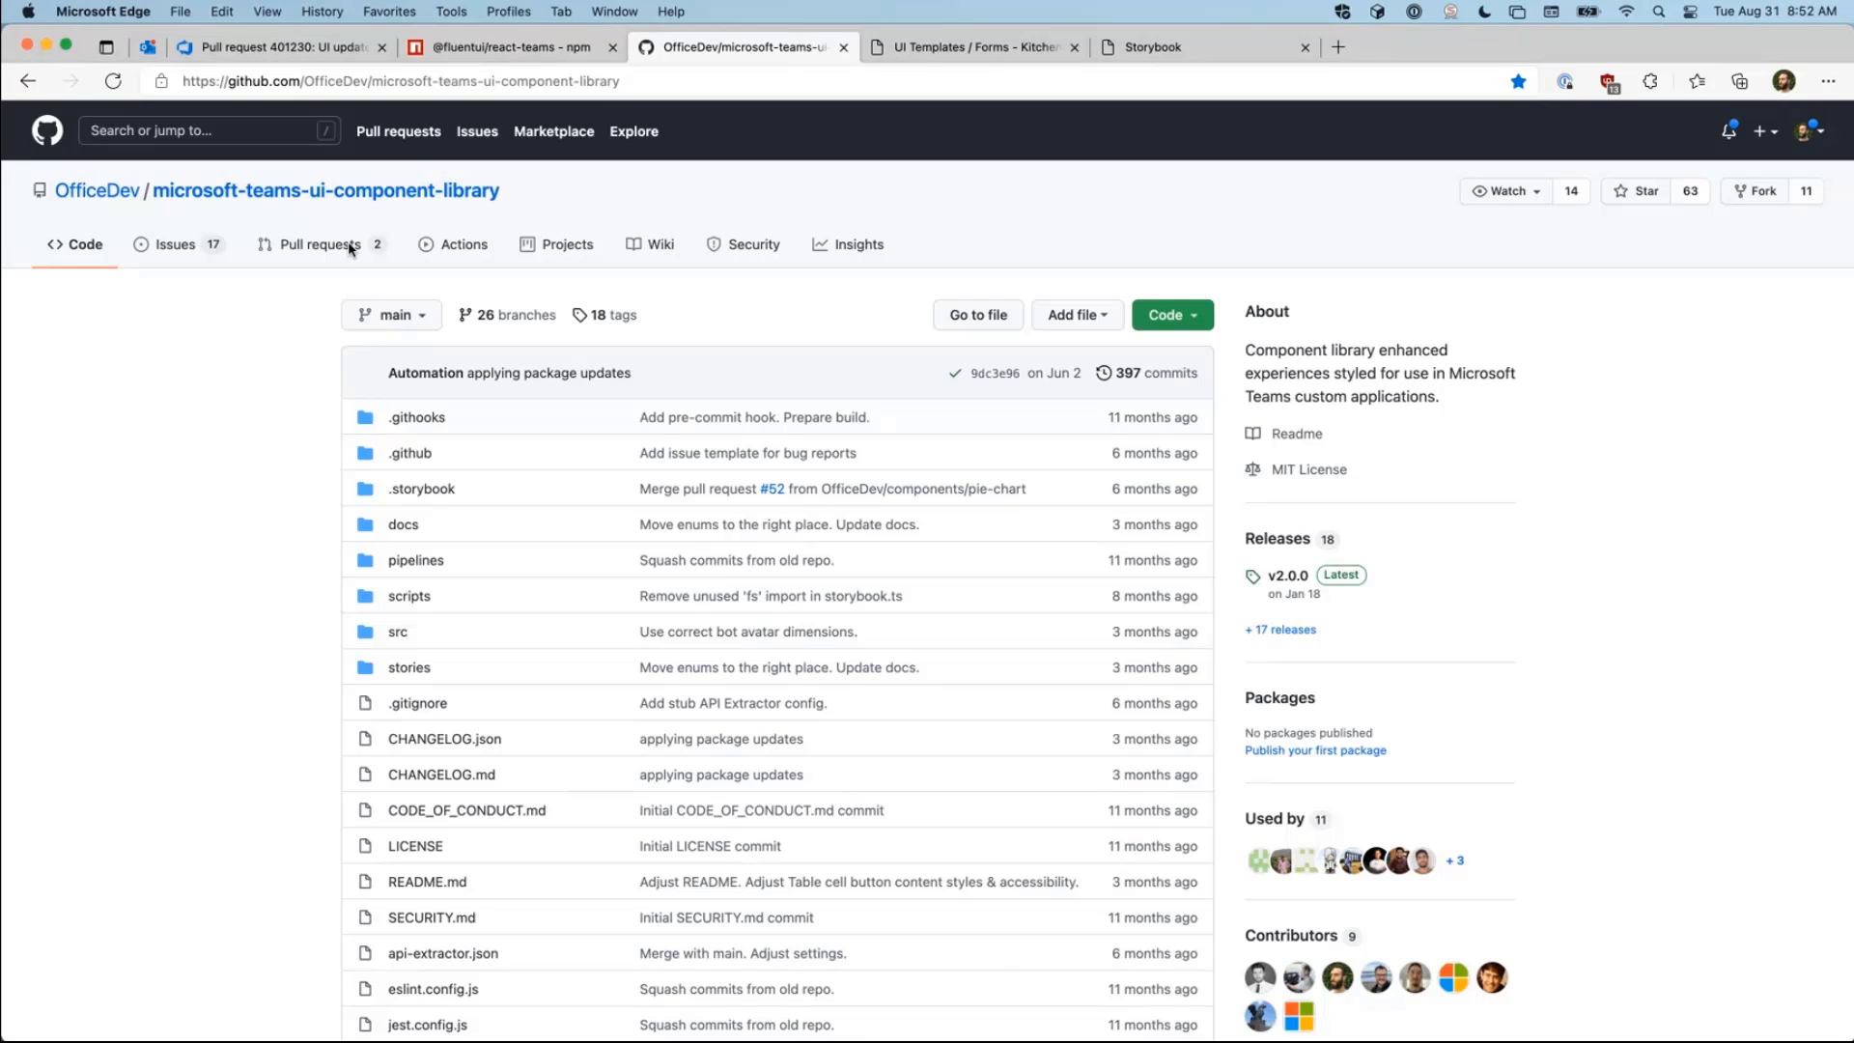
click(508, 46)
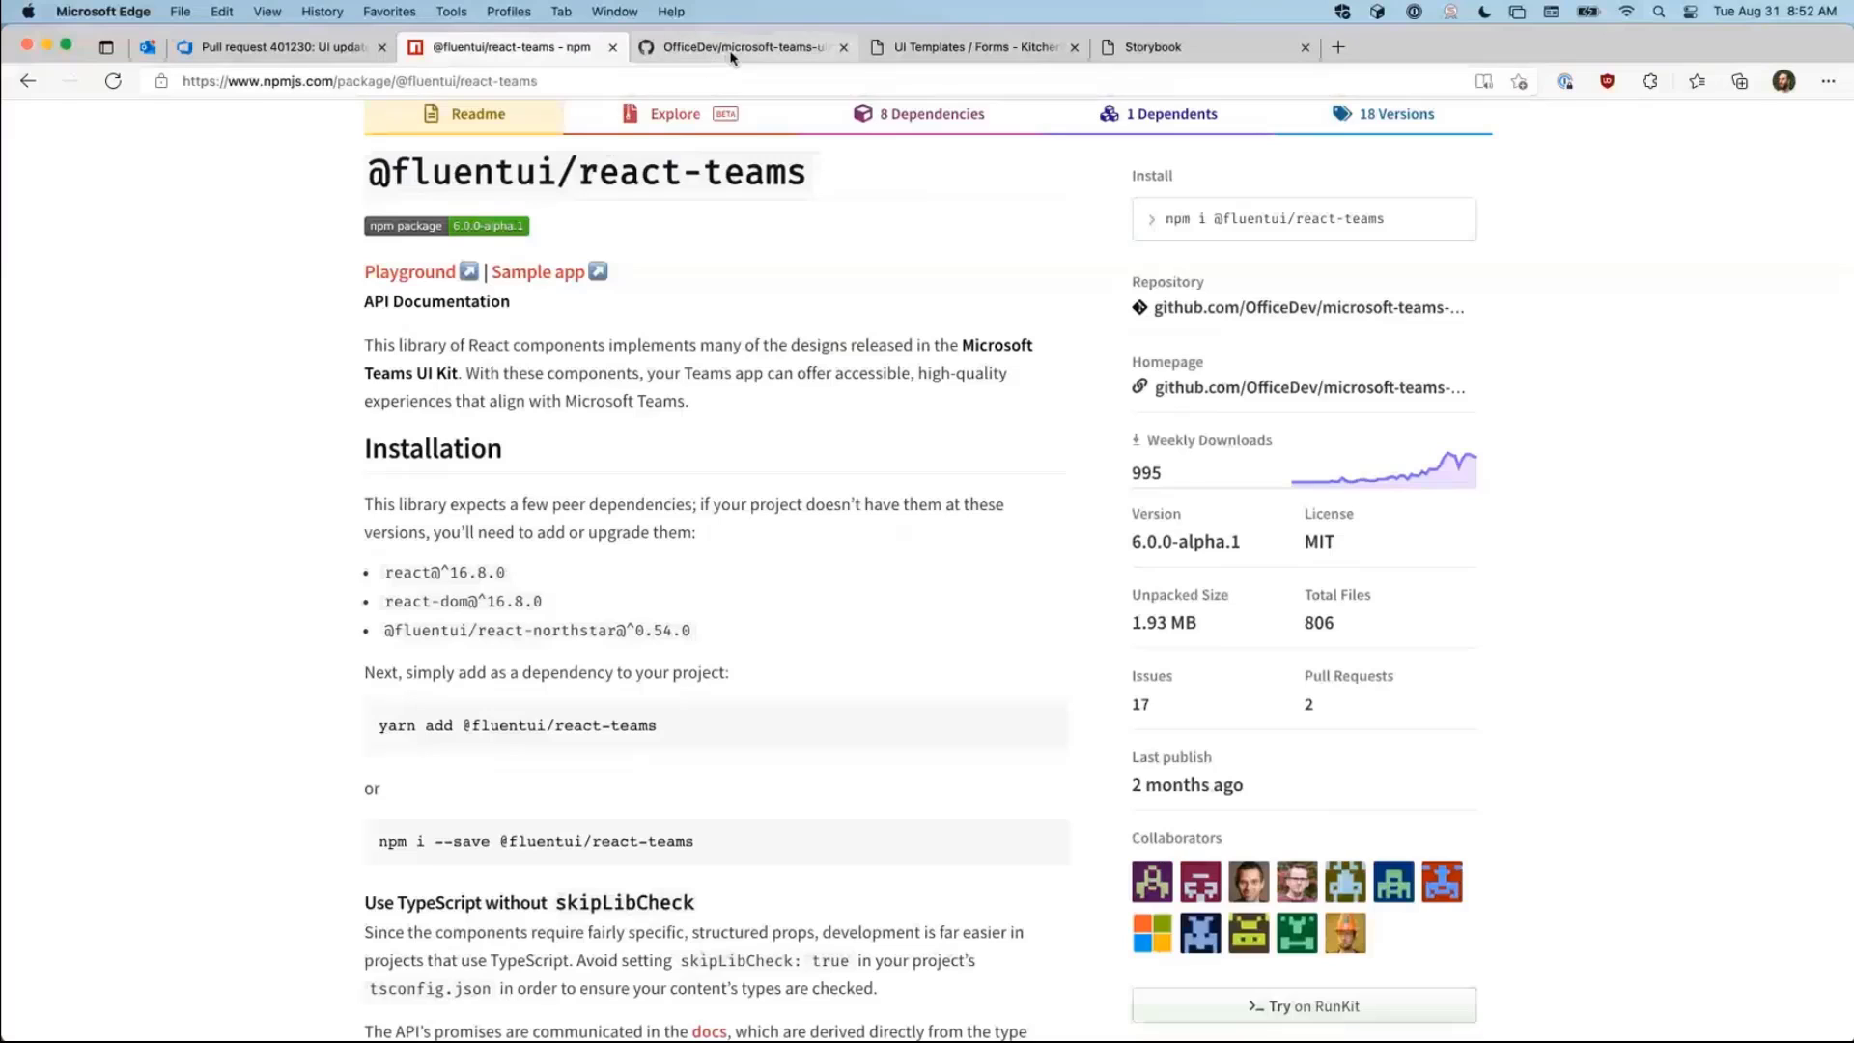
click(741, 46)
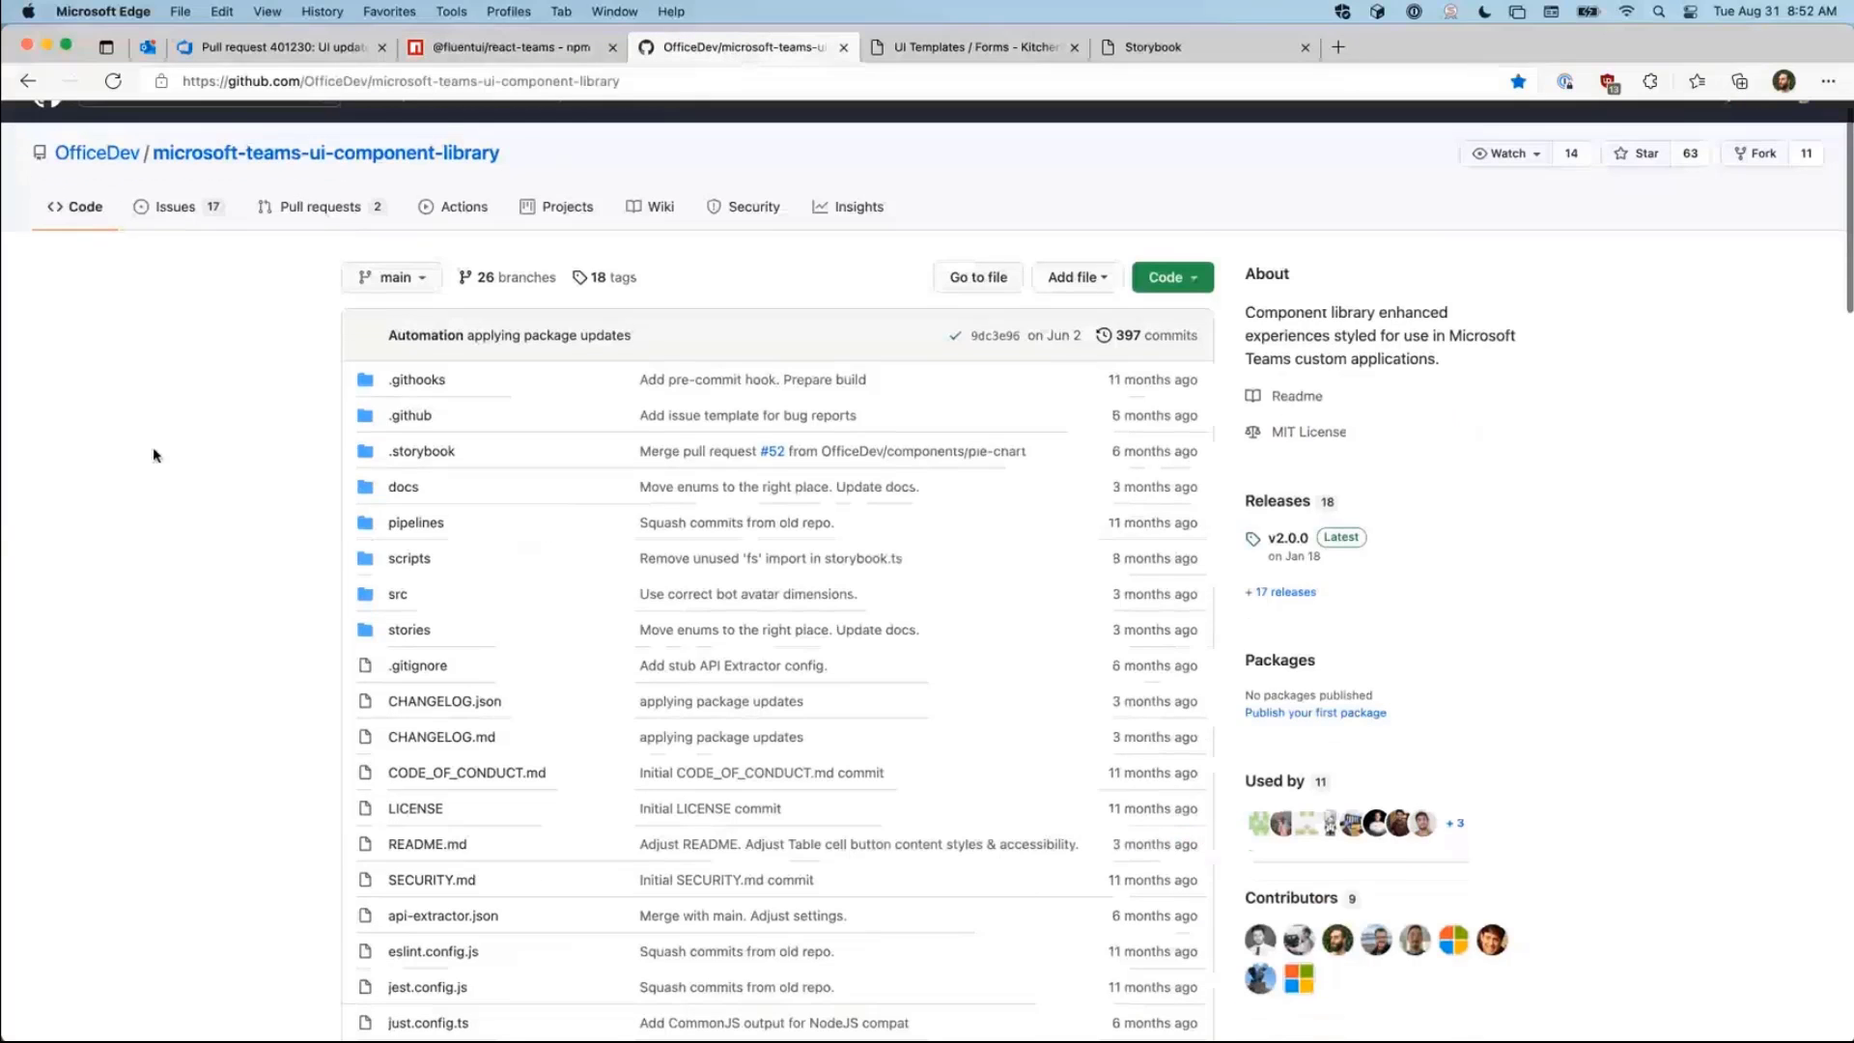
scroll(down, 3)
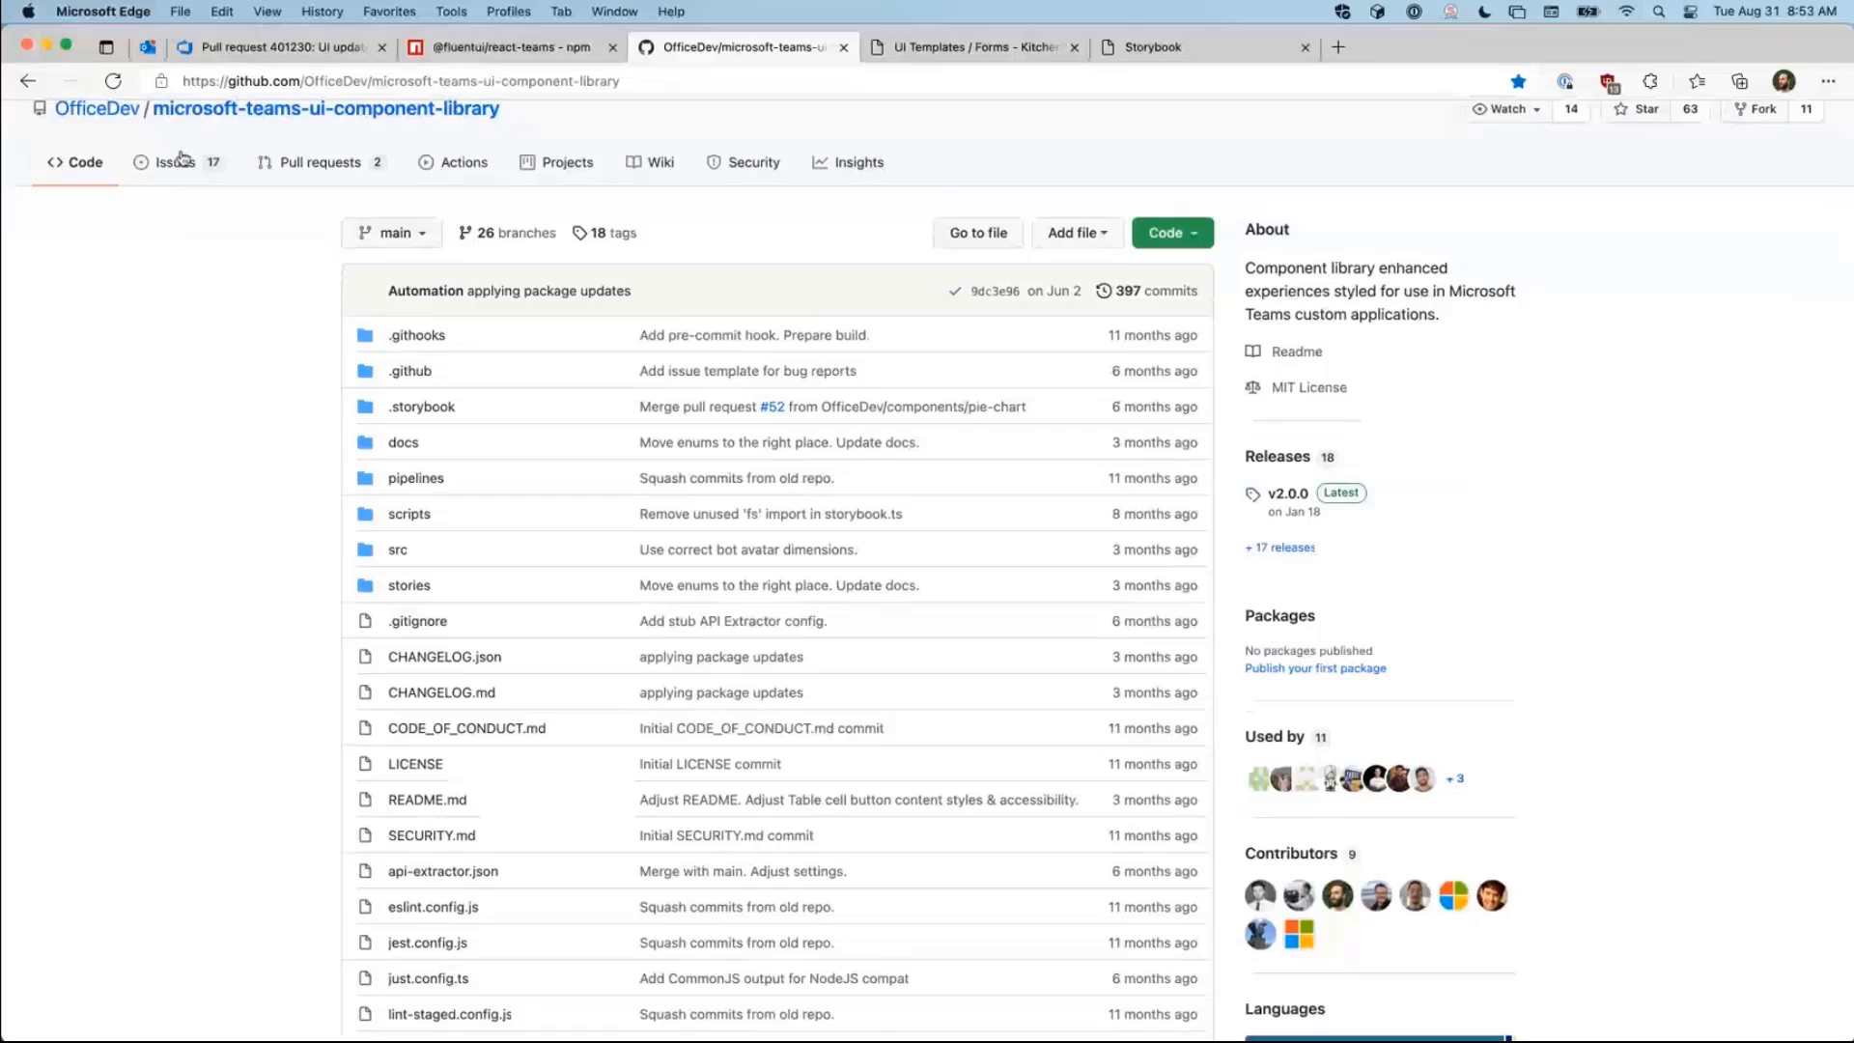
click(176, 162)
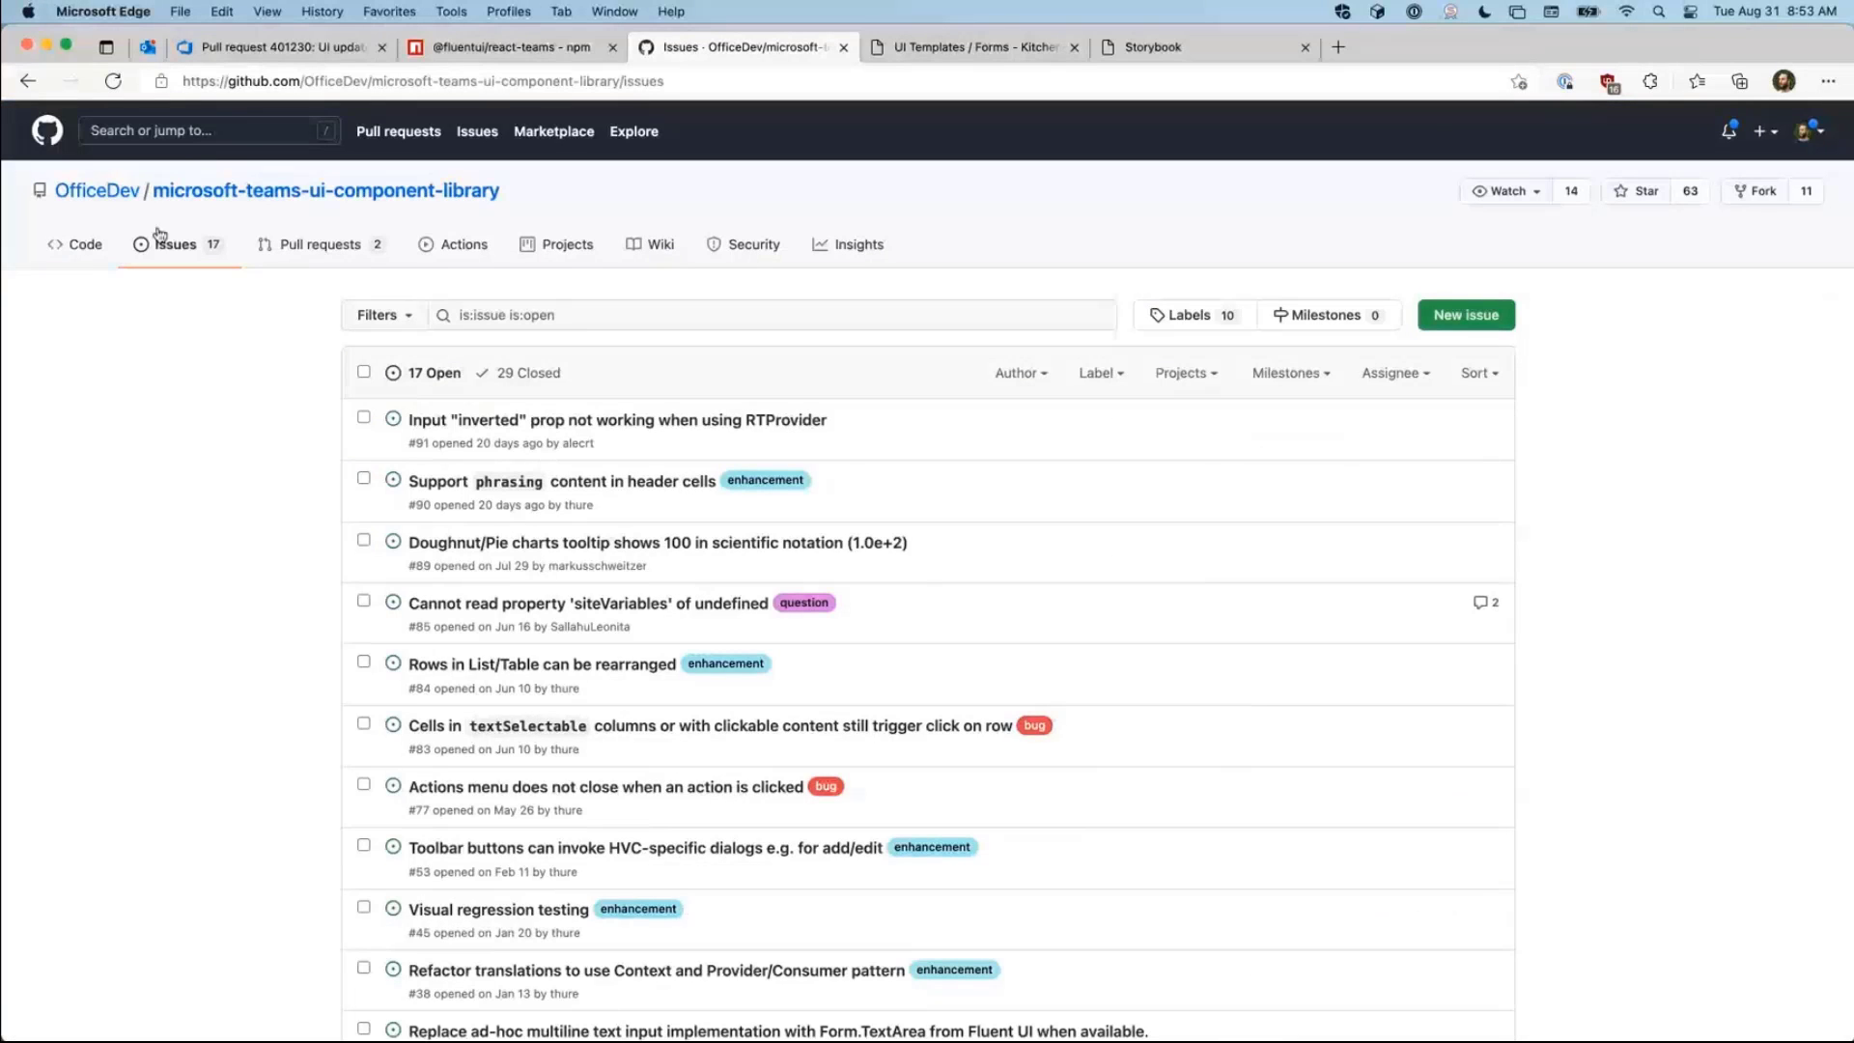
click(969, 47)
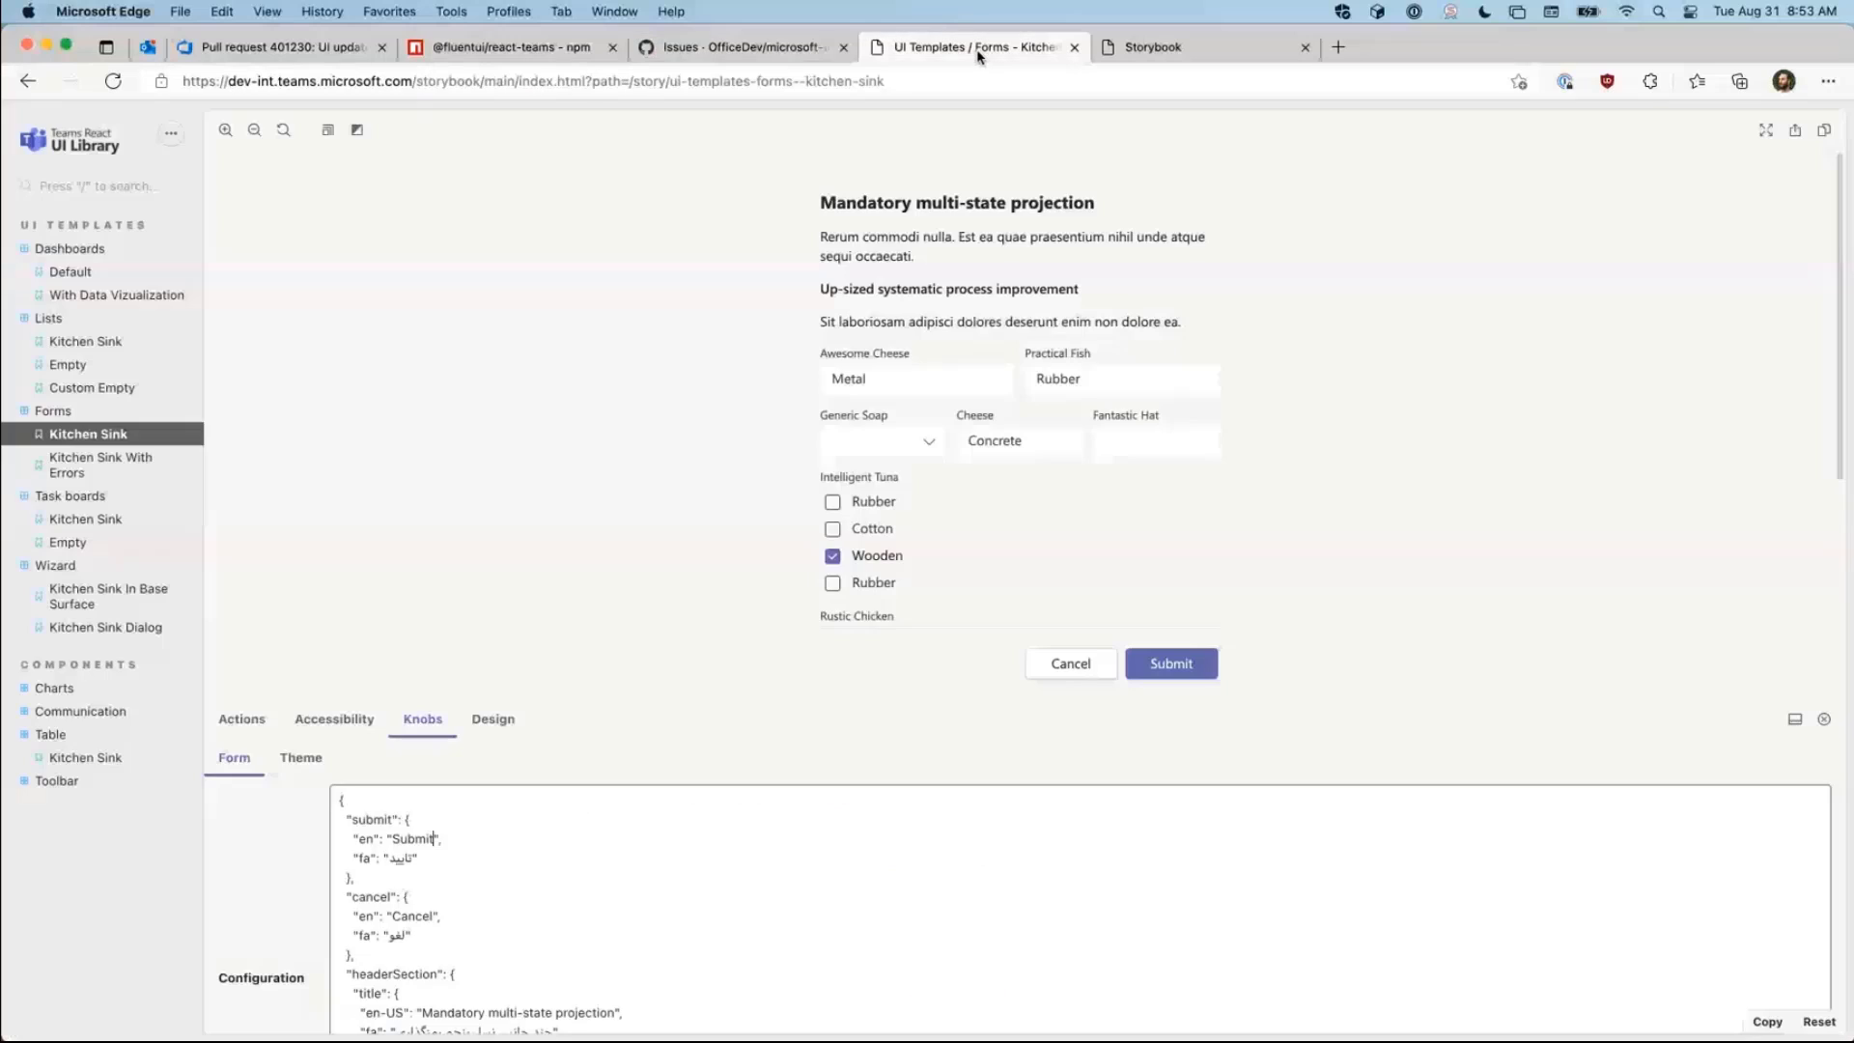
scroll(down, 3)
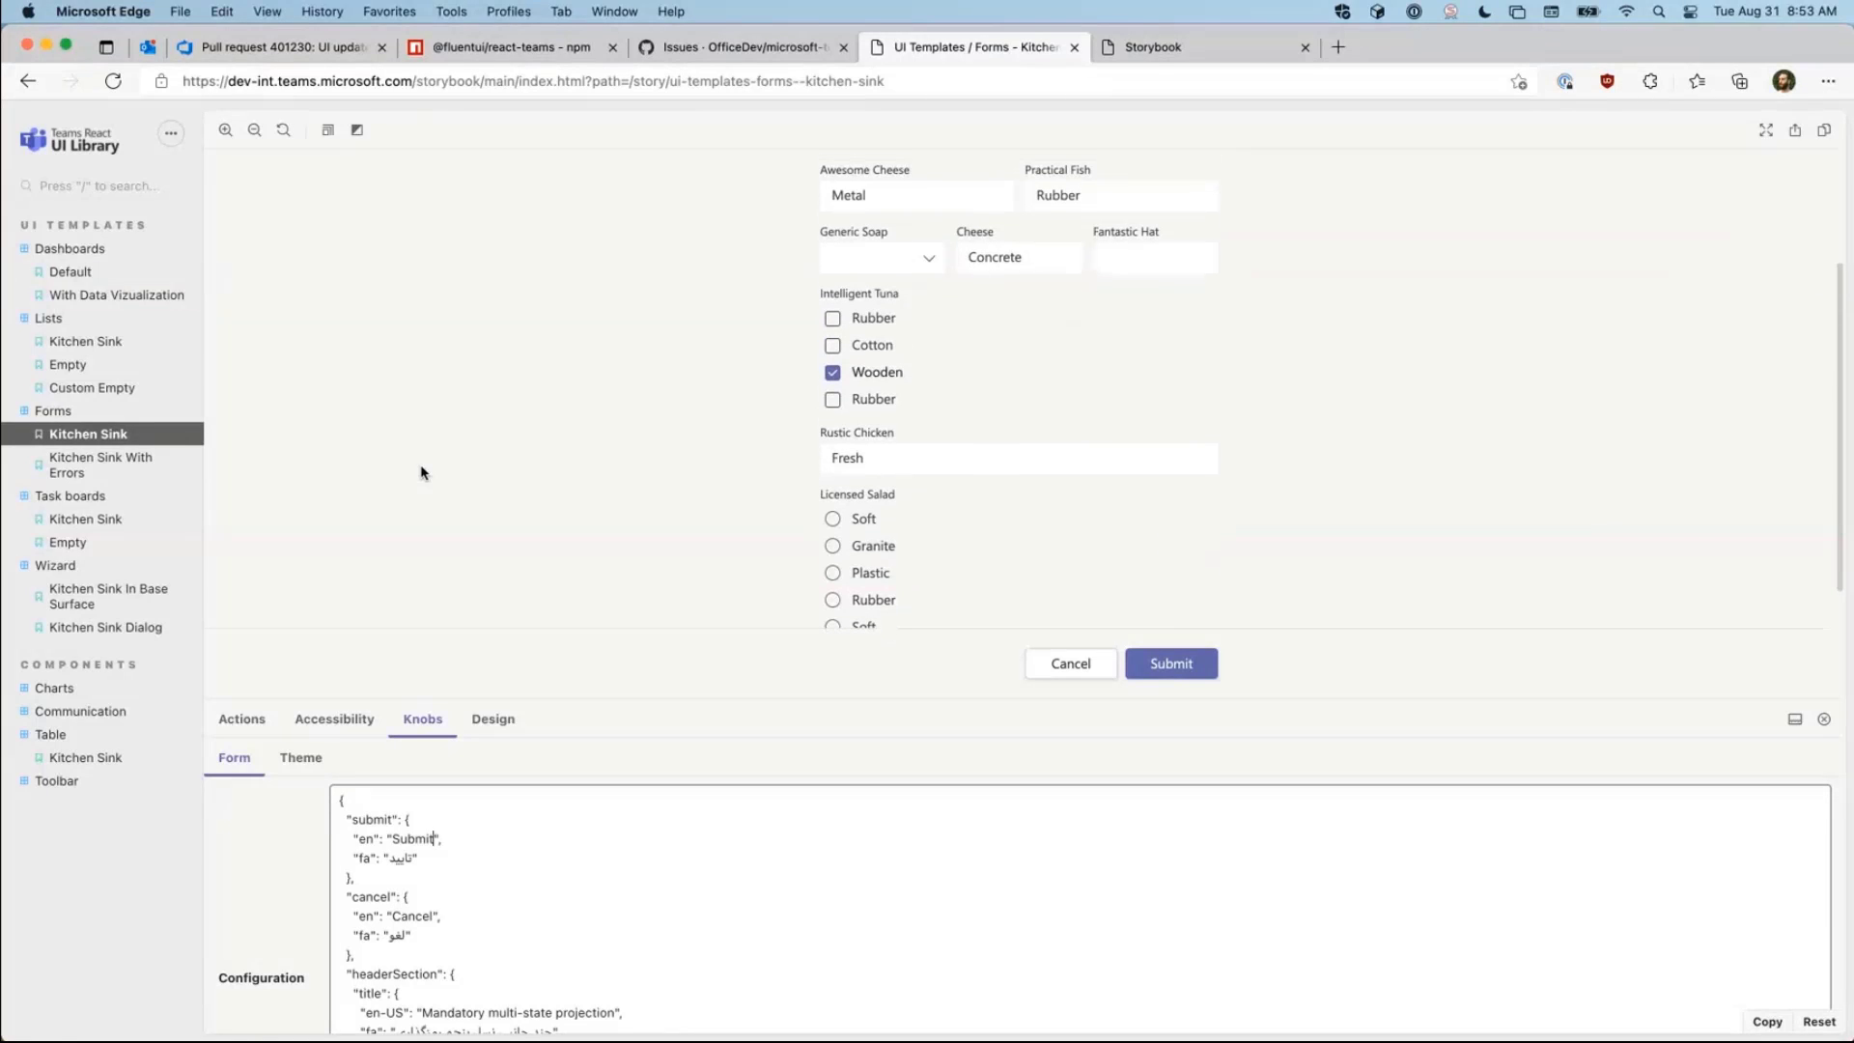
click(85, 340)
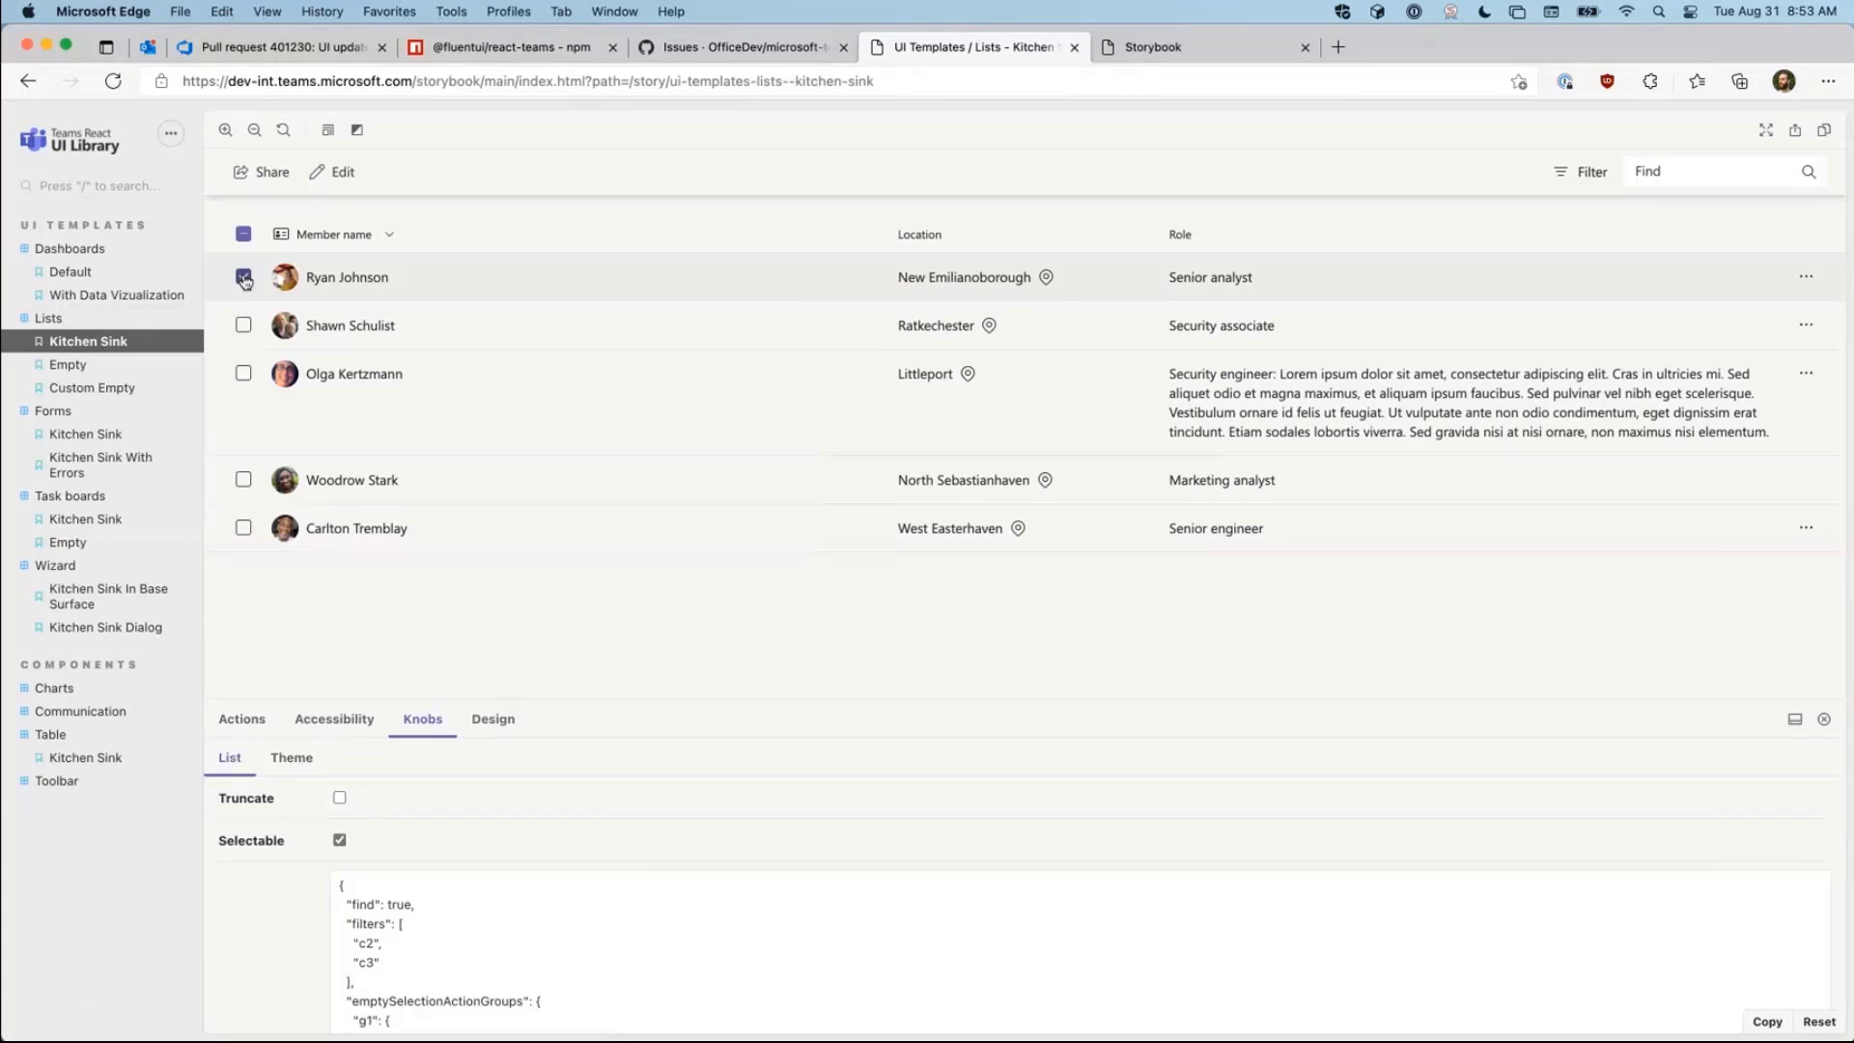
click(244, 276)
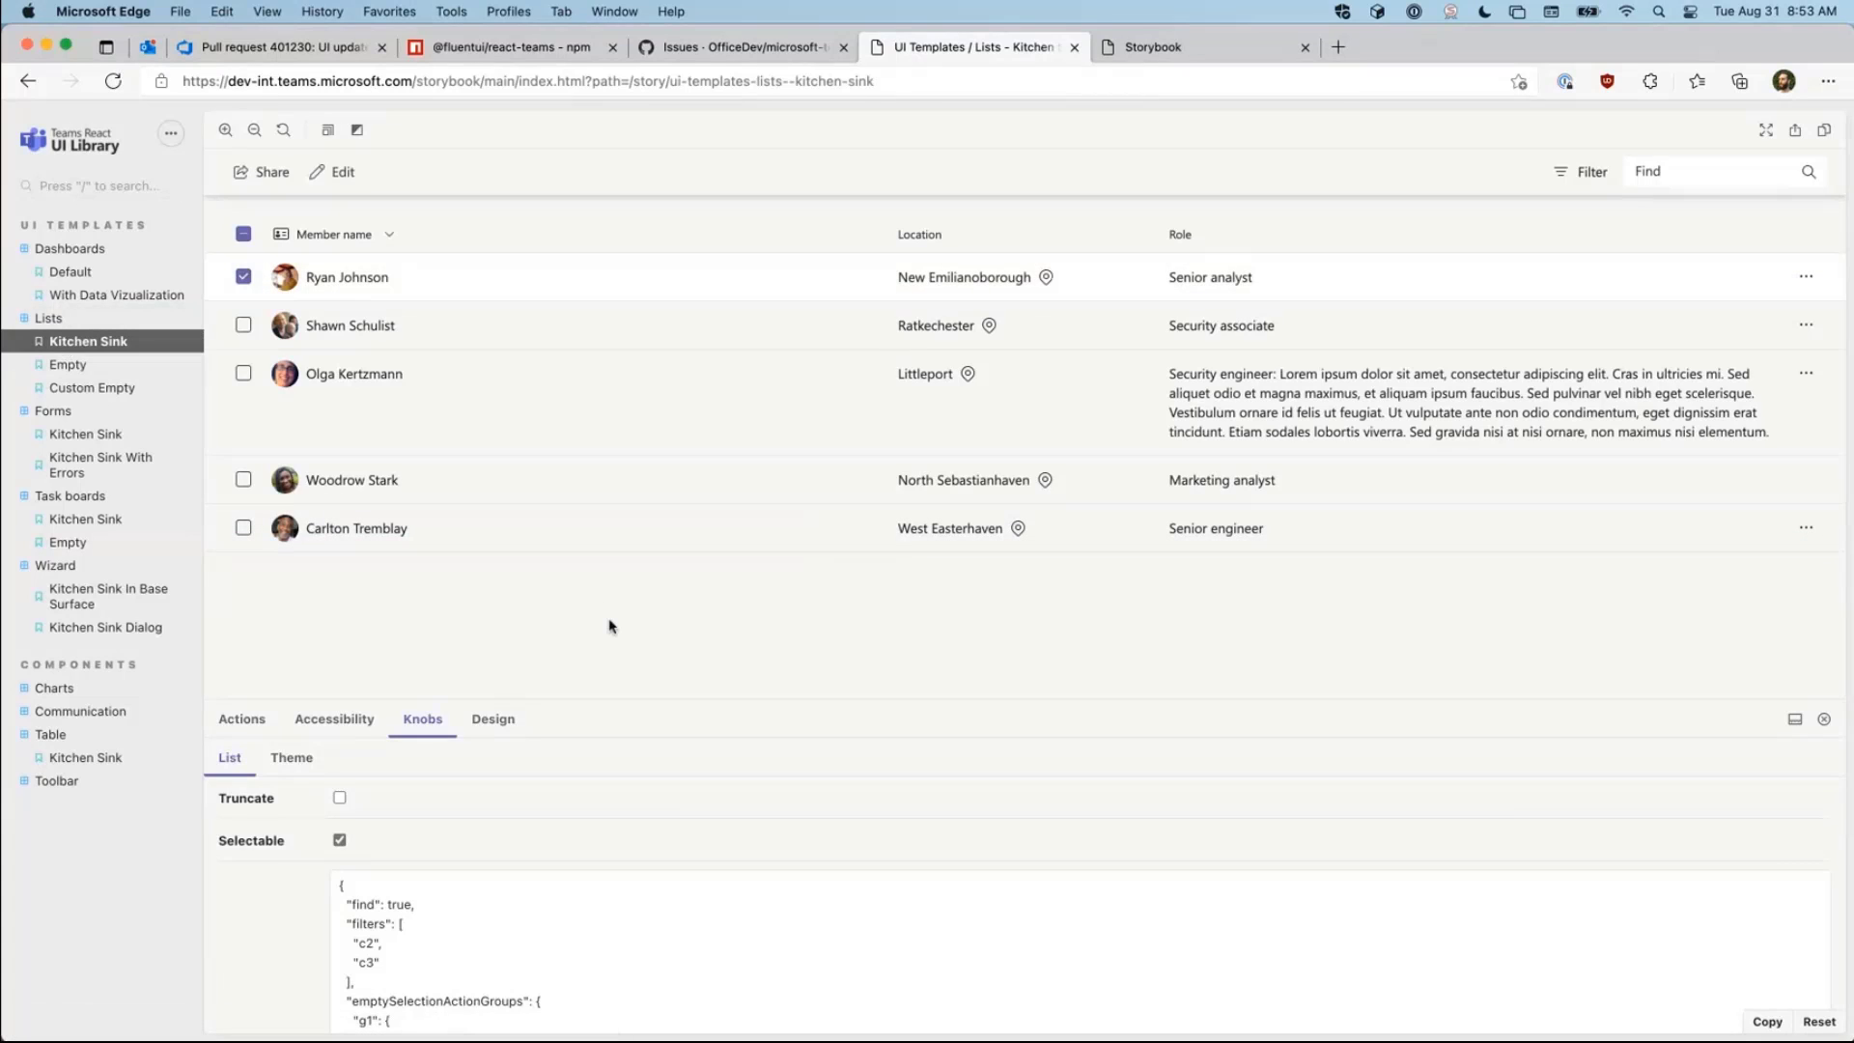
mouse_move(1309, 667)
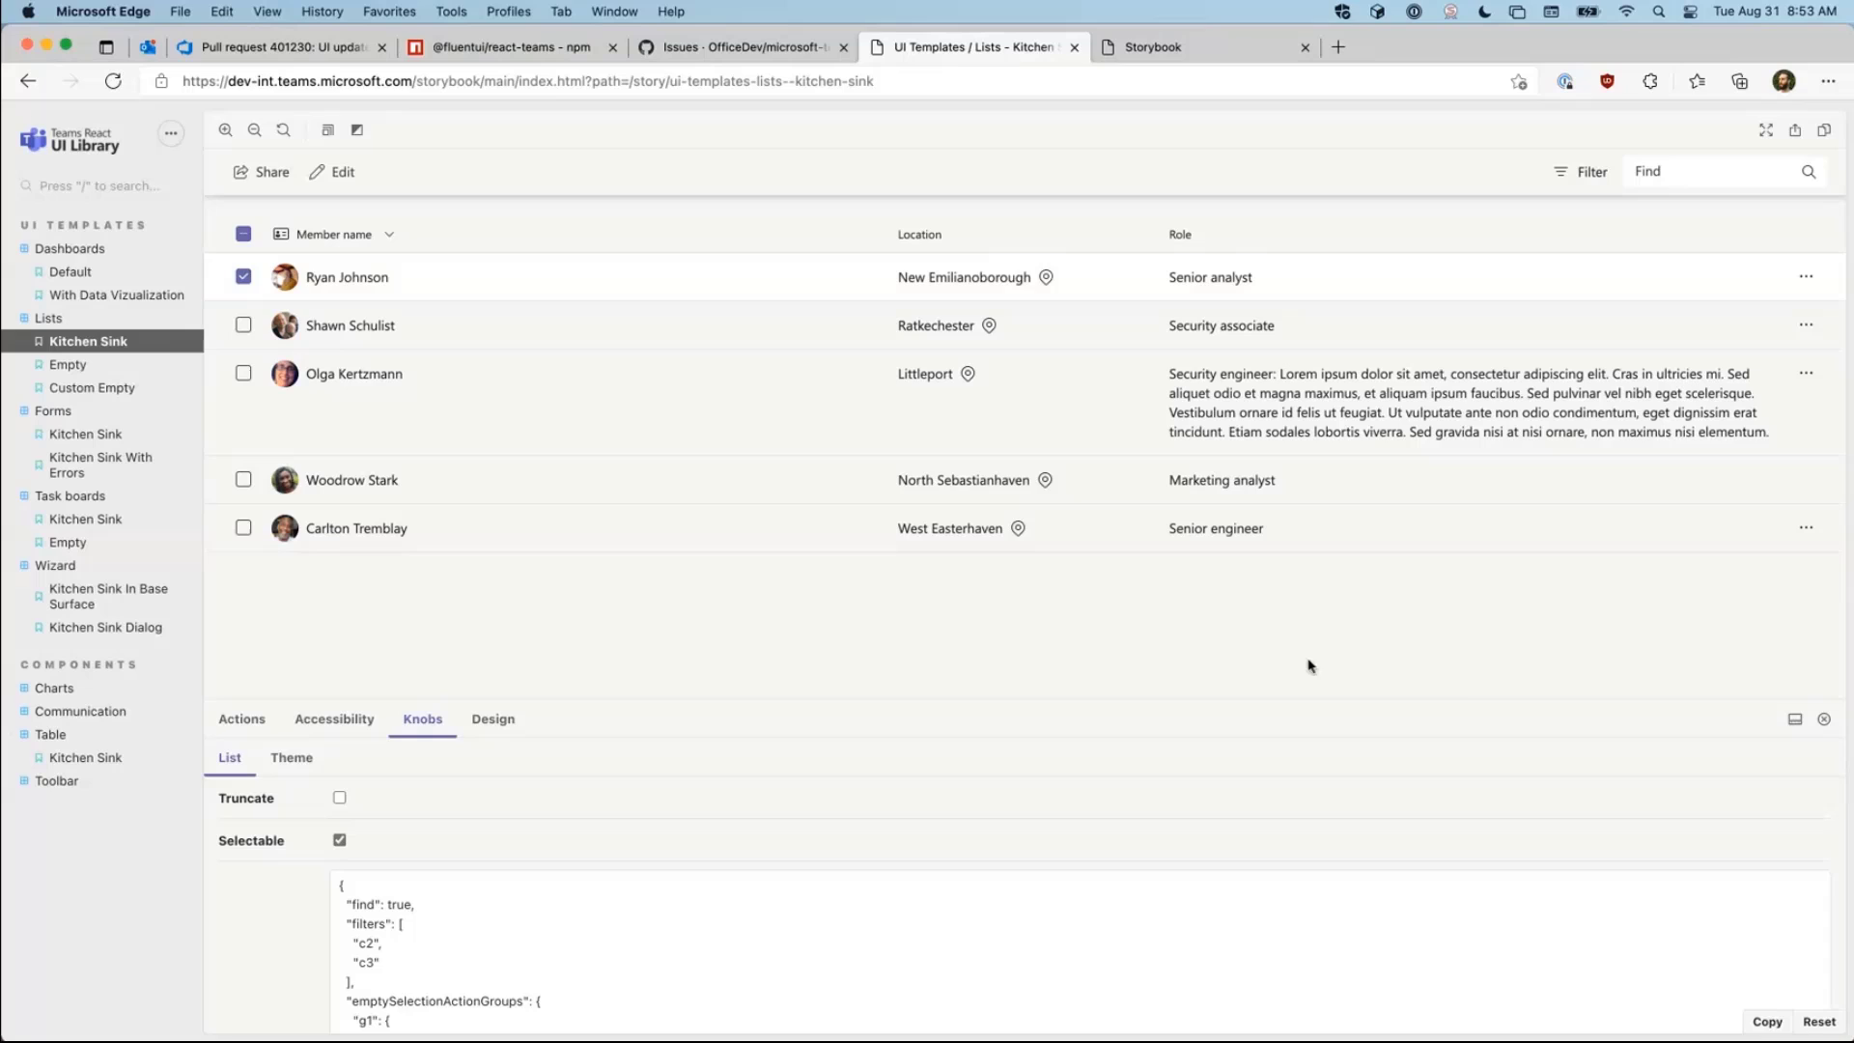
mouse_move(1522, 757)
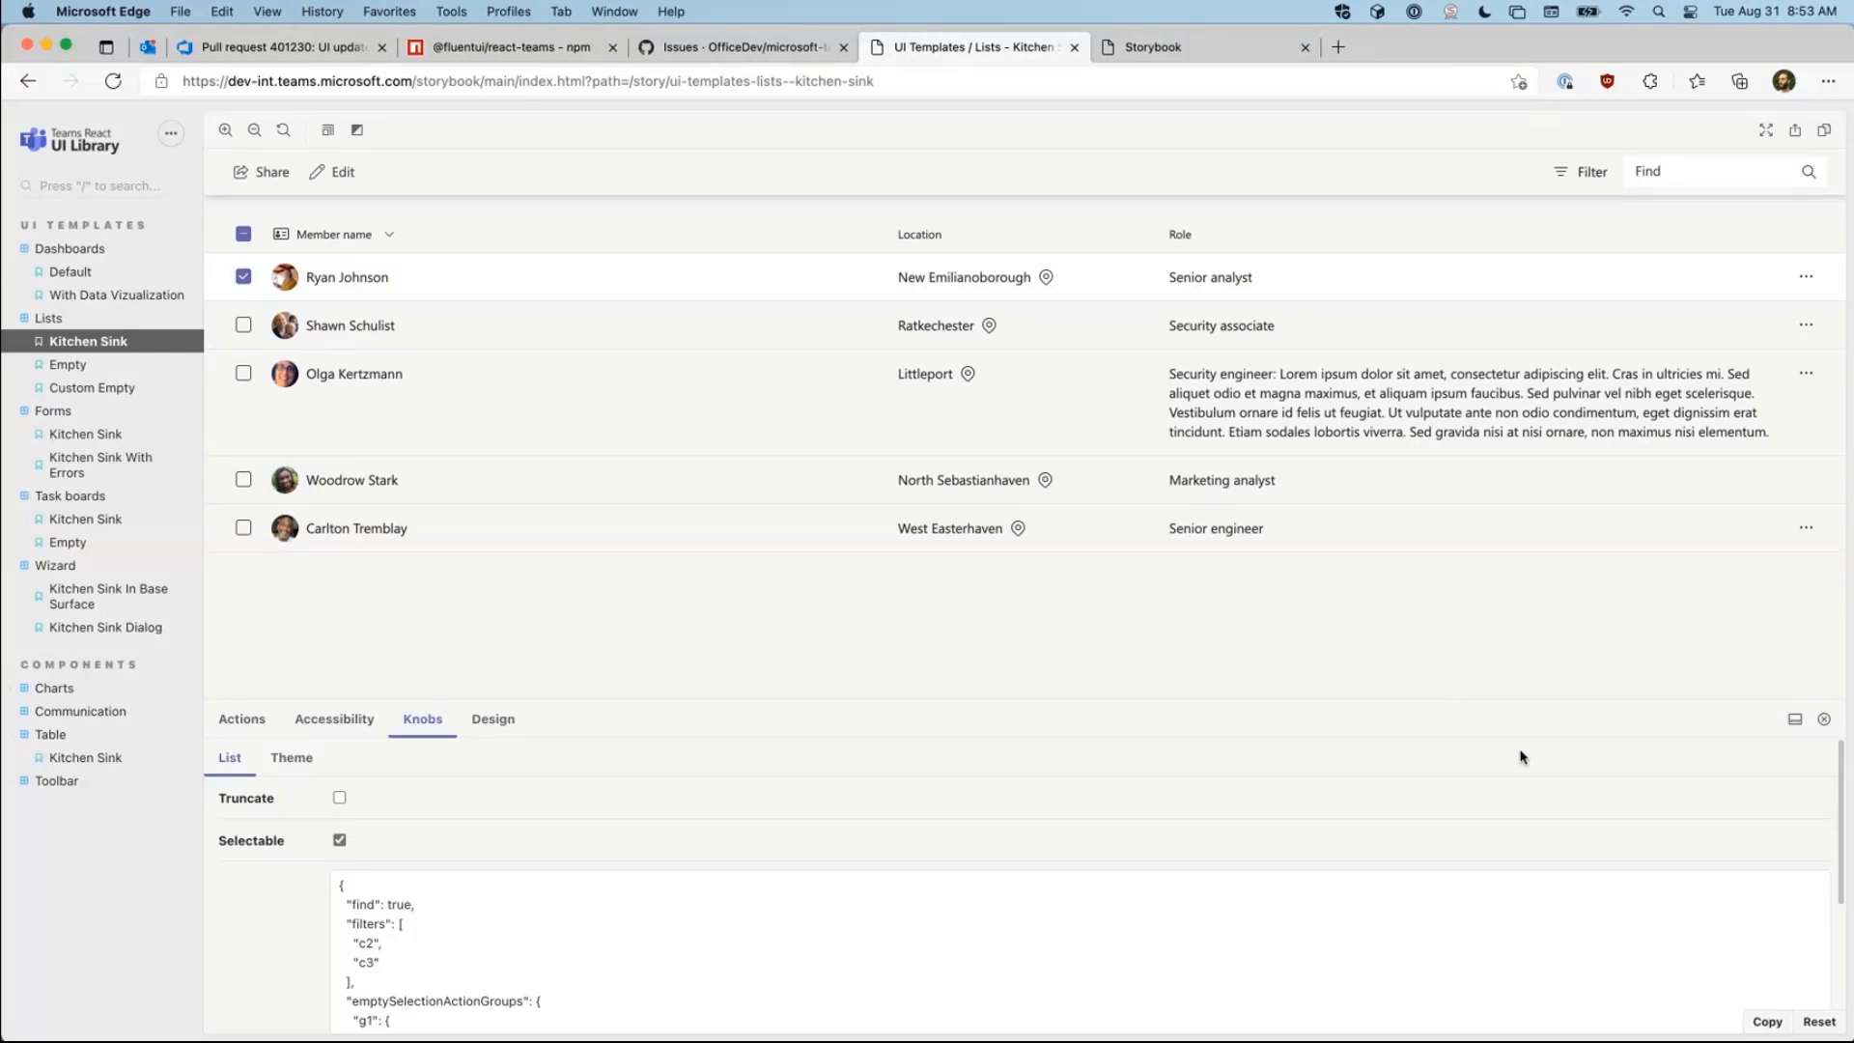